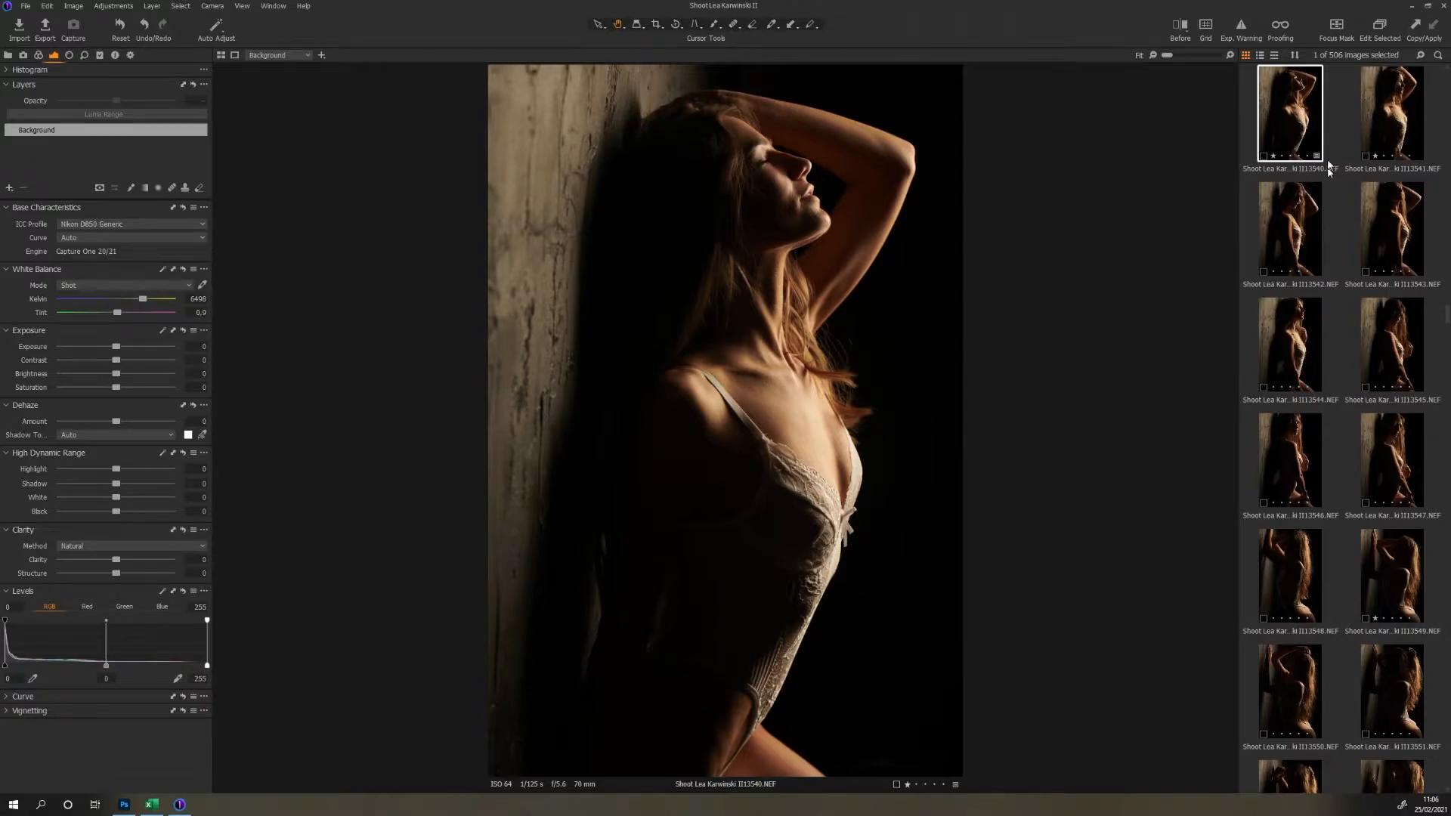
pyautogui.moveTo(1324, 160)
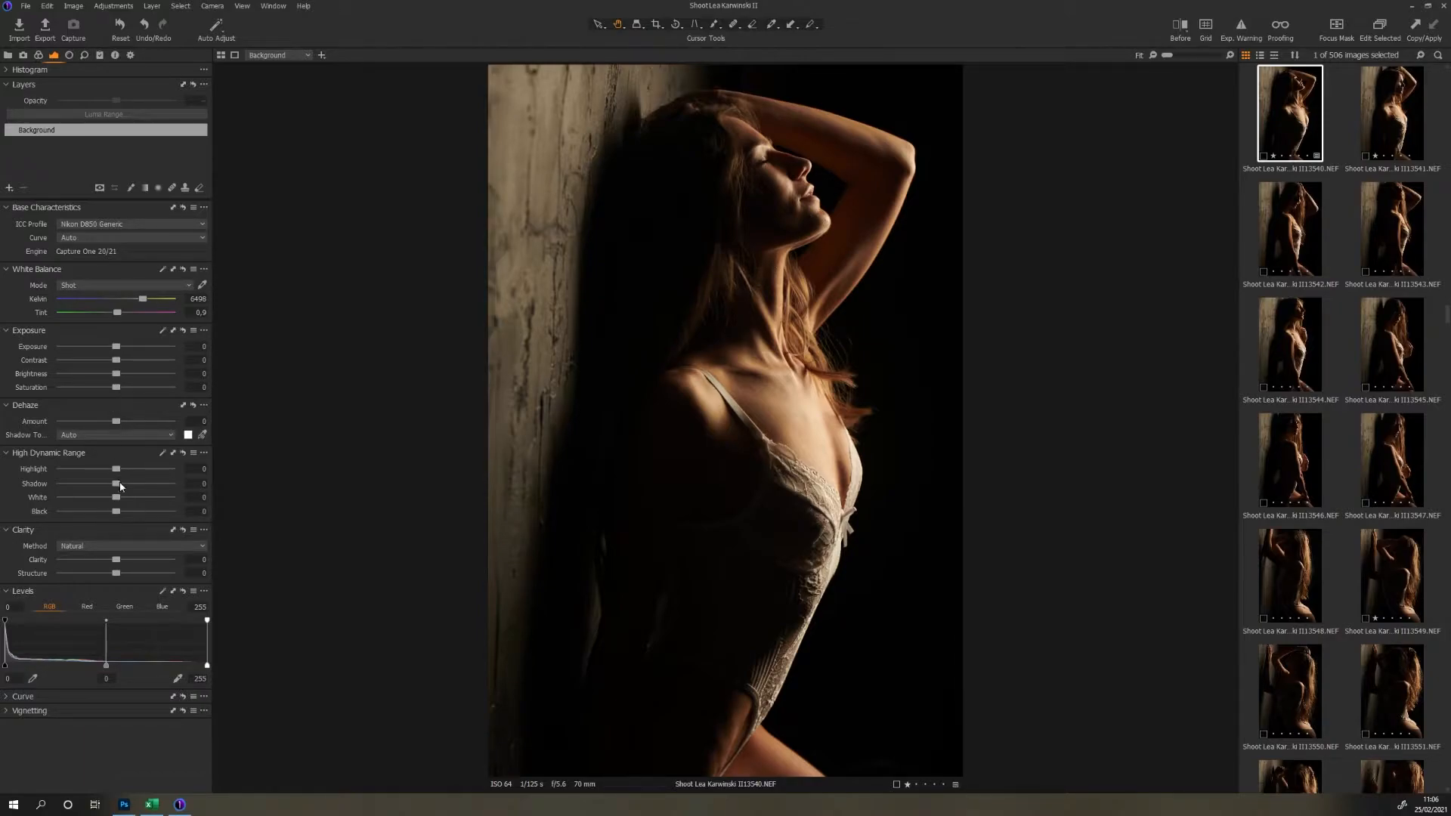
# - Lift the shadows to about 23 and the blacks to 5
pyautogui.moveTo(115, 483); pyautogui.dragTo(120, 483)
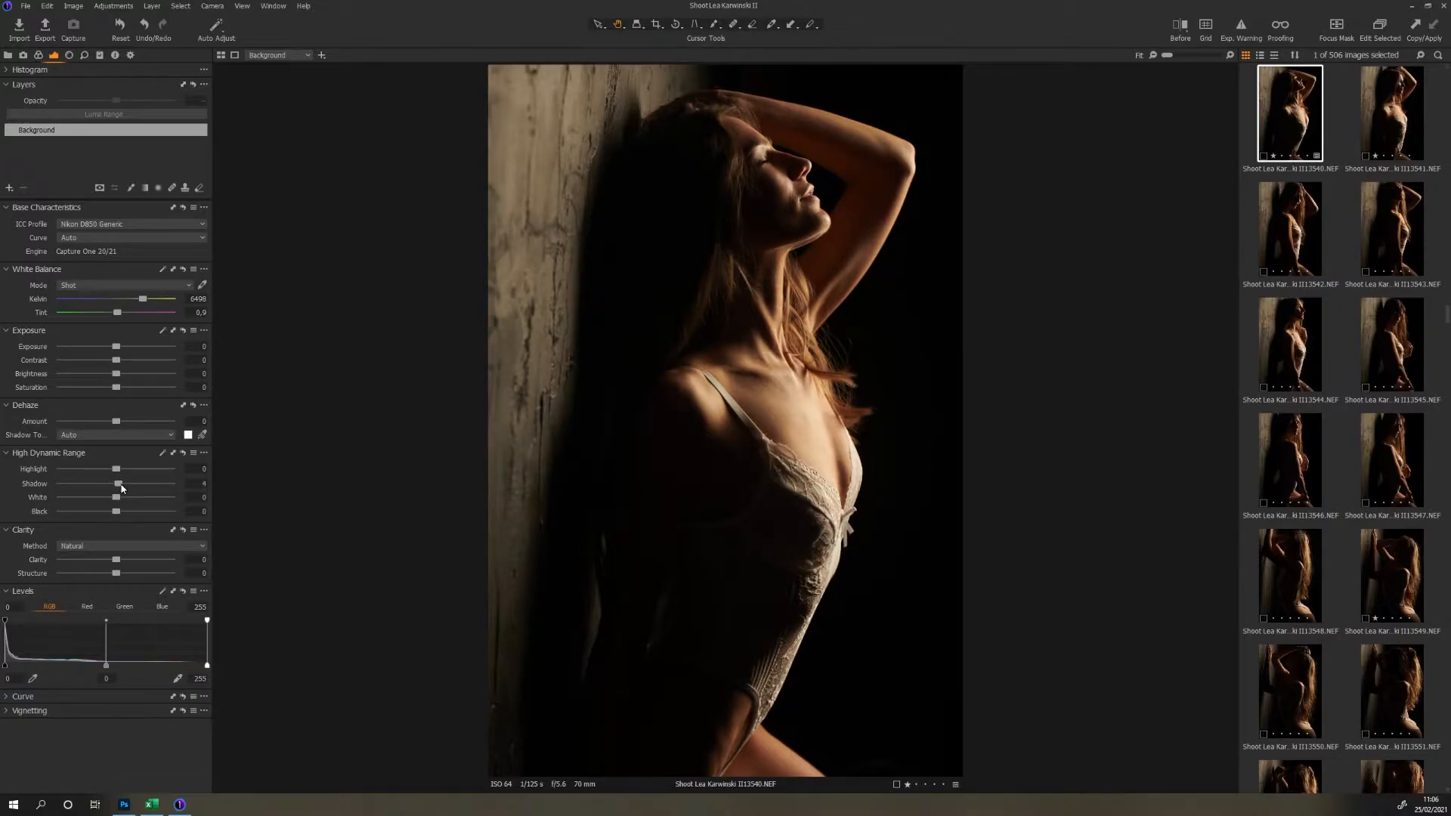
pyautogui.moveTo(118, 483); pyautogui.dragTo(125, 482)
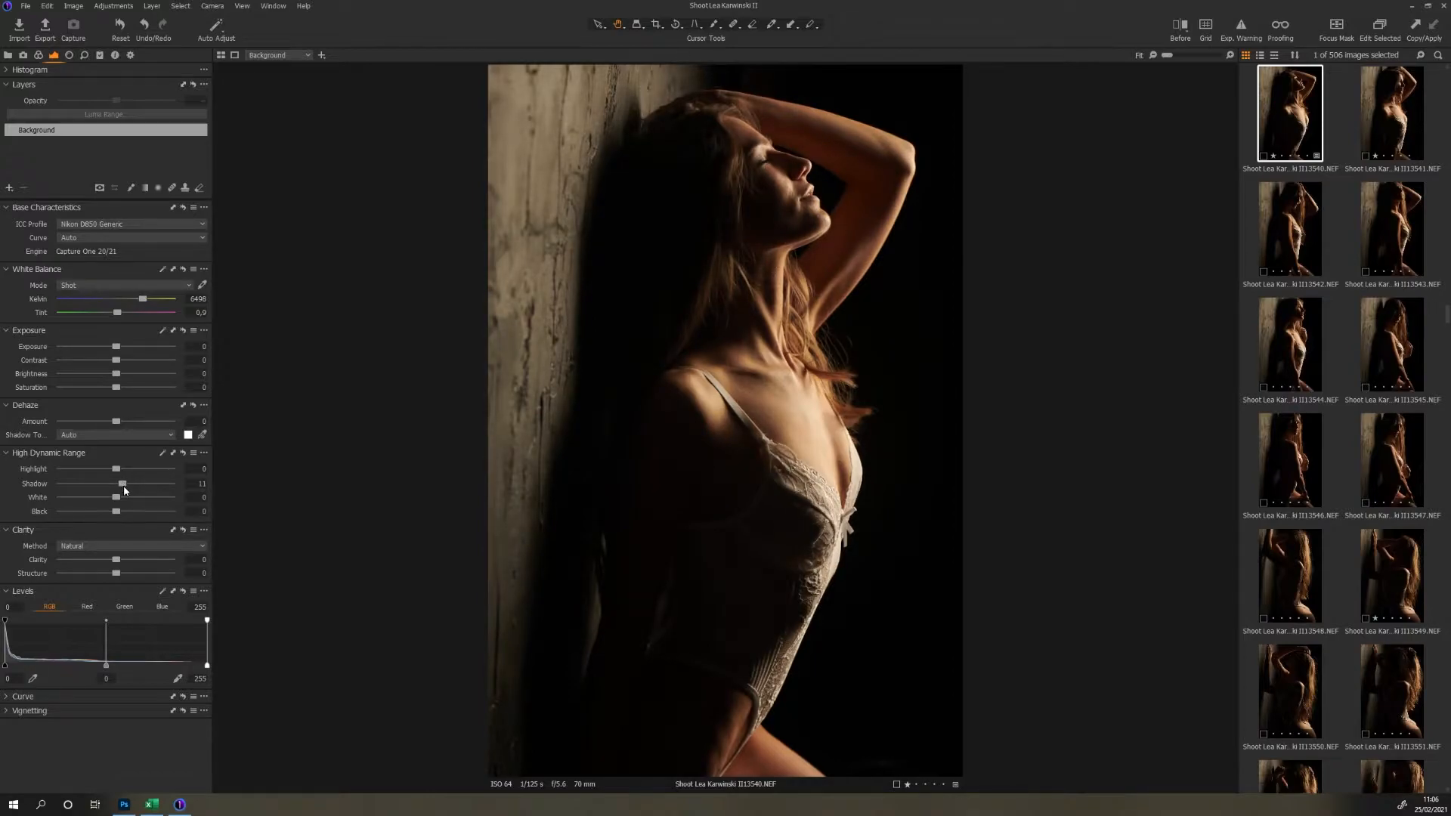
pyautogui.moveTo(123, 483); pyautogui.dragTo(127, 483)
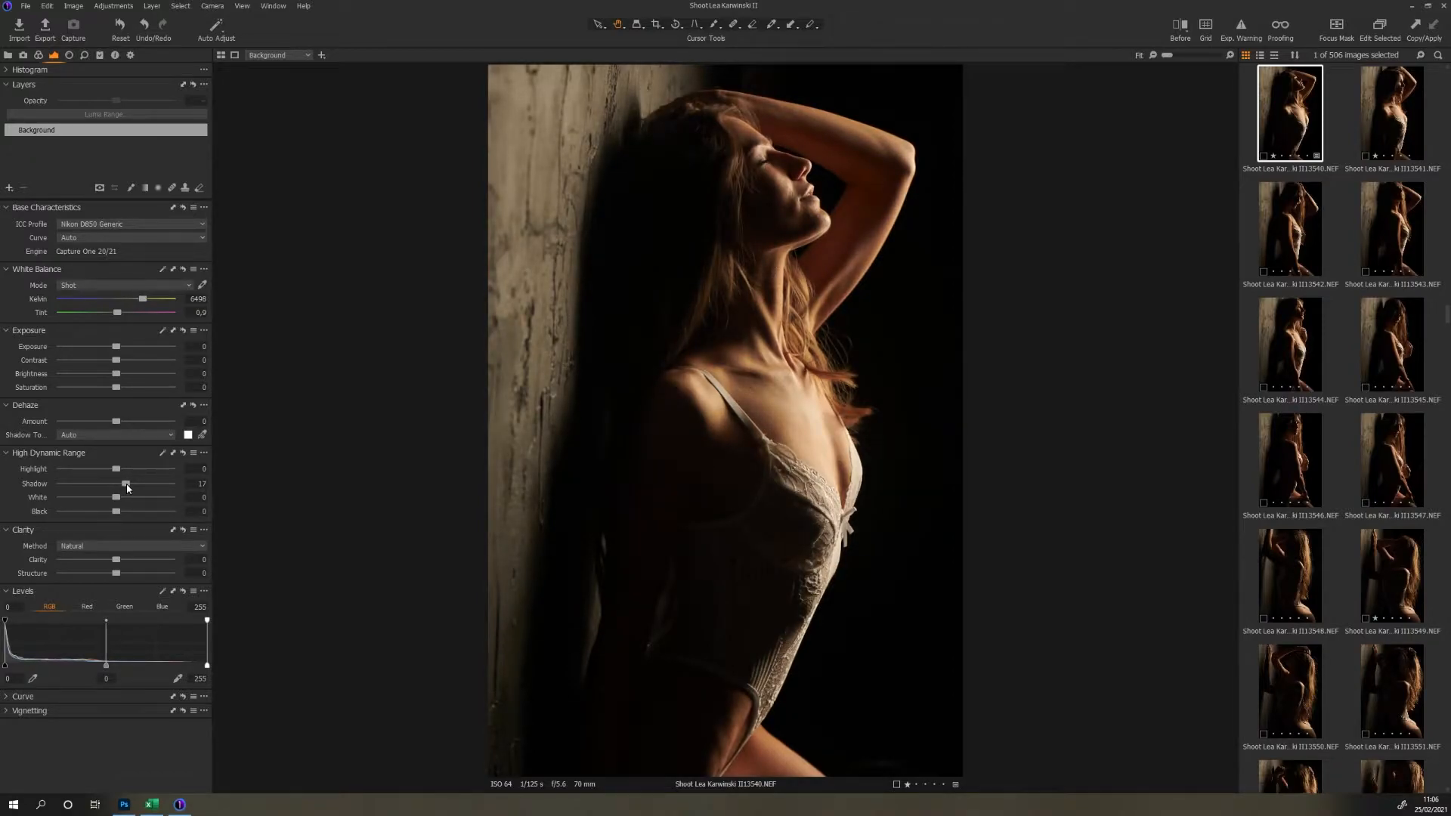
pyautogui.moveTo(125, 483); pyautogui.dragTo(80, 483)
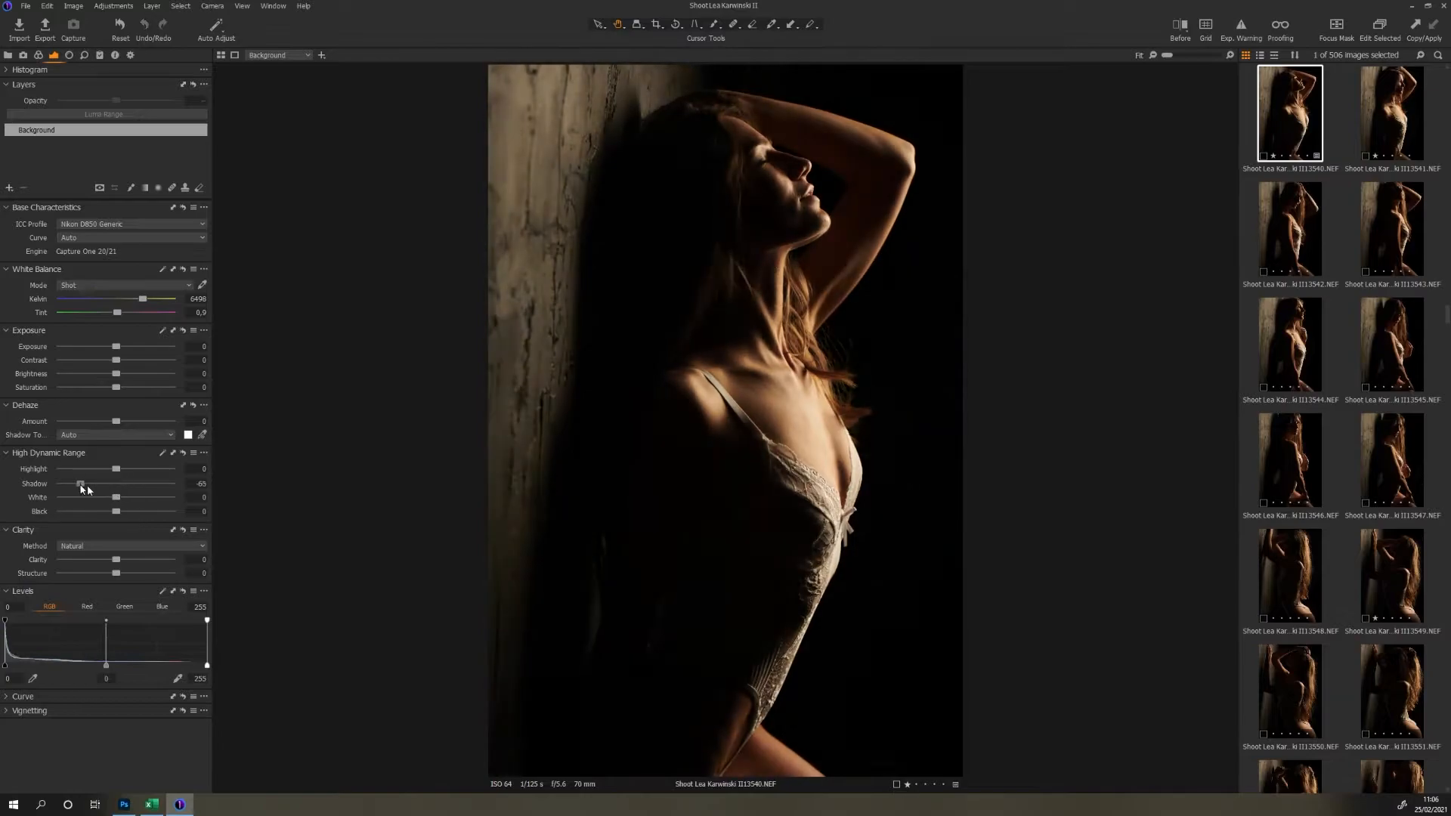
pyautogui.moveTo(80, 483); pyautogui.dragTo(127, 483)
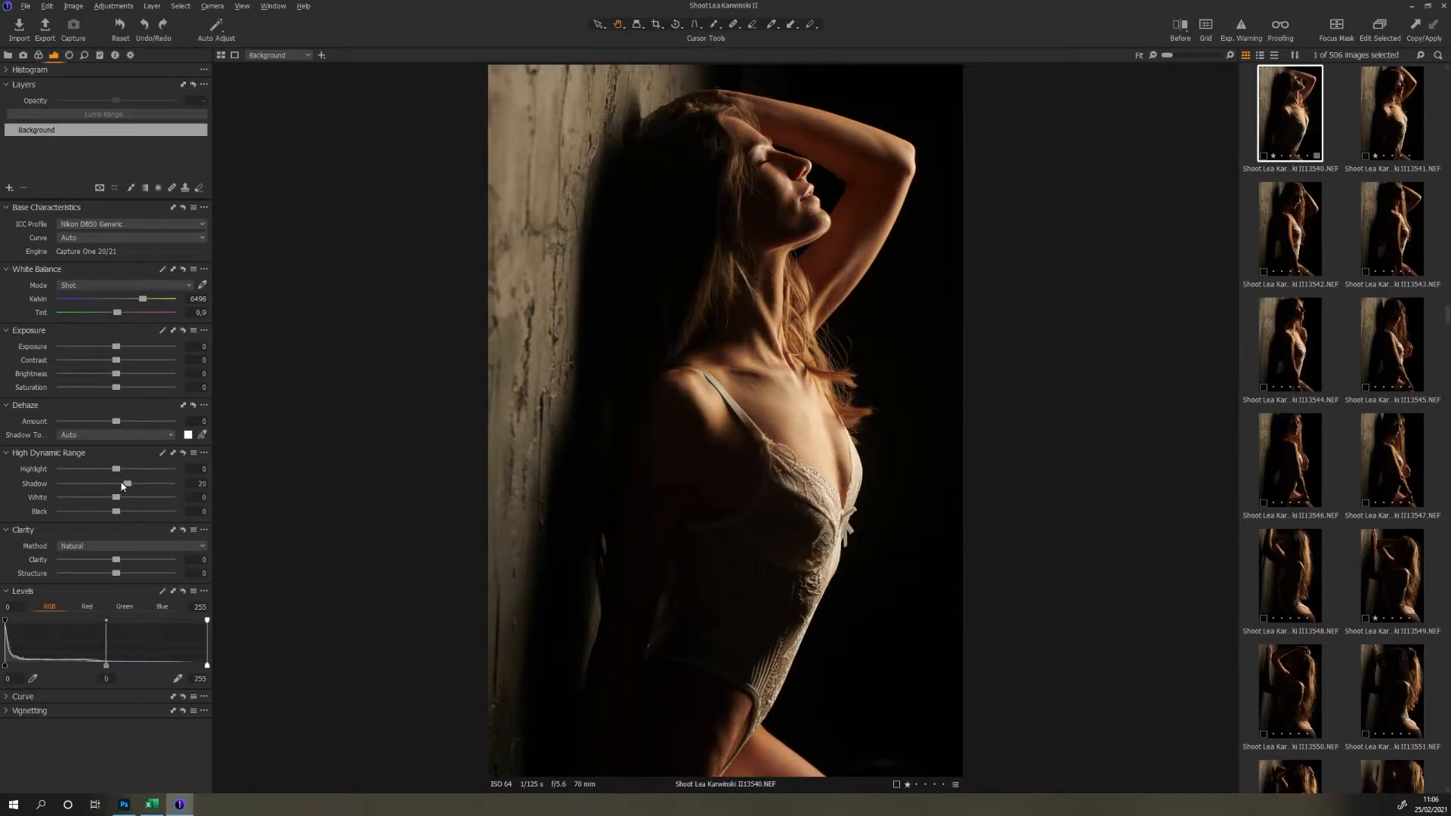
pyautogui.moveTo(124, 483); pyautogui.dragTo(129, 483)
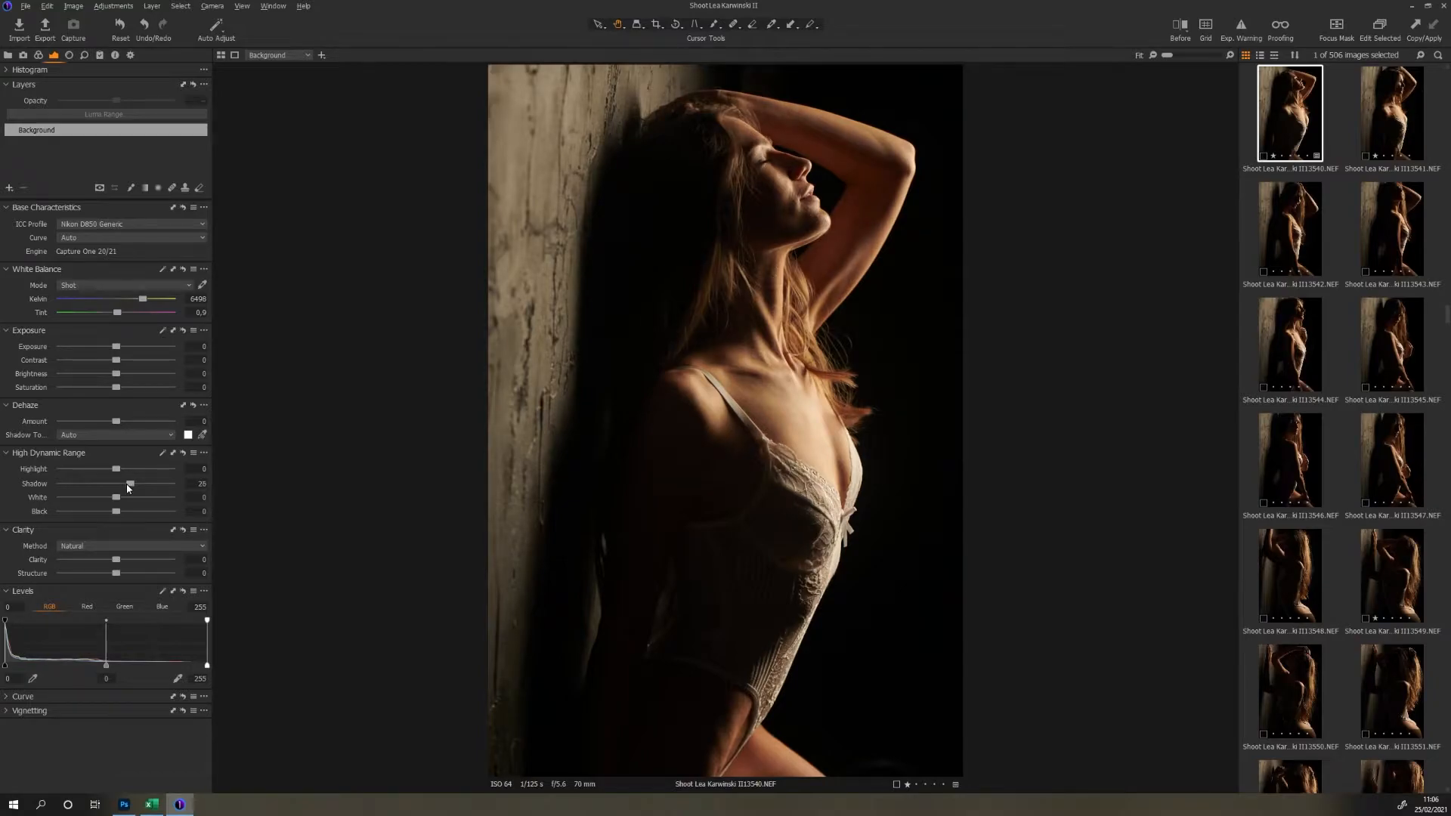
pyautogui.moveTo(114, 511); pyautogui.dragTo(119, 511)
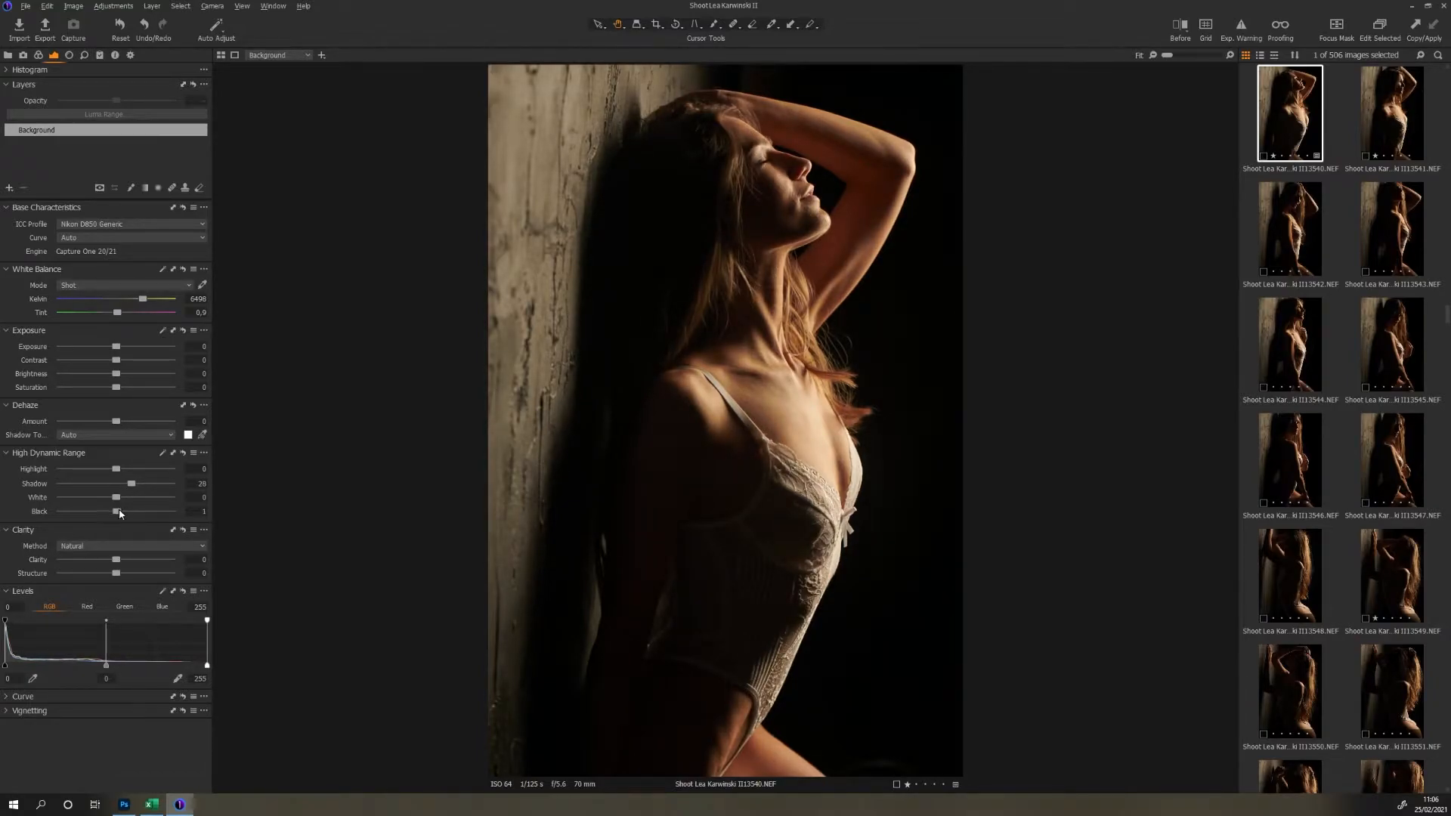
pyautogui.moveTo(117, 511); pyautogui.dragTo(126, 511)
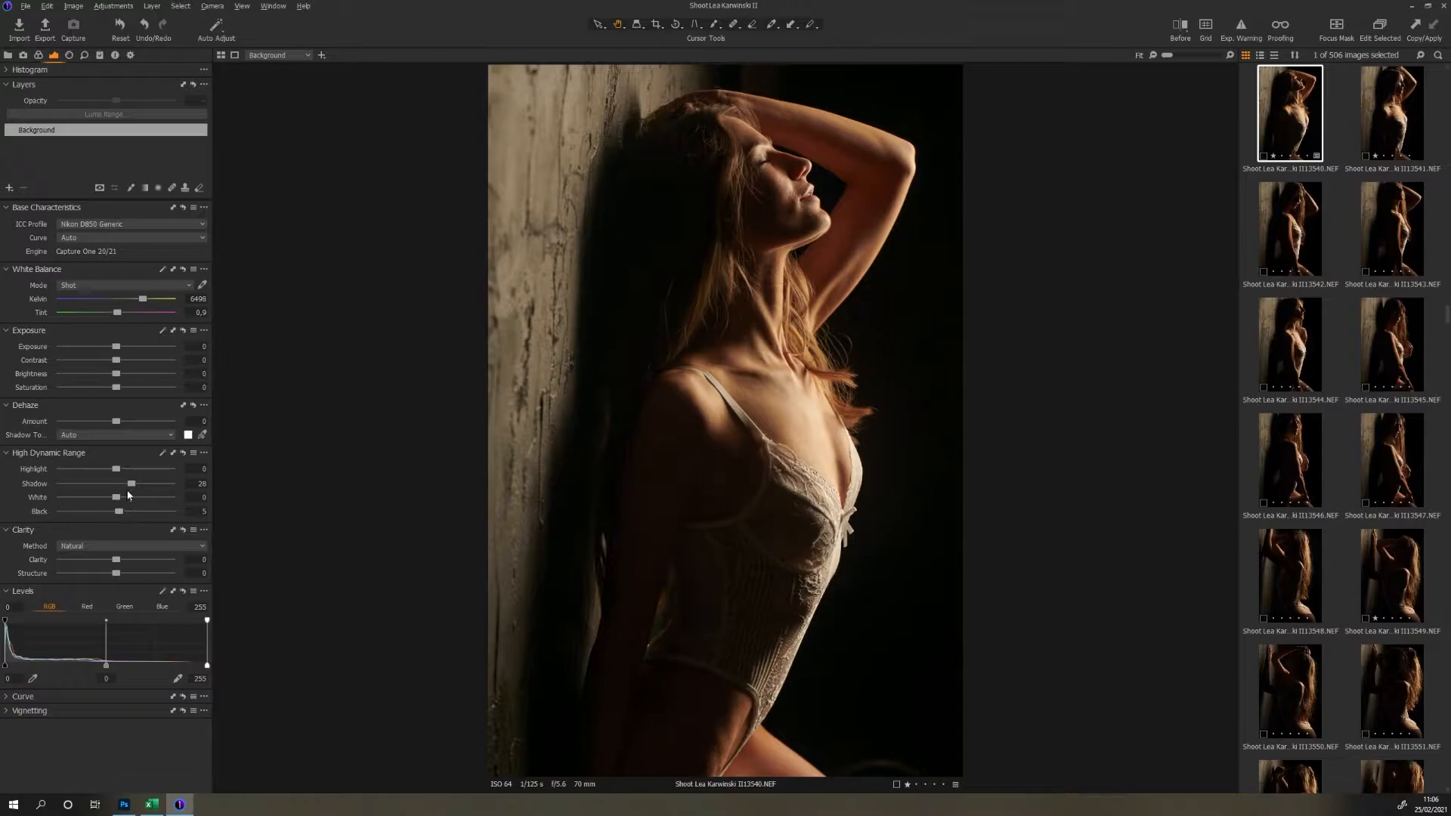
# - Pull the highlights down to -7, test brighter exposure, then reset exposure to zero
pyautogui.moveTo(115, 469); pyautogui.dragTo(111, 469)
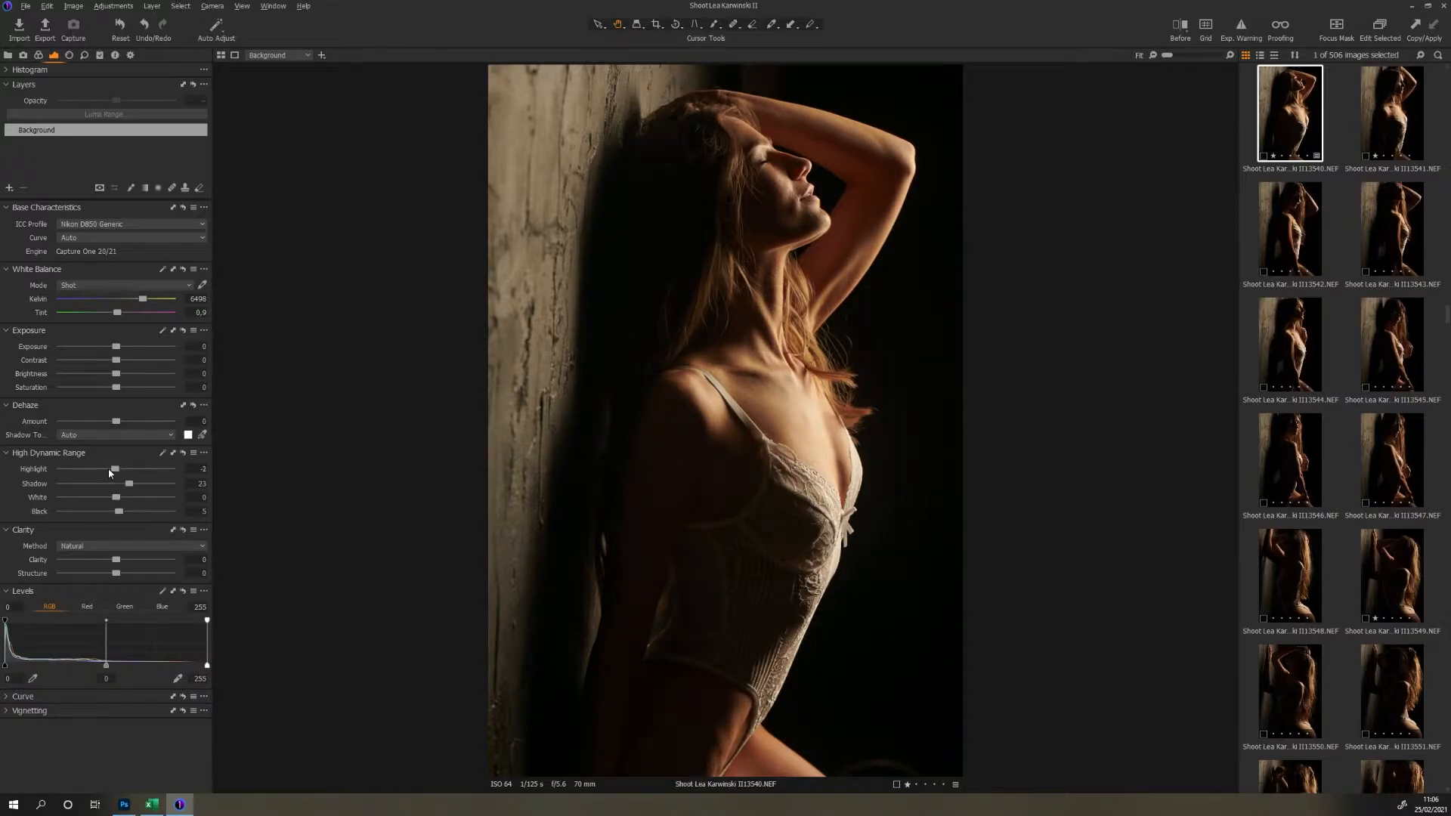
pyautogui.moveTo(115, 469); pyautogui.dragTo(111, 469)
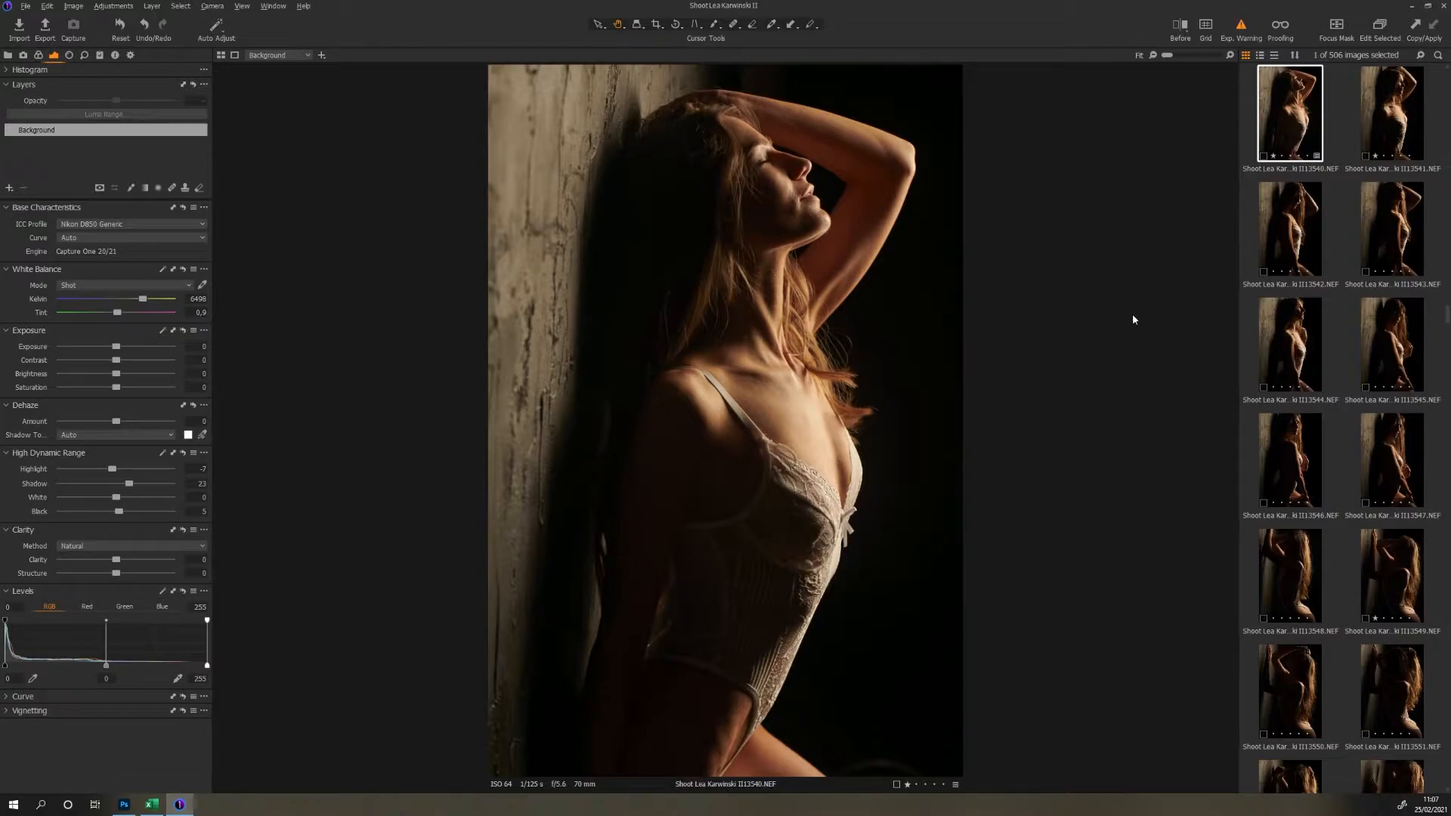
pyautogui.moveTo(96, 482)
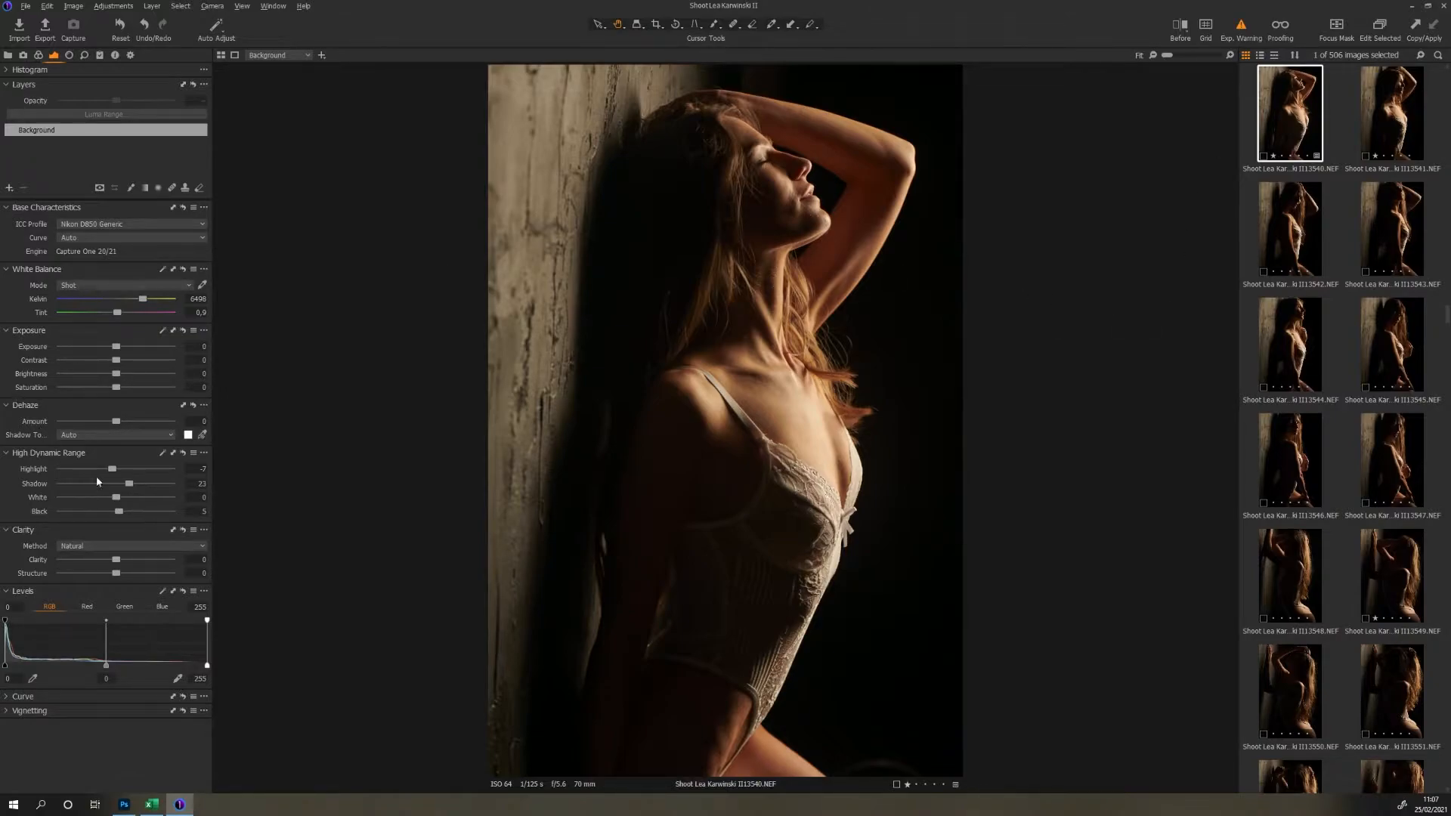
pyautogui.moveTo(90, 346); pyautogui.dragTo(116, 347)
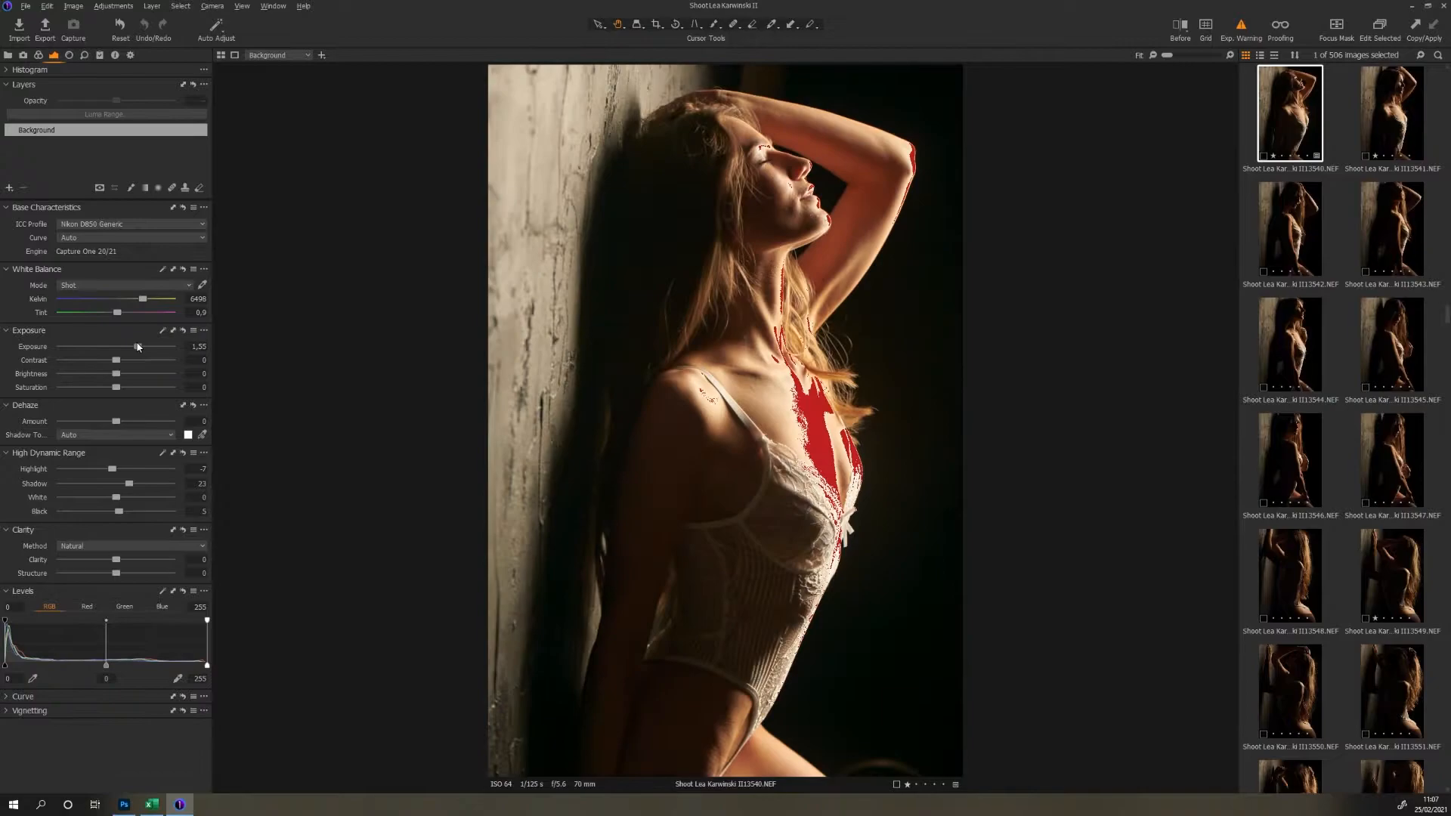
pyautogui.moveTo(119, 346); pyautogui.dragTo(141, 346)
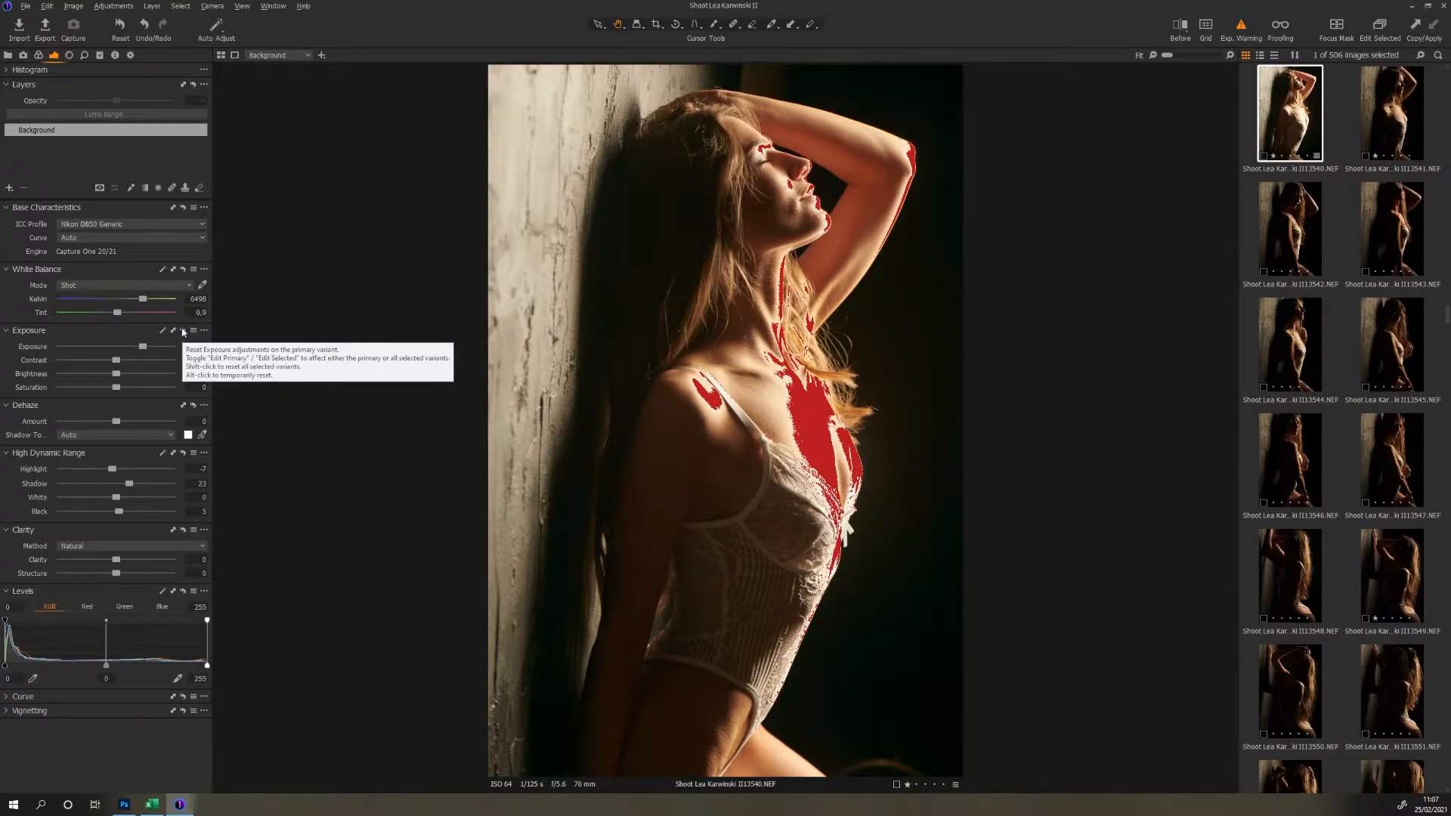
pyautogui.click(172, 330)
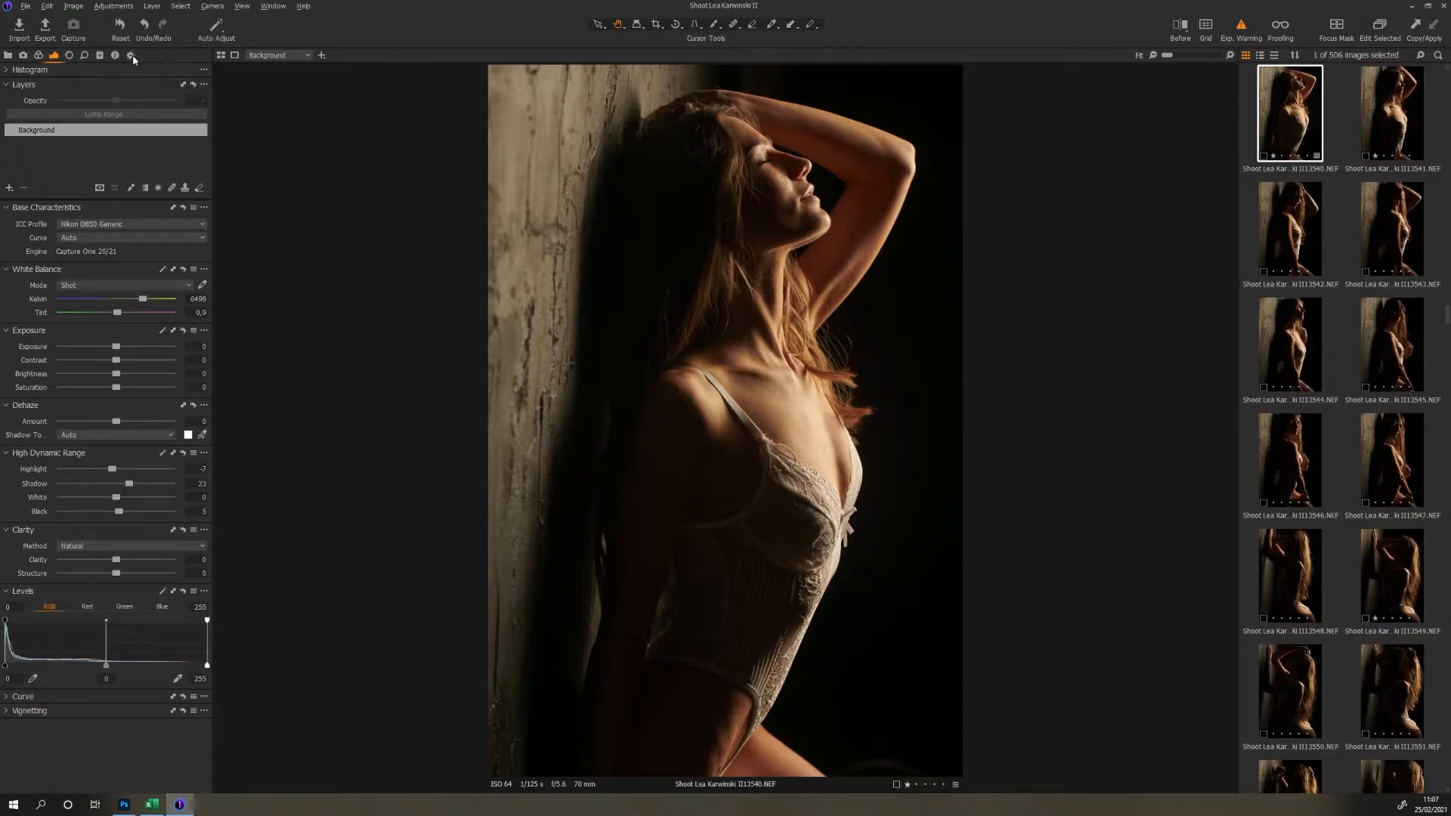
# - Process the portrait with the Photoshop 3000PX Full Resolution recipe as a 16-bit PSD
pyautogui.click(130, 55)
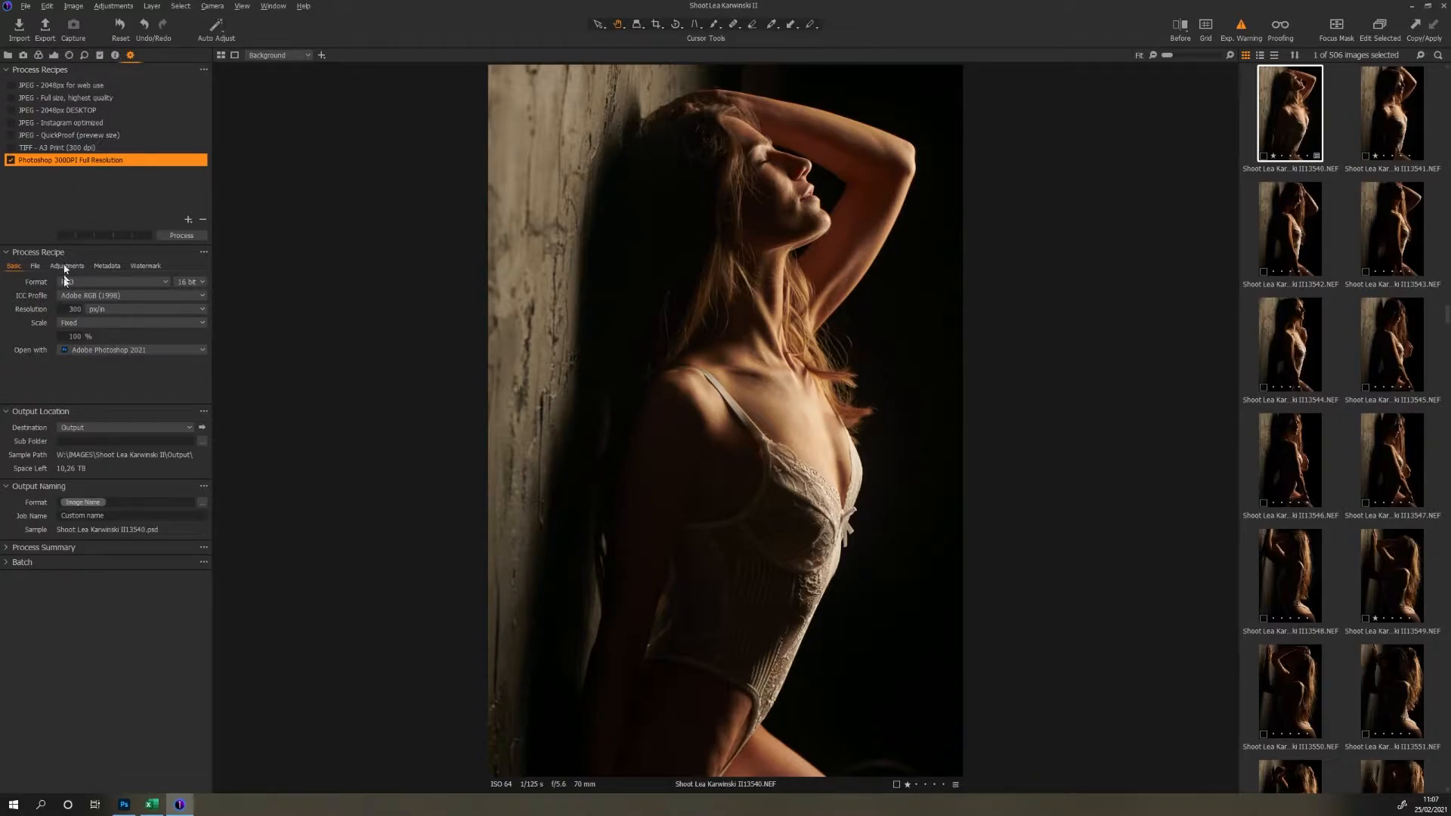
pyautogui.click(111, 282)
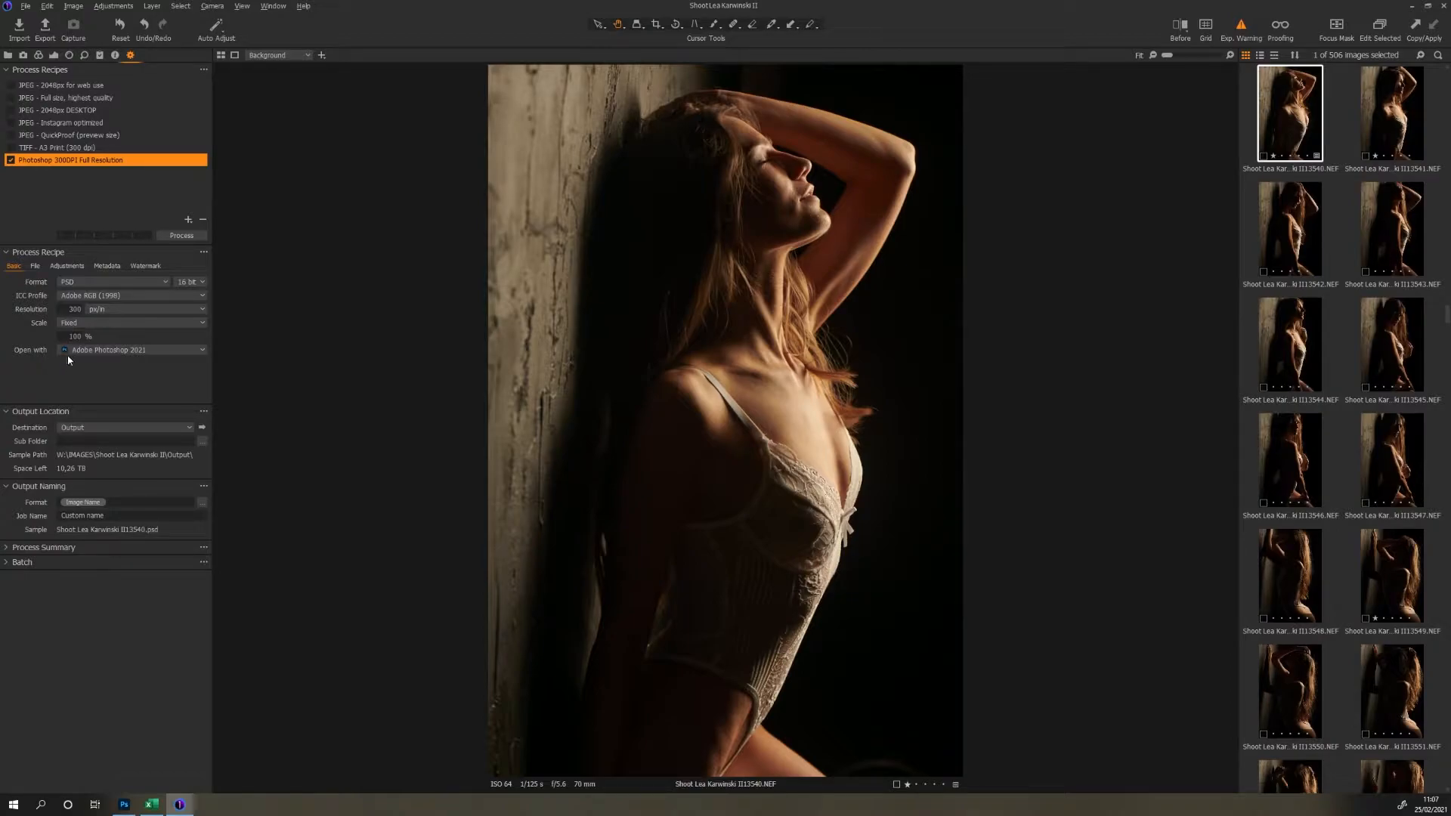
pyautogui.moveTo(190, 275)
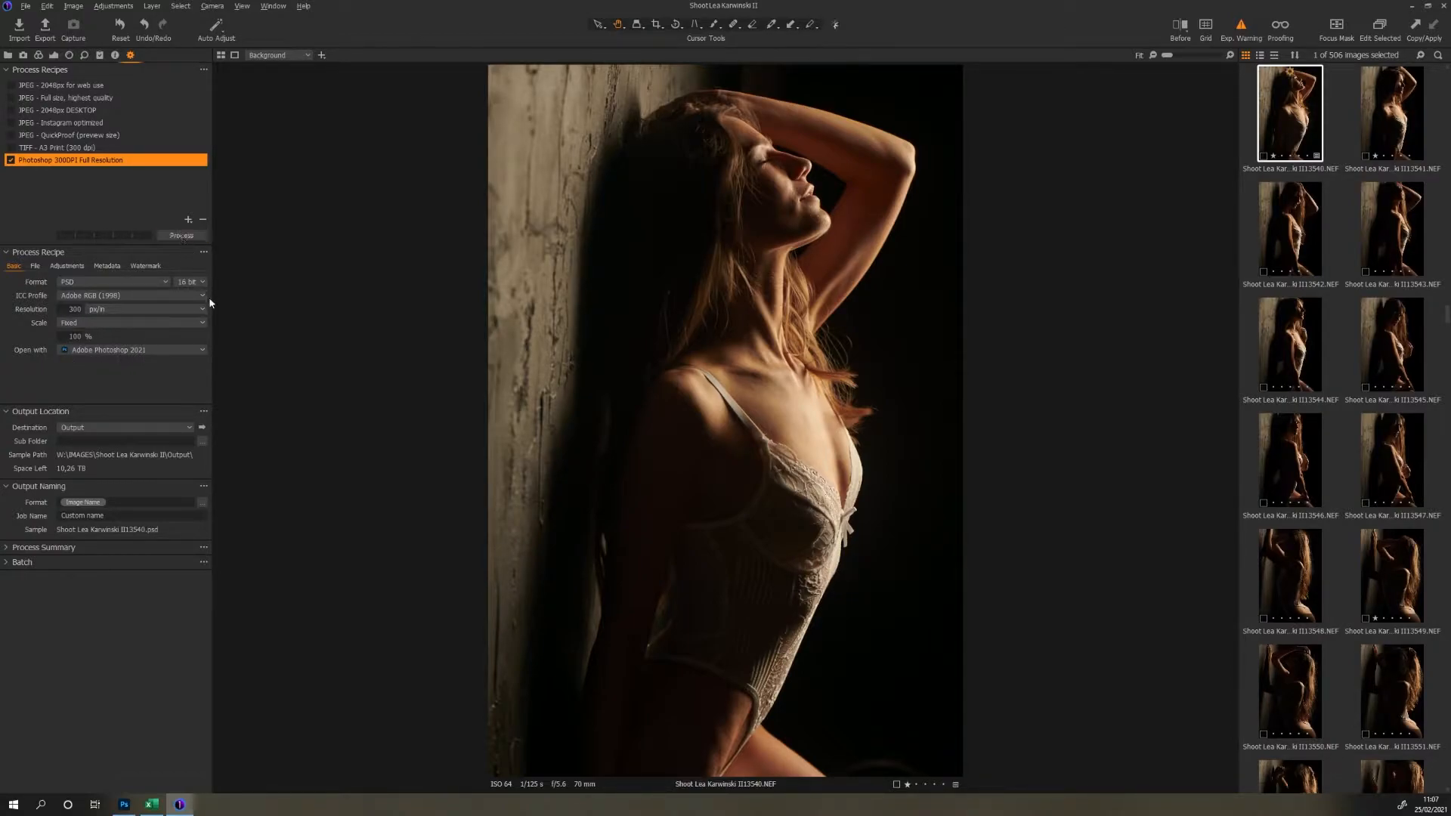
pyautogui.click(181, 235)
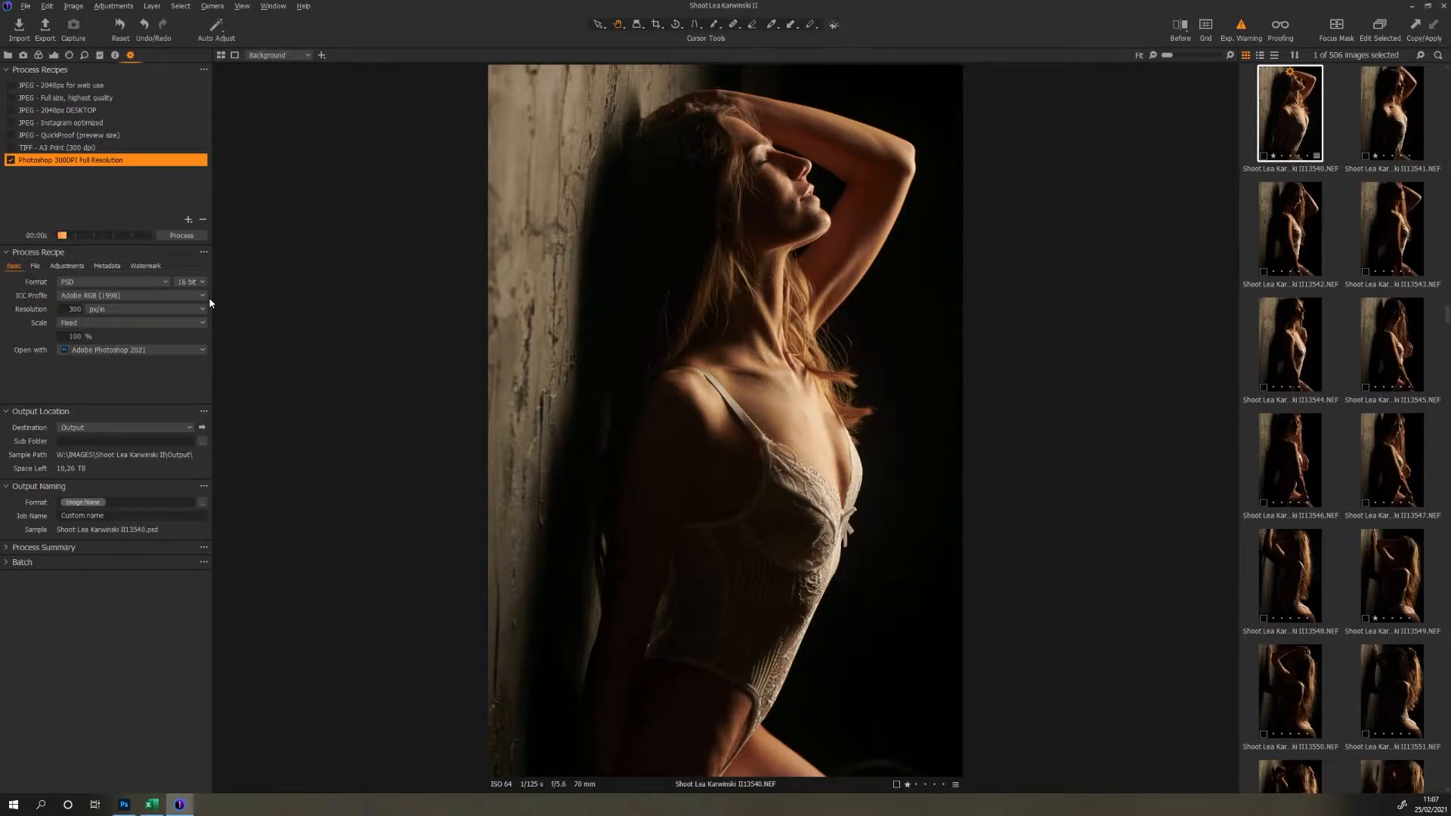
pyautogui.click(181, 235)
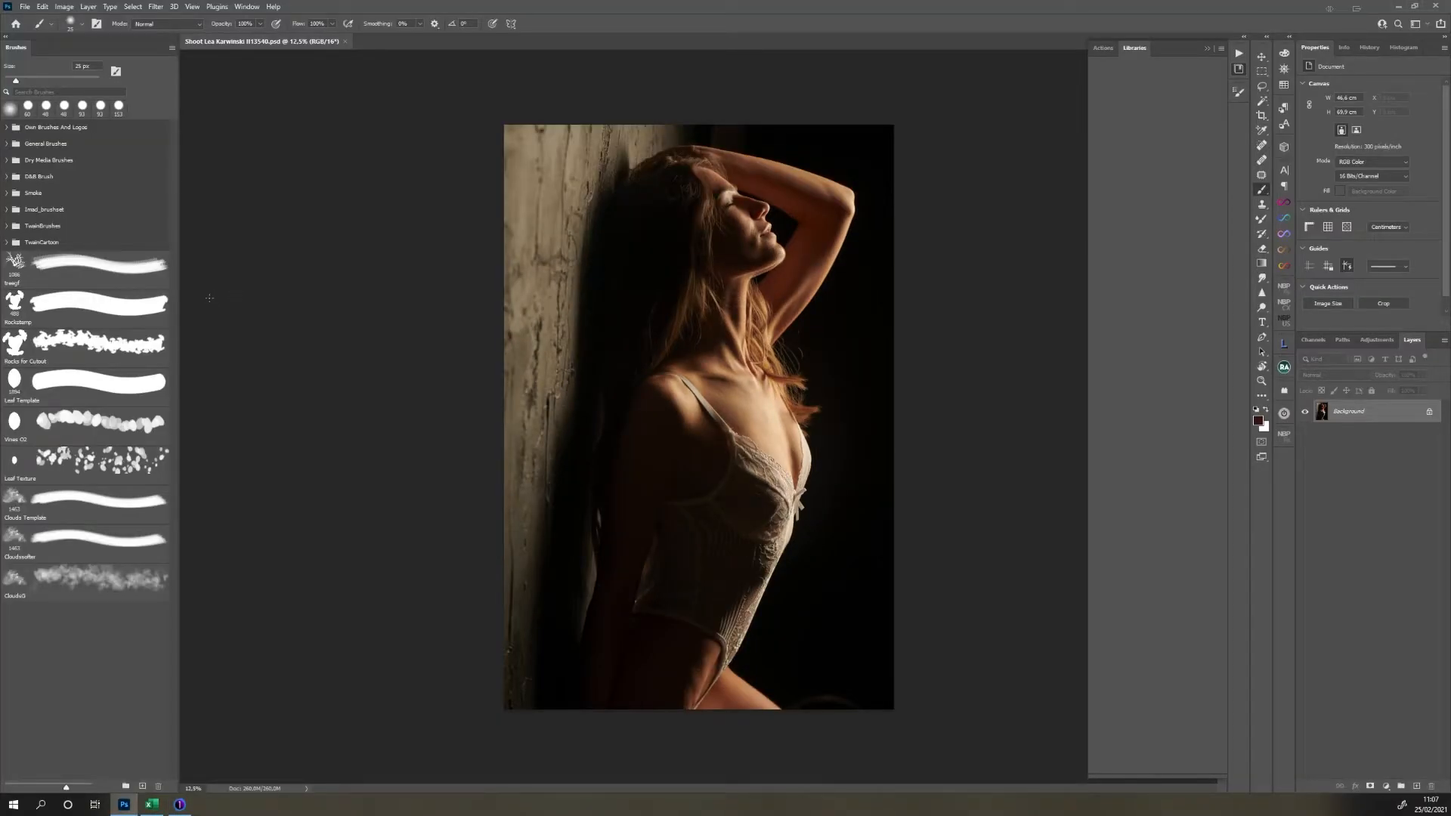
# - Open the Libraries panel and close it again
pyautogui.click(1134, 47)
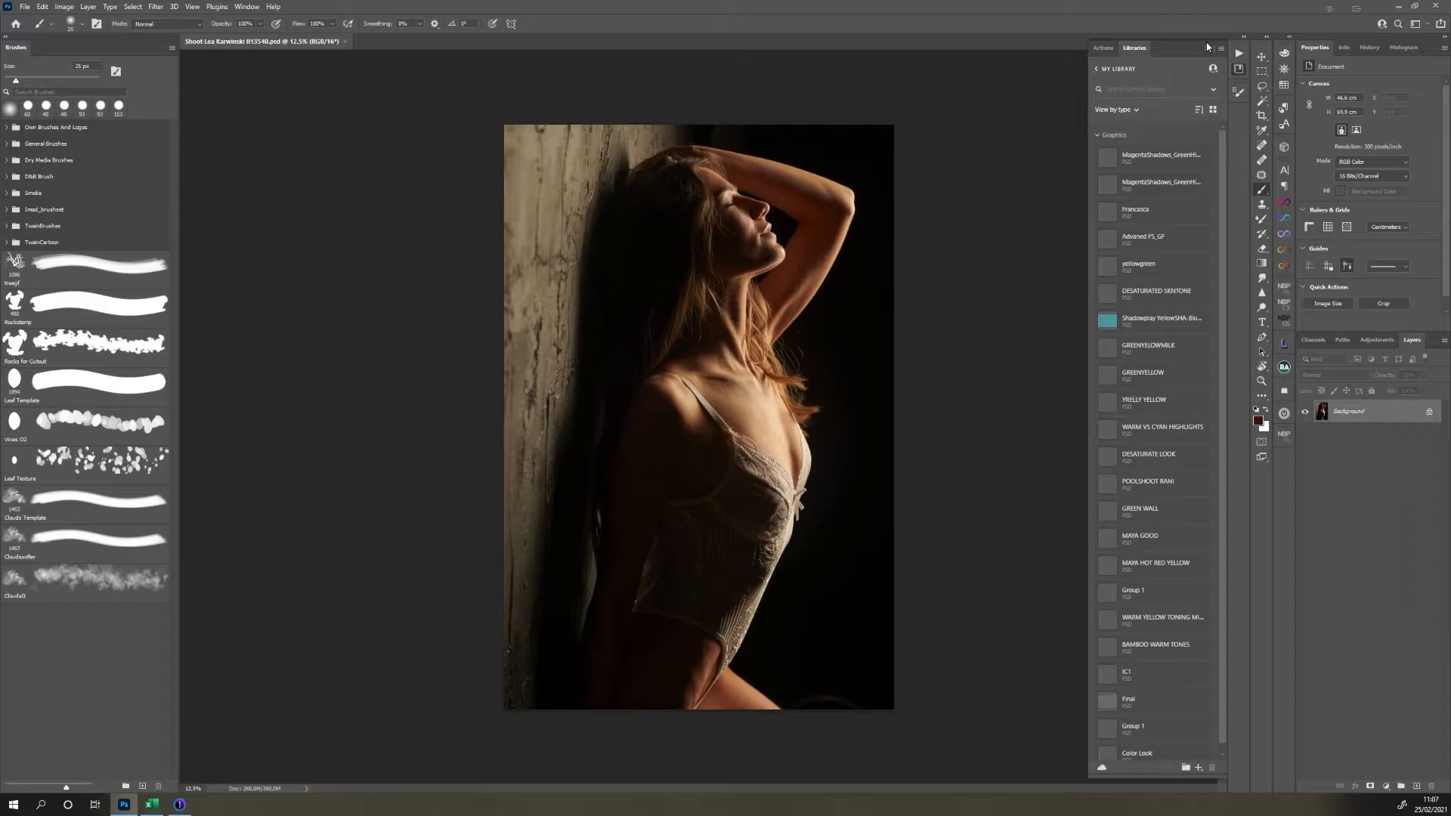
pyautogui.click(1221, 47)
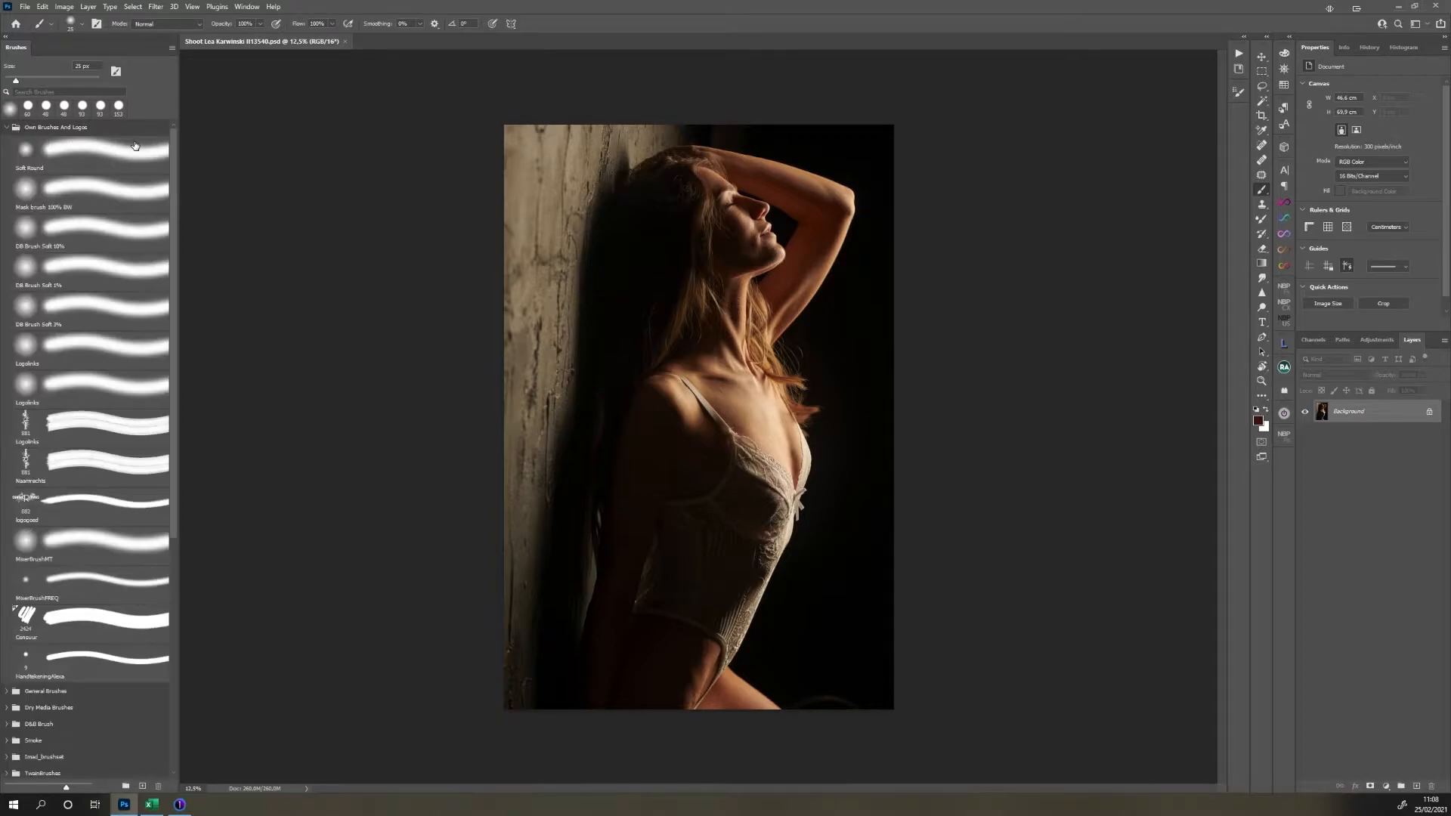
pyautogui.moveTo(134, 145)
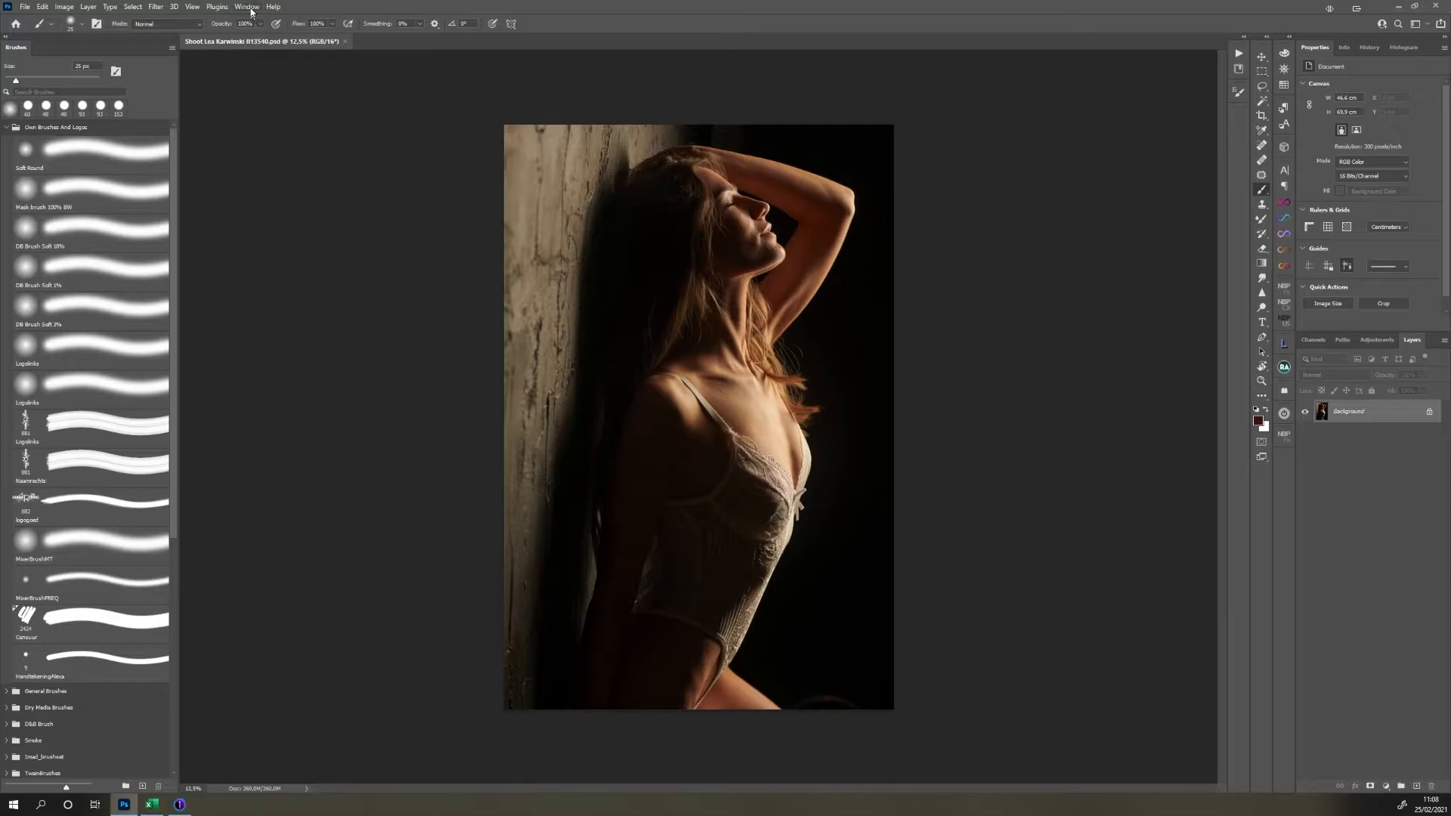
# - Switch to the Photography workspace and show the Adjustments panel
pyautogui.click(246, 7)
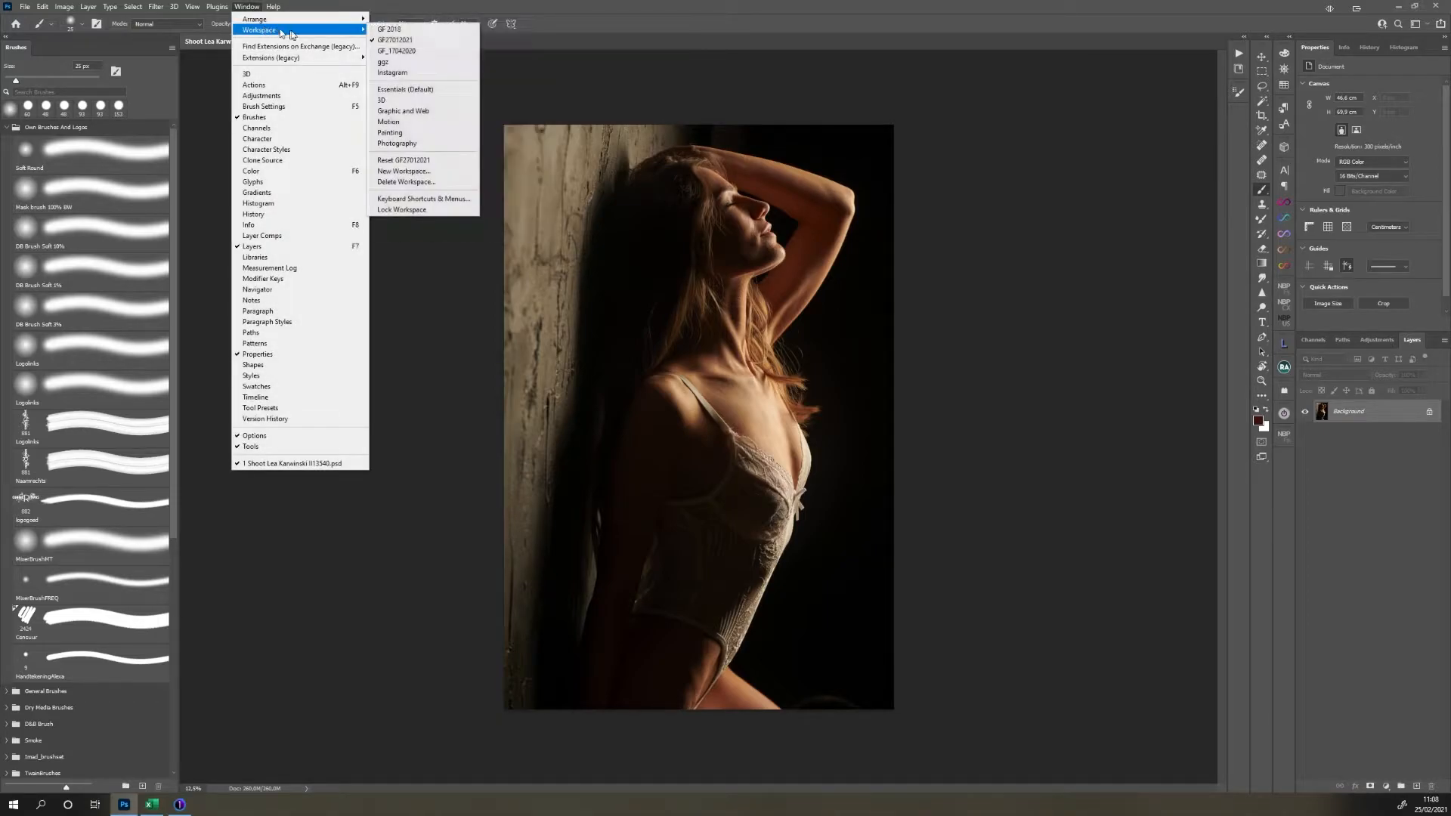
pyautogui.moveTo(396, 144)
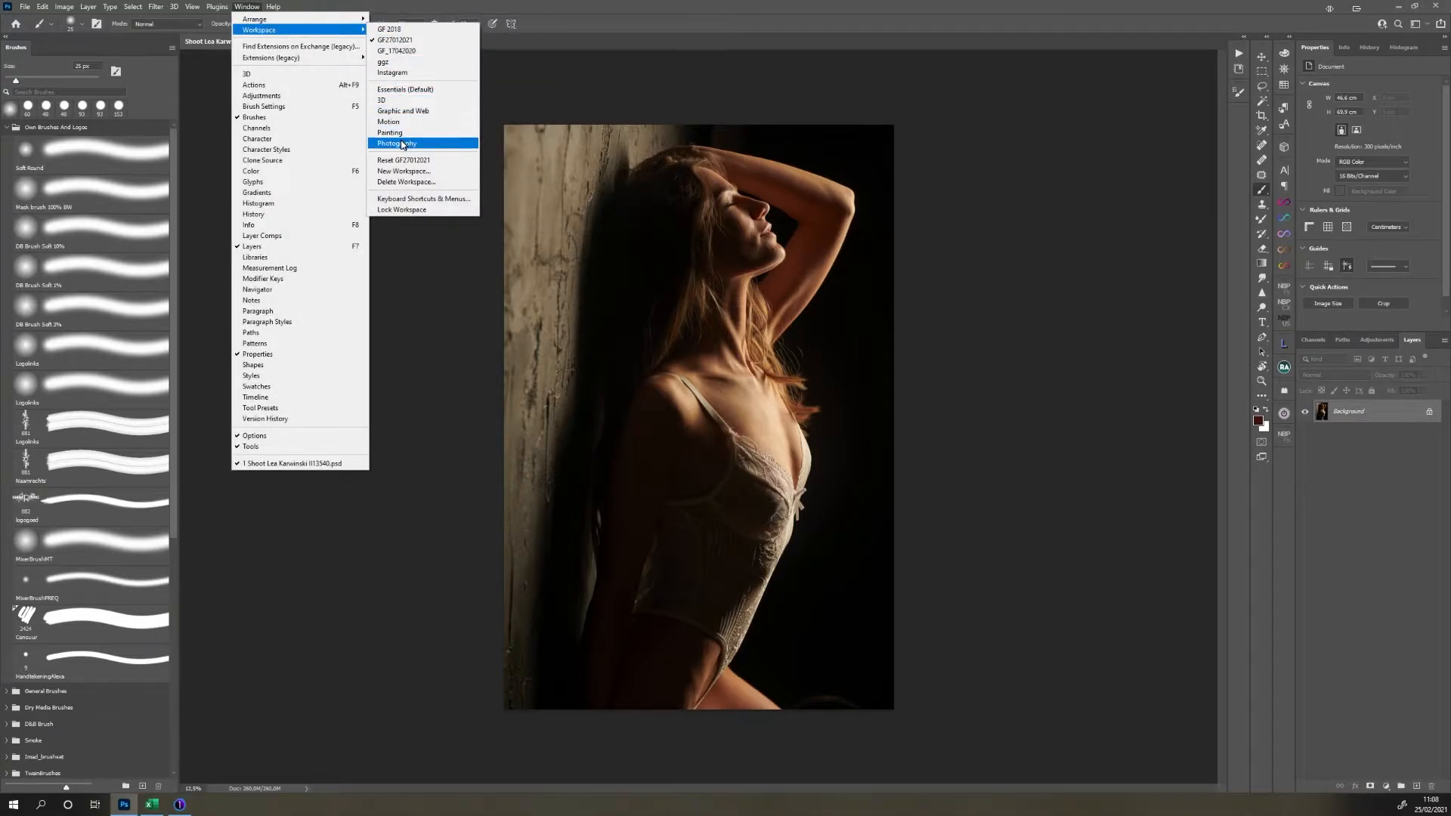
pyautogui.click(396, 144)
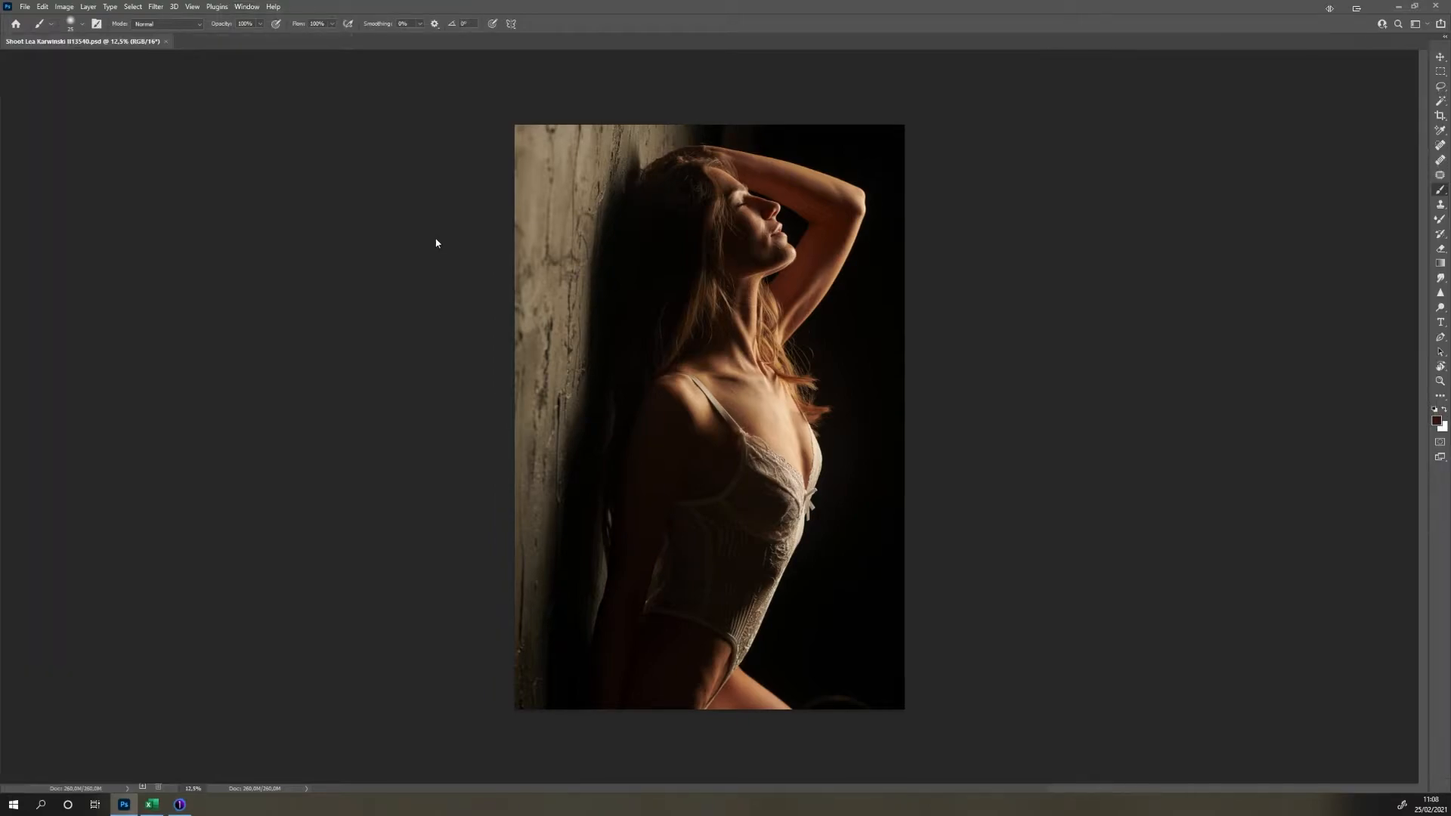
pyautogui.click(246, 6)
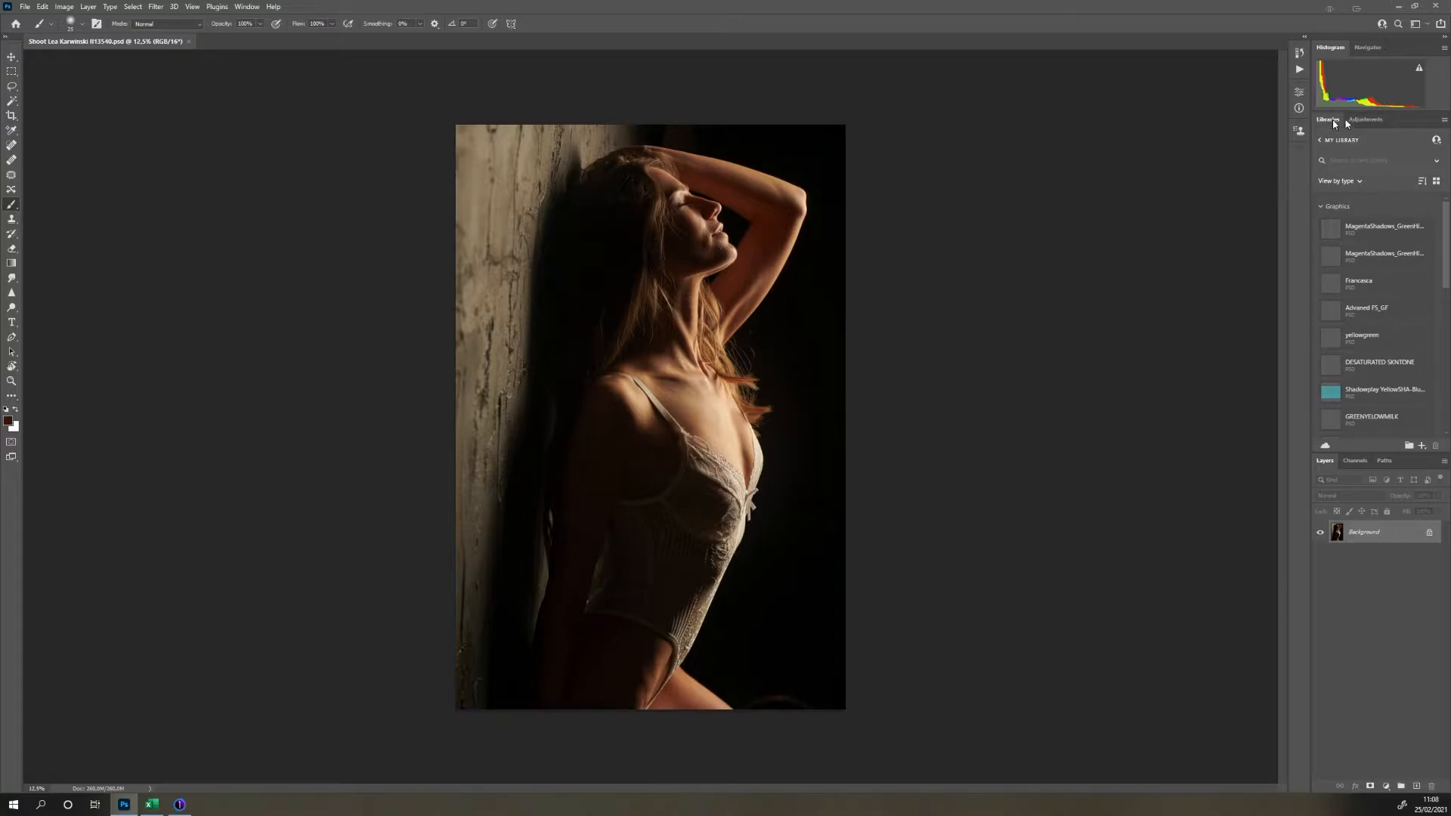
pyautogui.click(1440, 120)
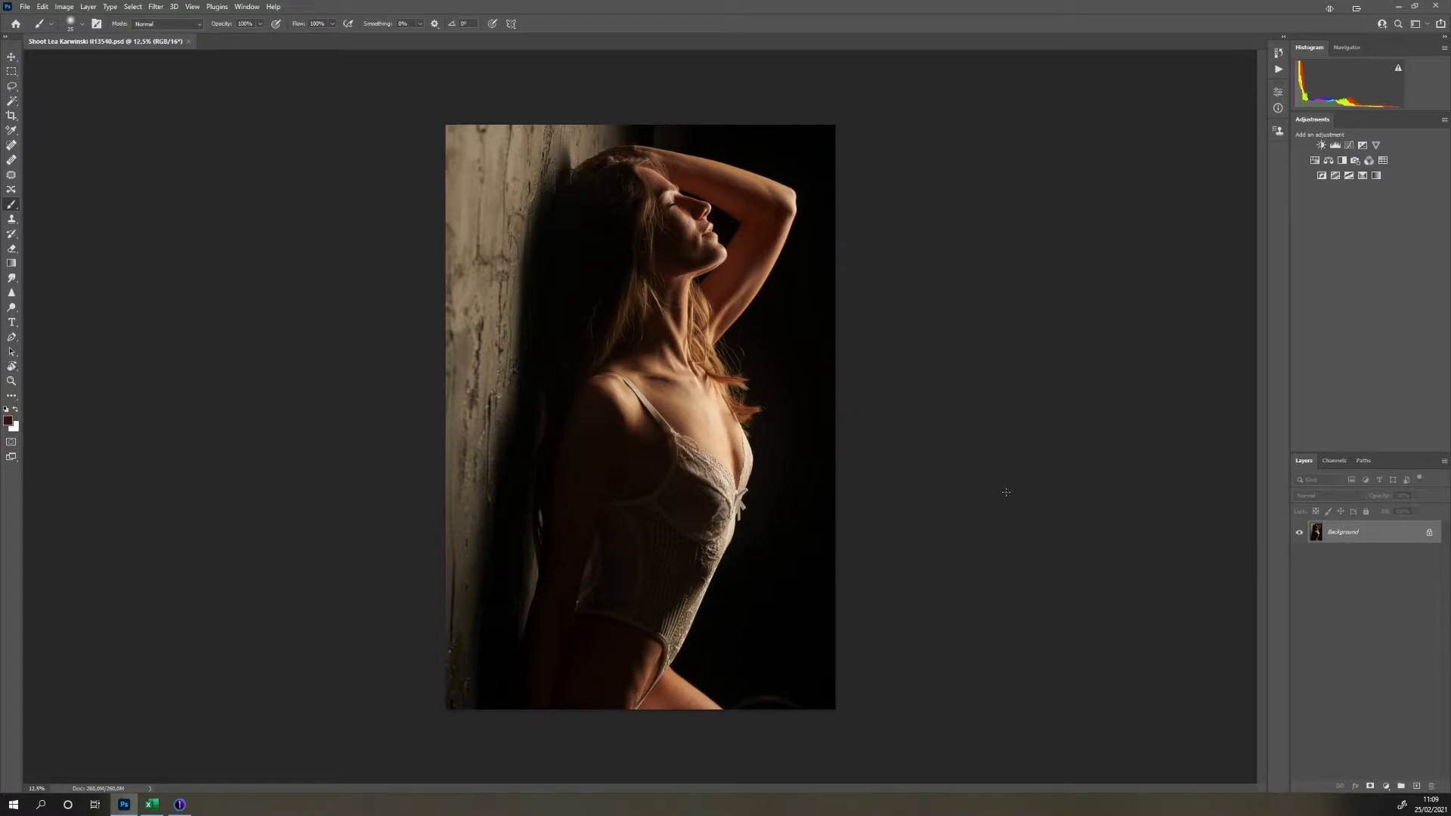
pyautogui.moveTo(969, 416)
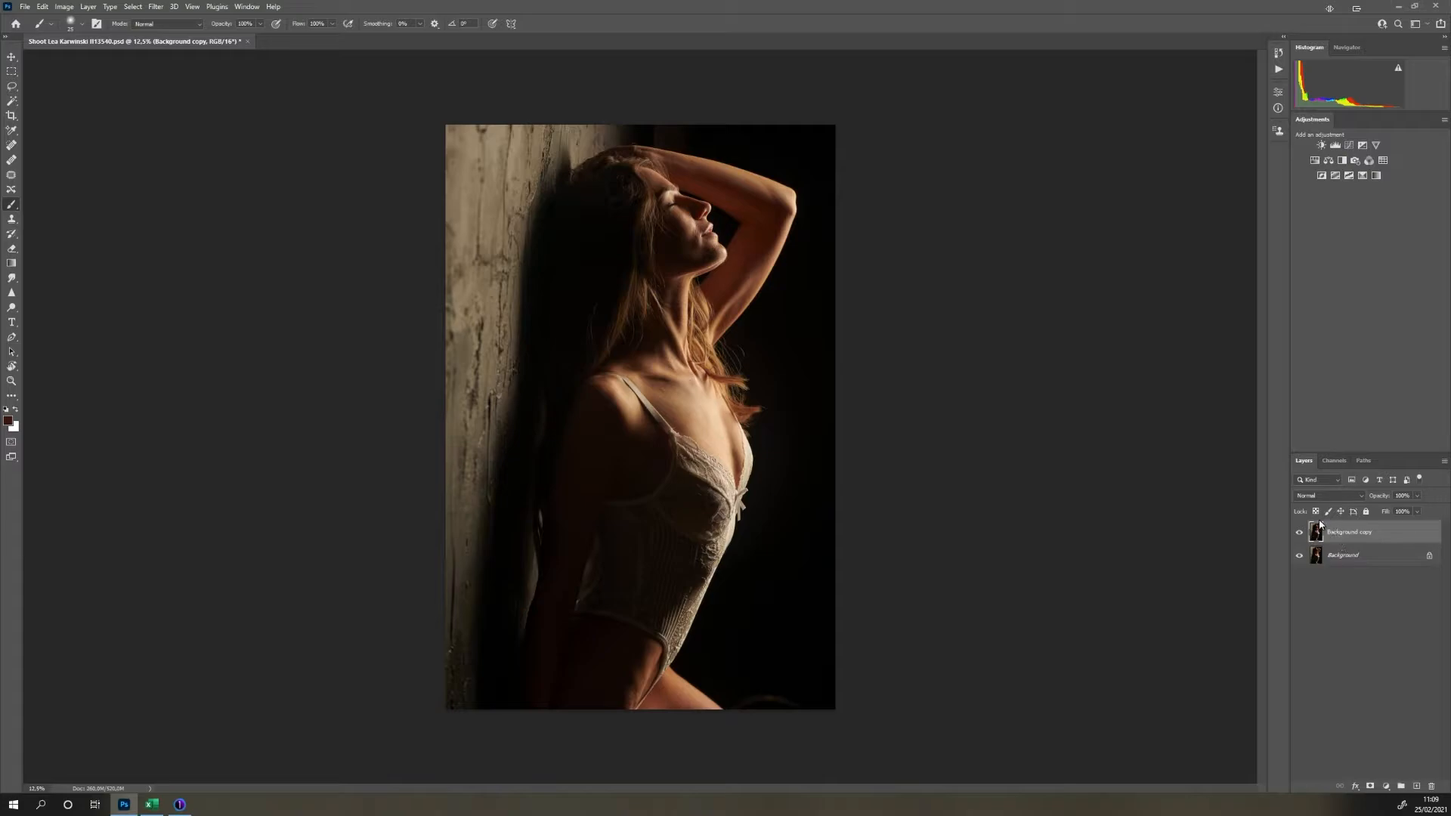
pyautogui.moveTo(908, 330)
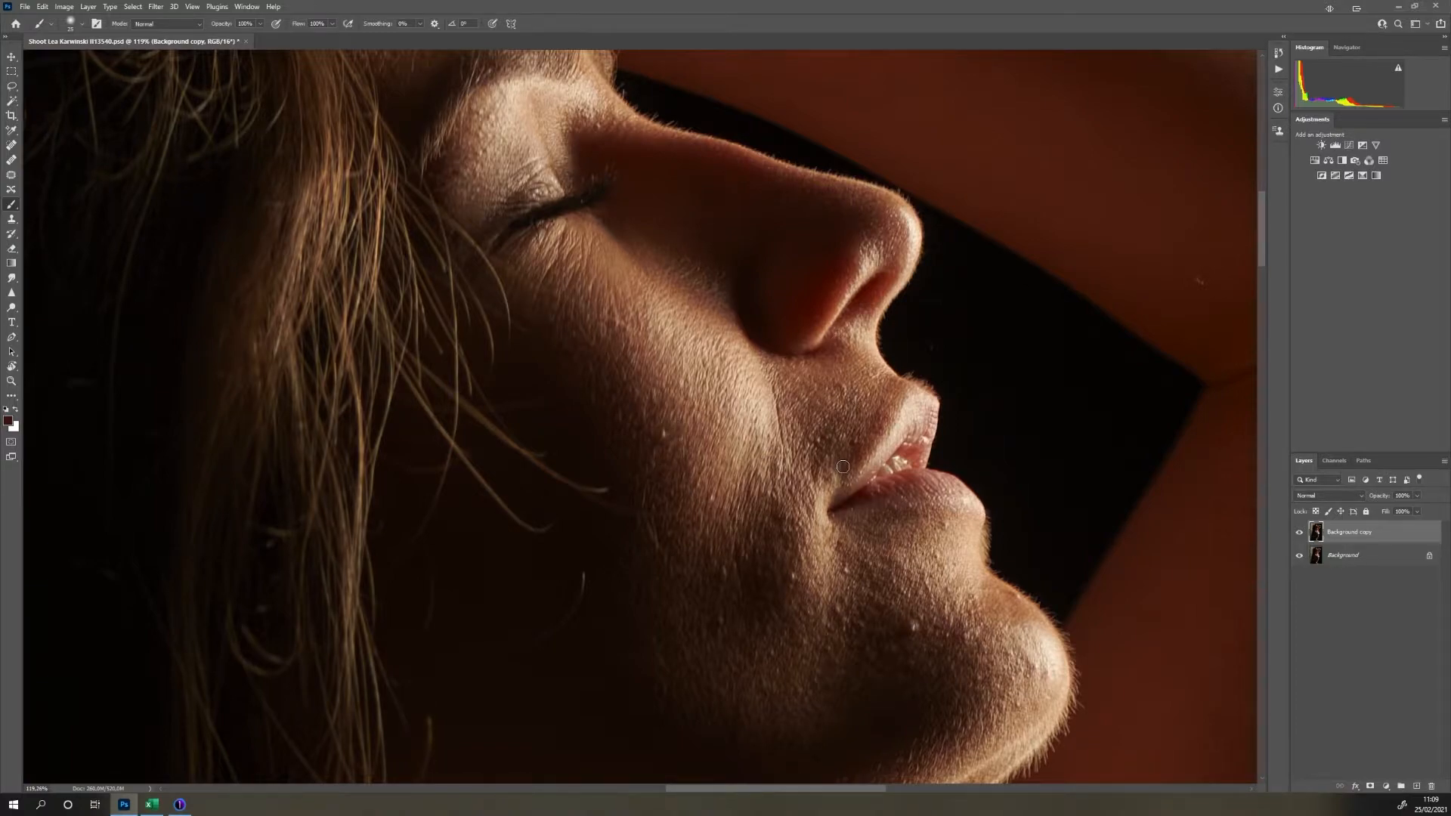
# - Spot-heal blemishes on the cheek below the eye, along the jaw and on the chest
pyautogui.click(12, 146)
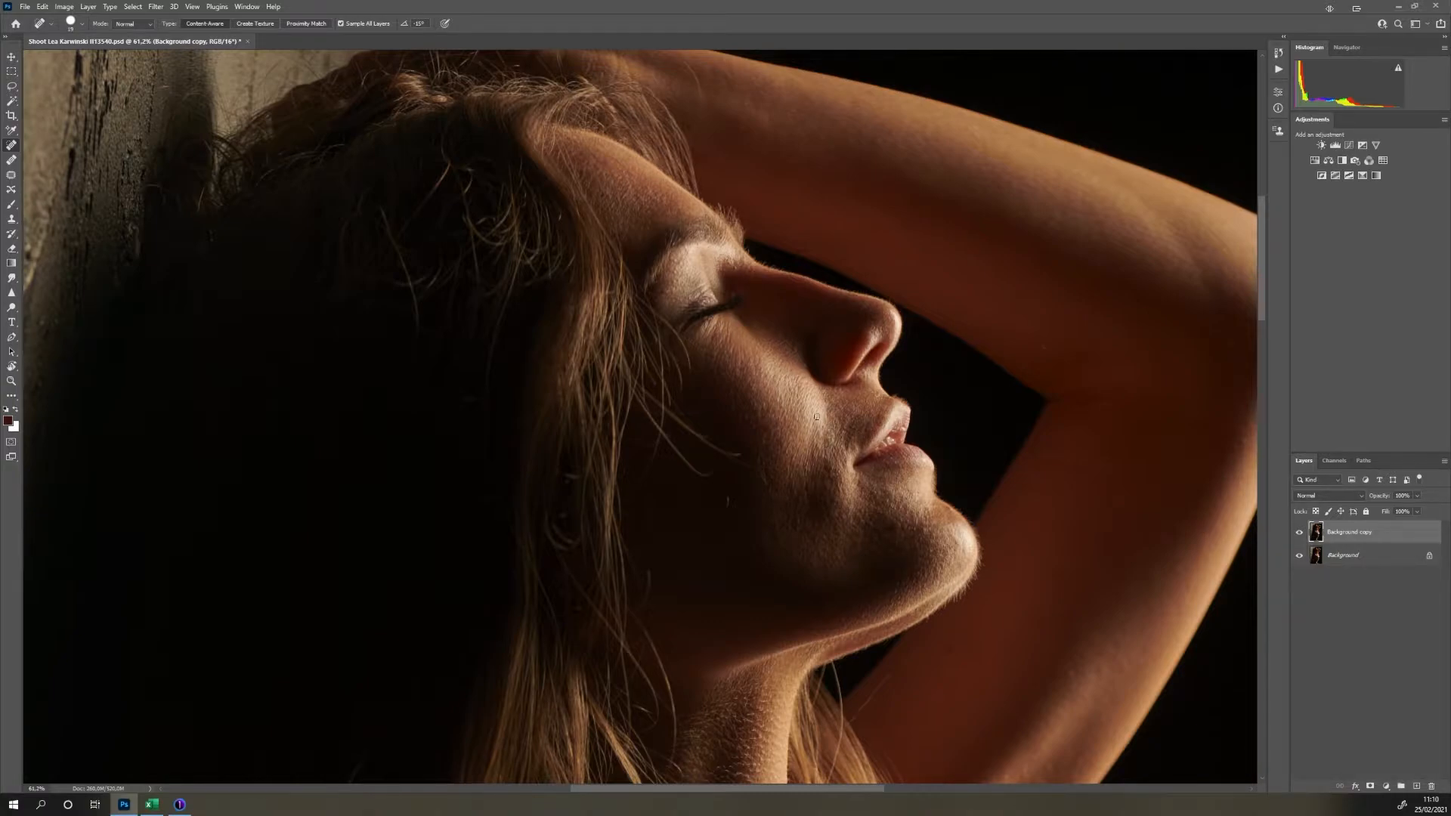
pyautogui.rightClick(780, 429)
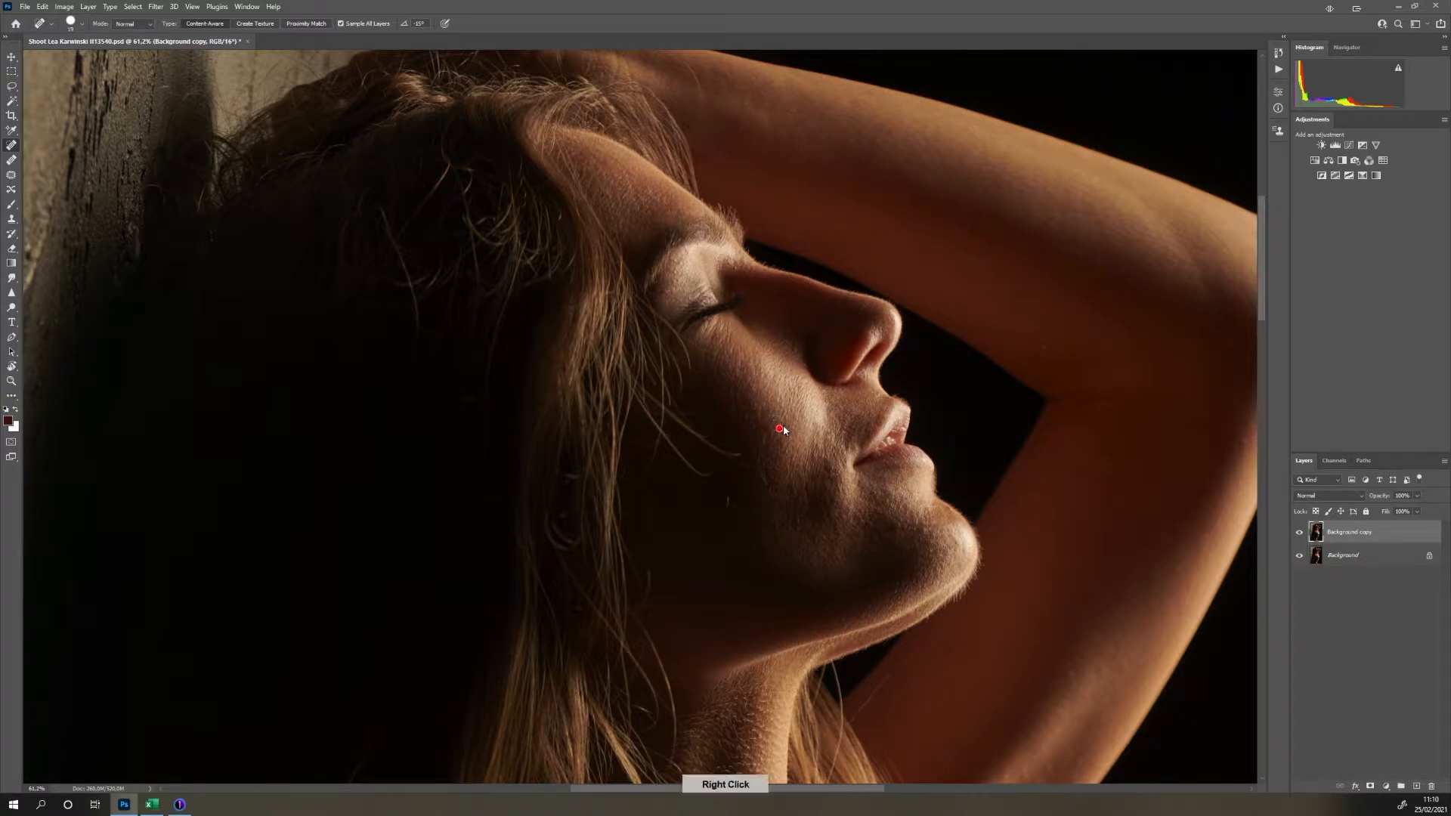
pyautogui.moveTo(779, 428); pyautogui.dragTo(768, 583)
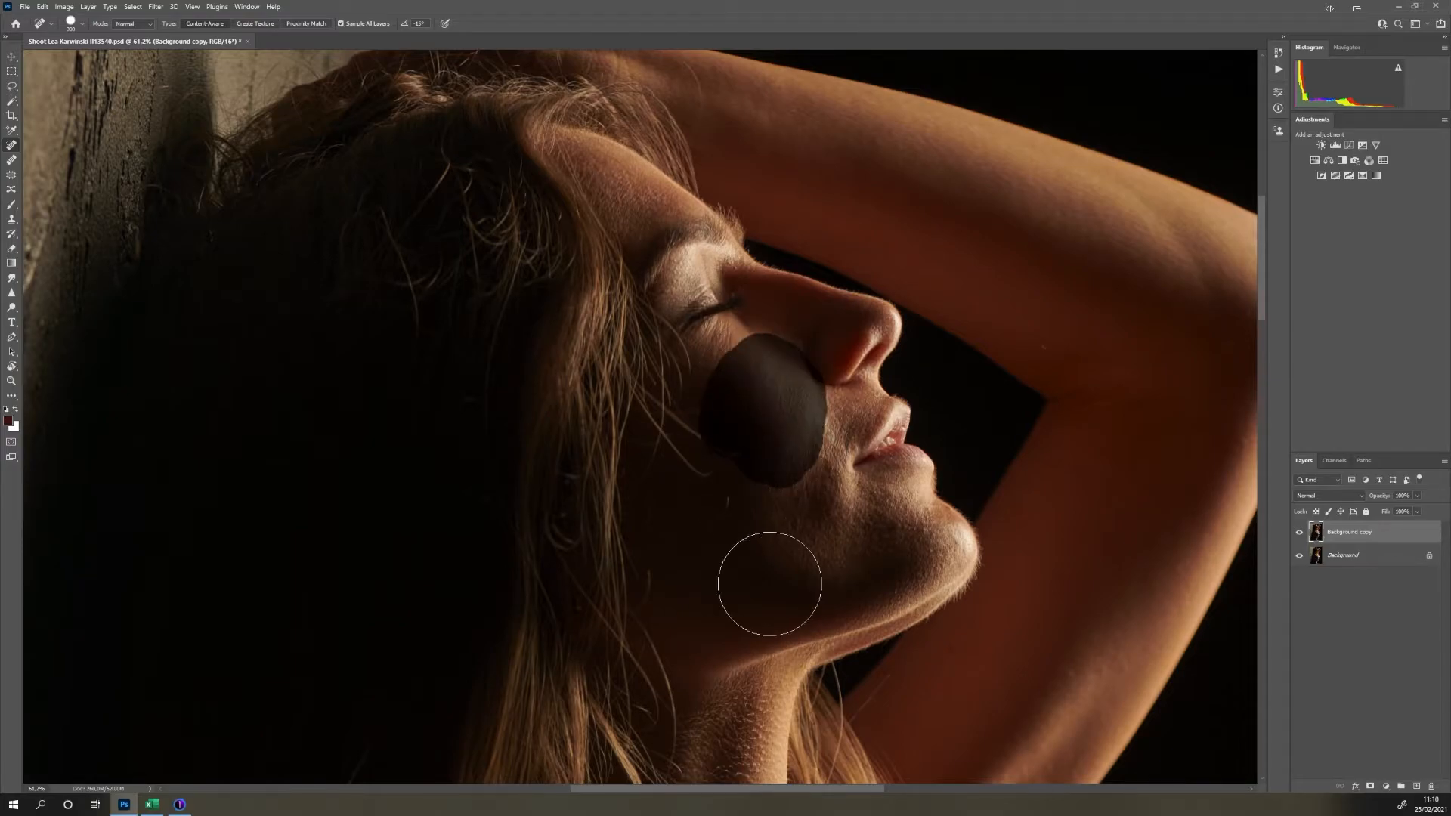
pyautogui.moveTo(768, 583); pyautogui.dragTo(920, 509)
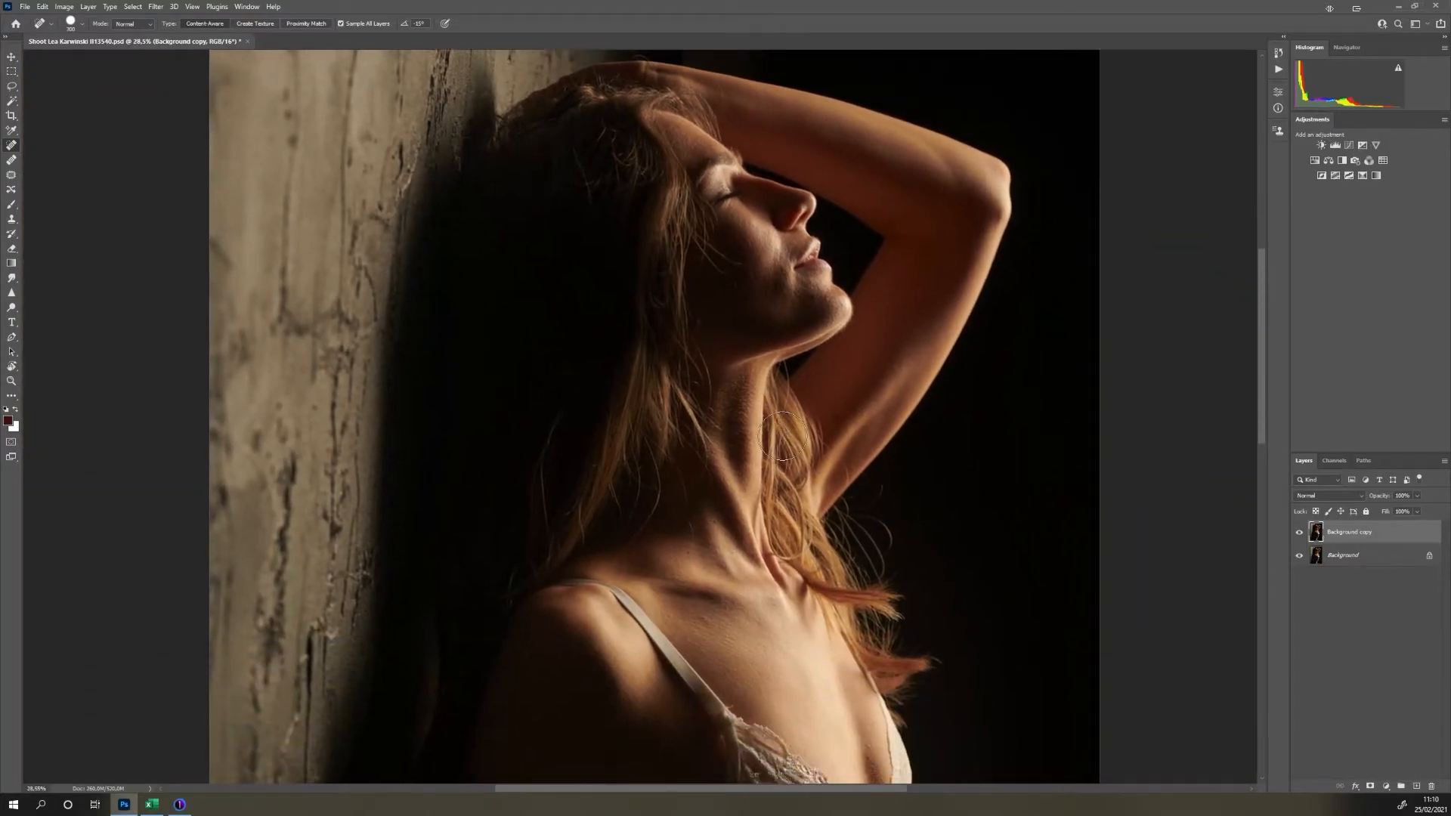
pyautogui.rightClick(740, 624)
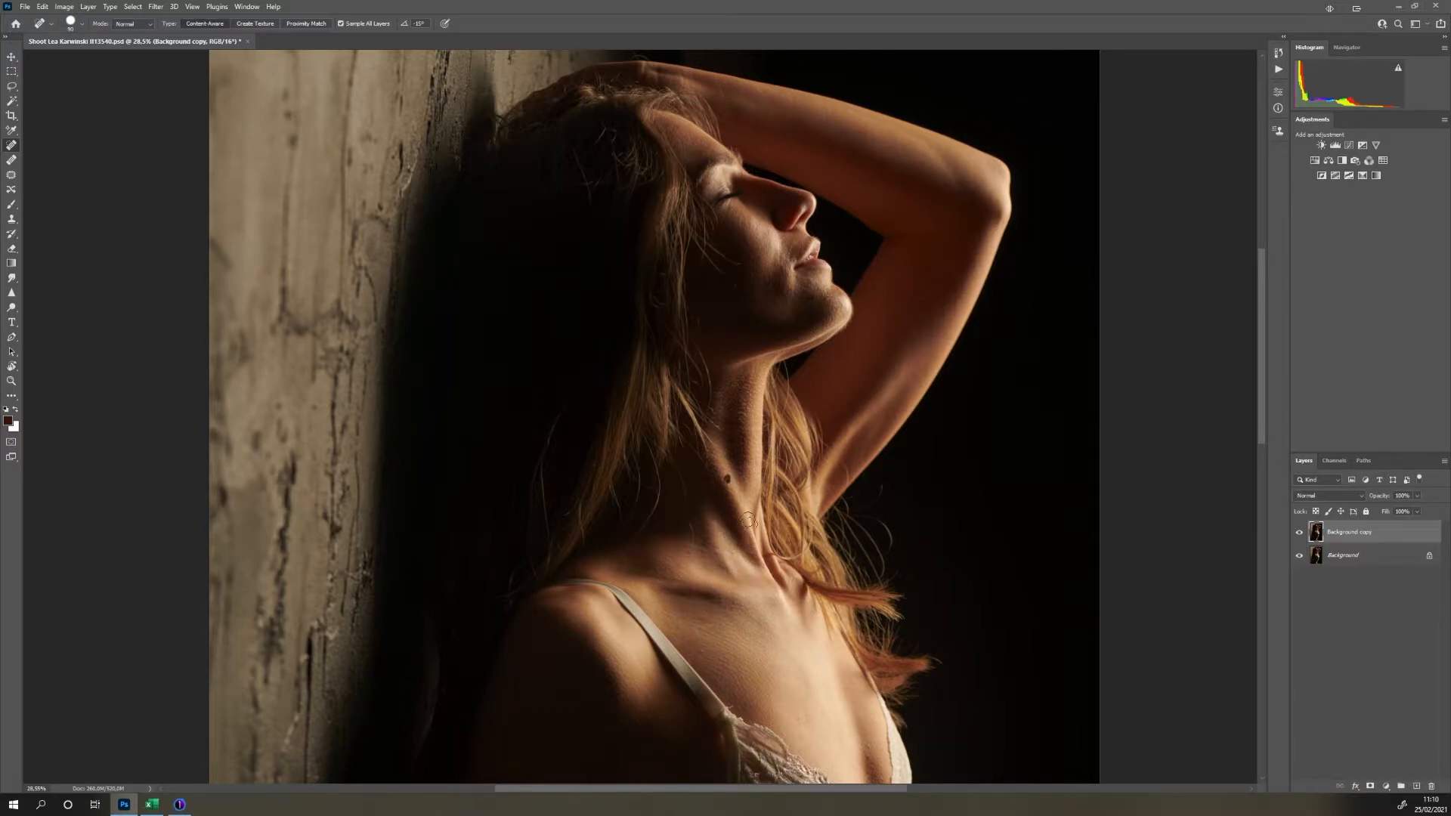
pyautogui.scroll(-3)
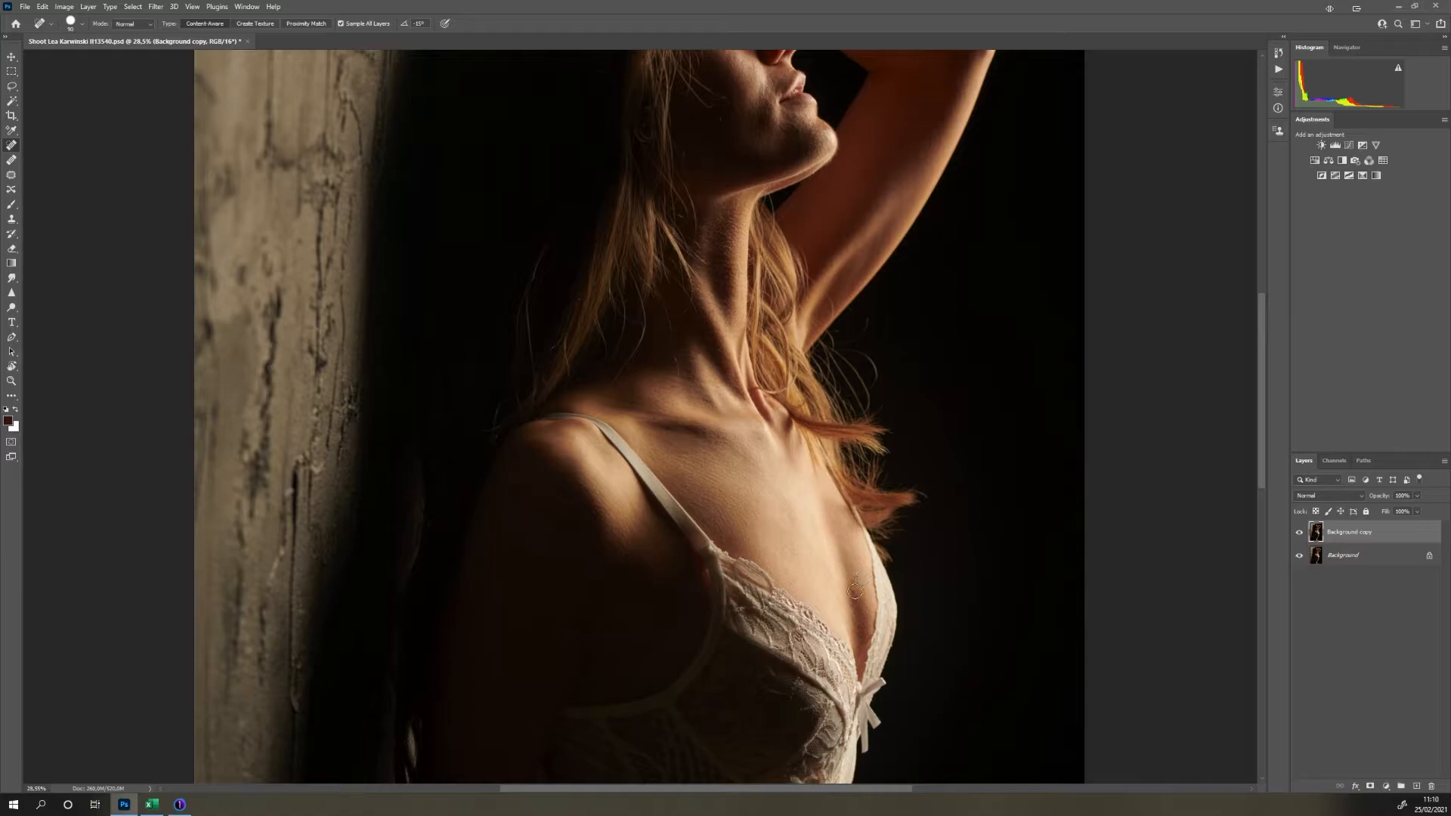
pyautogui.moveTo(875, 572)
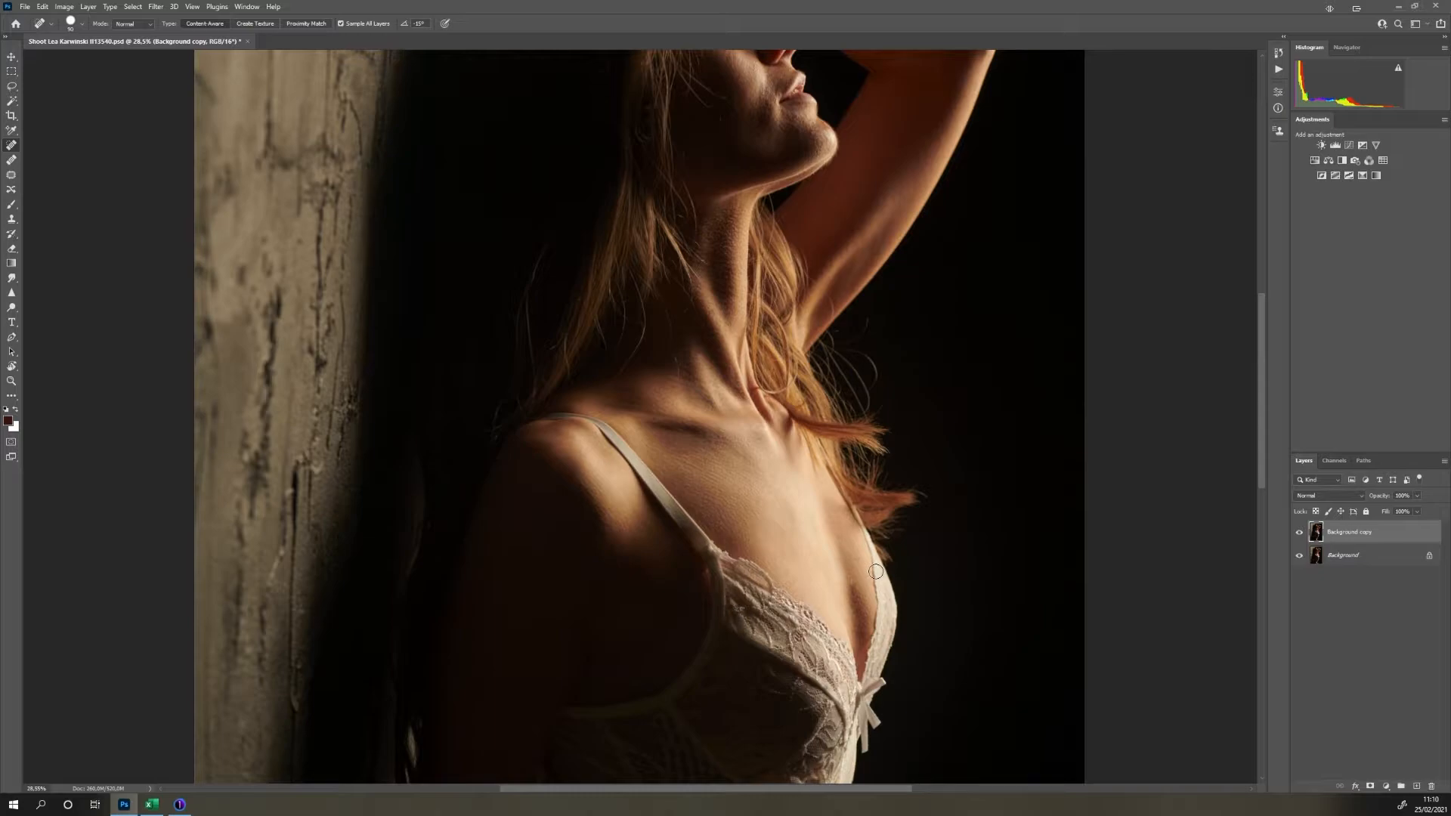
pyautogui.click(875, 572)
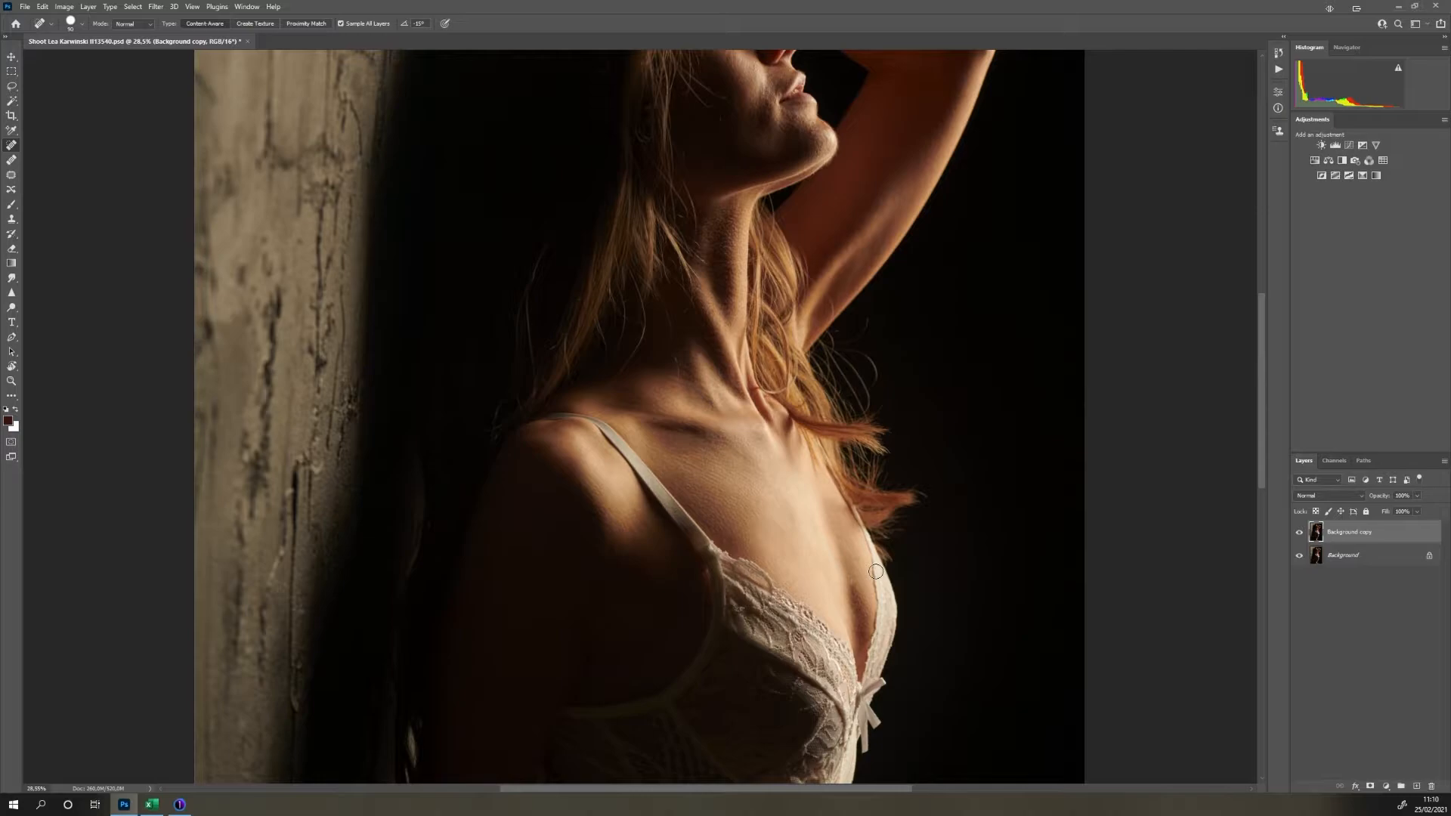
pyautogui.scroll(-3)
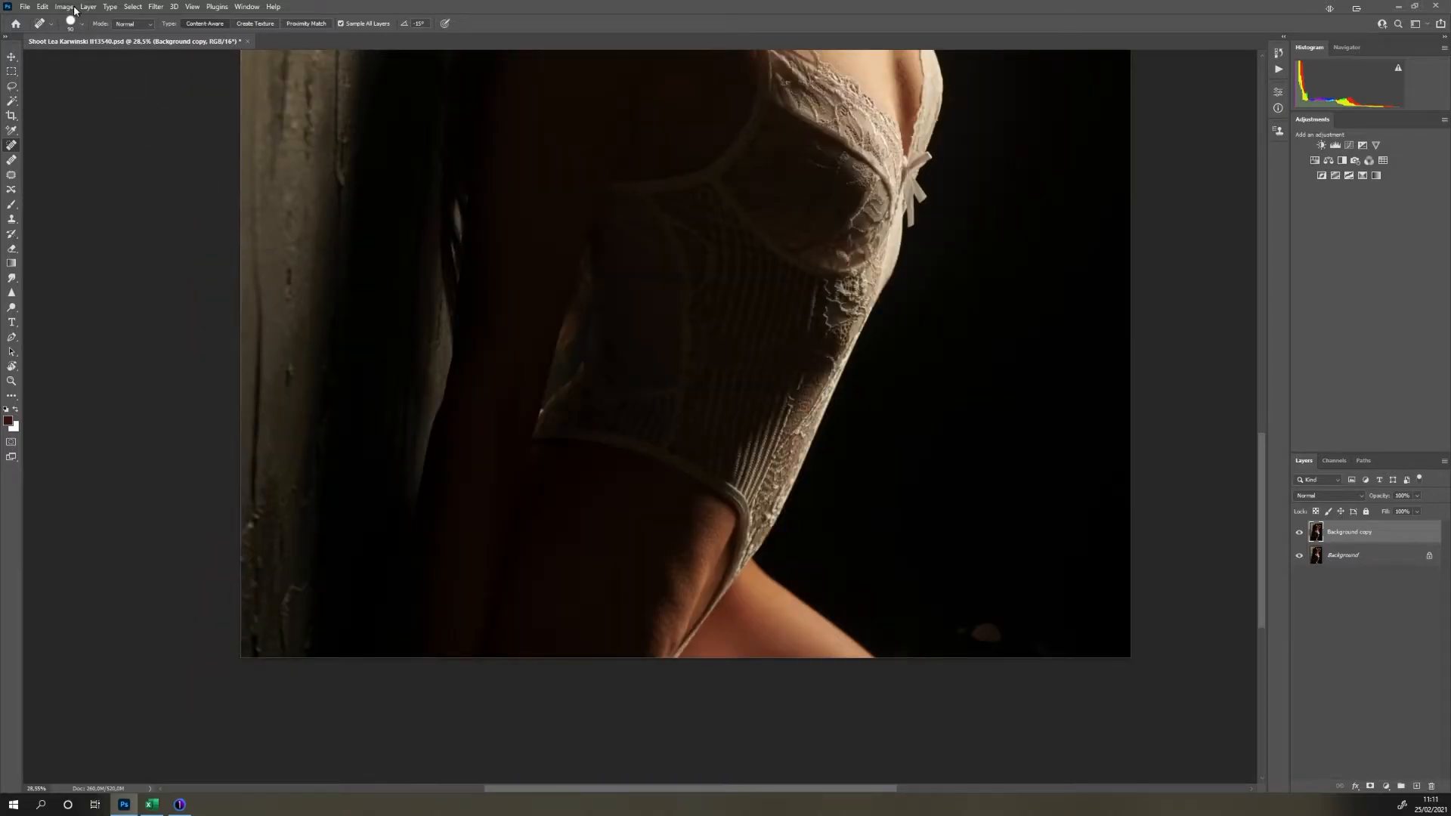
# - Reassign the Decrease and Increase Brush Size tool shortcuts and save the changes
pyautogui.click(63, 7)
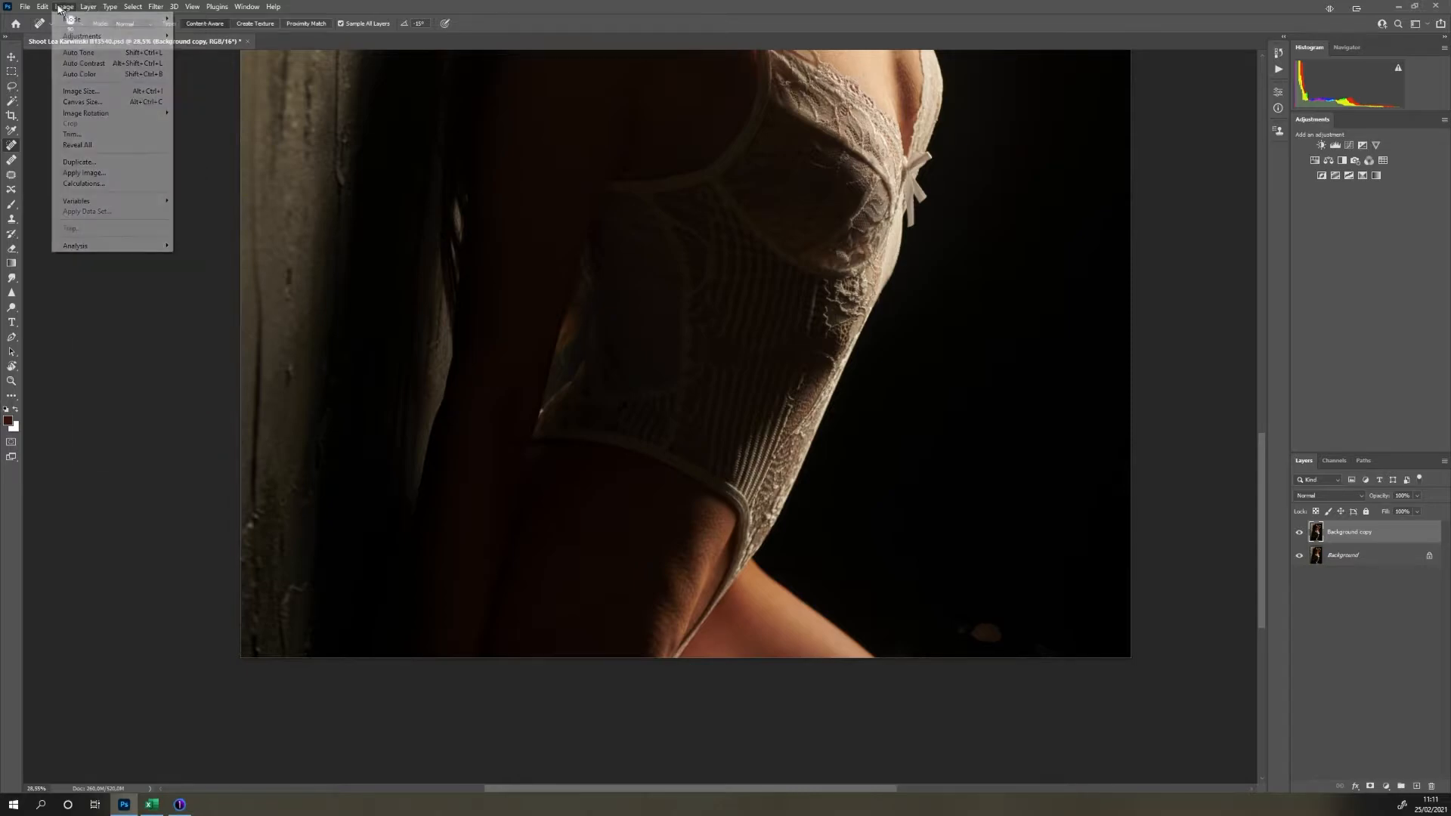
pyautogui.click(42, 7)
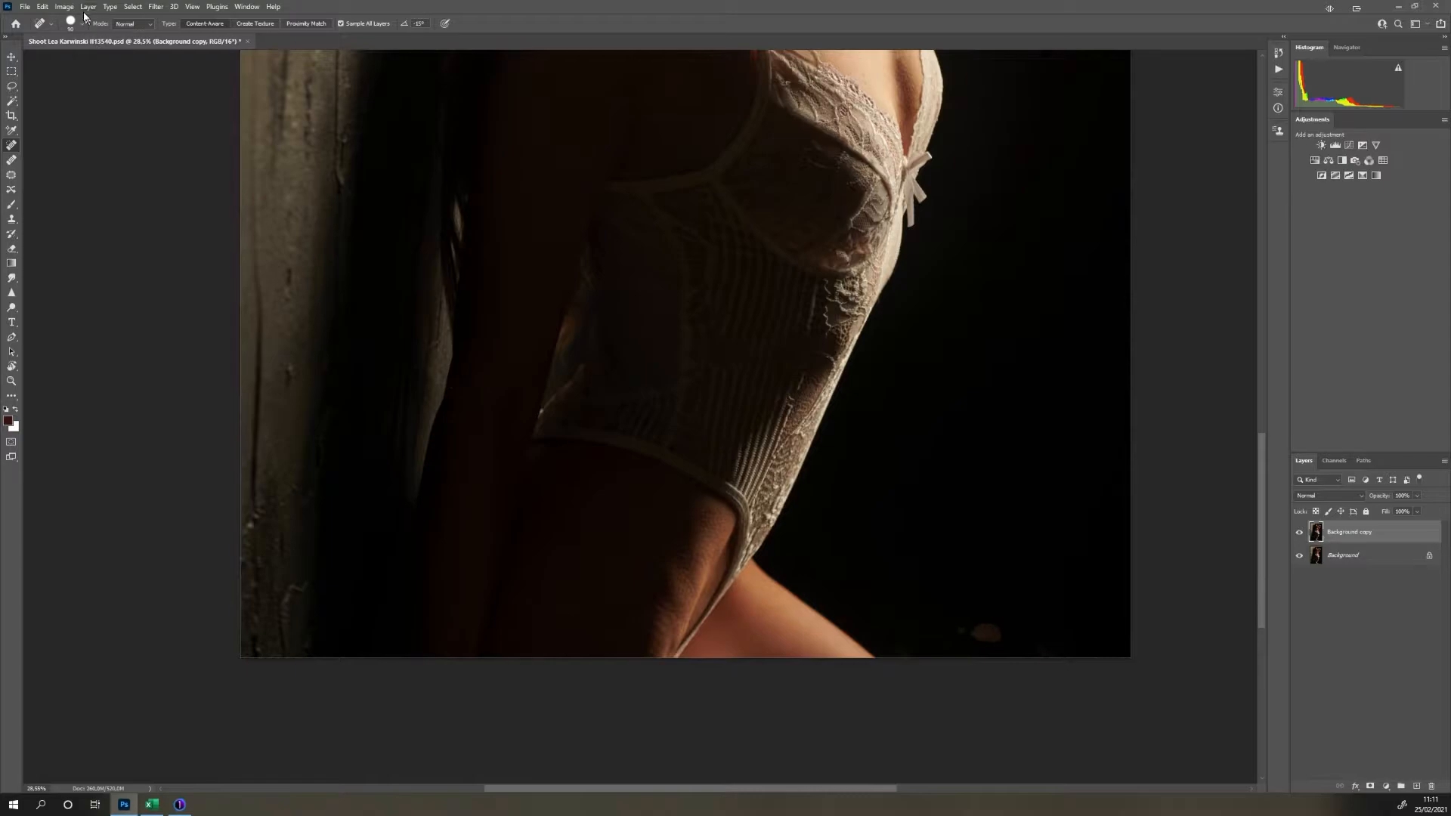
pyautogui.click(63, 6)
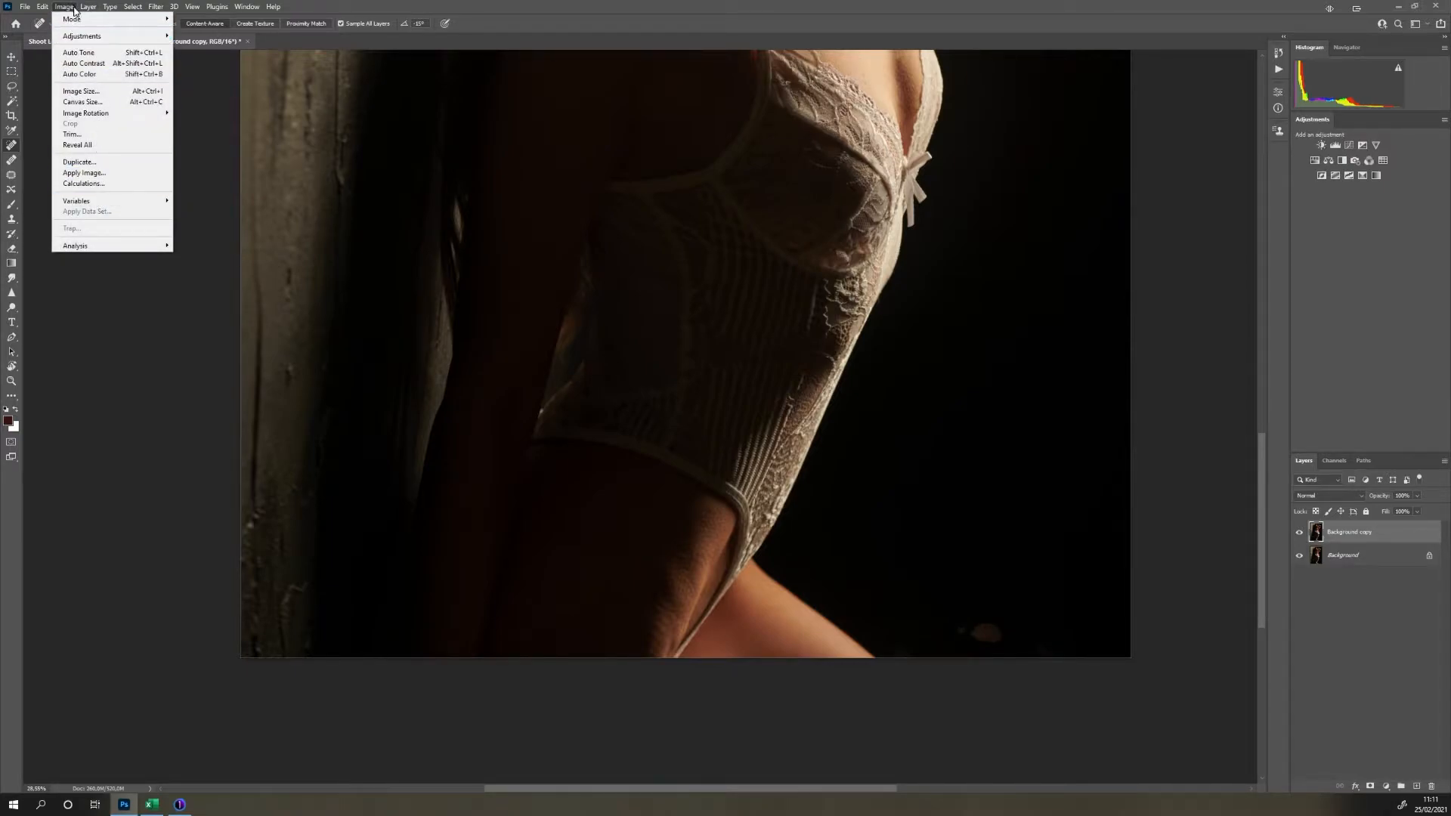
pyautogui.click(43, 7)
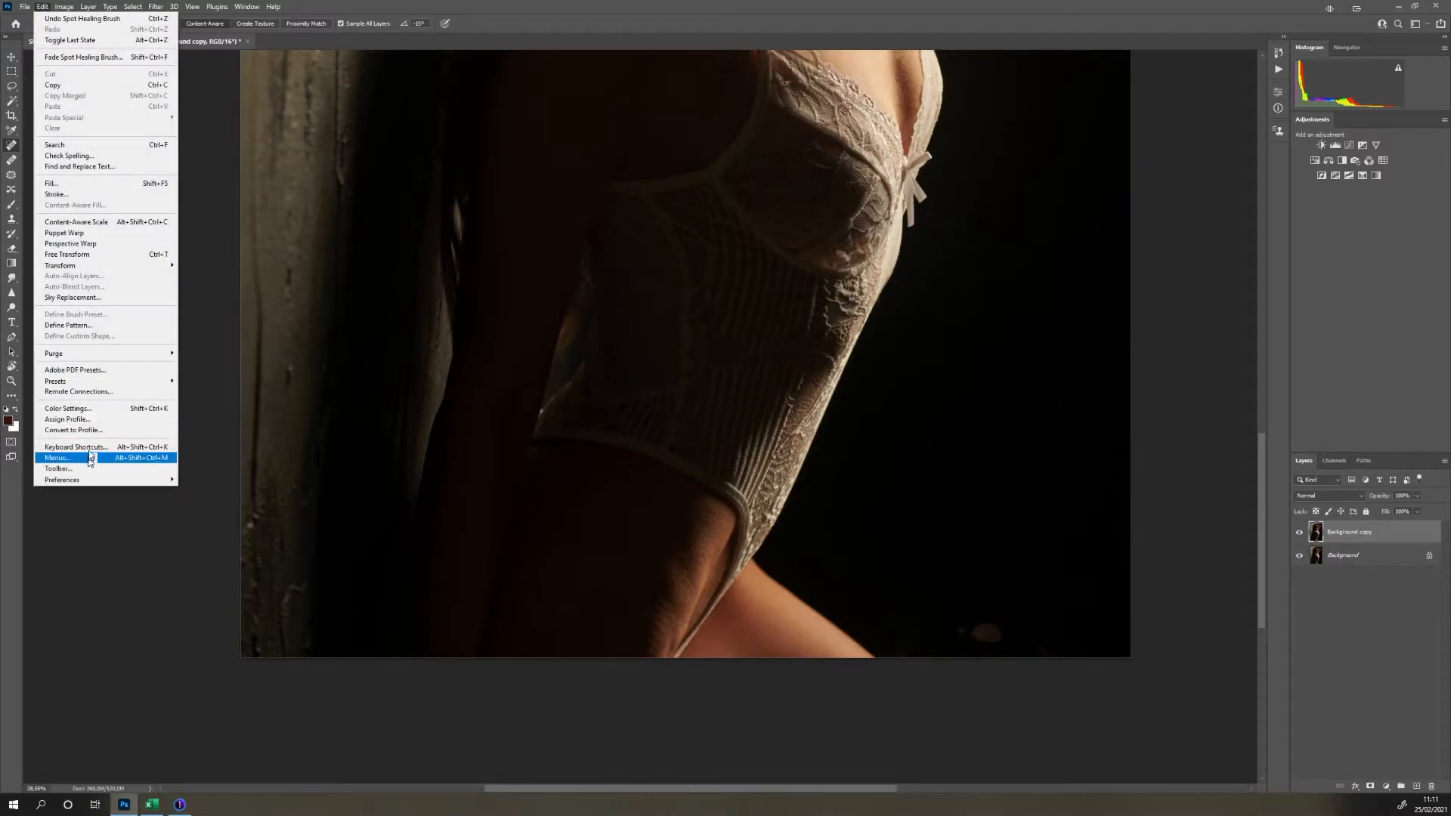
pyautogui.click(77, 447)
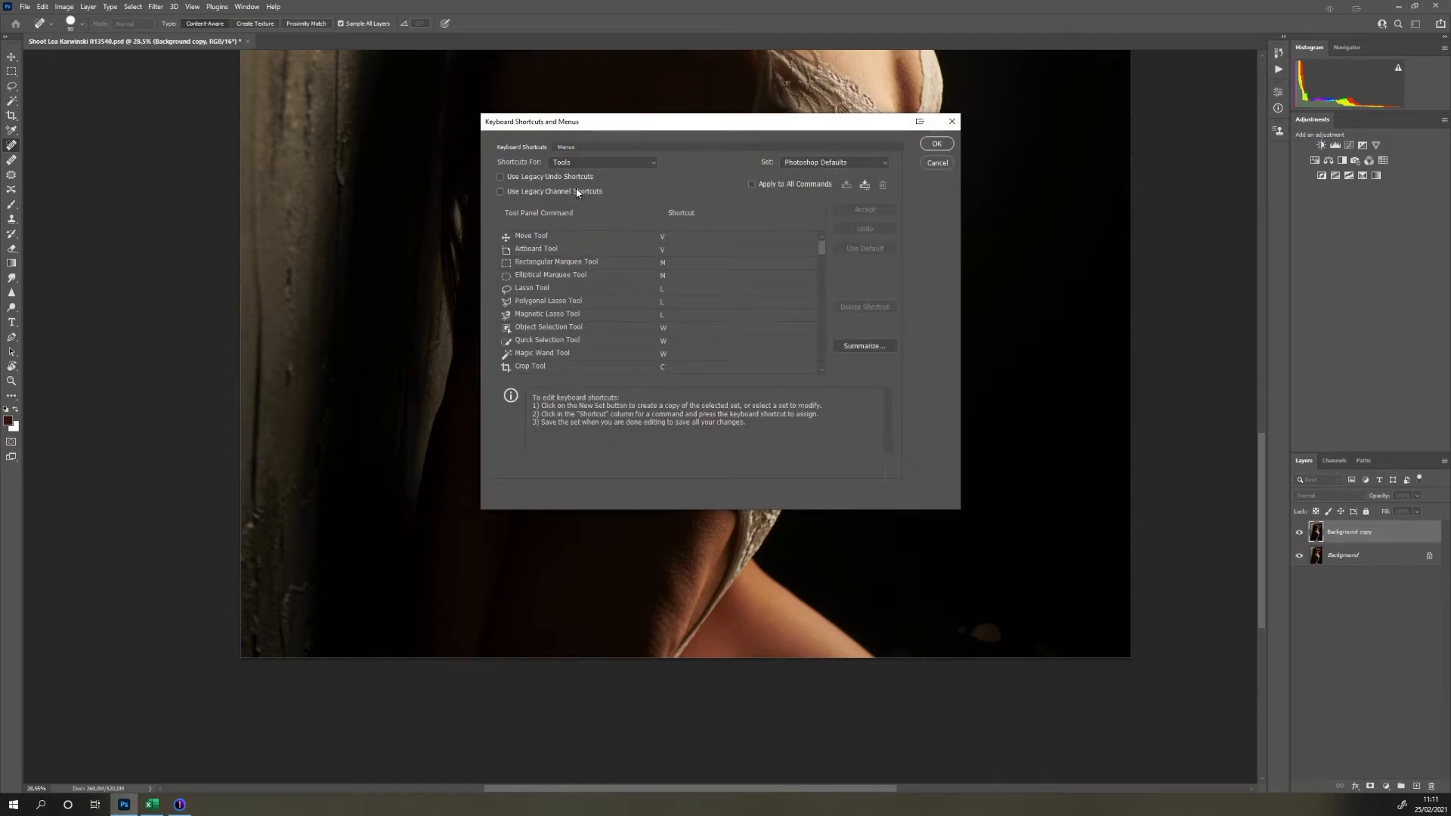
pyautogui.moveTo(555, 233)
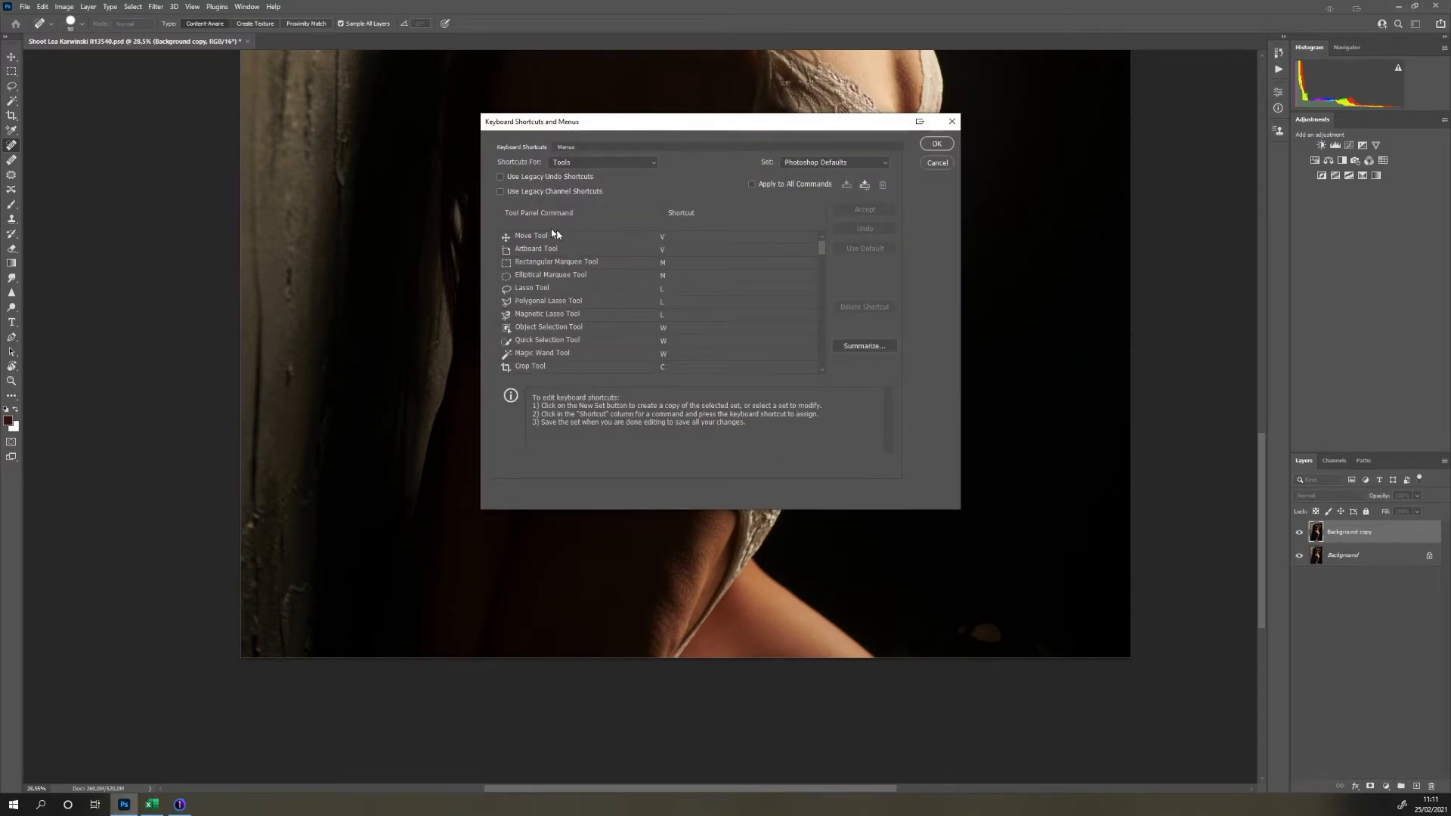
pyautogui.click(602, 162)
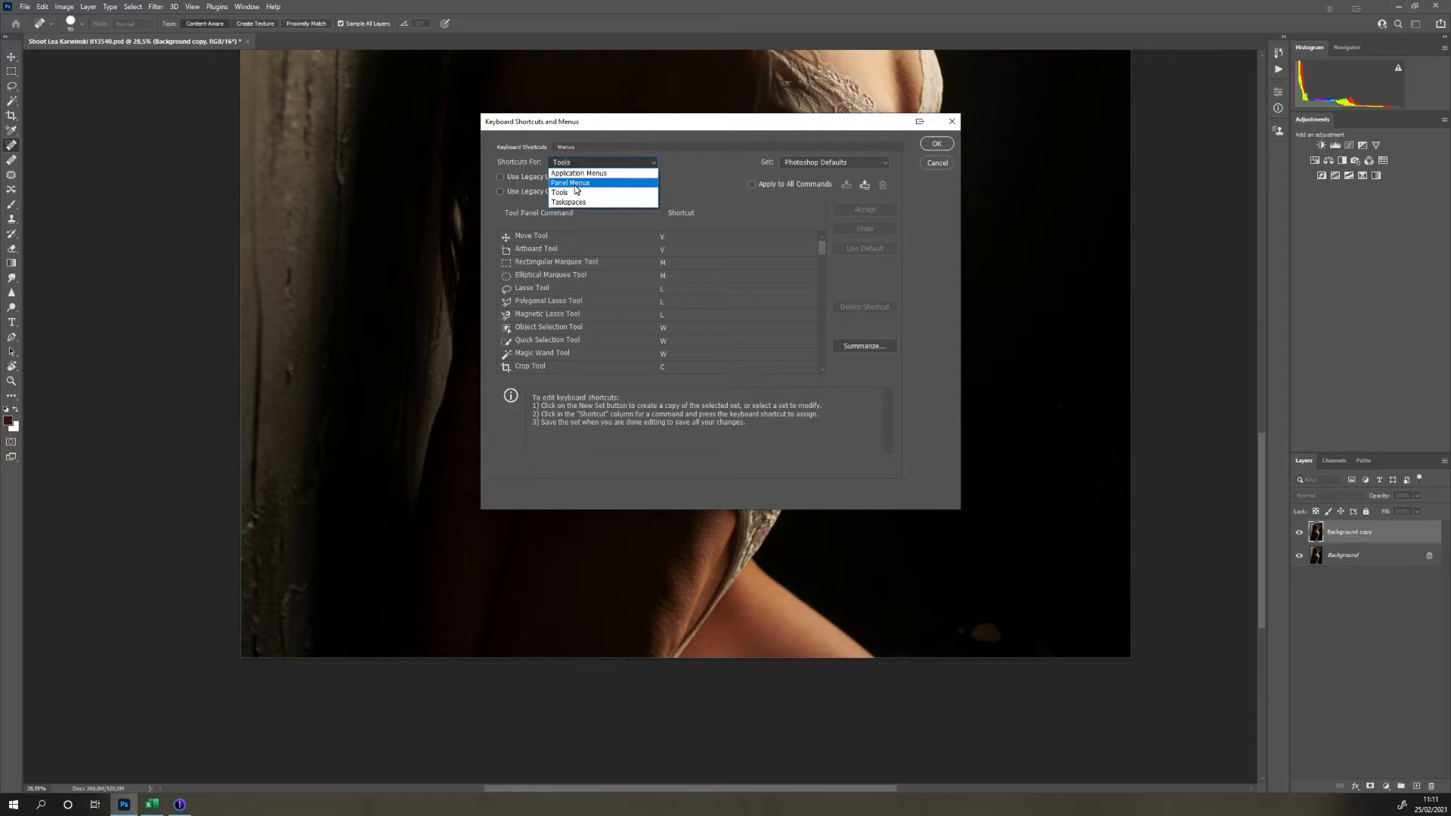
pyautogui.click(559, 191)
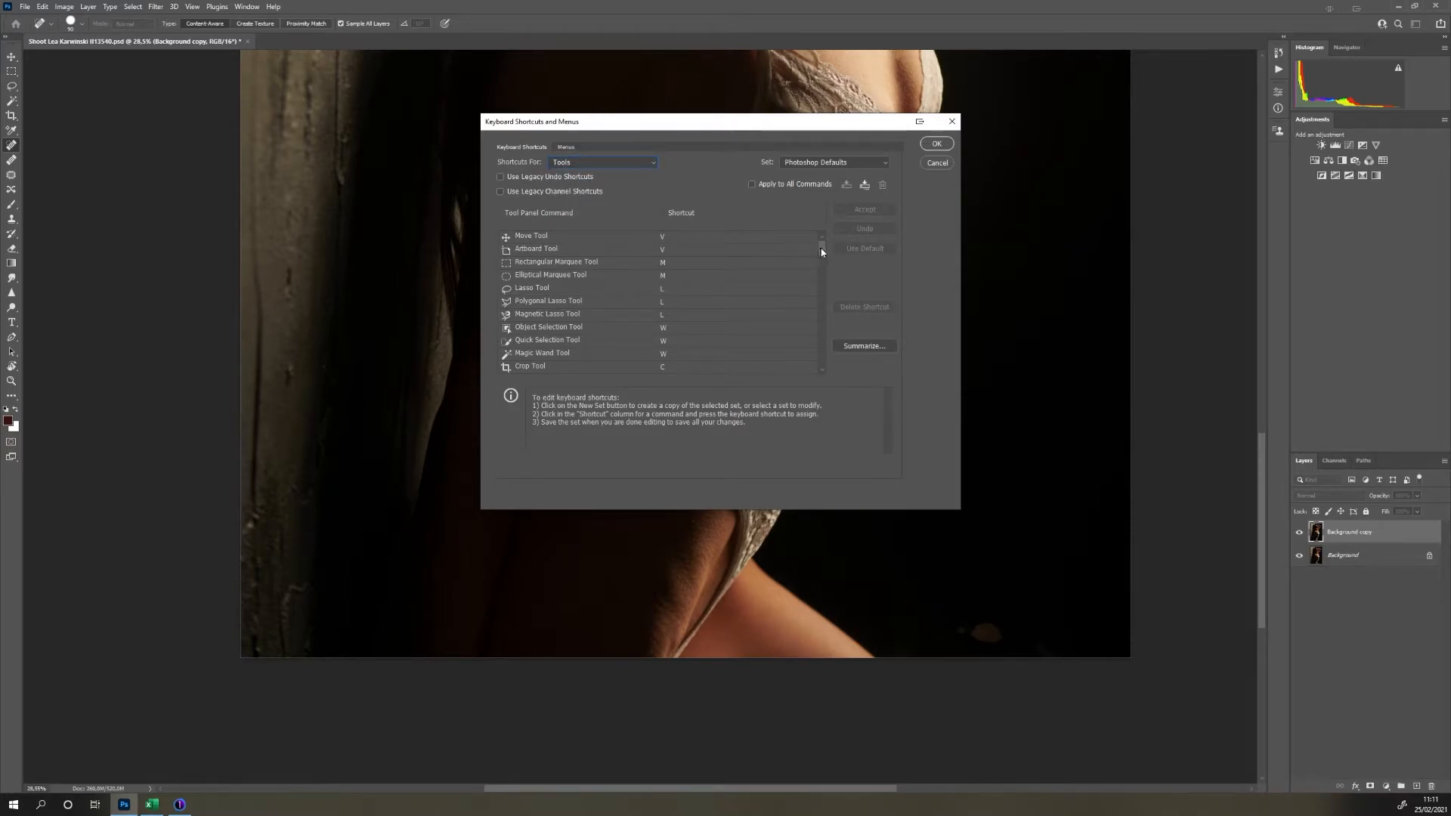
pyautogui.scroll(-3)
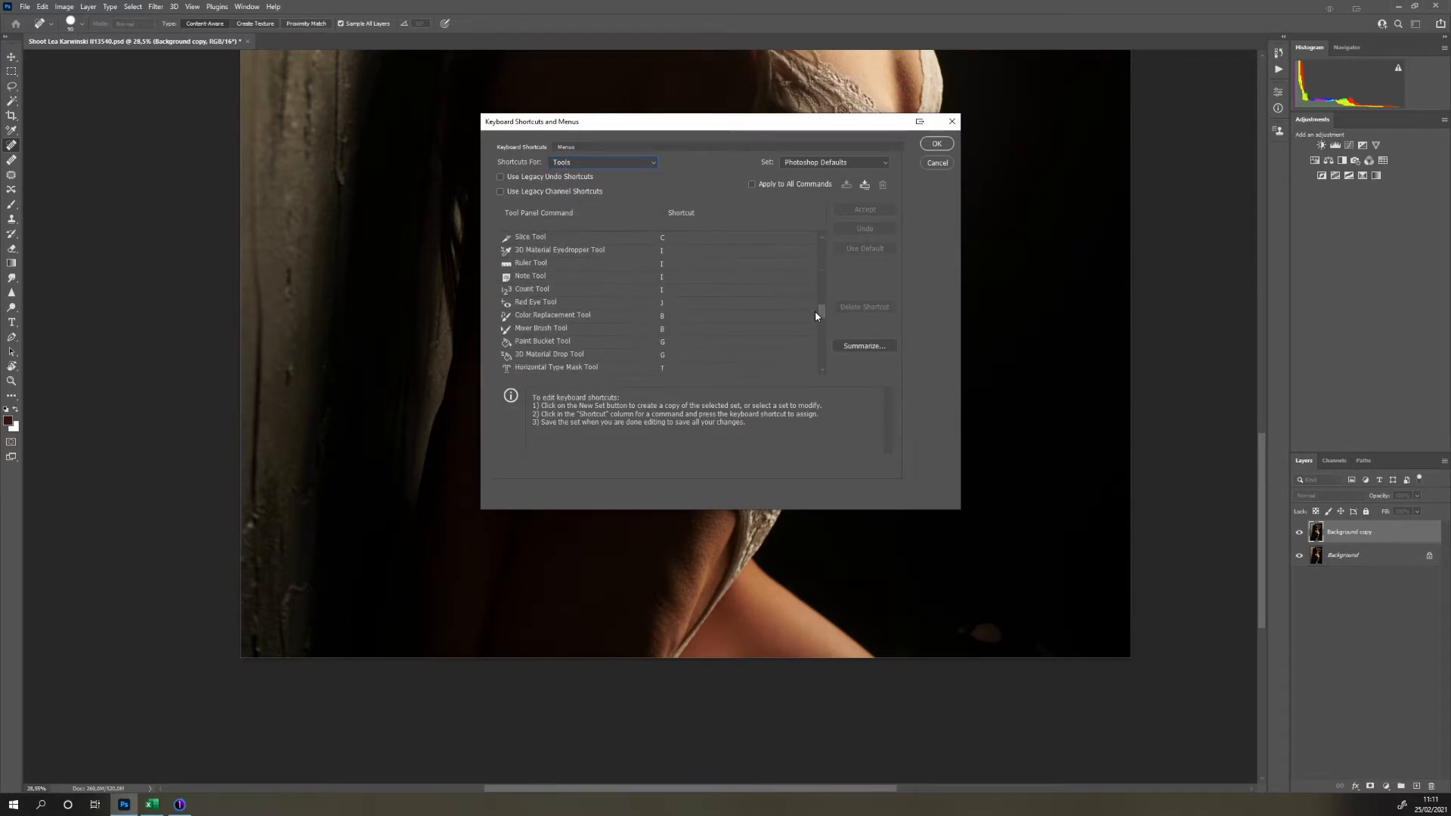
pyautogui.scroll(-3)
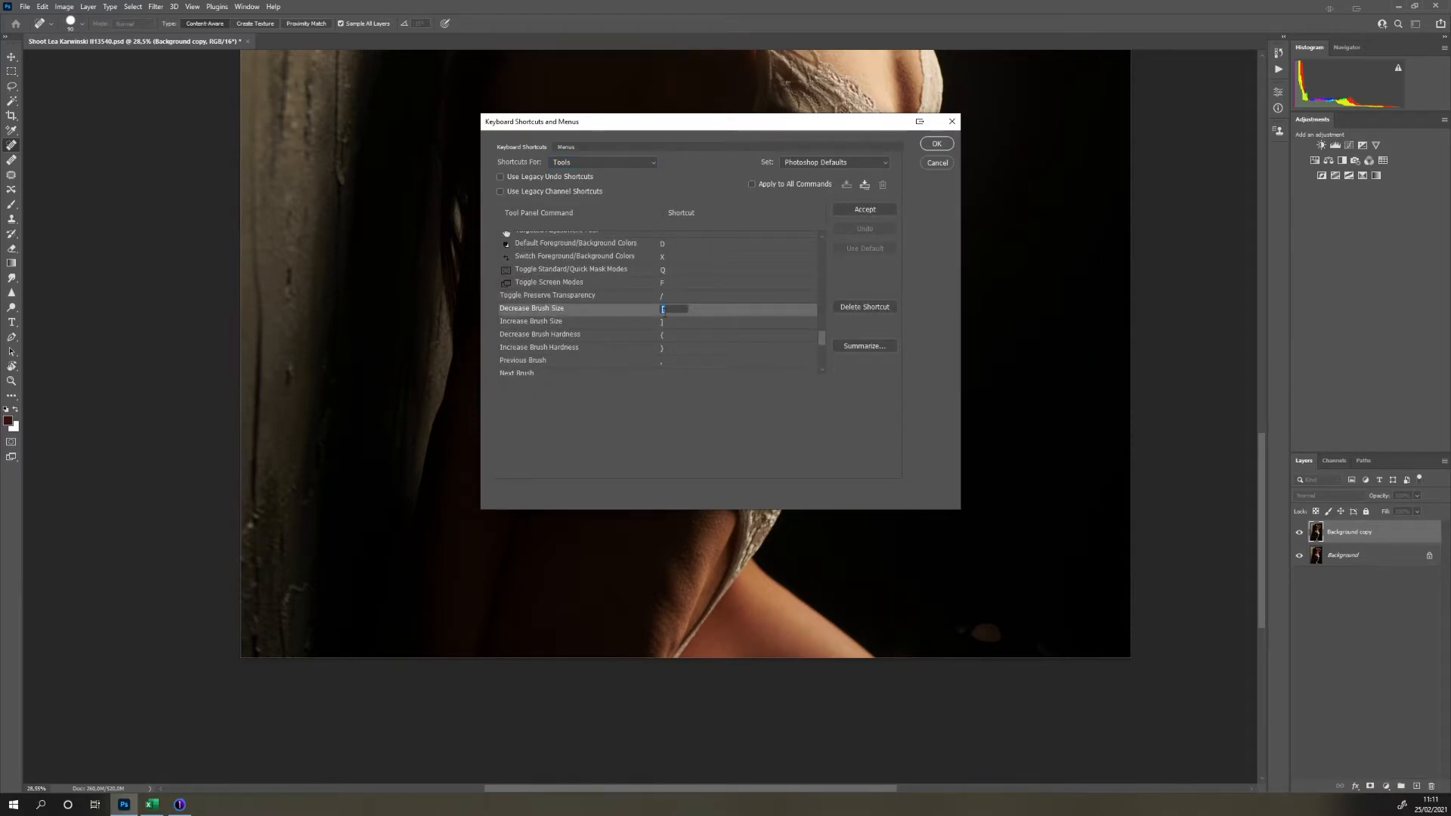
pyautogui.click(583, 321)
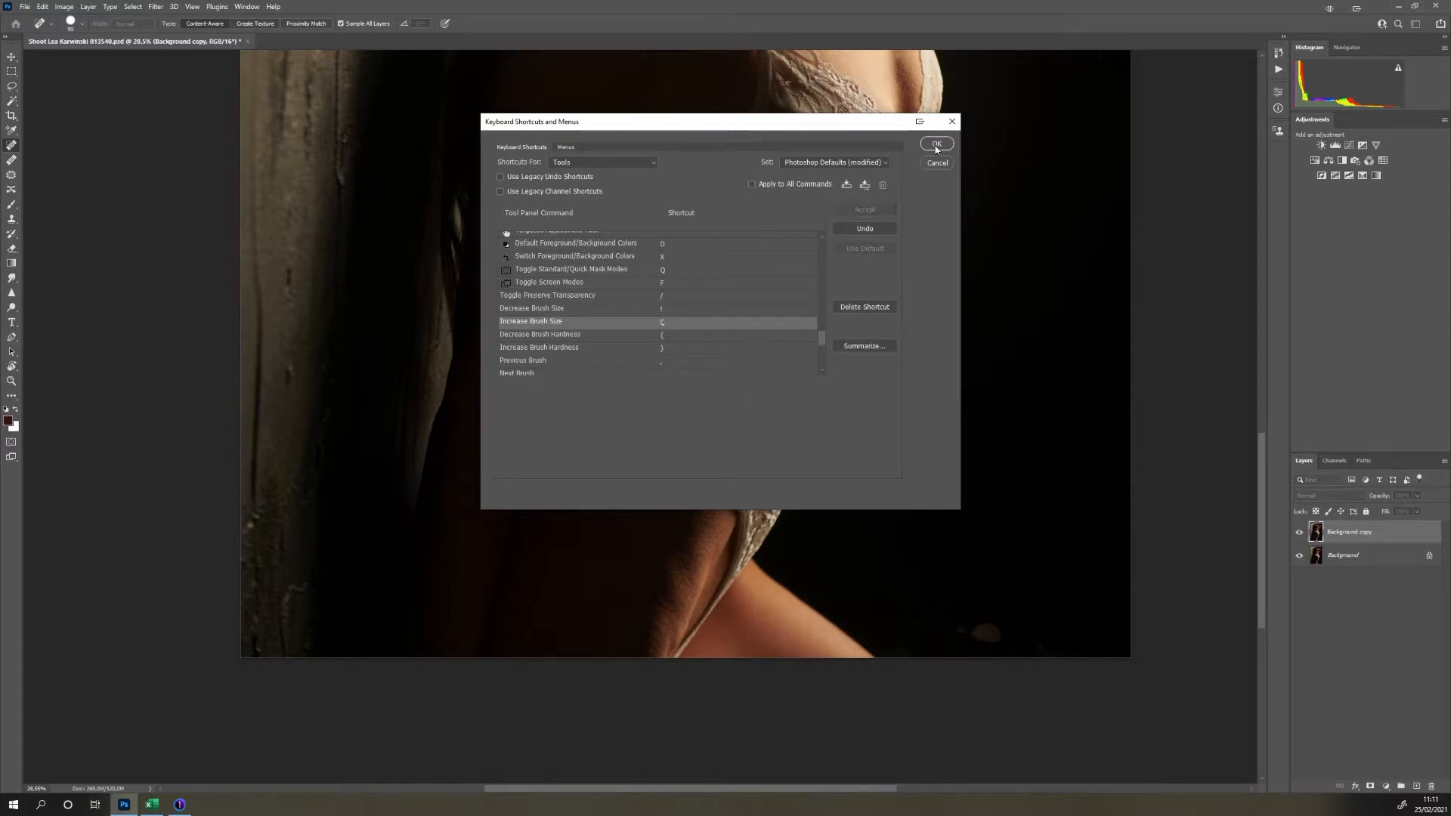
pyautogui.click(935, 144)
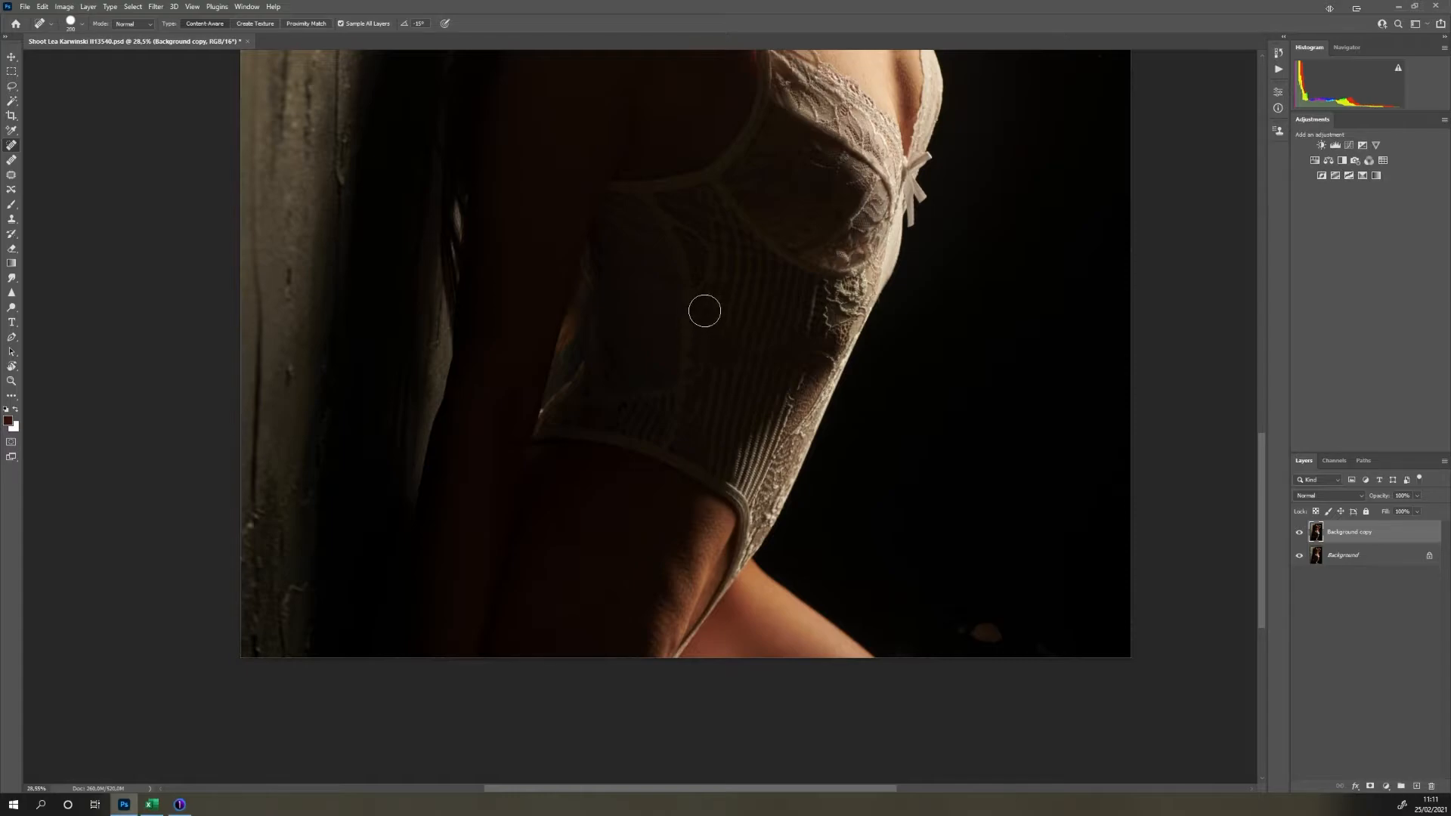
pyautogui.moveTo(735, 436)
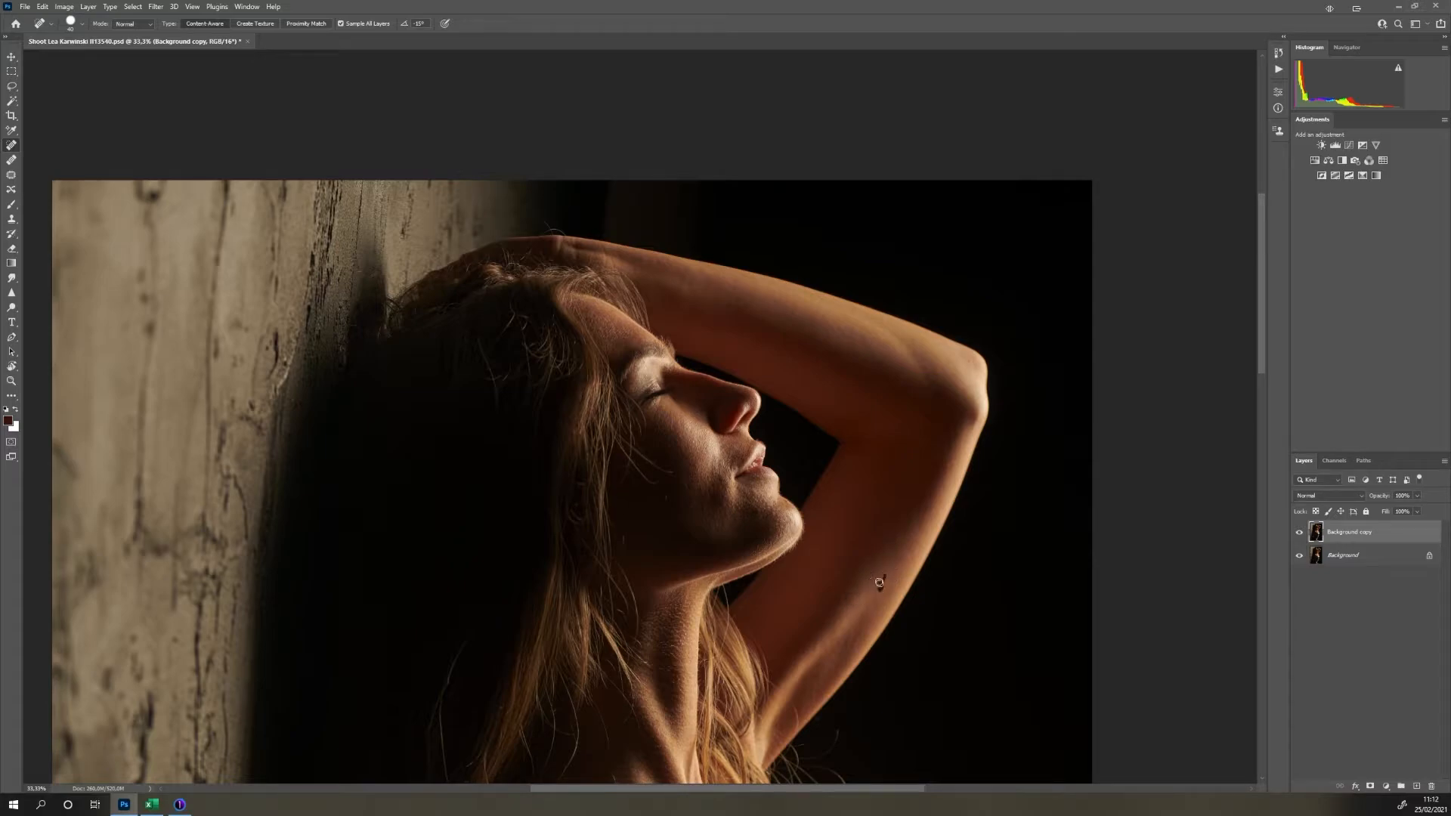
pyautogui.moveTo(805, 621)
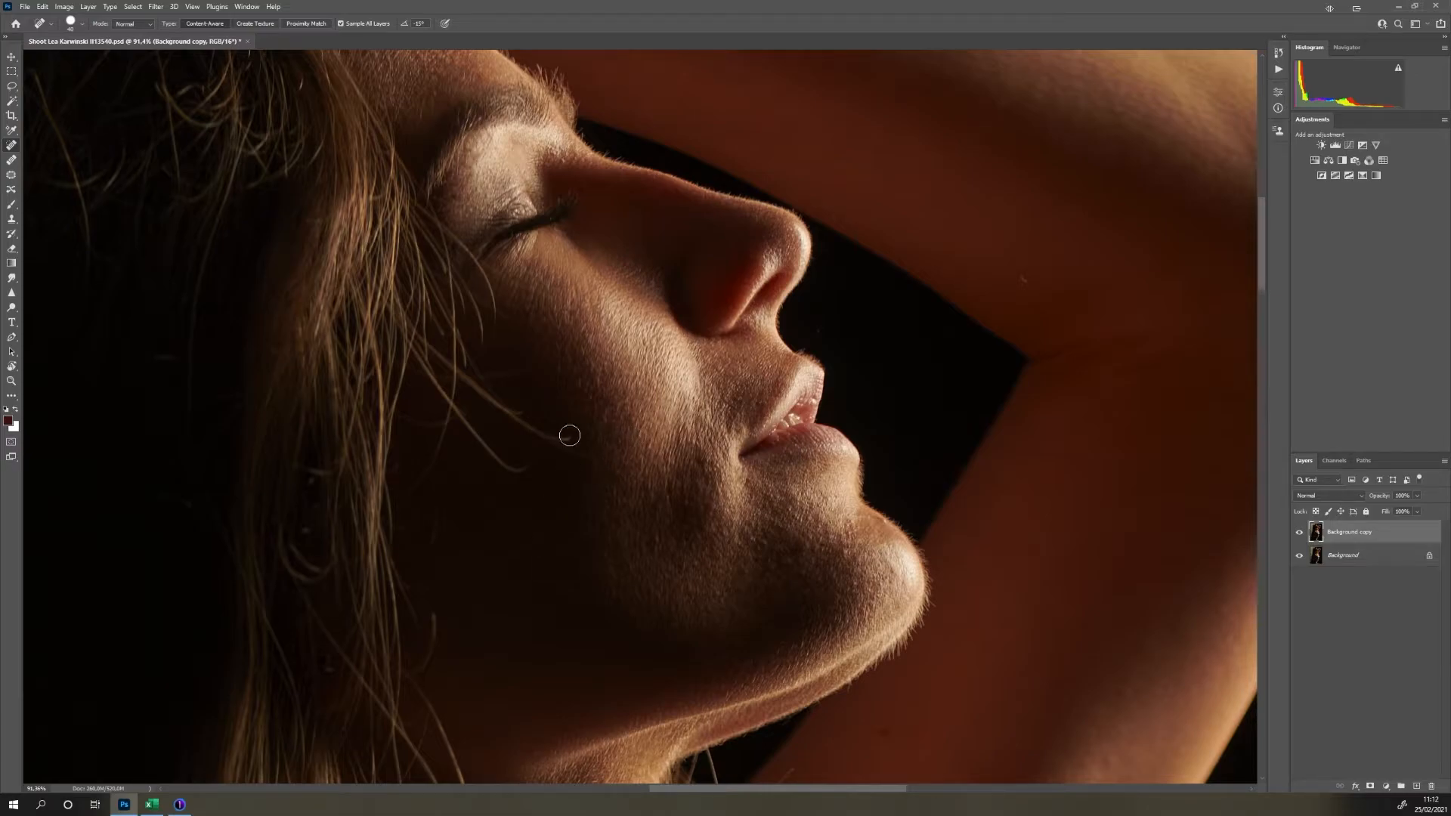
# - Heal the lower cheek and the dark spot on the chin
pyautogui.moveTo(569, 436); pyautogui.dragTo(495, 397)
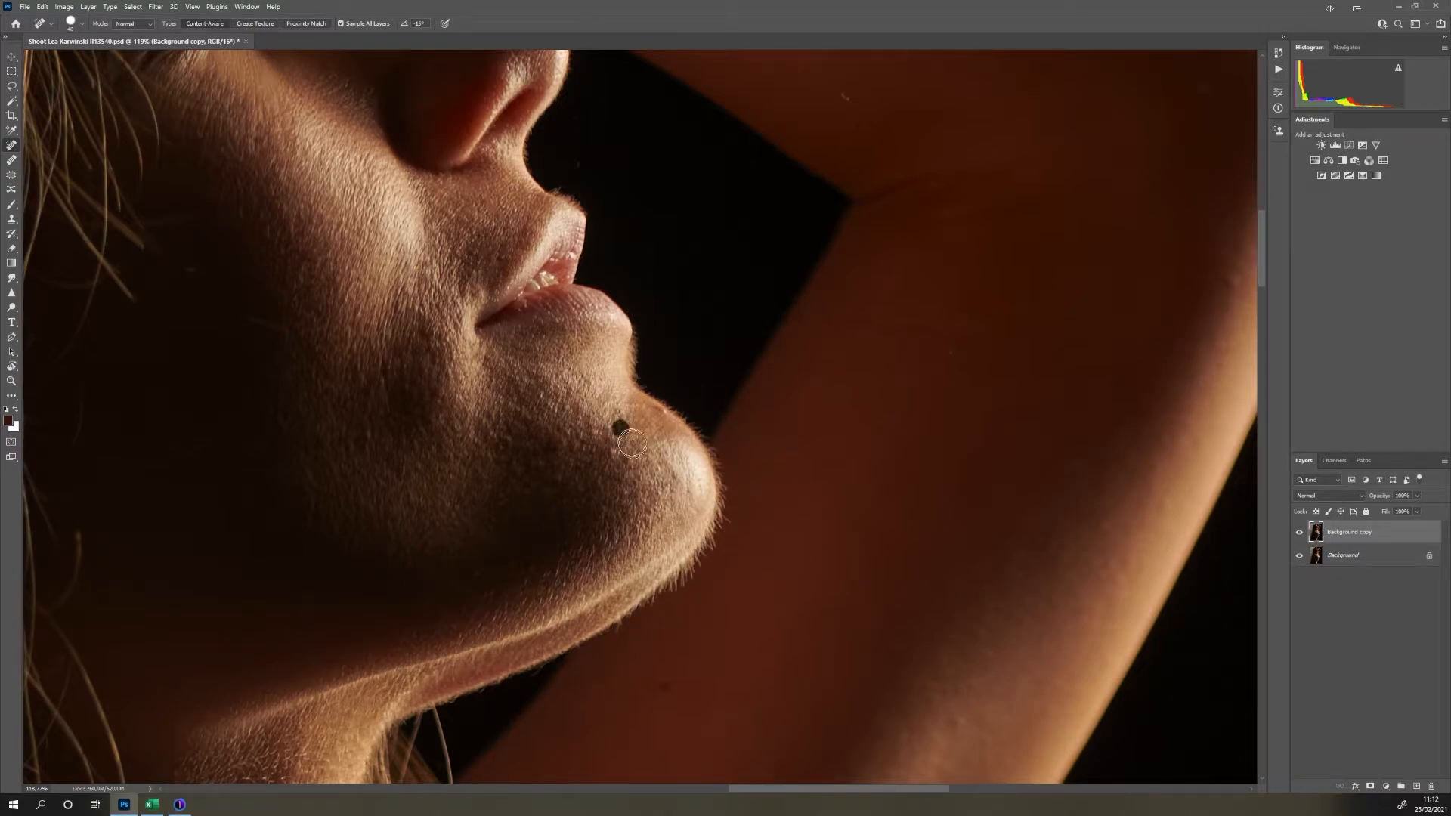
pyautogui.click(622, 439)
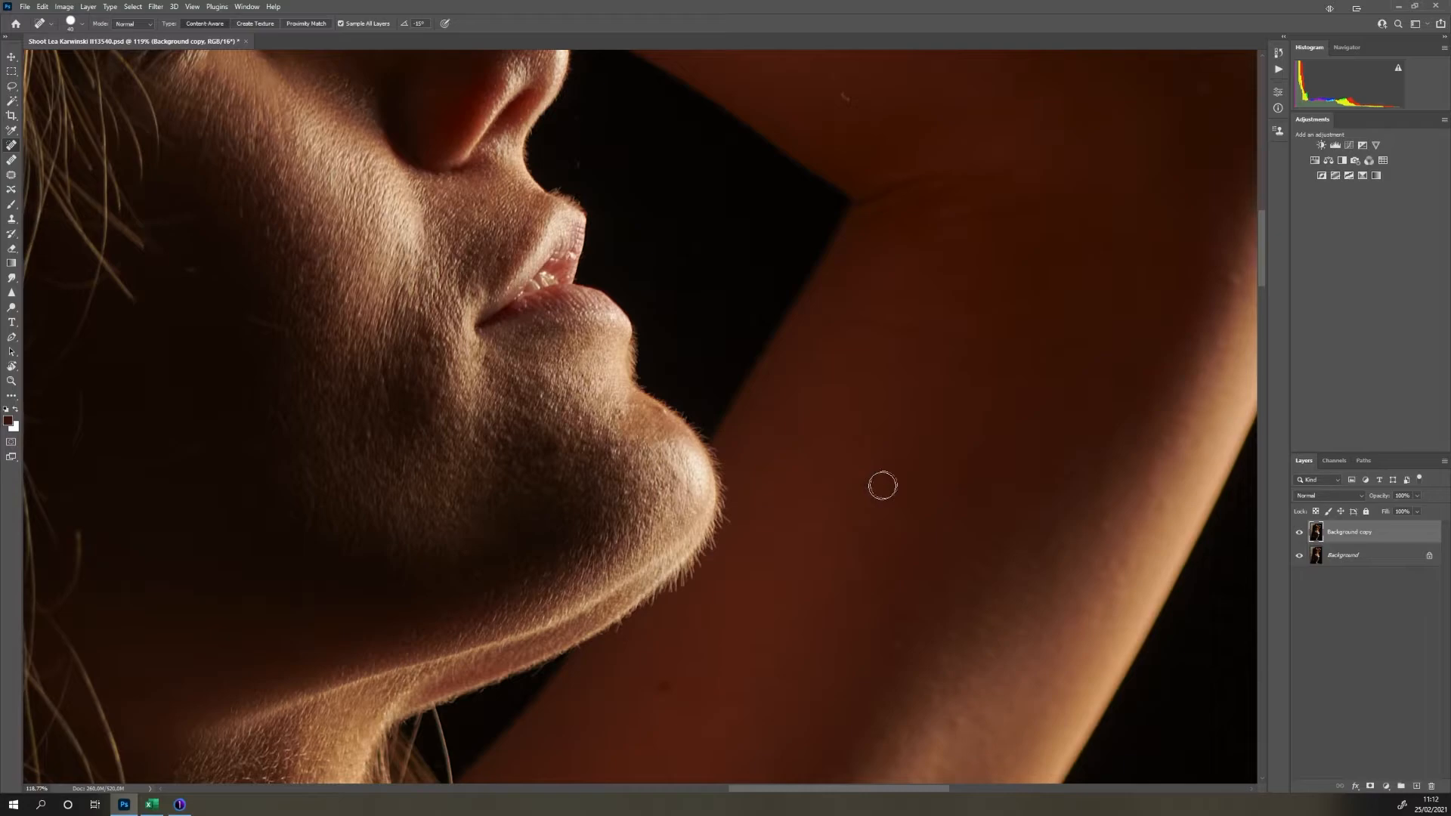
pyautogui.rightClick(667, 416)
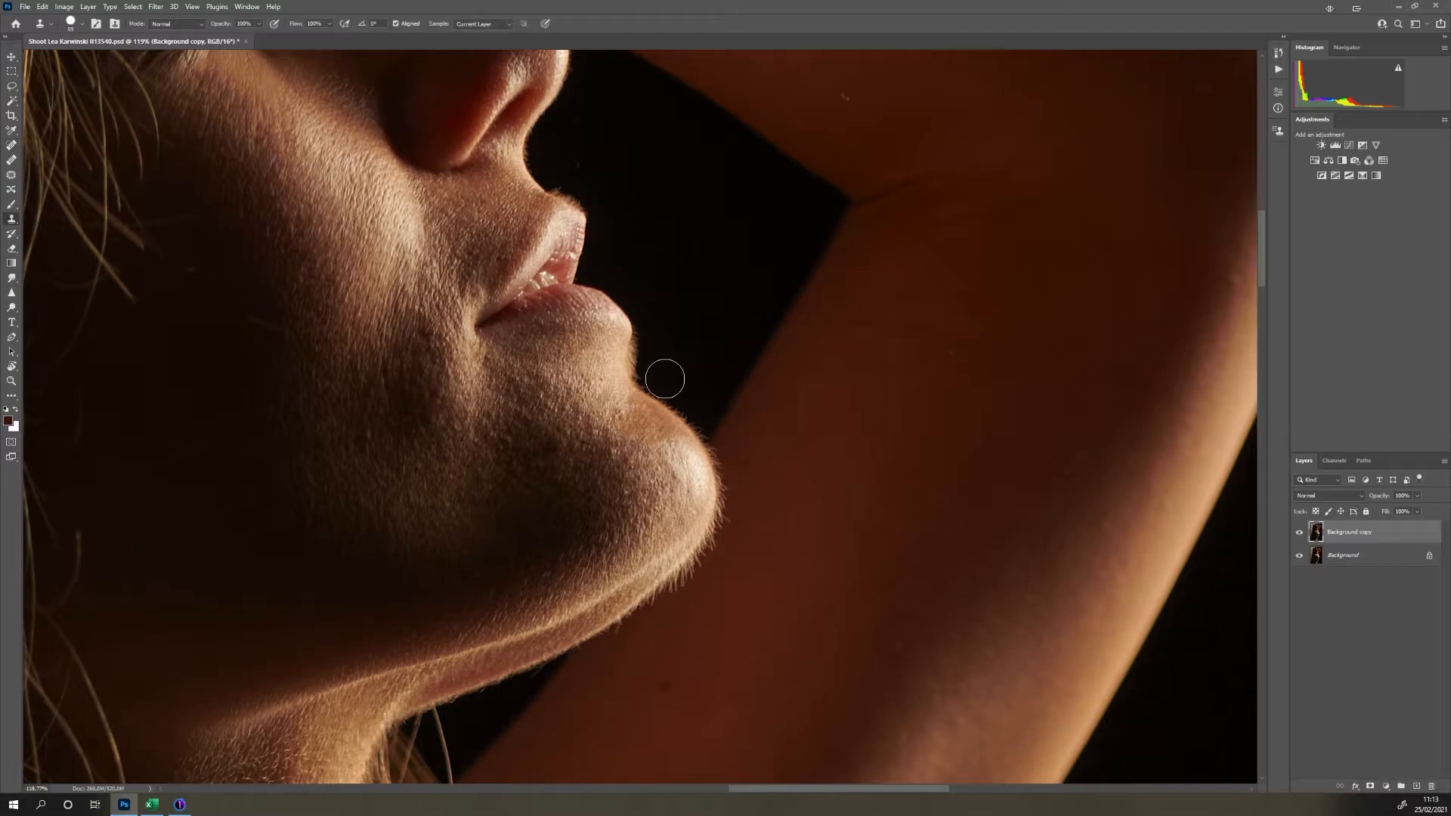
# - Clone clean skin along the chin edge with brush hardness lowered to 72%
pyautogui.rightClick(665, 379)
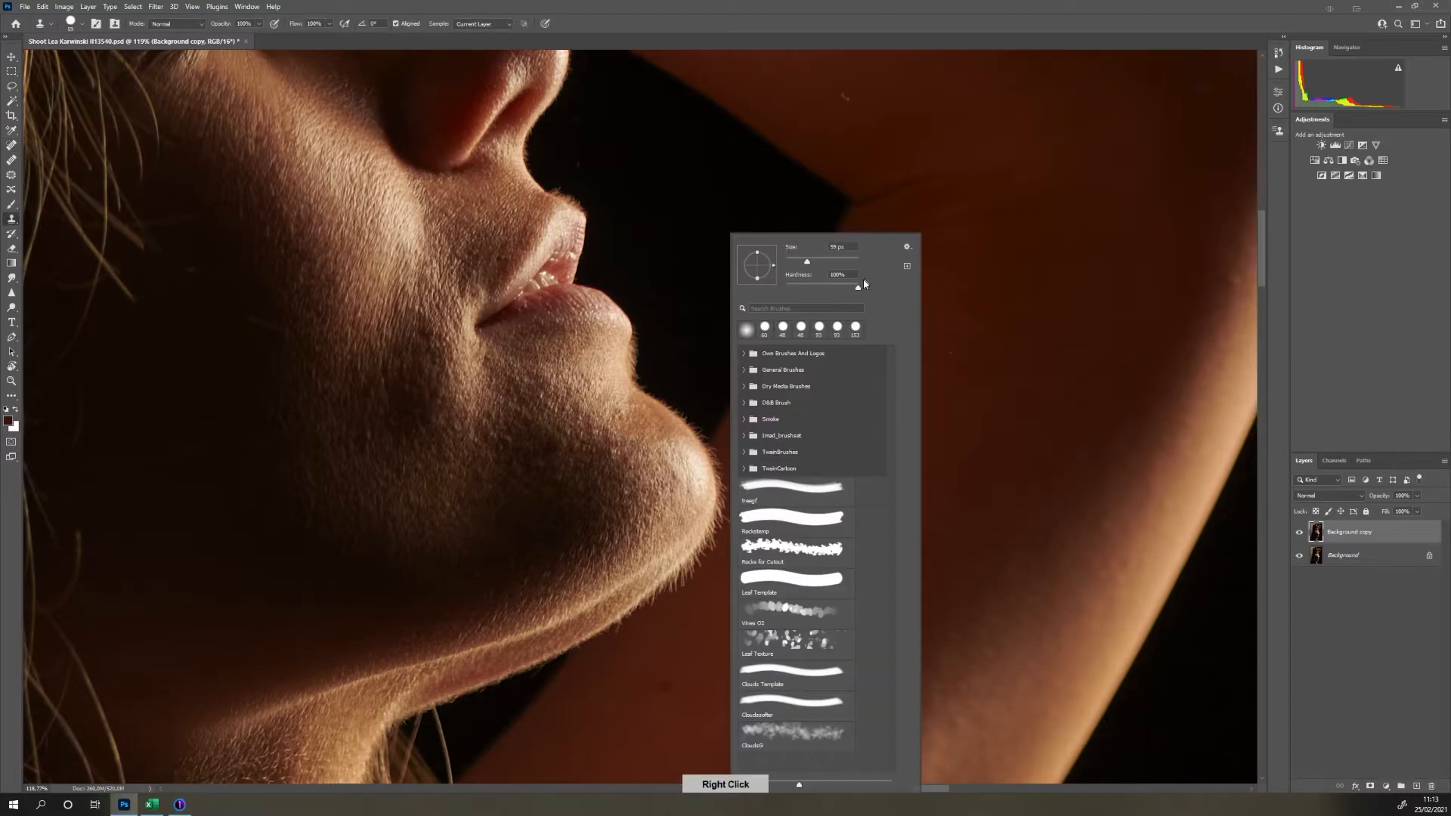
pyautogui.moveTo(858, 285); pyautogui.dragTo(839, 285)
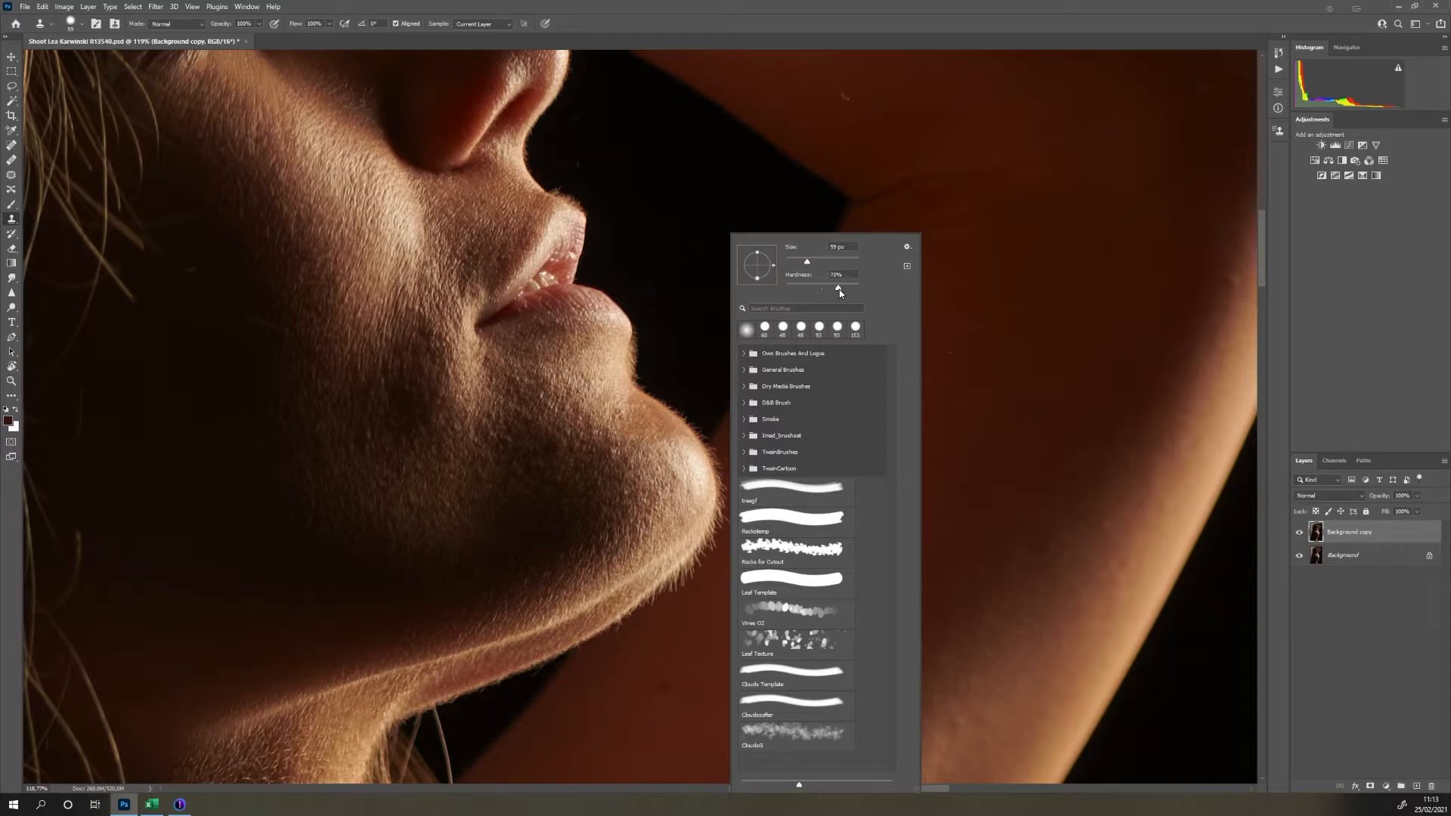
pyautogui.click(731, 363)
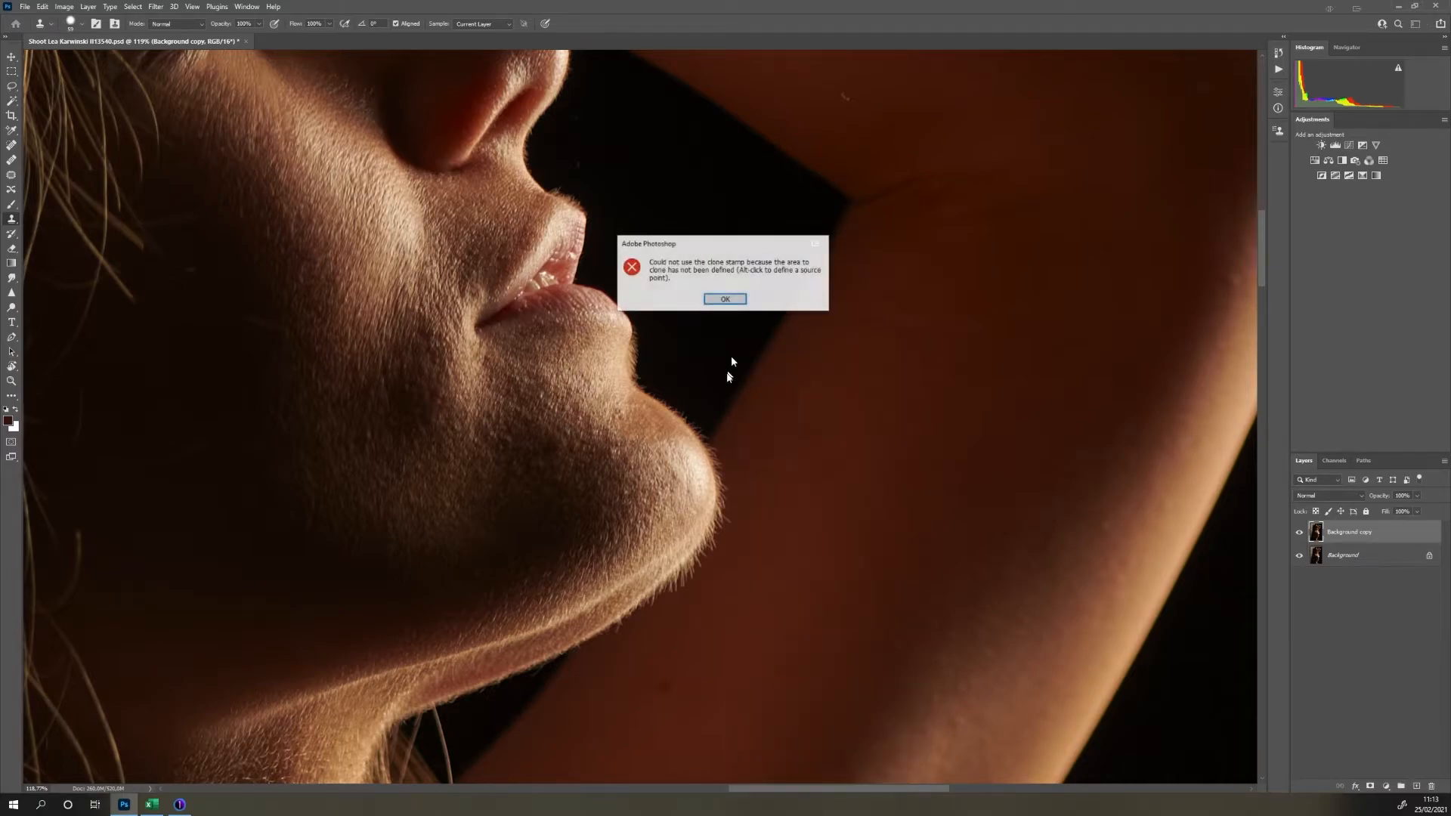
pyautogui.click(724, 298)
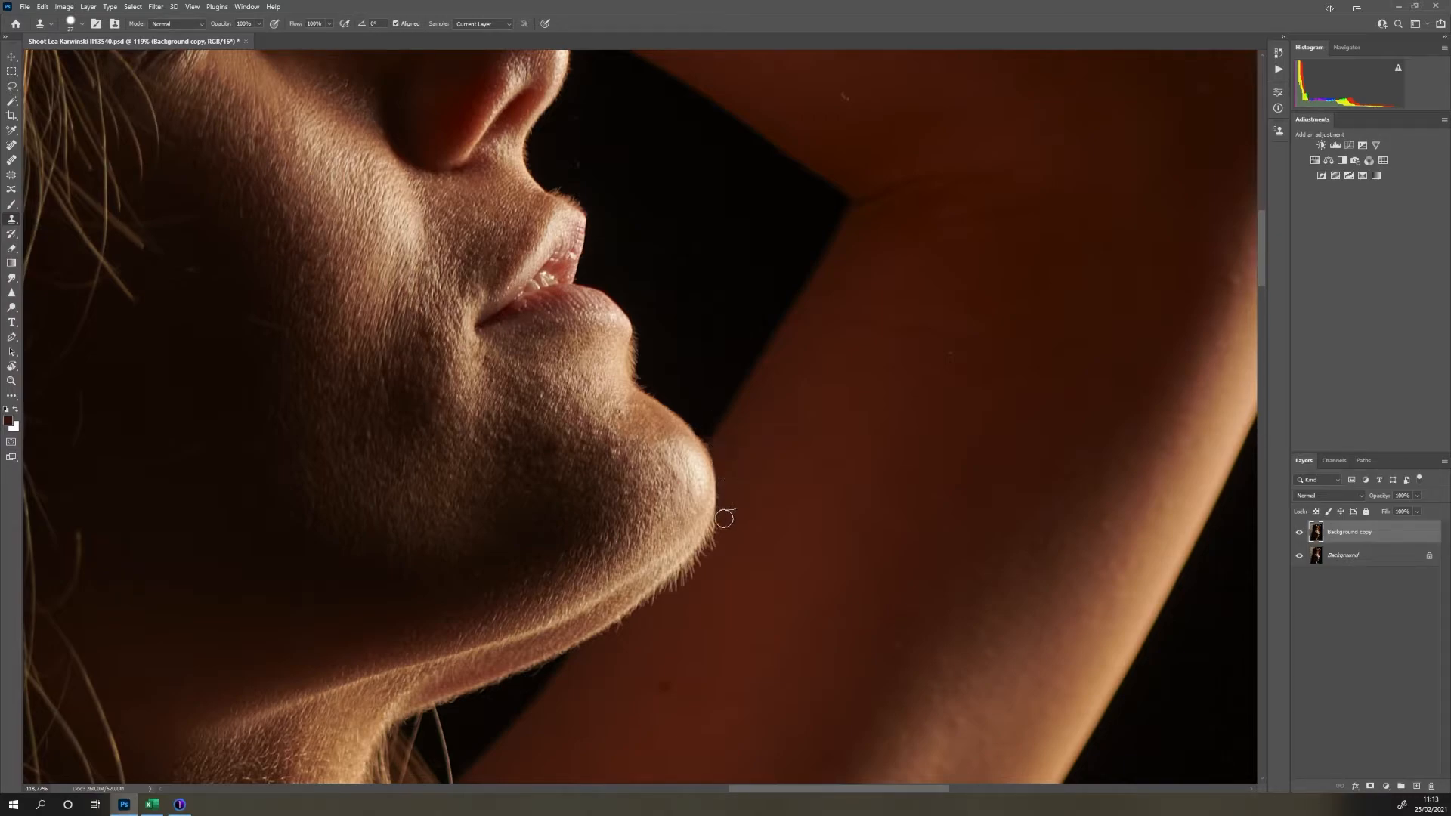
pyautogui.moveTo(726, 516); pyautogui.dragTo(692, 580)
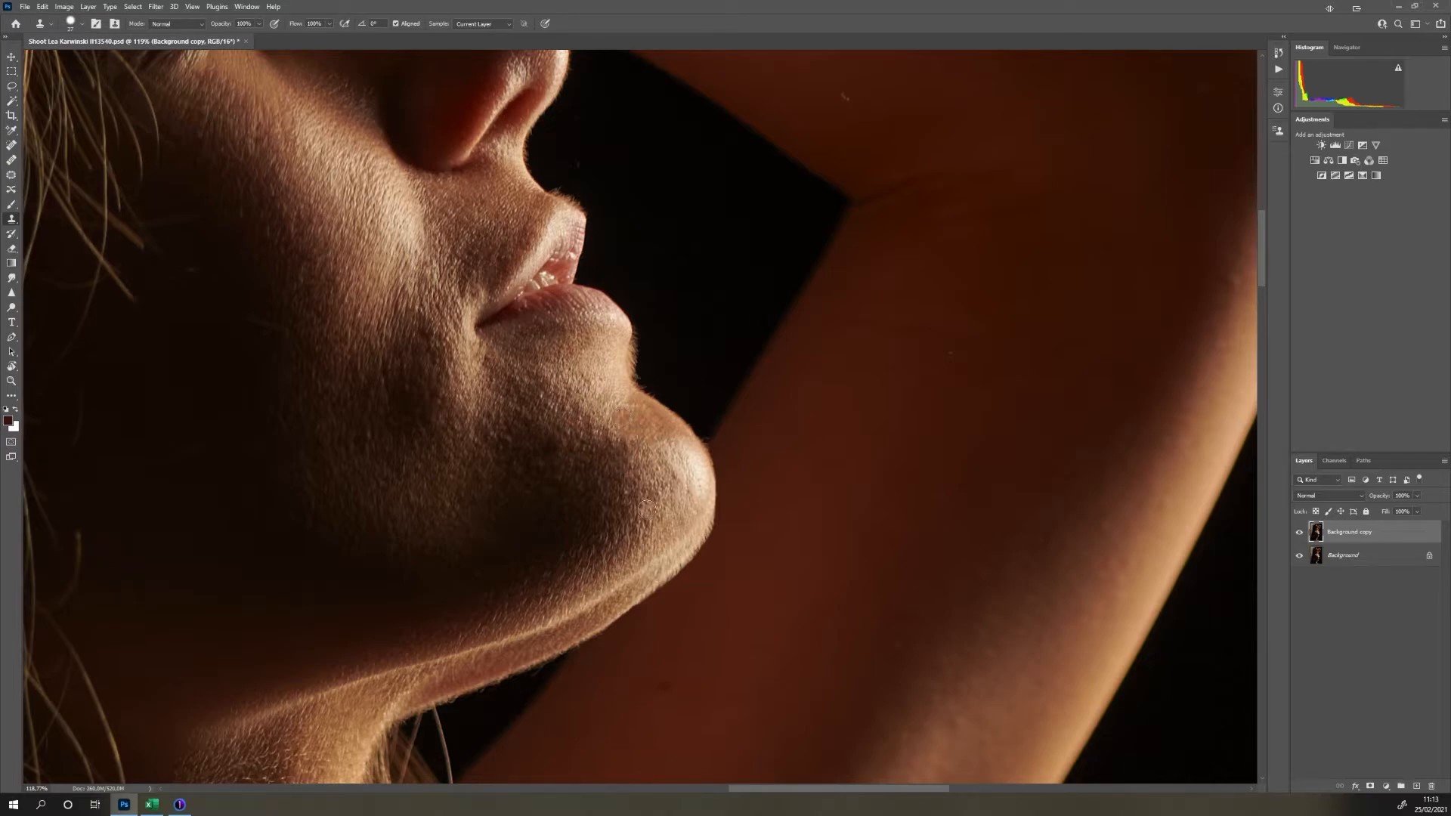
pyautogui.click(12, 219)
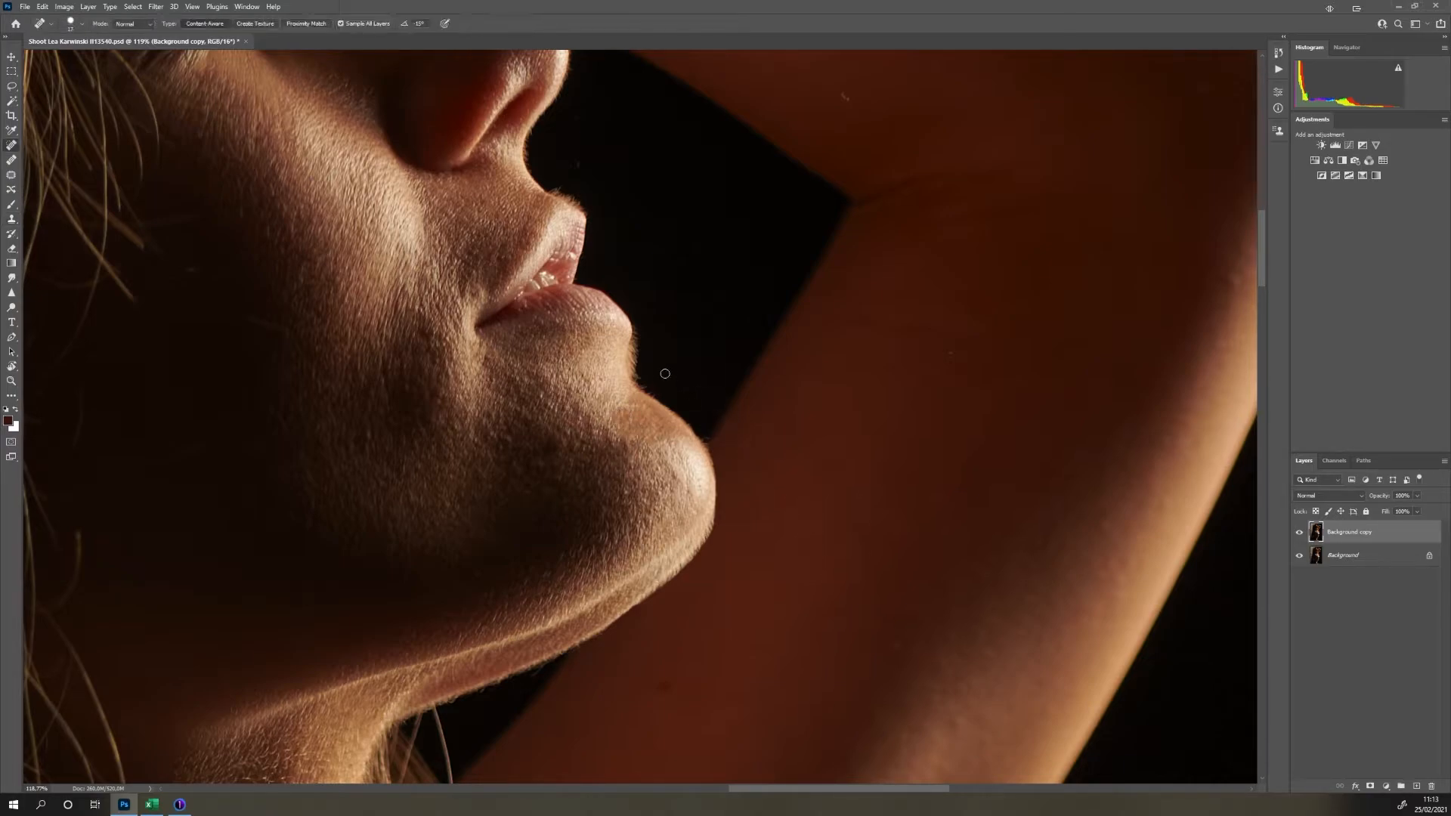
pyautogui.rightClick(665, 374)
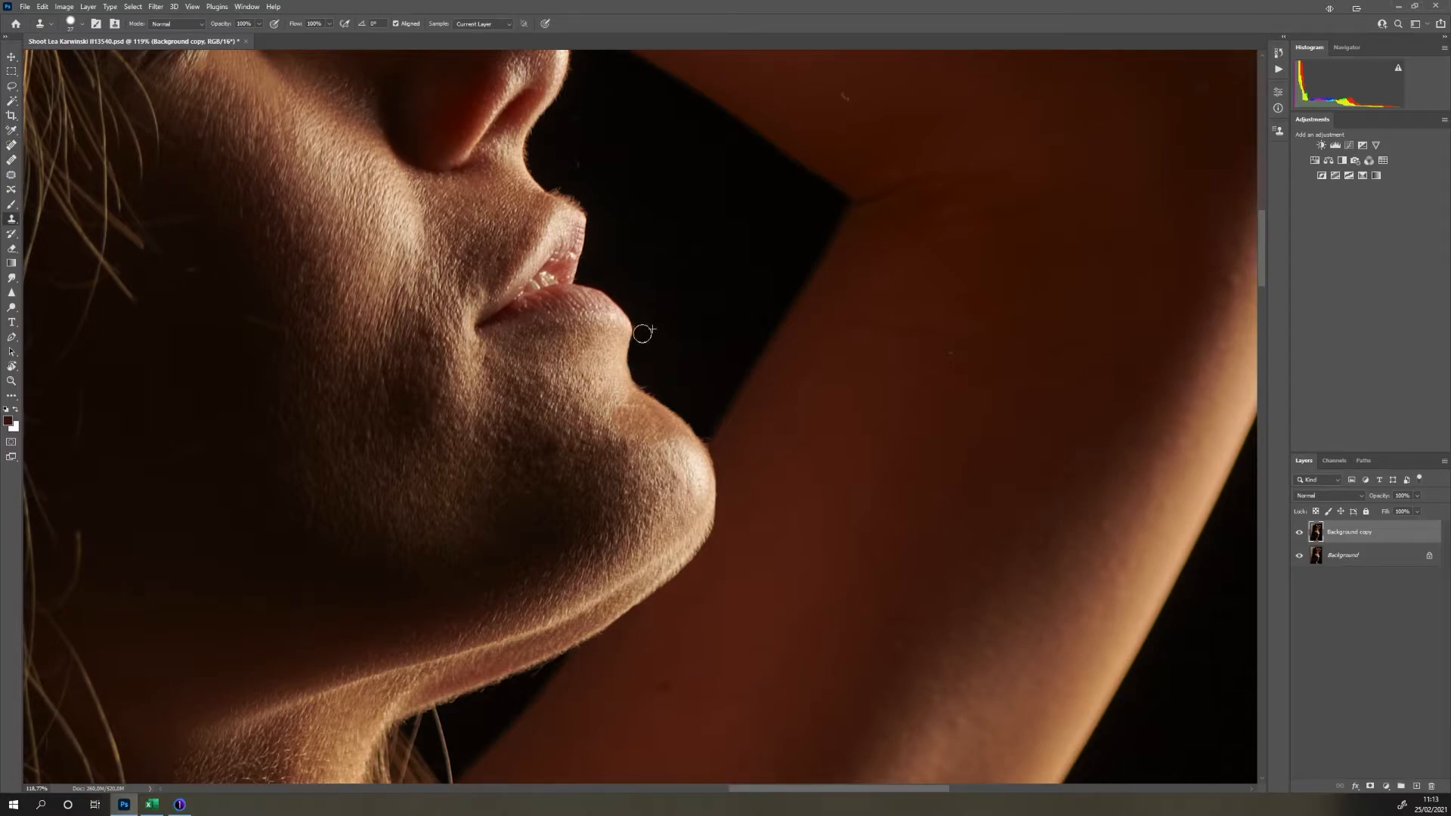
pyautogui.moveTo(644, 372)
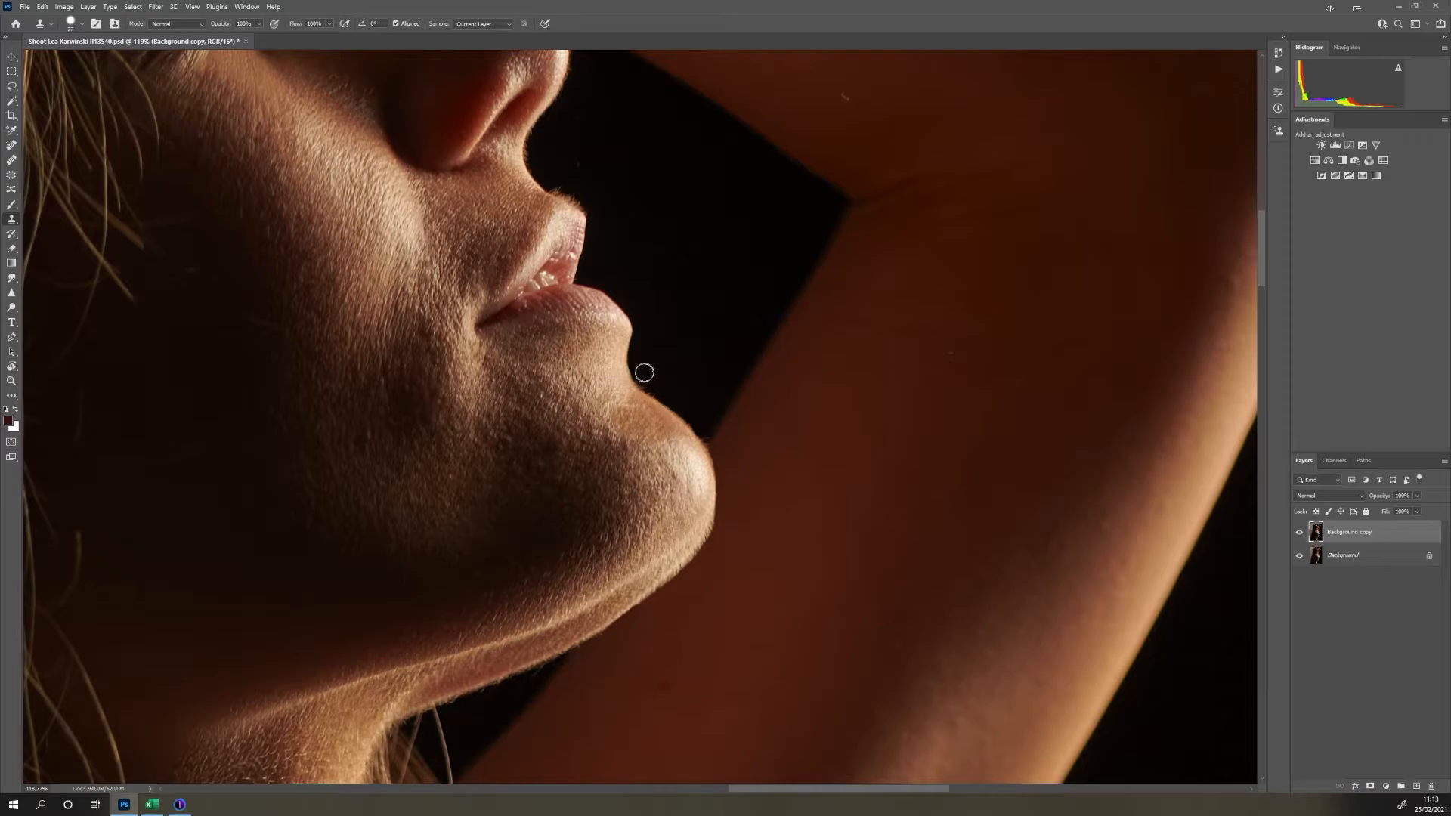
pyautogui.moveTo(663, 383)
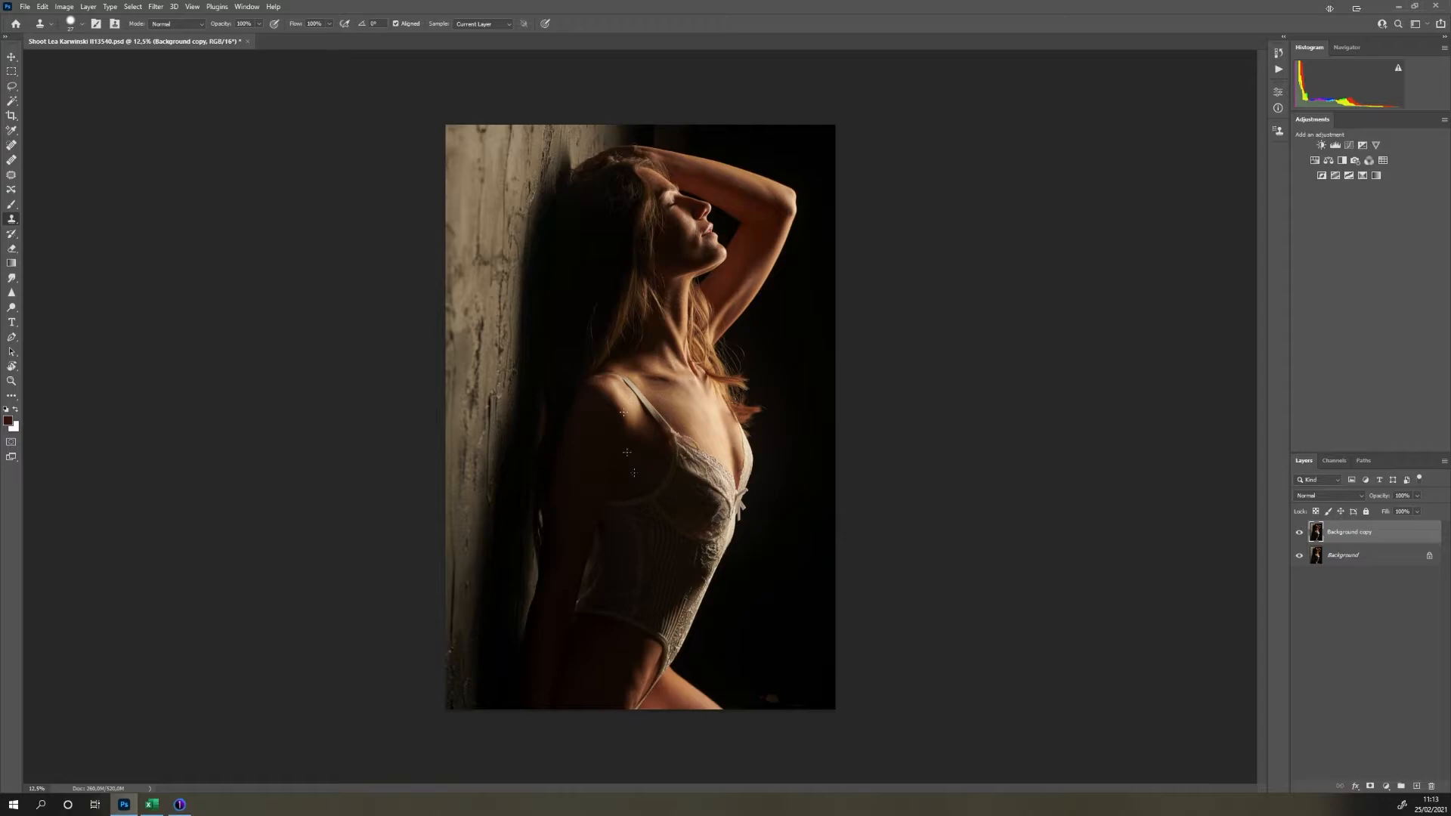
# - Rename the Background copy layer to 'cleaning'
pyautogui.doubleClick(1349, 531)
pyautogui.write('cleaning')
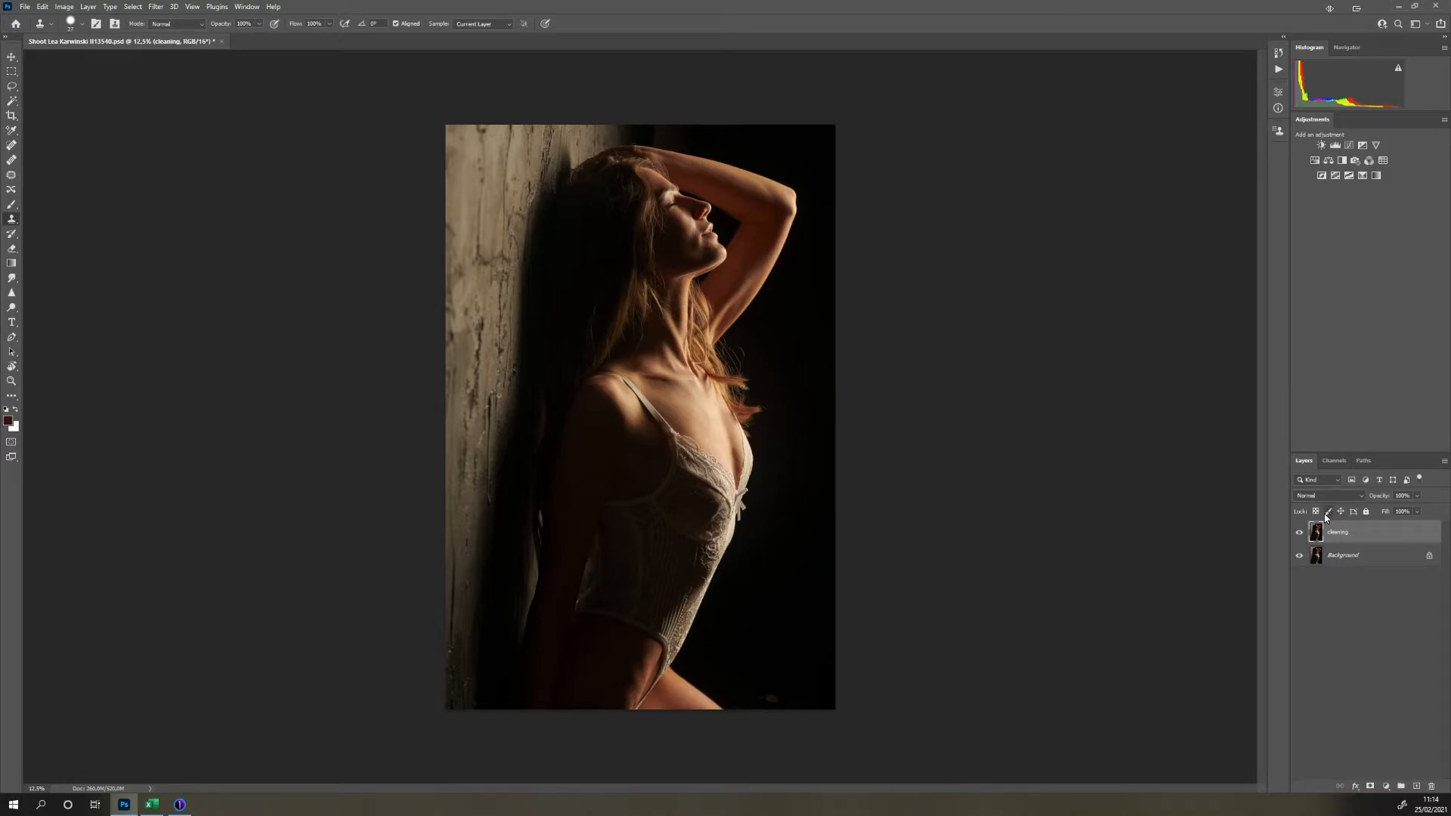
pyautogui.moveTo(1327, 511)
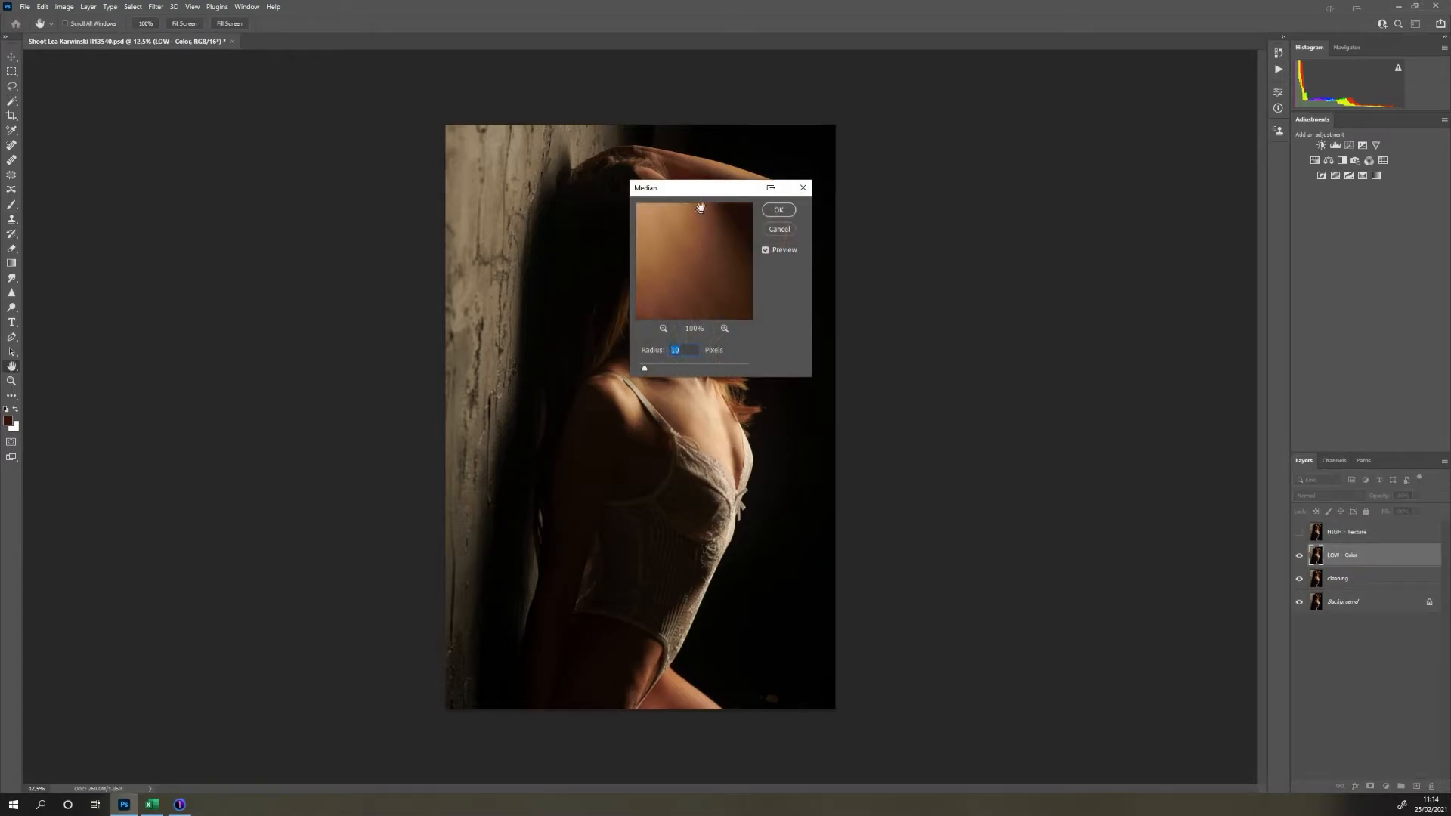
# - Run frequency separation with a 10-pixel Median blur radius
pyautogui.moveTo(701, 188); pyautogui.dragTo(849, 226)
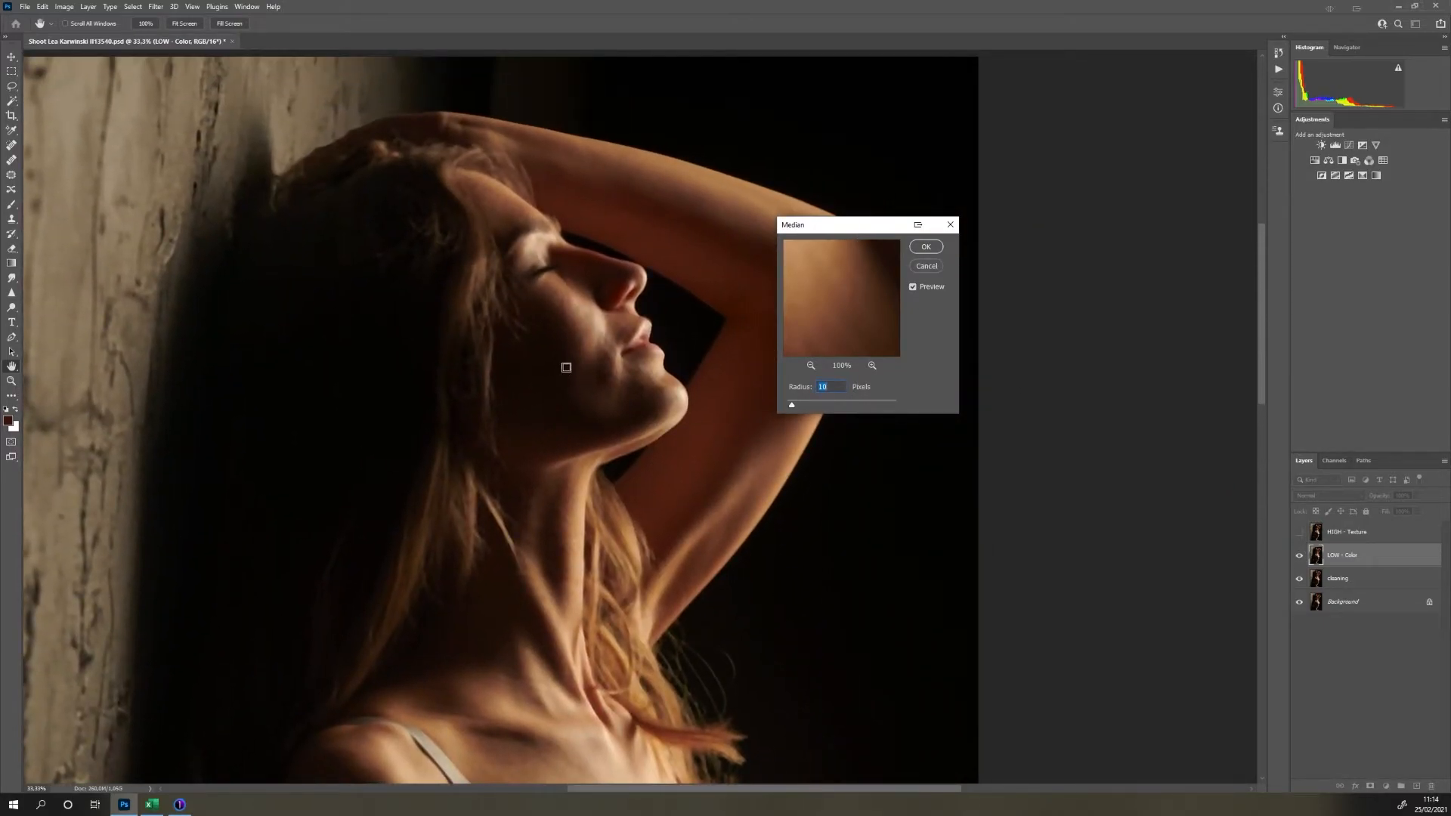
pyautogui.moveTo(585, 313)
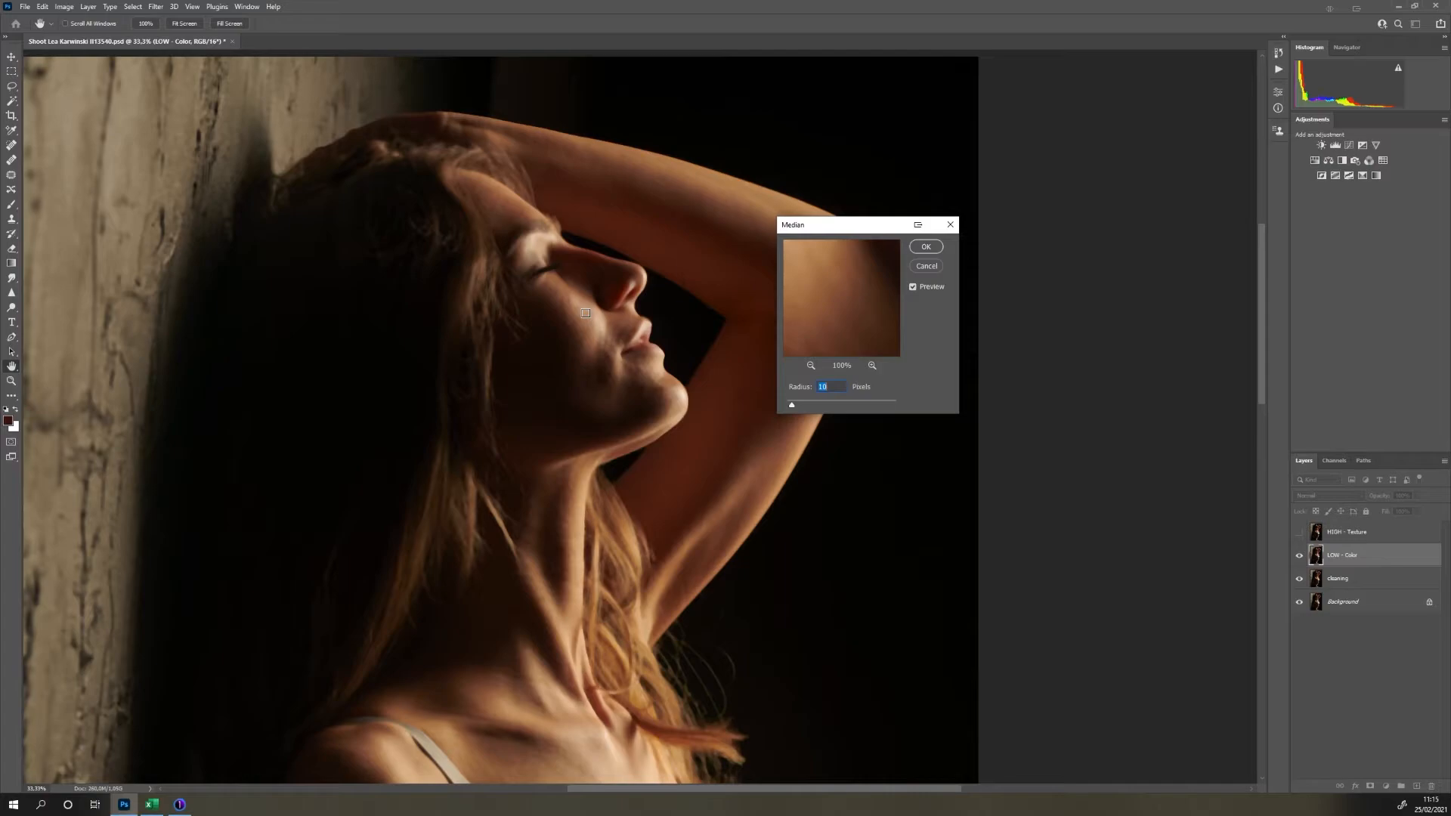
pyautogui.click(924, 246)
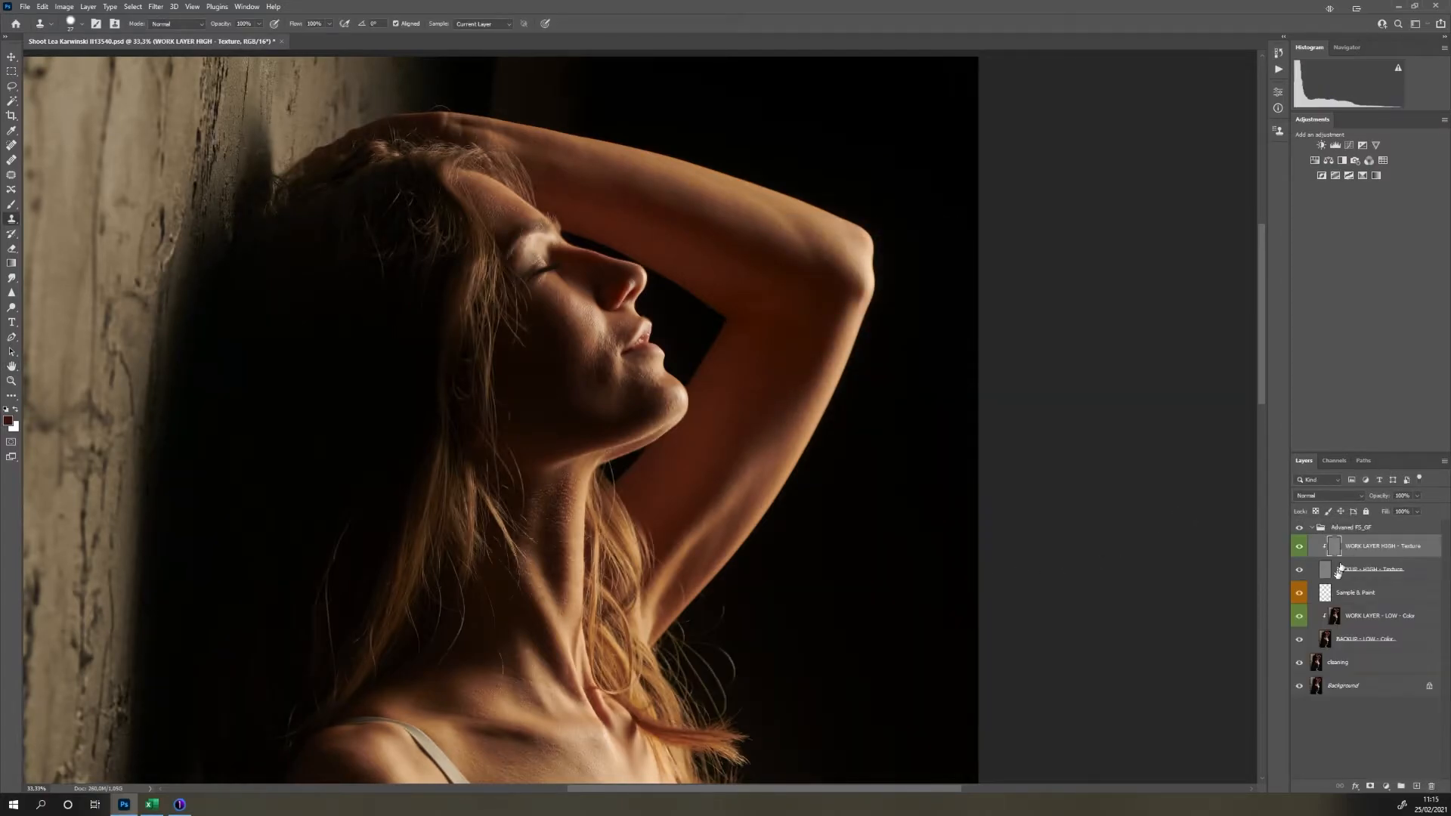
# - Activate WORK LAYER - LOW - Color and set the Mixer Brush to 20% wet, load, mix and flow
pyautogui.click(1380, 615)
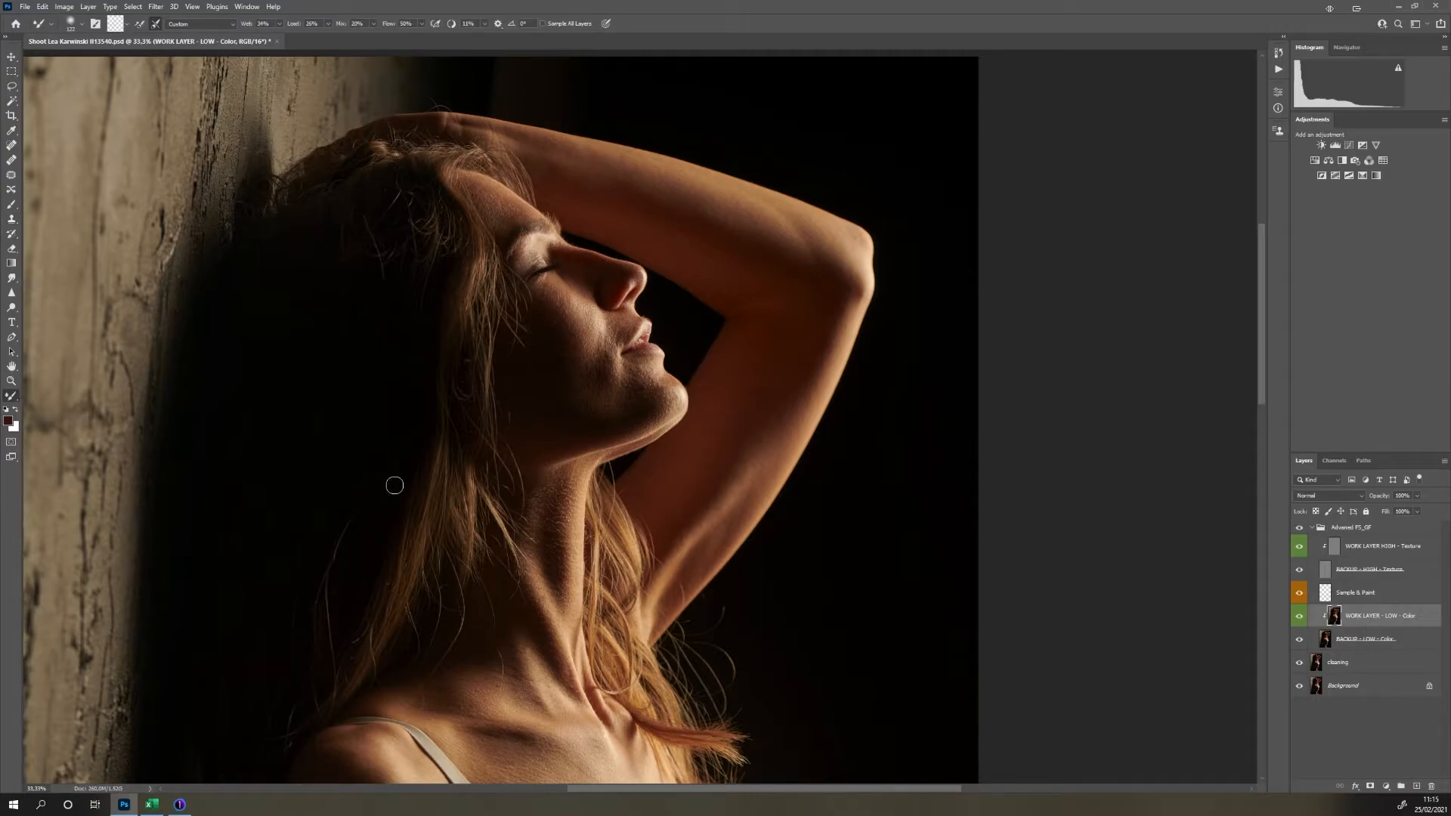
pyautogui.moveTo(276, 41)
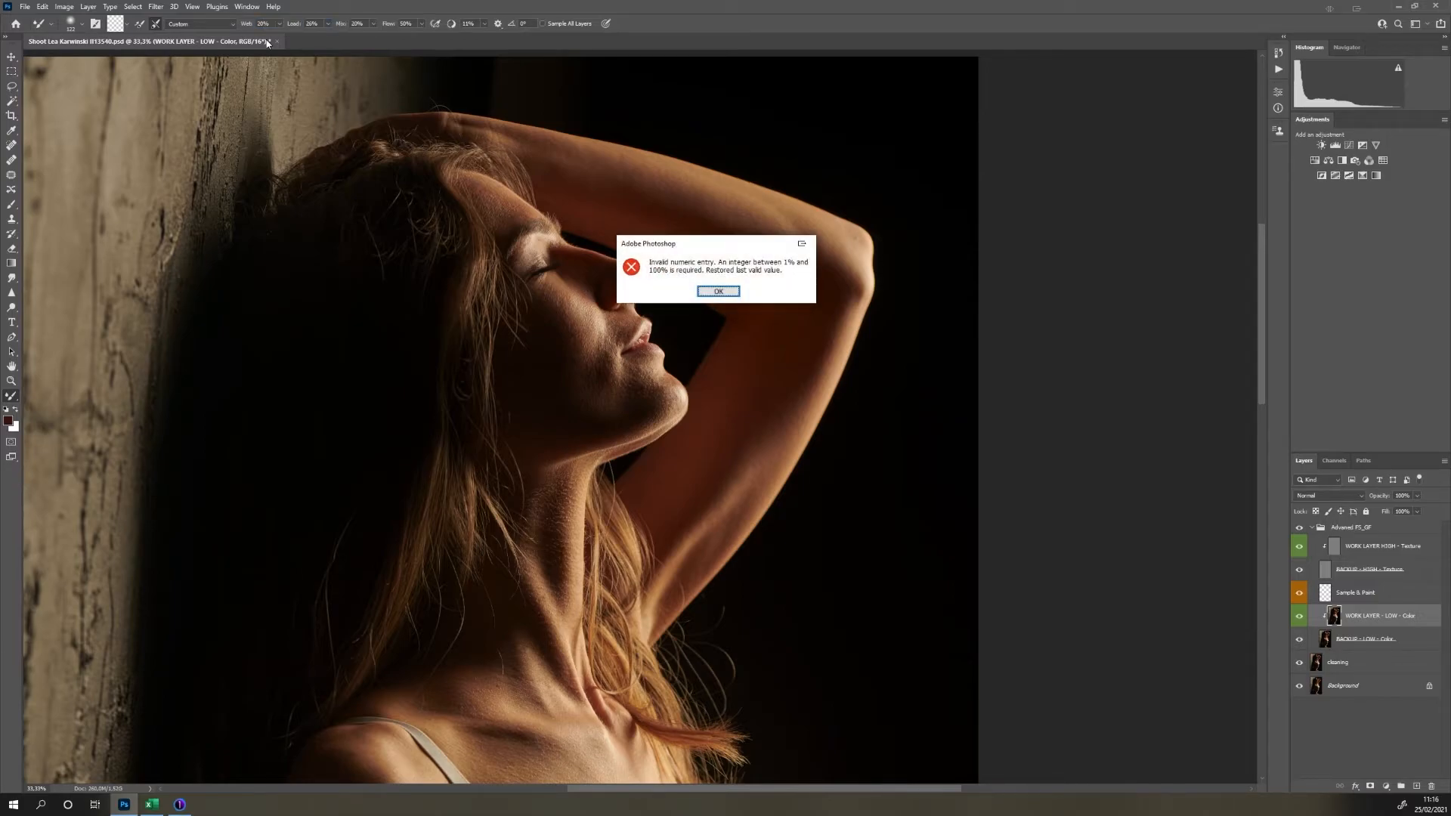
pyautogui.click(718, 290)
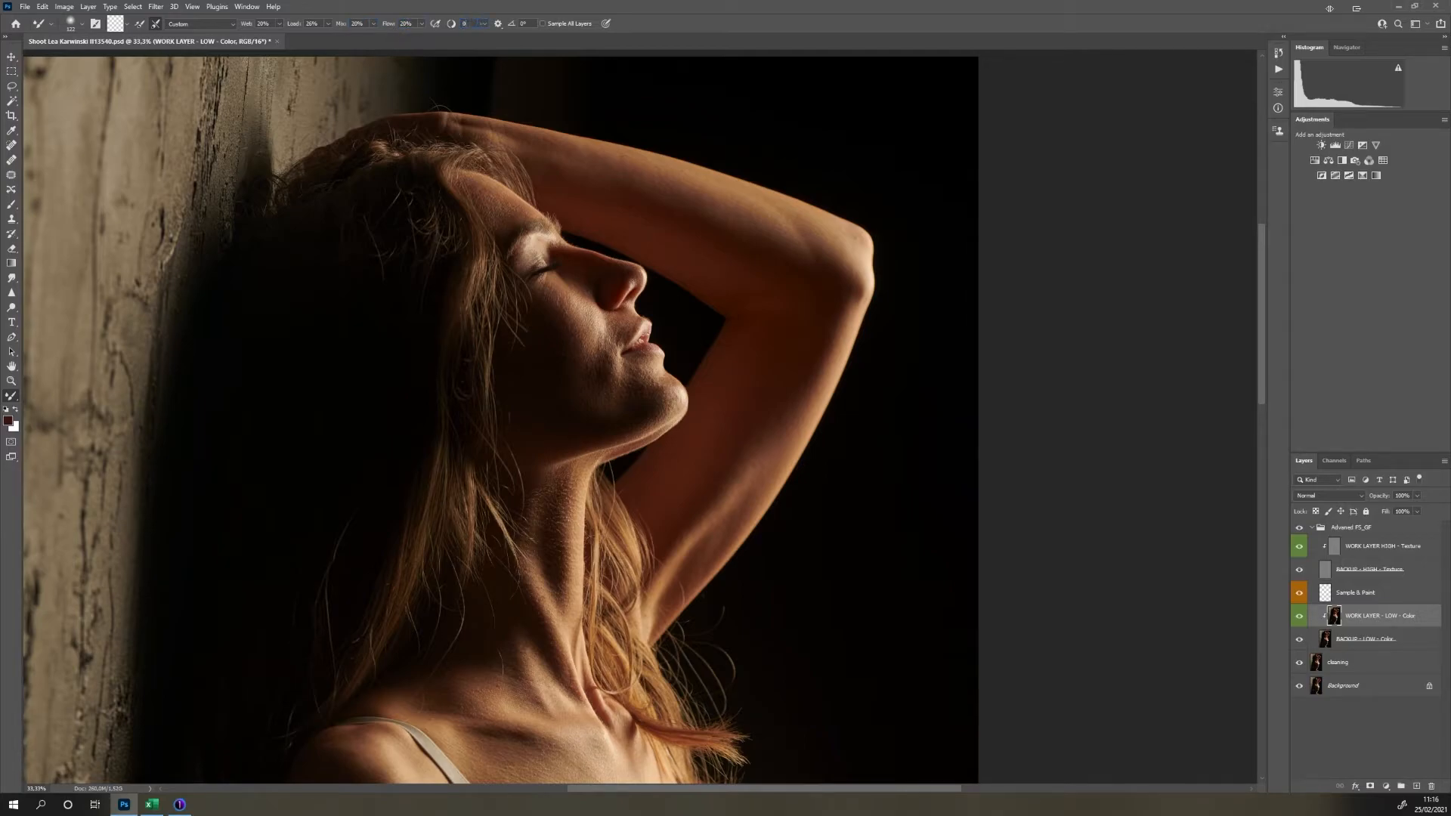
# - Set brush smoothing to 0% and blend the uneven tones on the cheek and neck
pyautogui.click(625, 292)
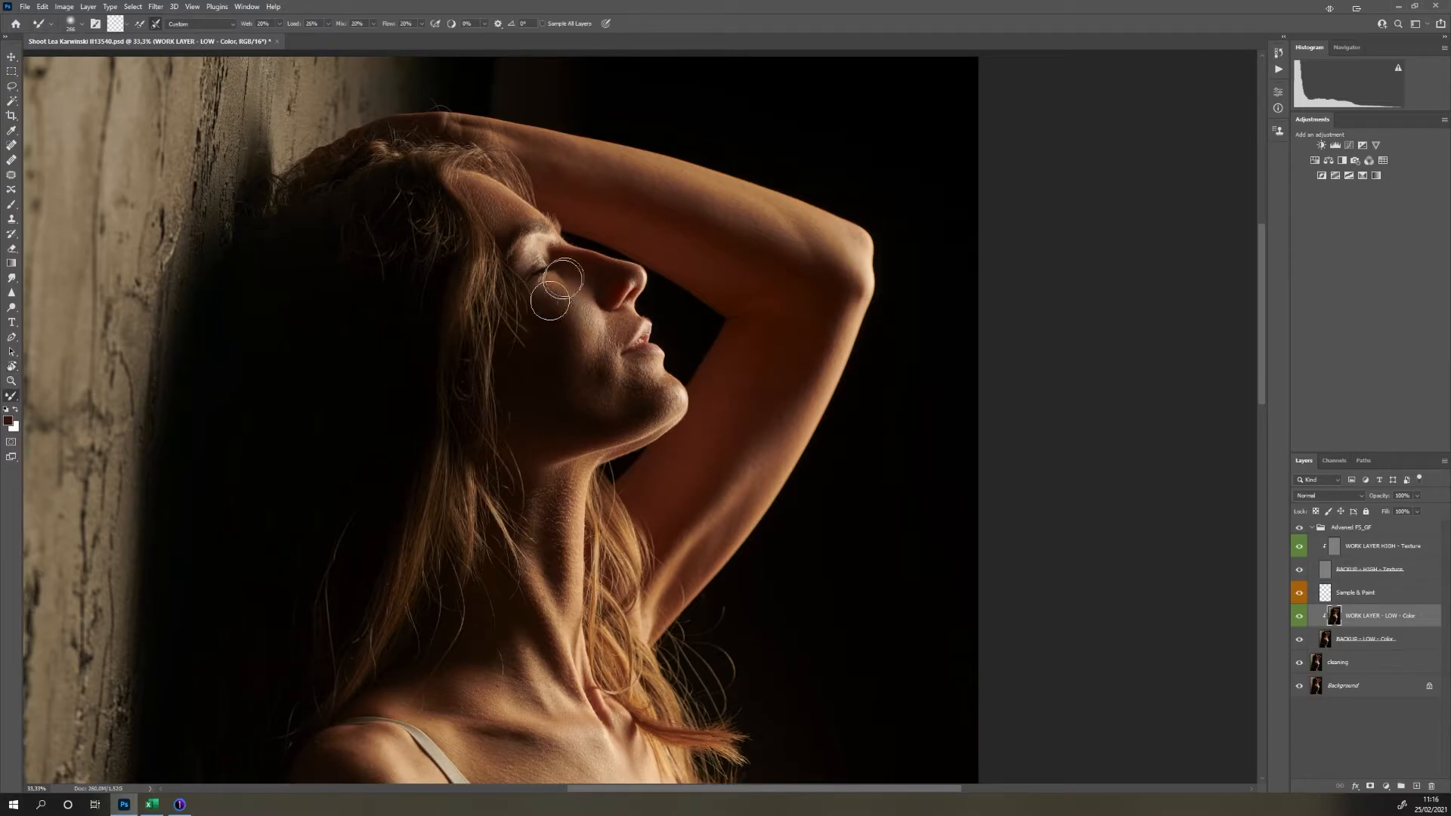
pyautogui.moveTo(555, 291); pyautogui.dragTo(597, 347)
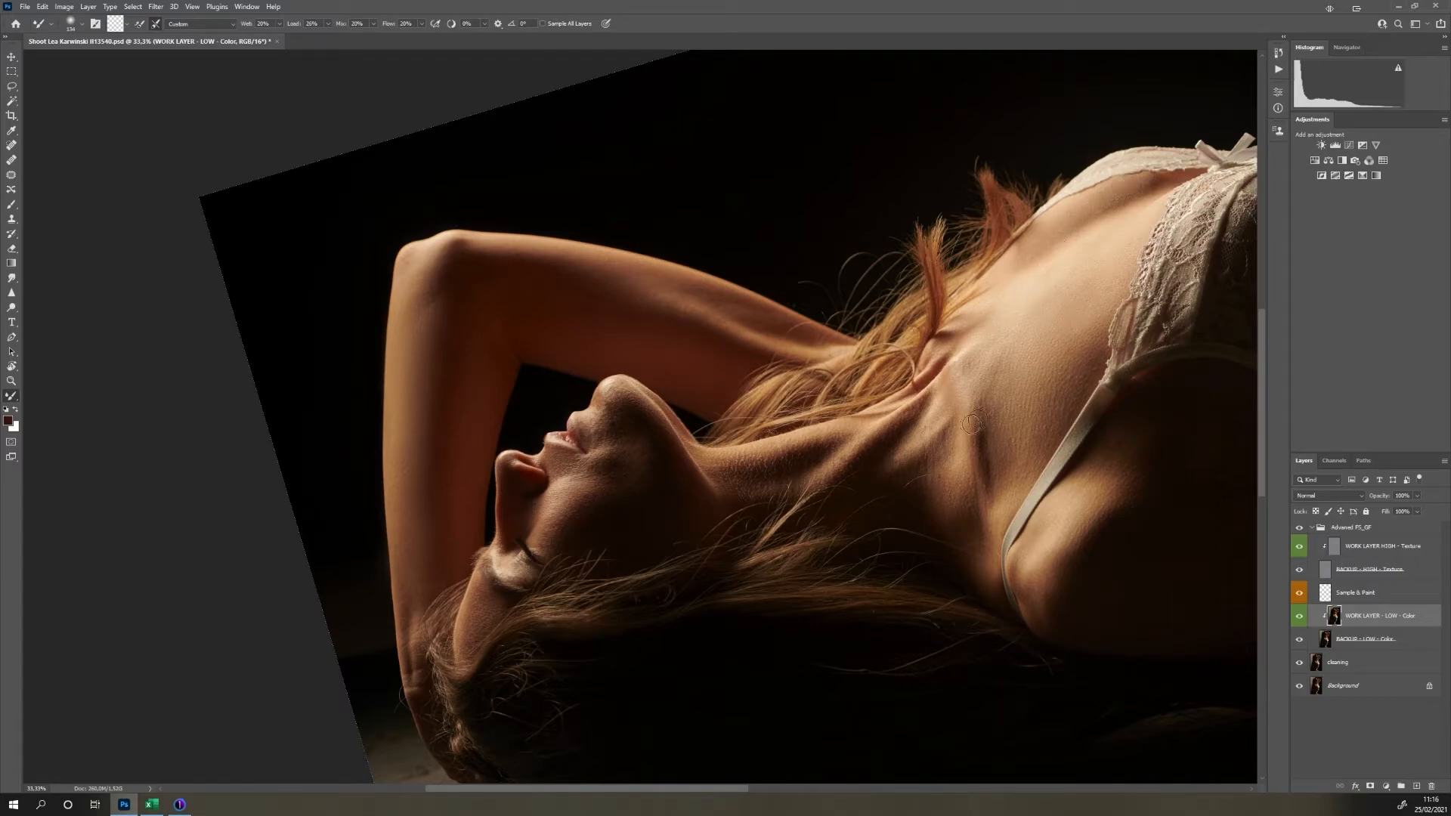
pyautogui.moveTo(971, 423); pyautogui.dragTo(759, 472)
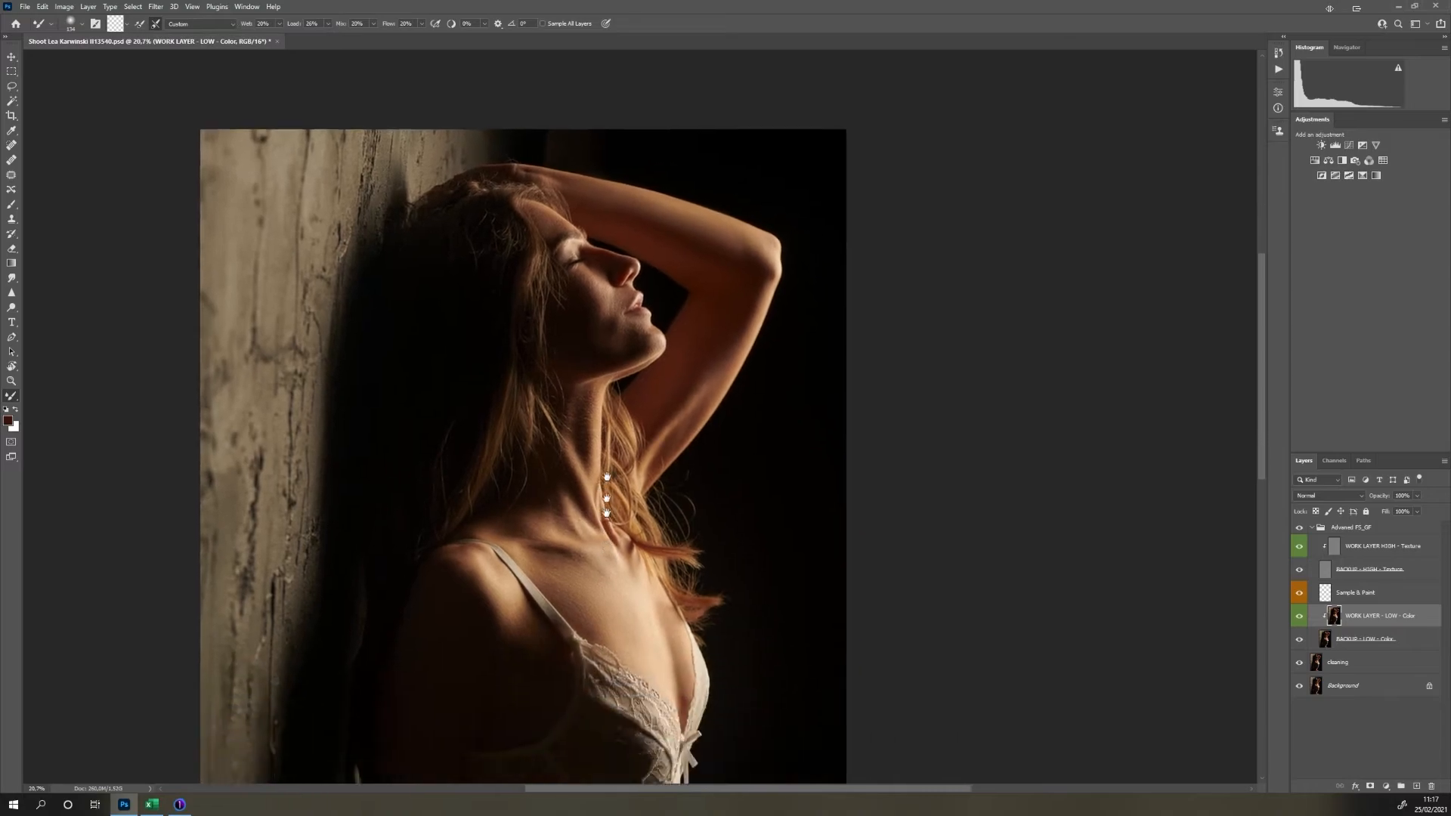
pyautogui.scroll(-3)
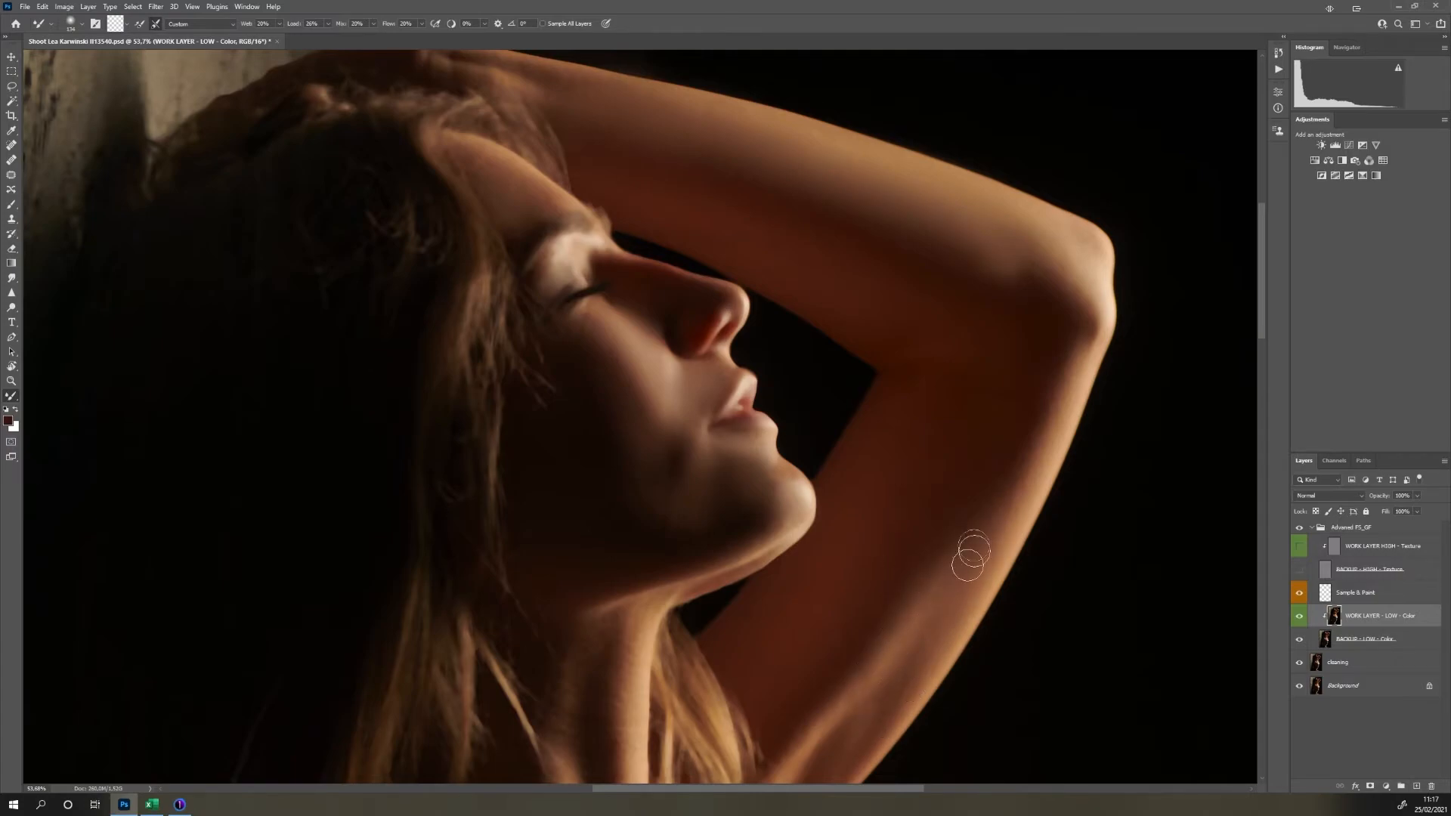
pyautogui.moveTo(650, 398)
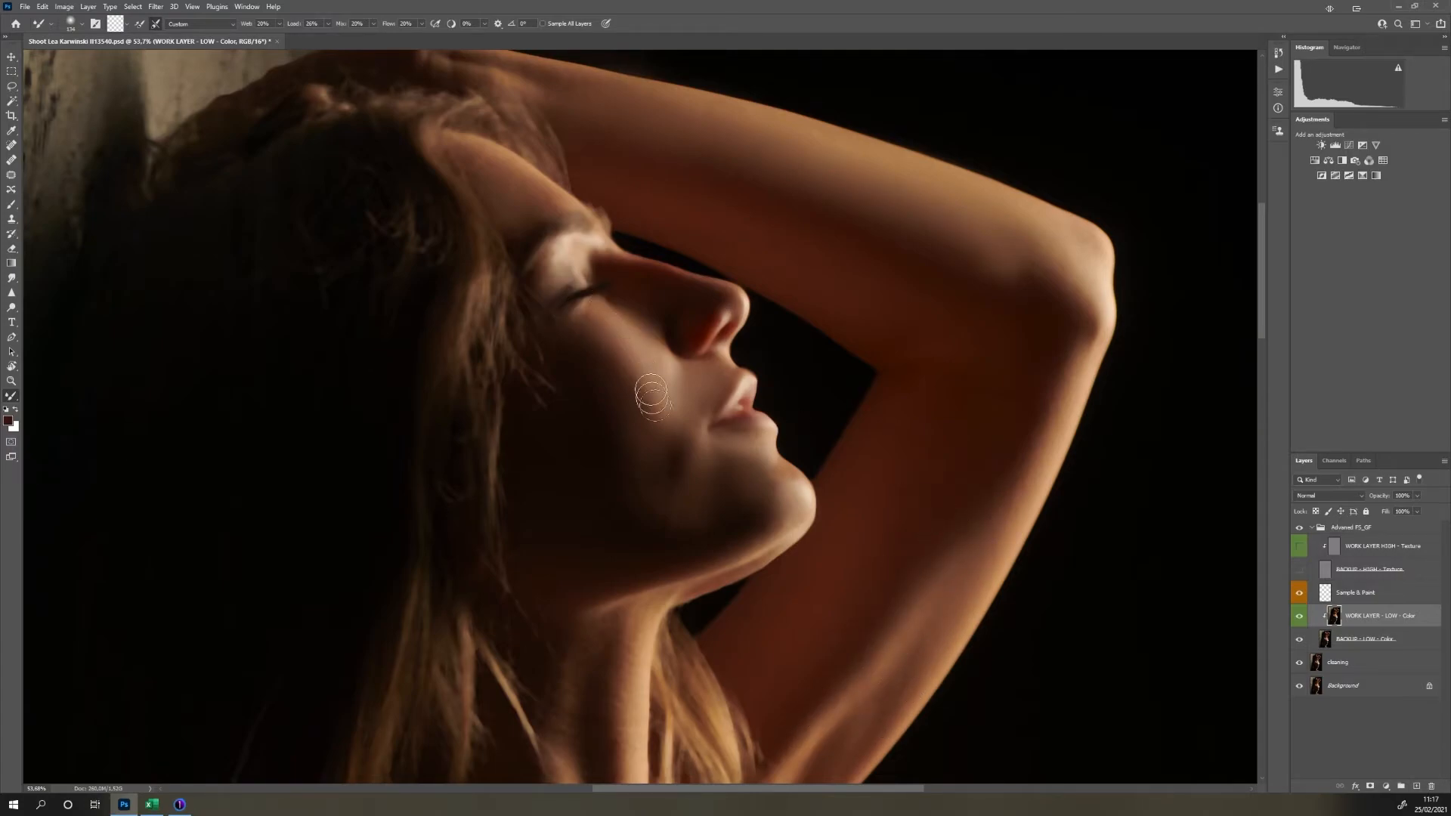
pyautogui.moveTo(632, 429)
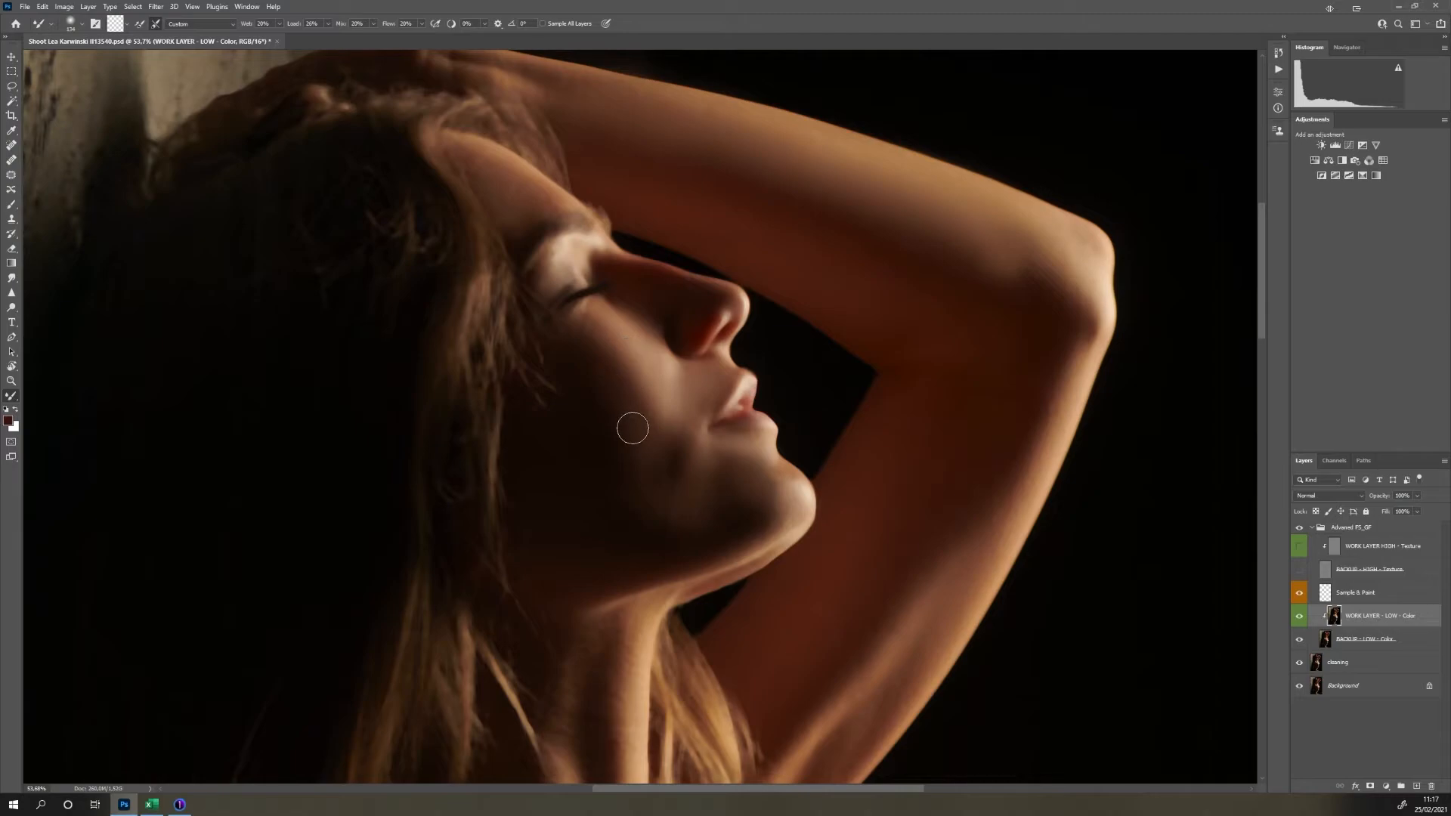
pyautogui.moveTo(615, 404)
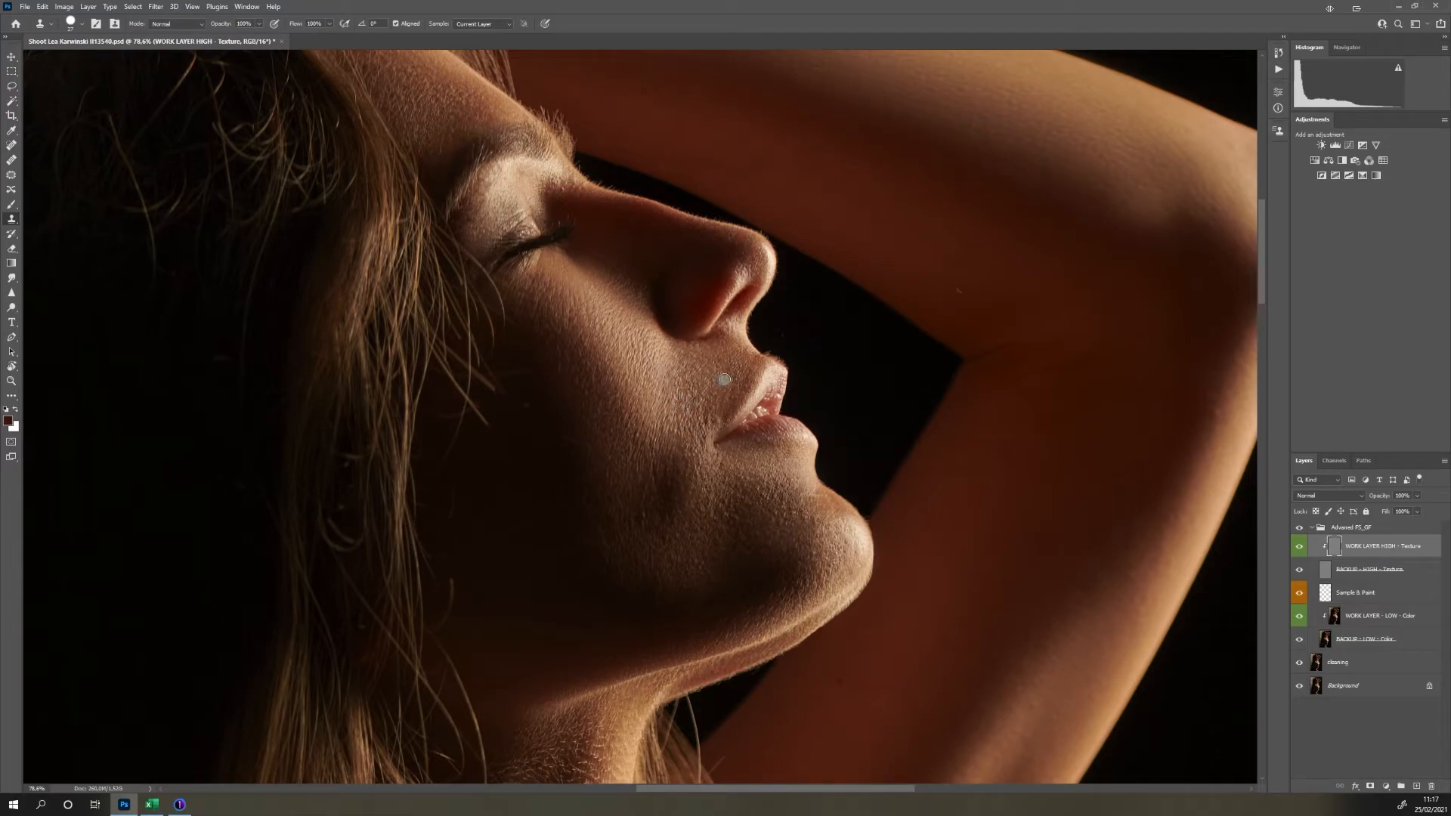
pyautogui.moveTo(736, 504)
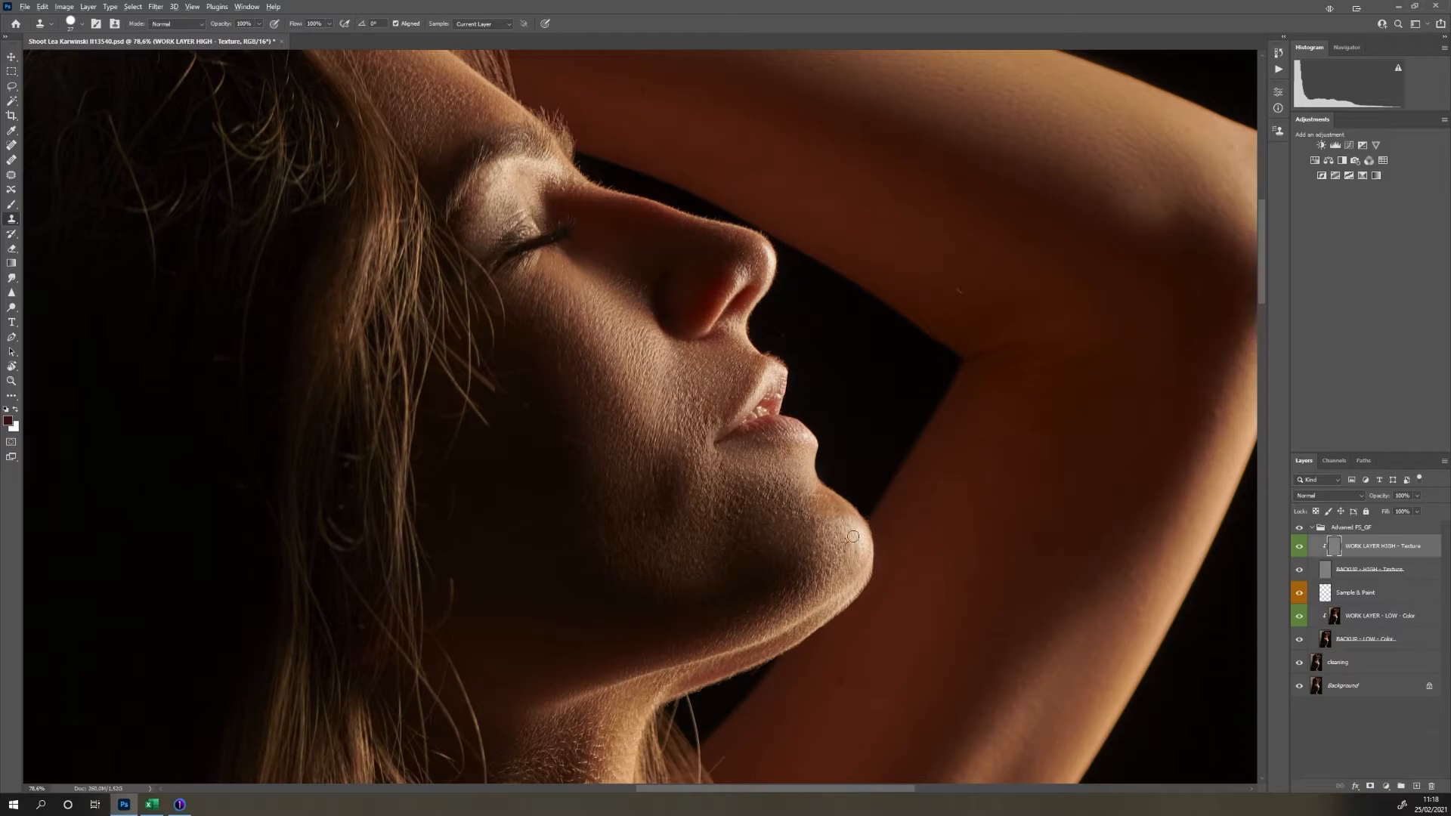
pyautogui.moveTo(859, 565)
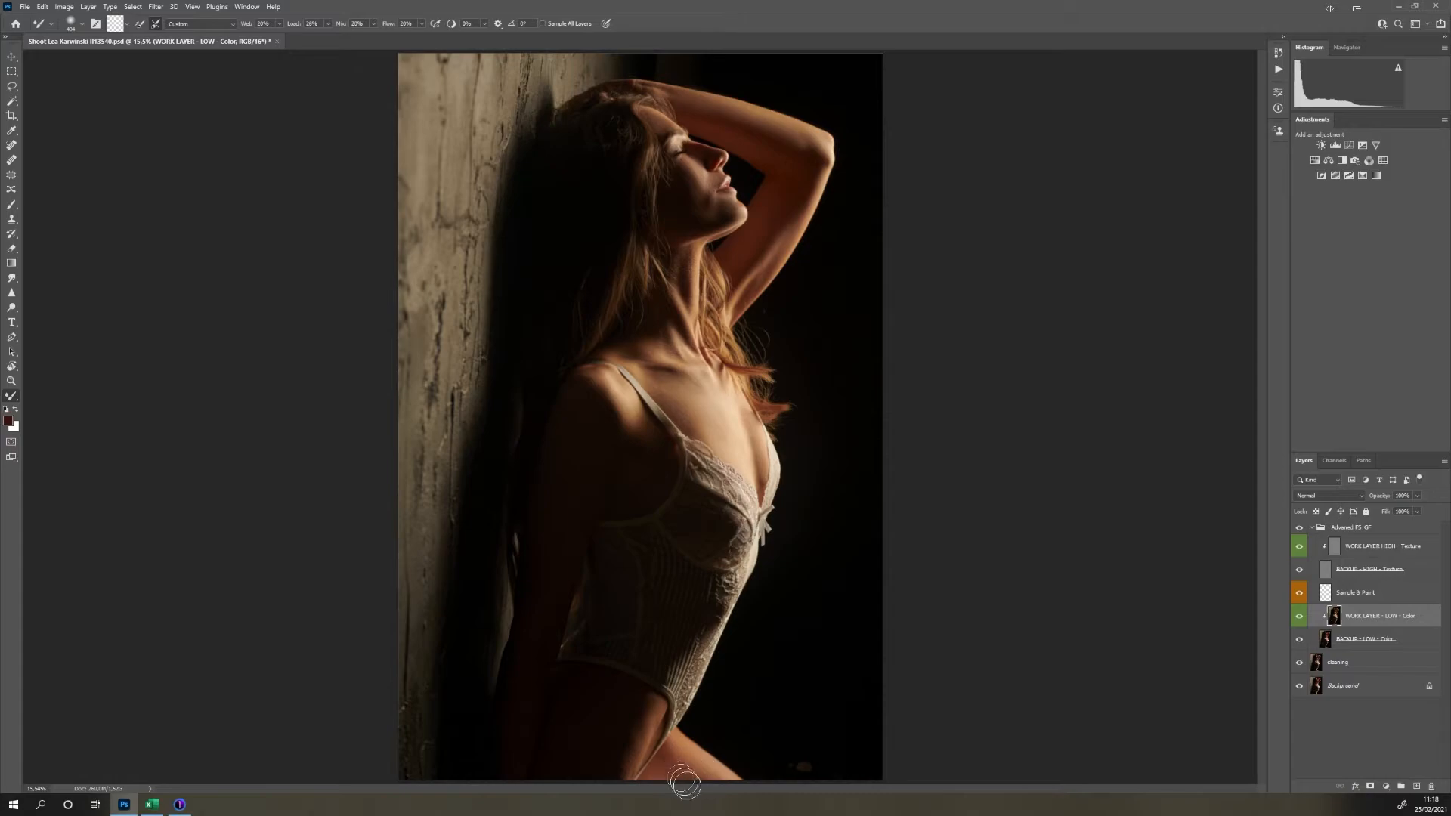
# - Blend the skin colour across the chest and collapse the Advanced FS_GF group
pyautogui.moveTo(687, 785); pyautogui.dragTo(698, 407)
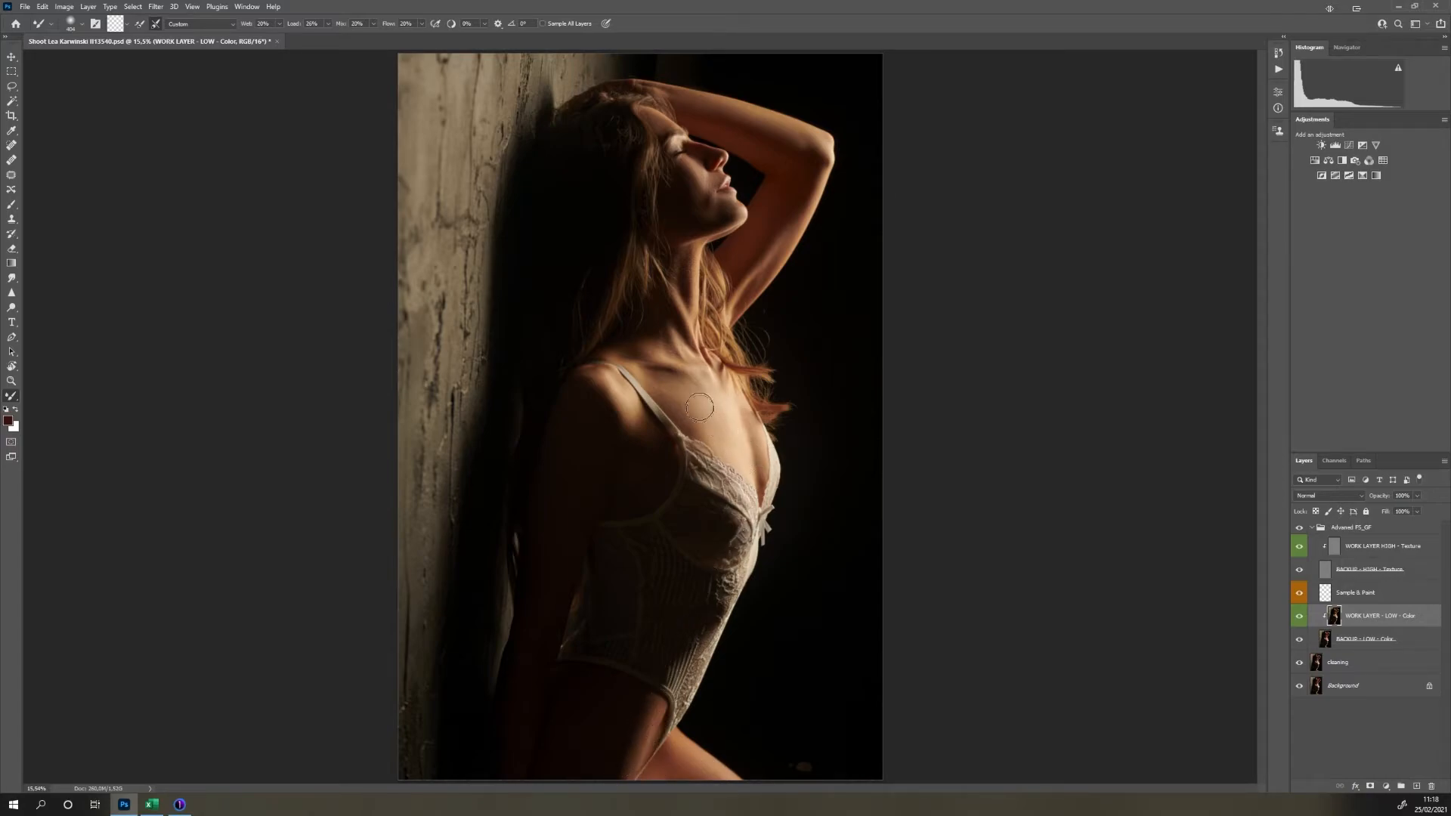
pyautogui.moveTo(719, 421)
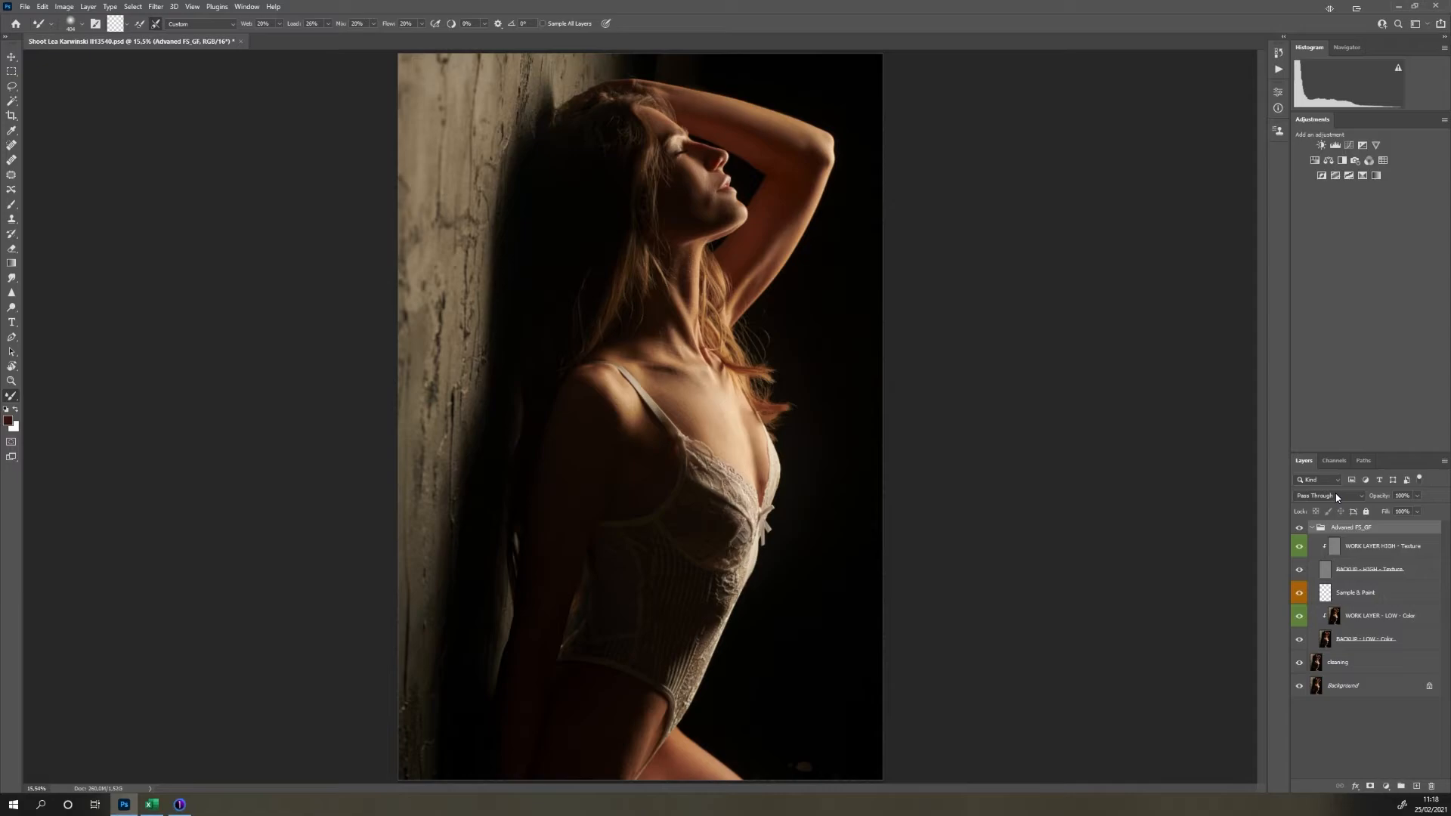
pyautogui.moveTo(1121, 421)
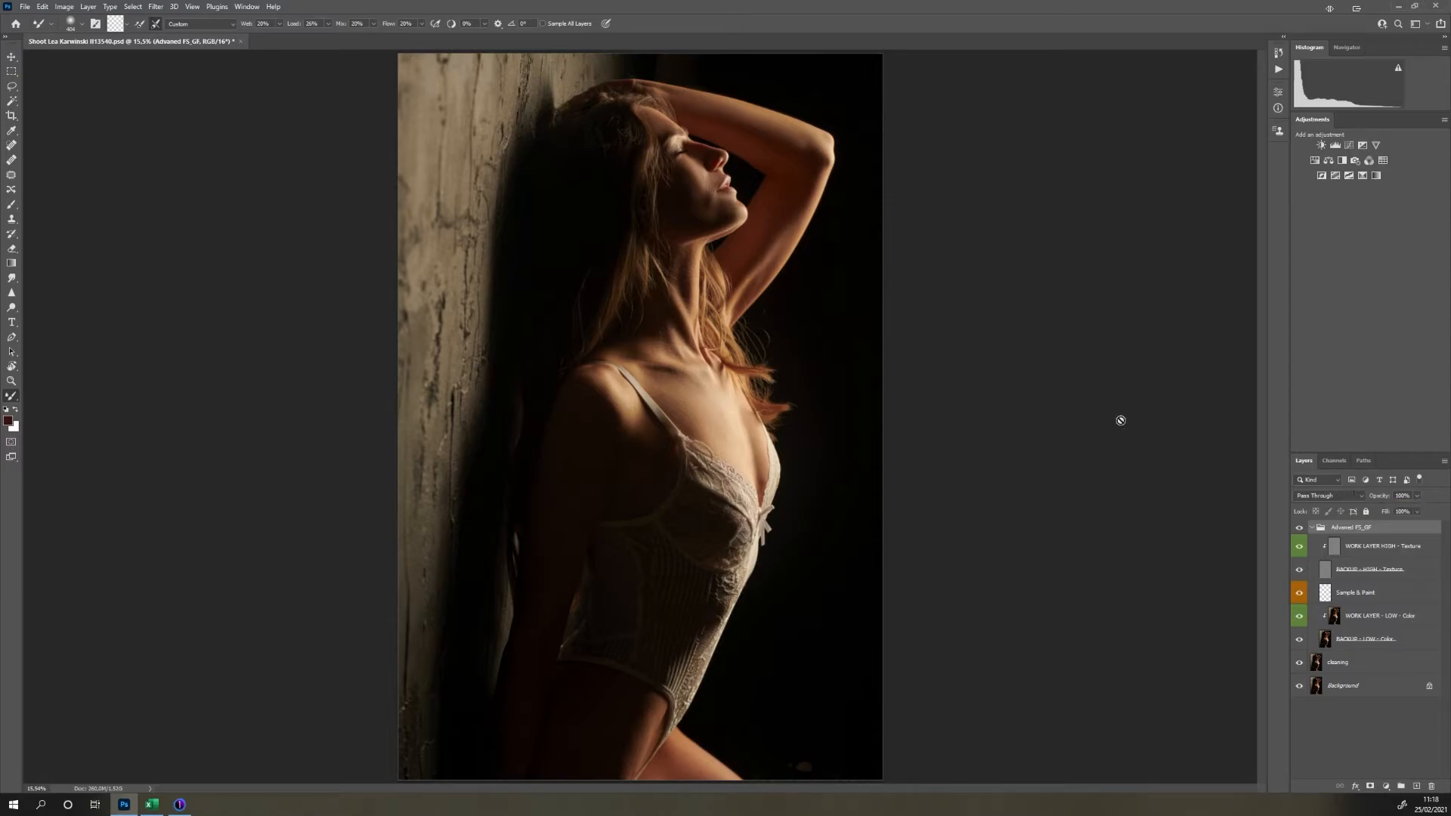
pyautogui.moveTo(753, 218)
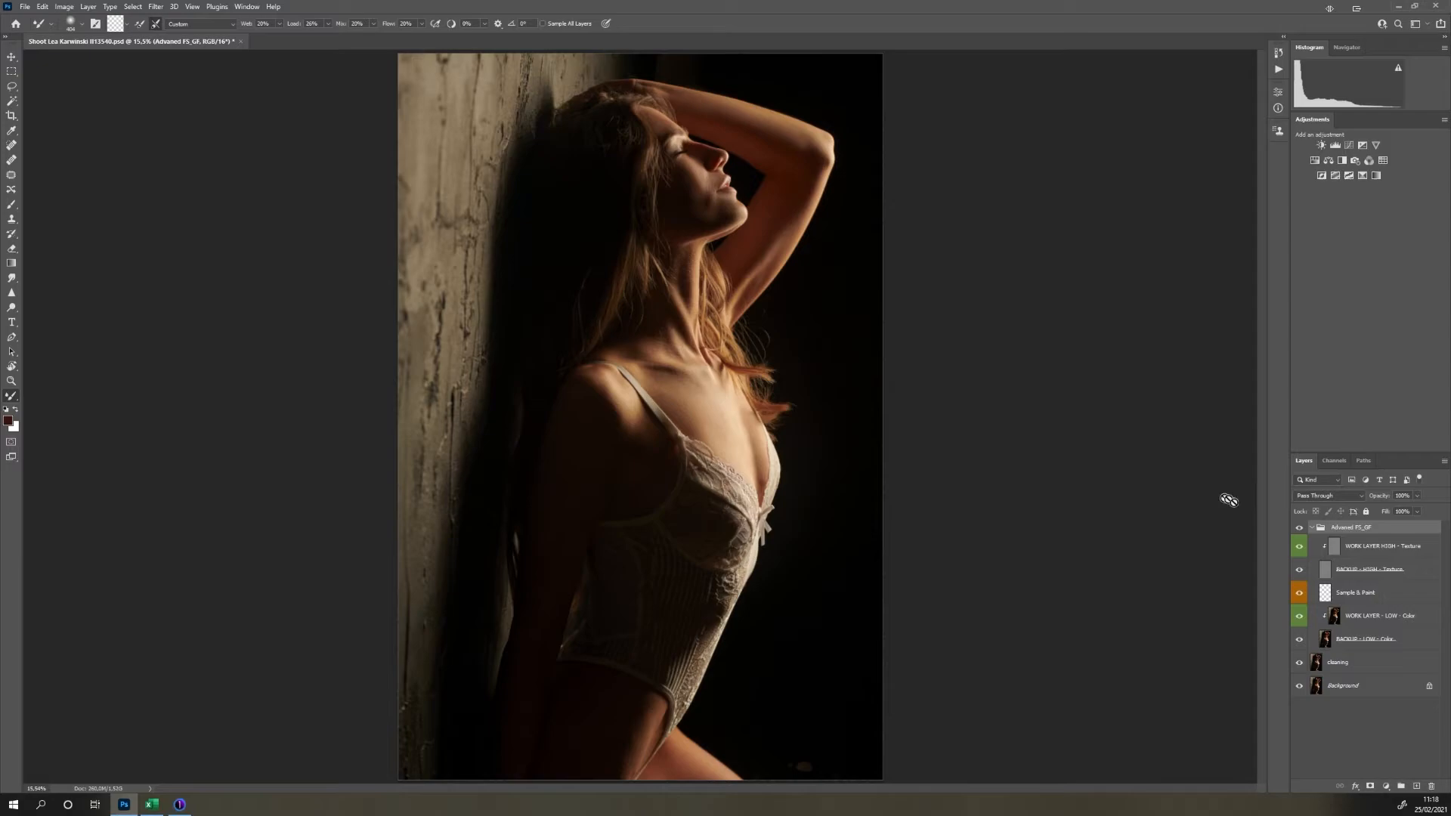
pyautogui.click(1311, 527)
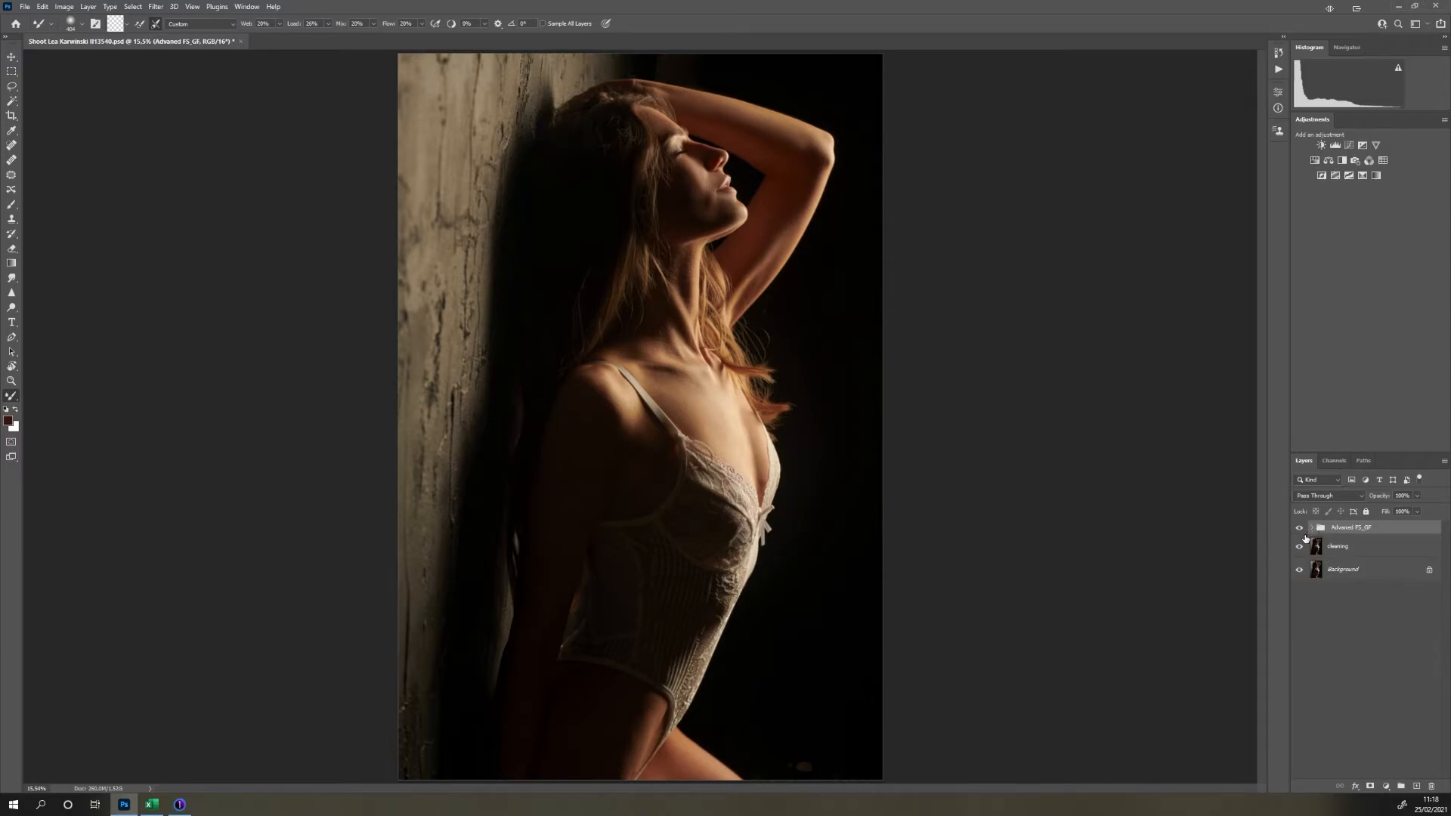
pyautogui.moveTo(1299, 545)
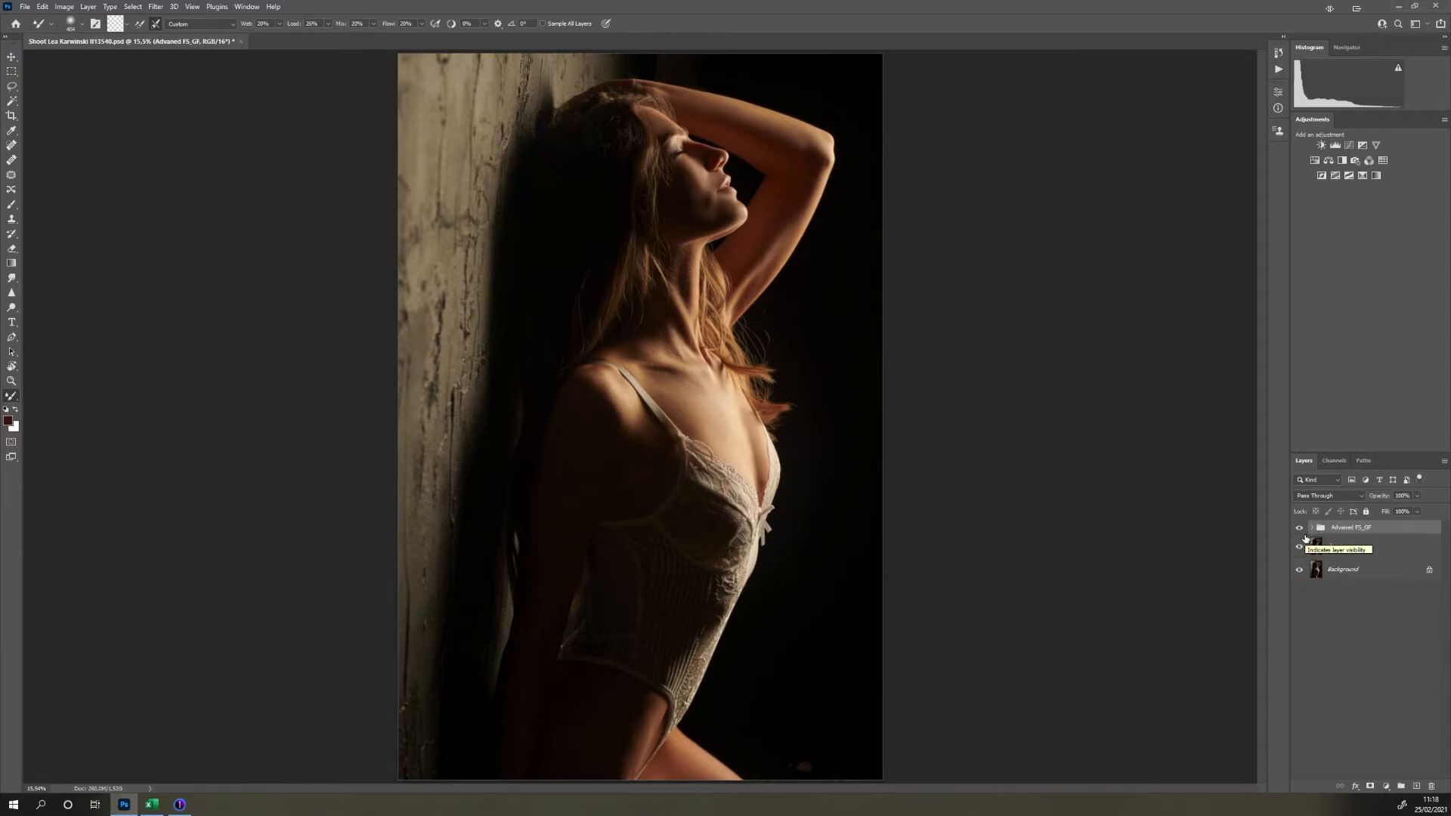
pyautogui.click(1372, 786)
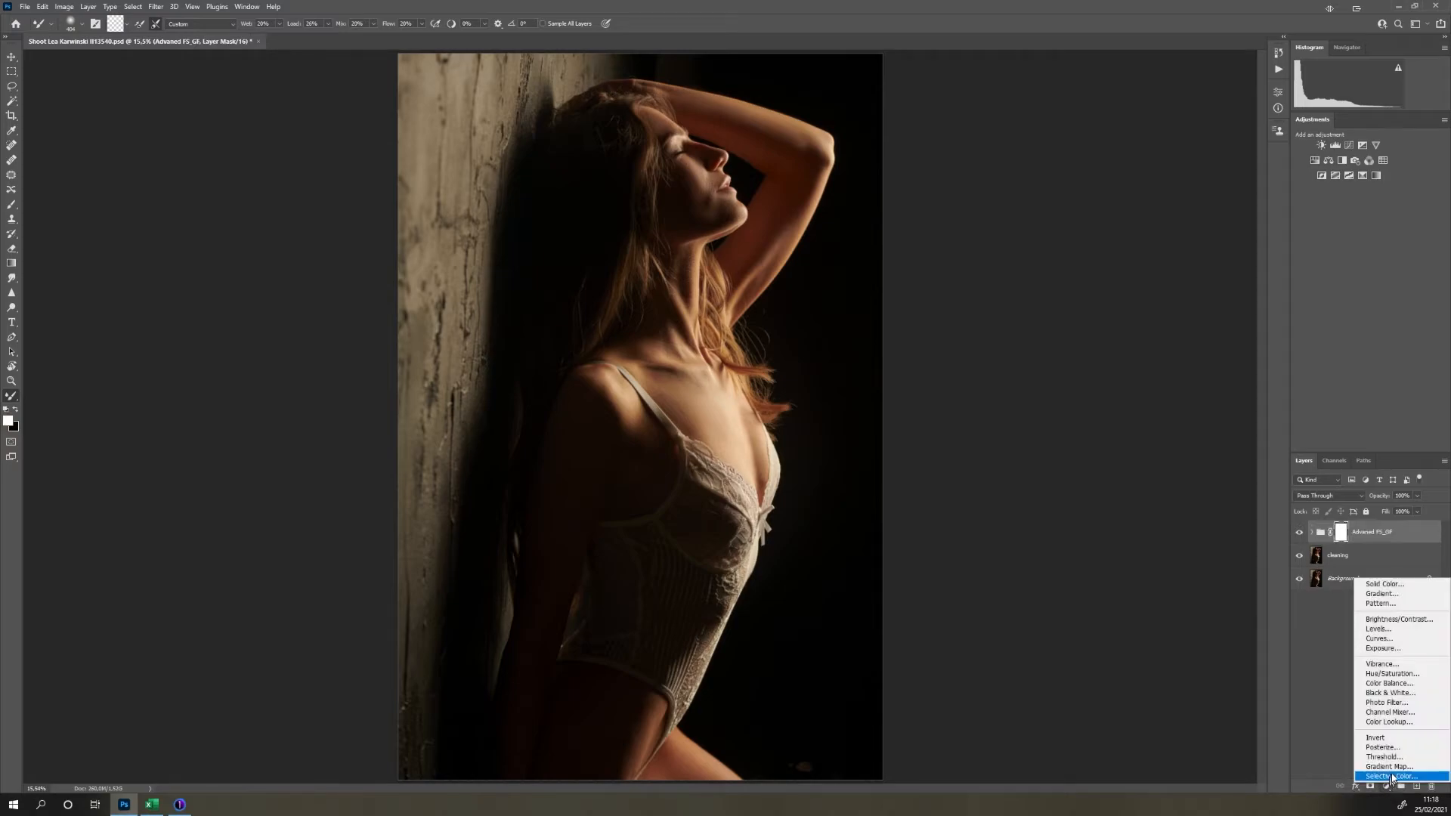
pyautogui.moveTo(1388, 766)
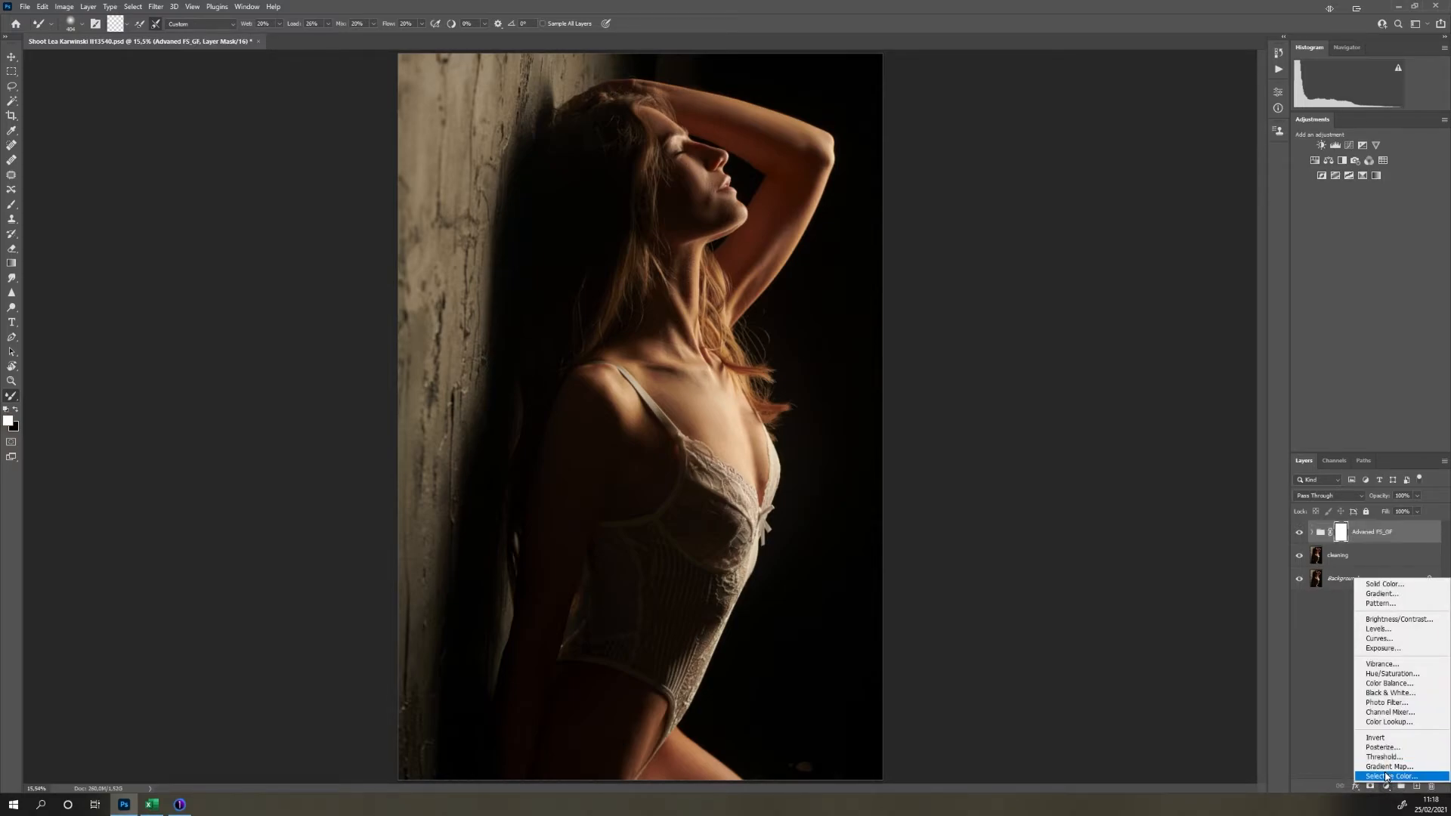
pyautogui.moveTo(1388, 766)
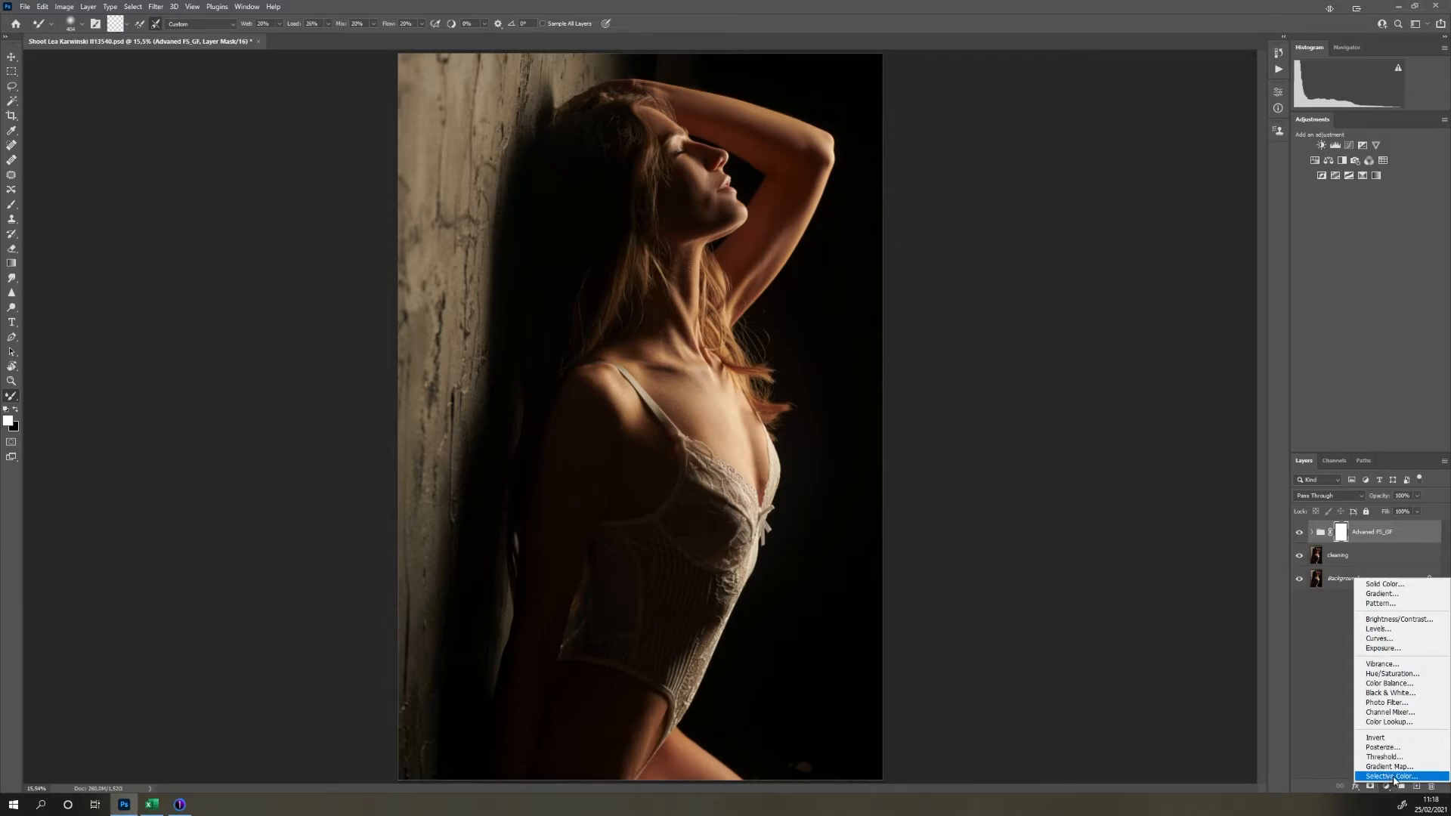
# - Add a Selective Color layer tinting the Blacks toward purple-blue, renamed 'black shadows'
pyautogui.click(1390, 776)
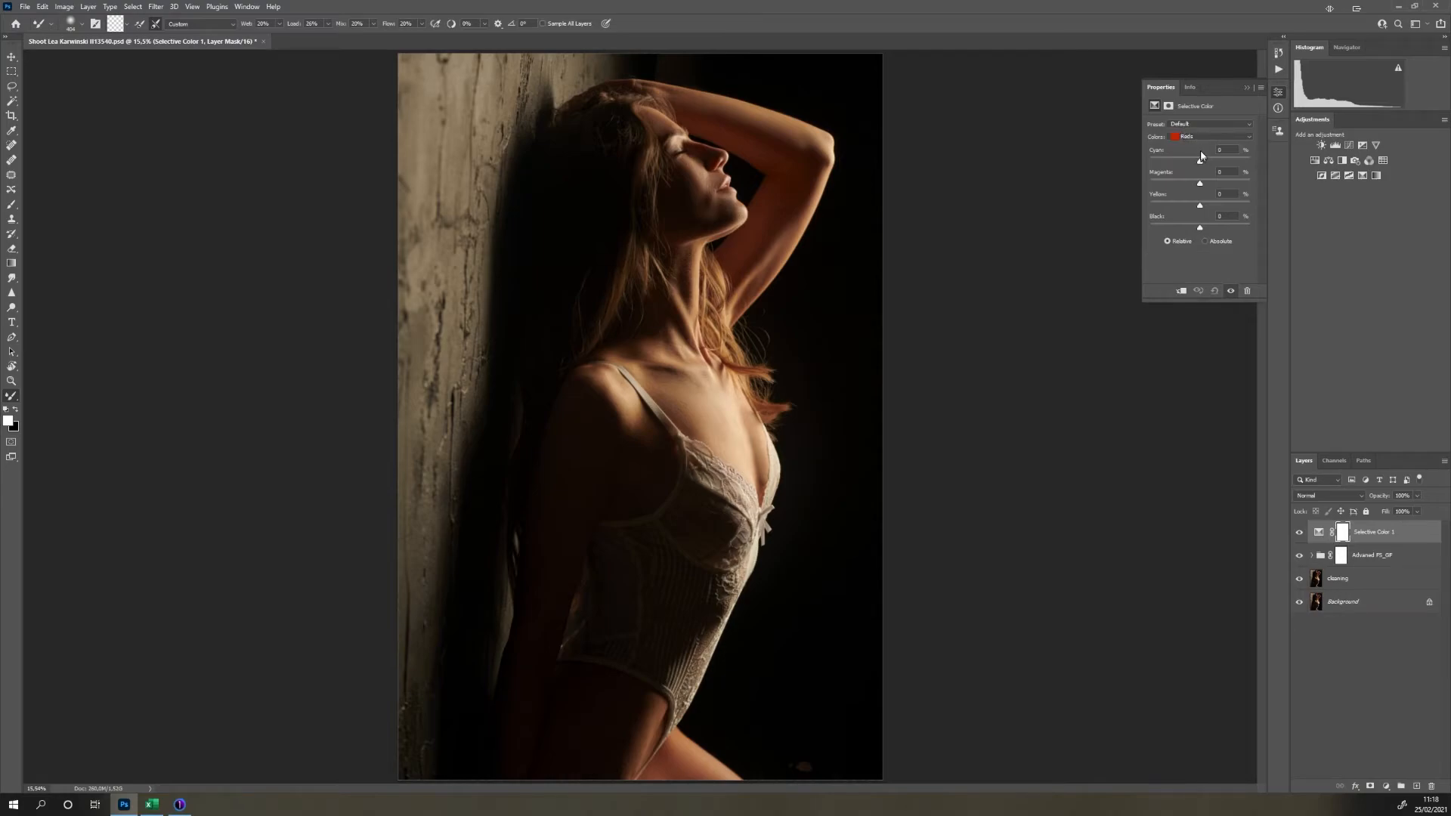
pyautogui.click(1213, 136)
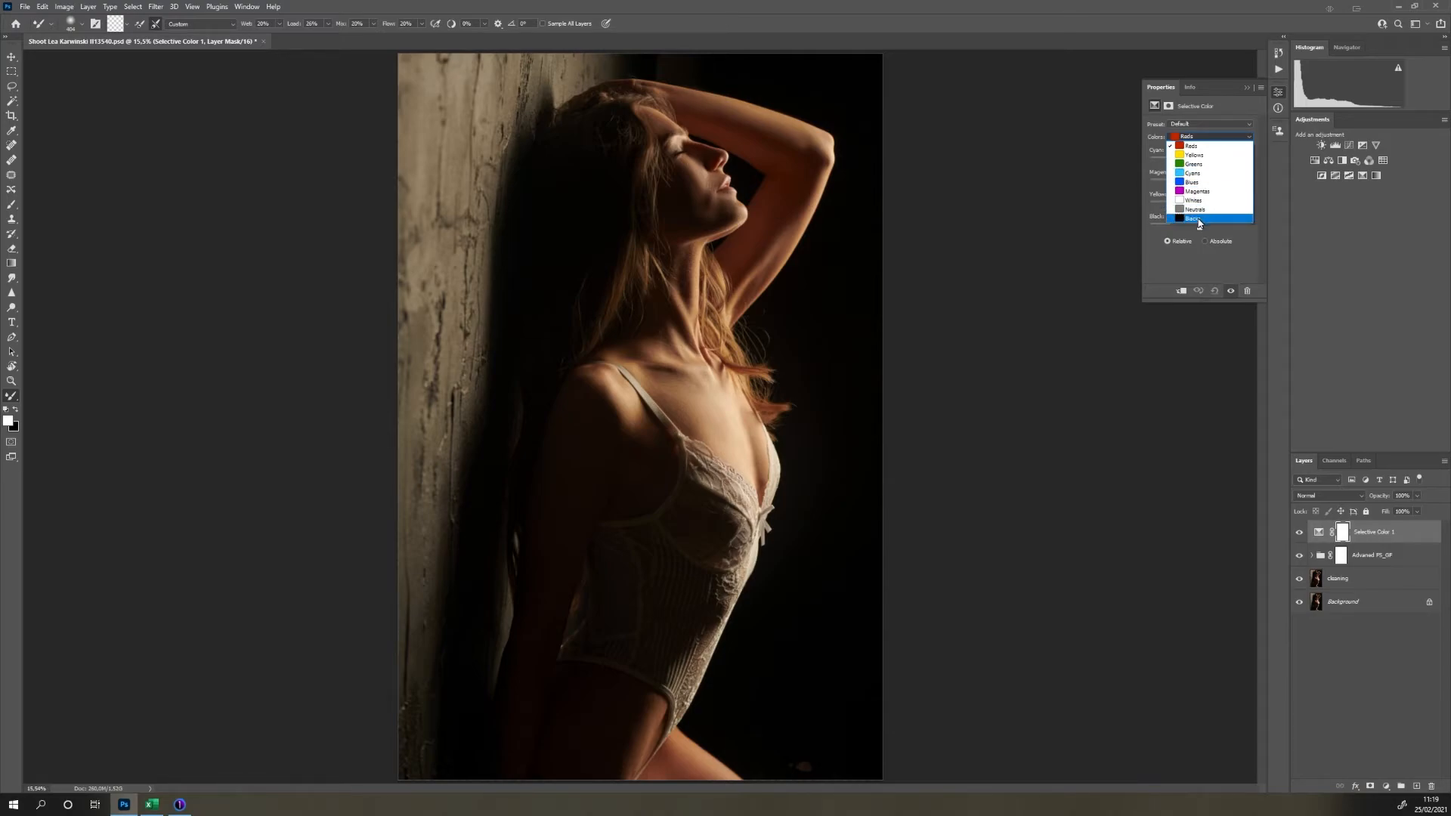
pyautogui.click(1194, 218)
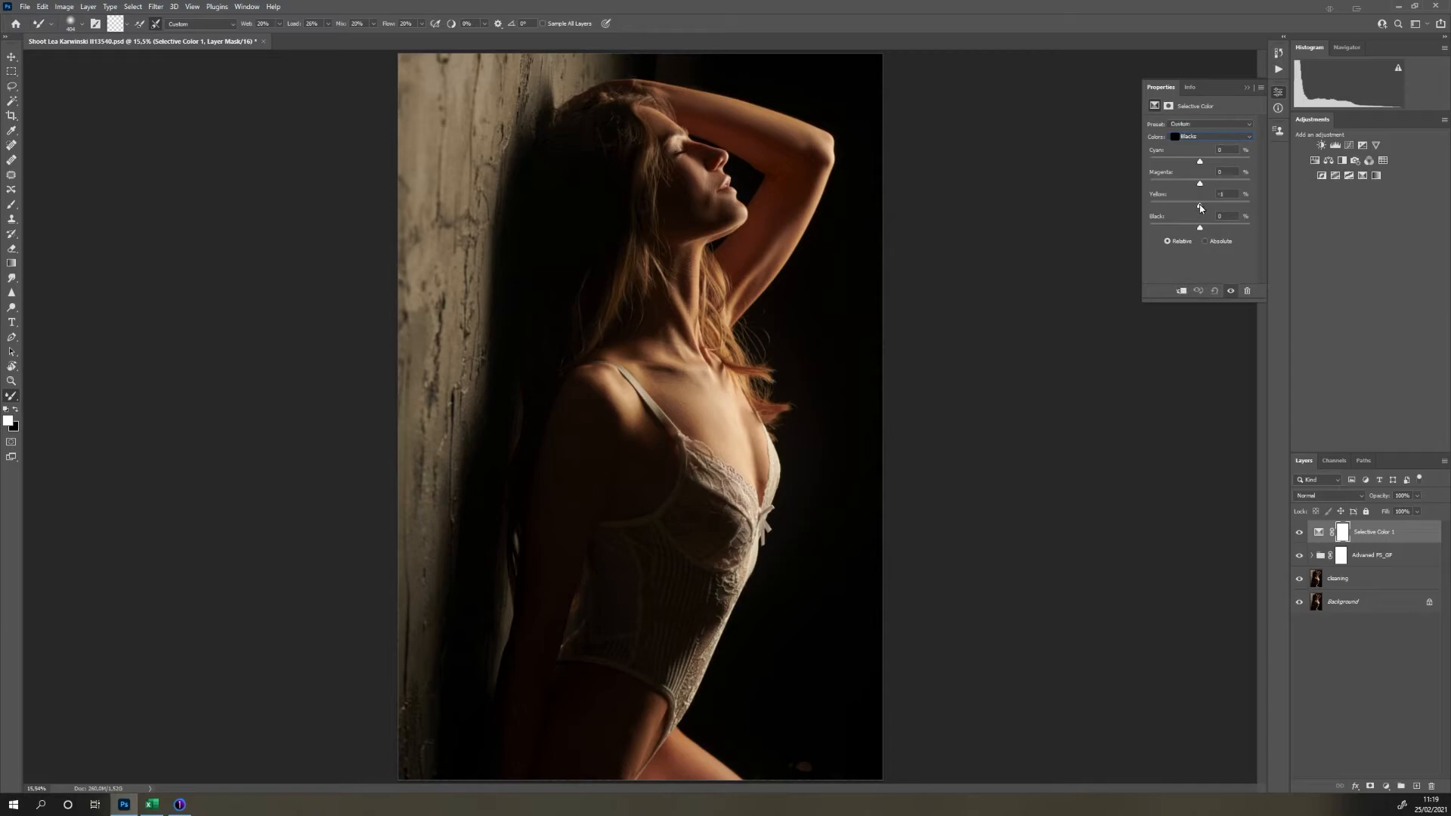
pyautogui.moveTo(1200, 205); pyautogui.dragTo(1194, 205)
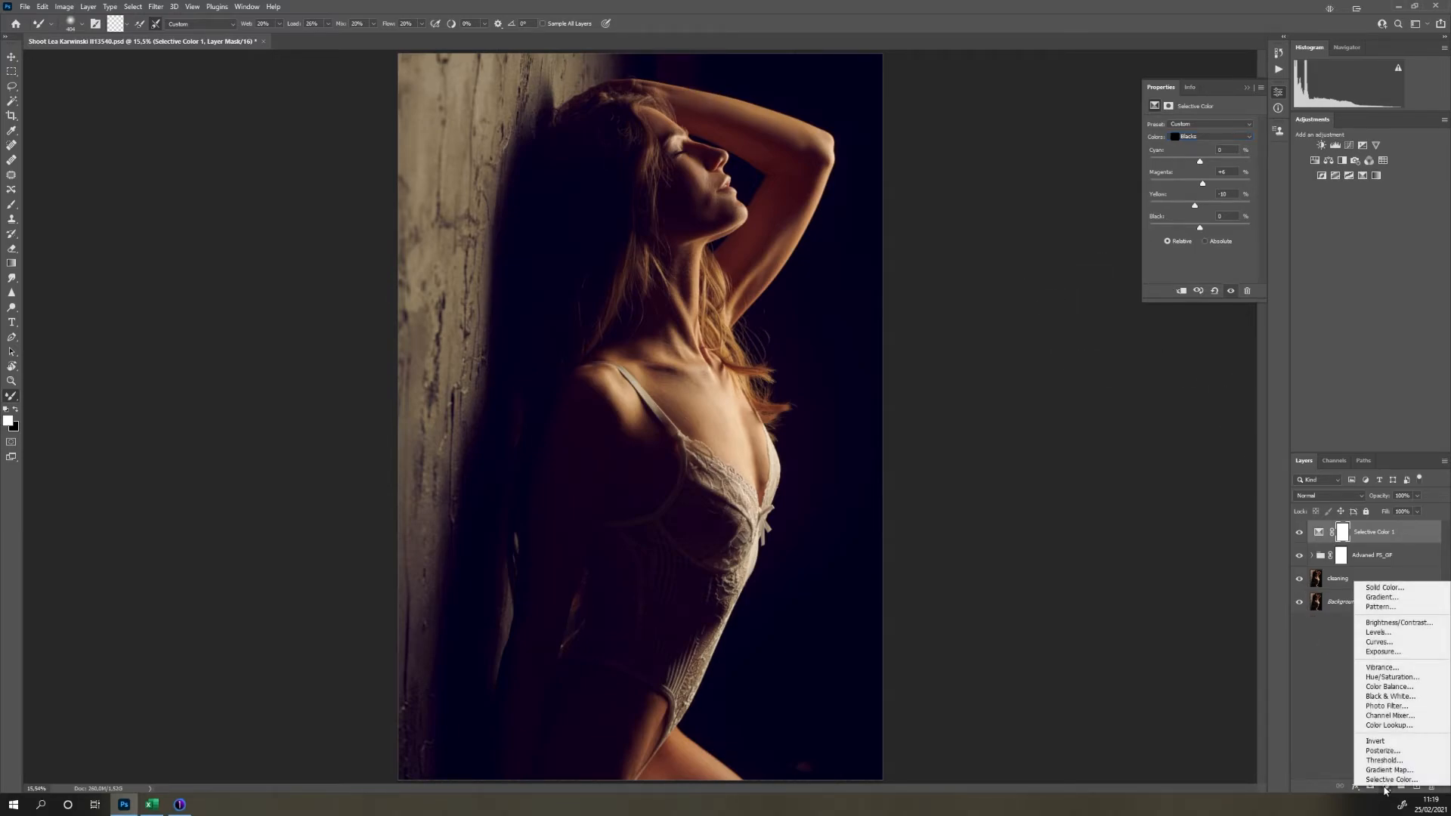
pyautogui.doubleClick(1376, 532)
pyautogui.write('black shadows')
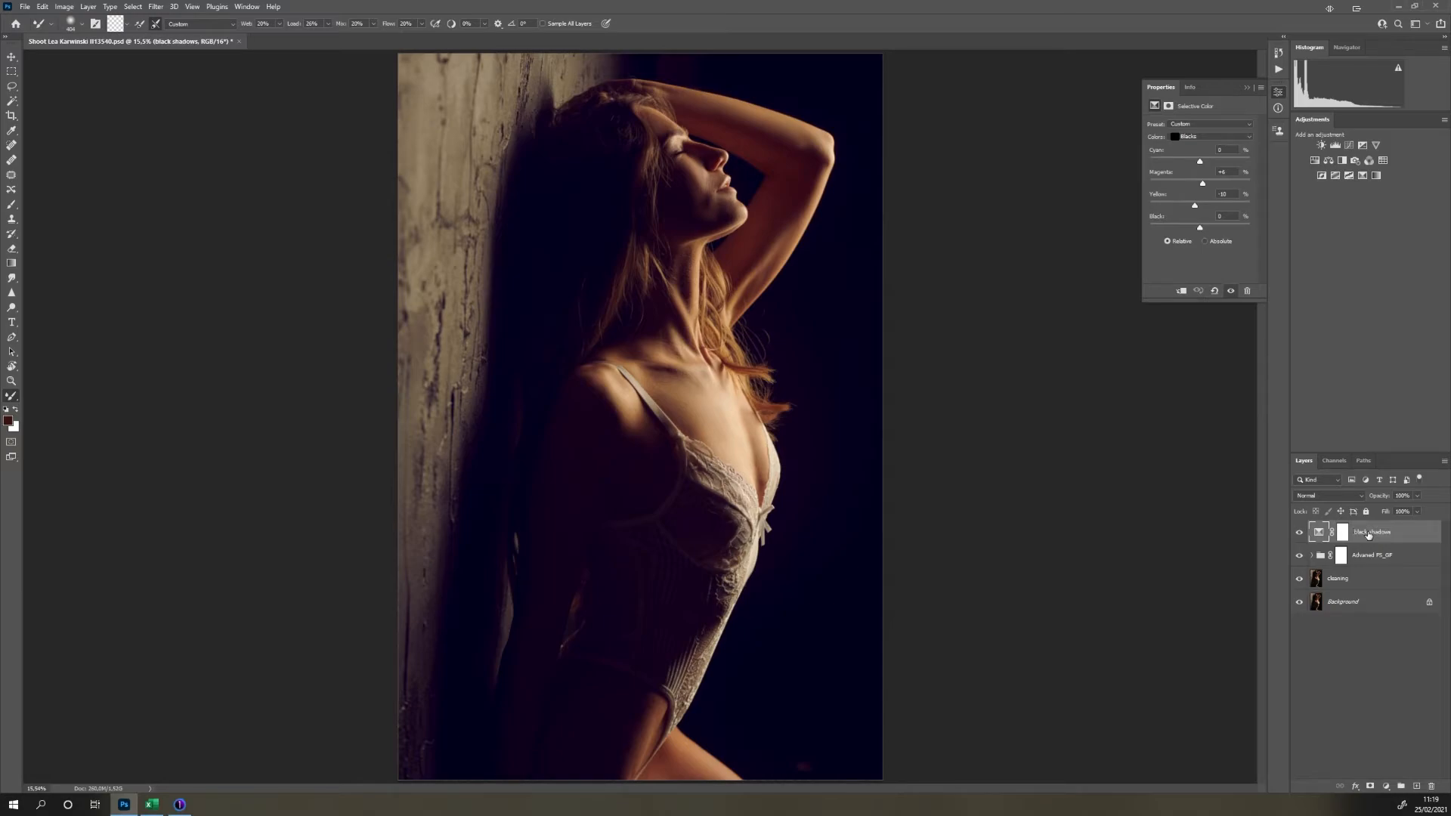
pyautogui.moveTo(1371, 532)
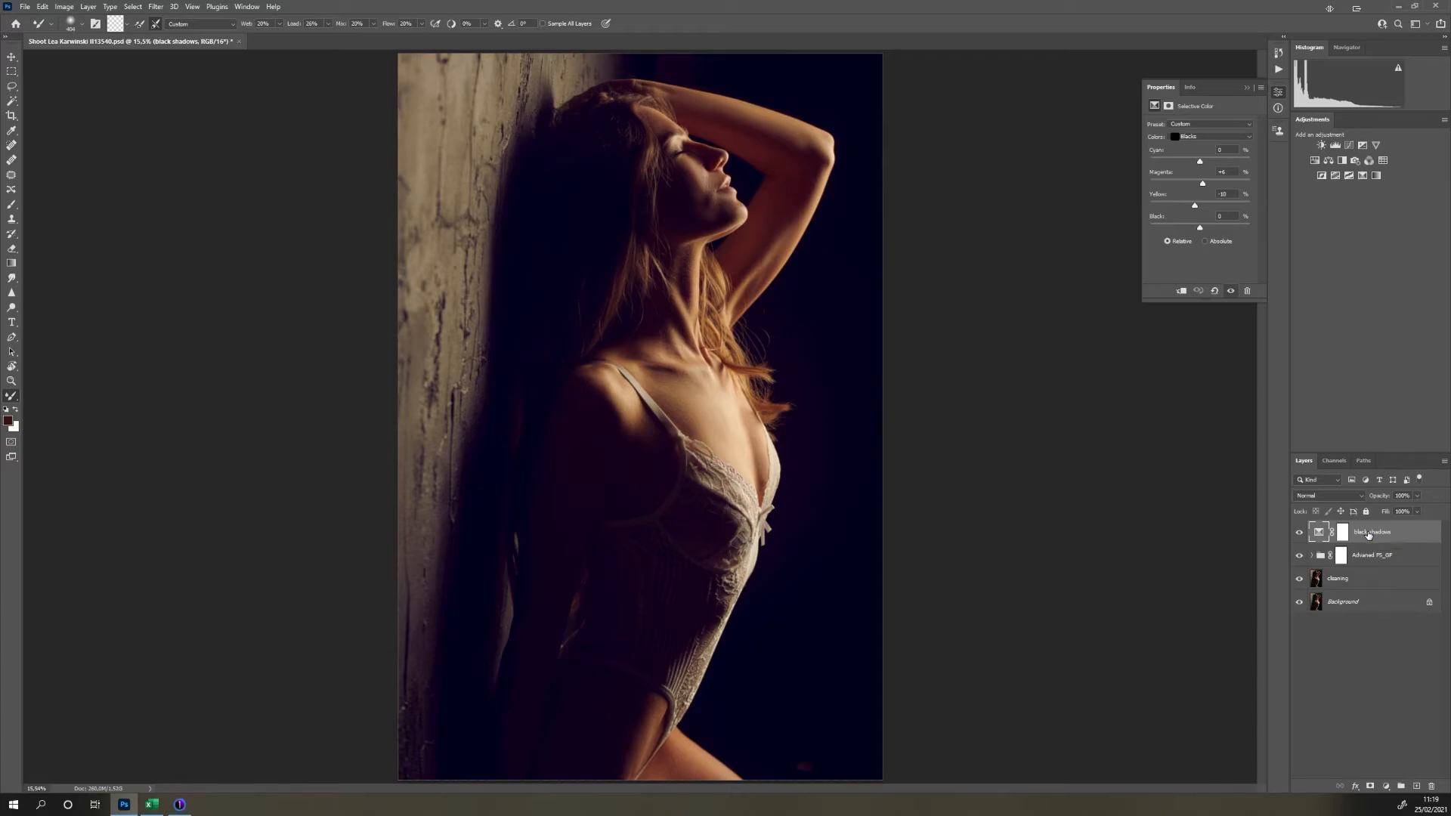
pyautogui.moveTo(1377, 780)
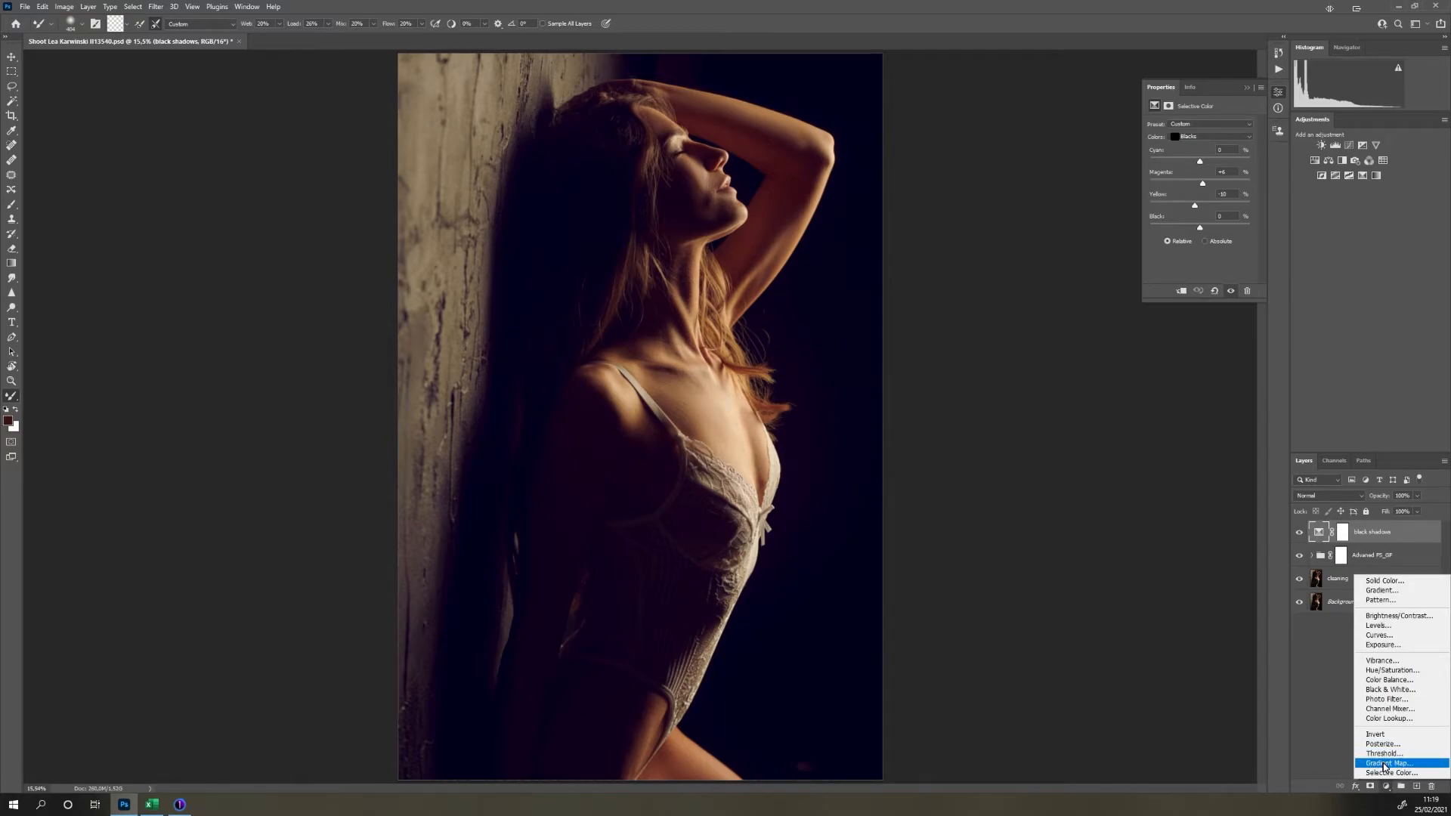
# - Add a Selective Color layer for Whites with less black and magenta and more cyan
pyautogui.click(1392, 773)
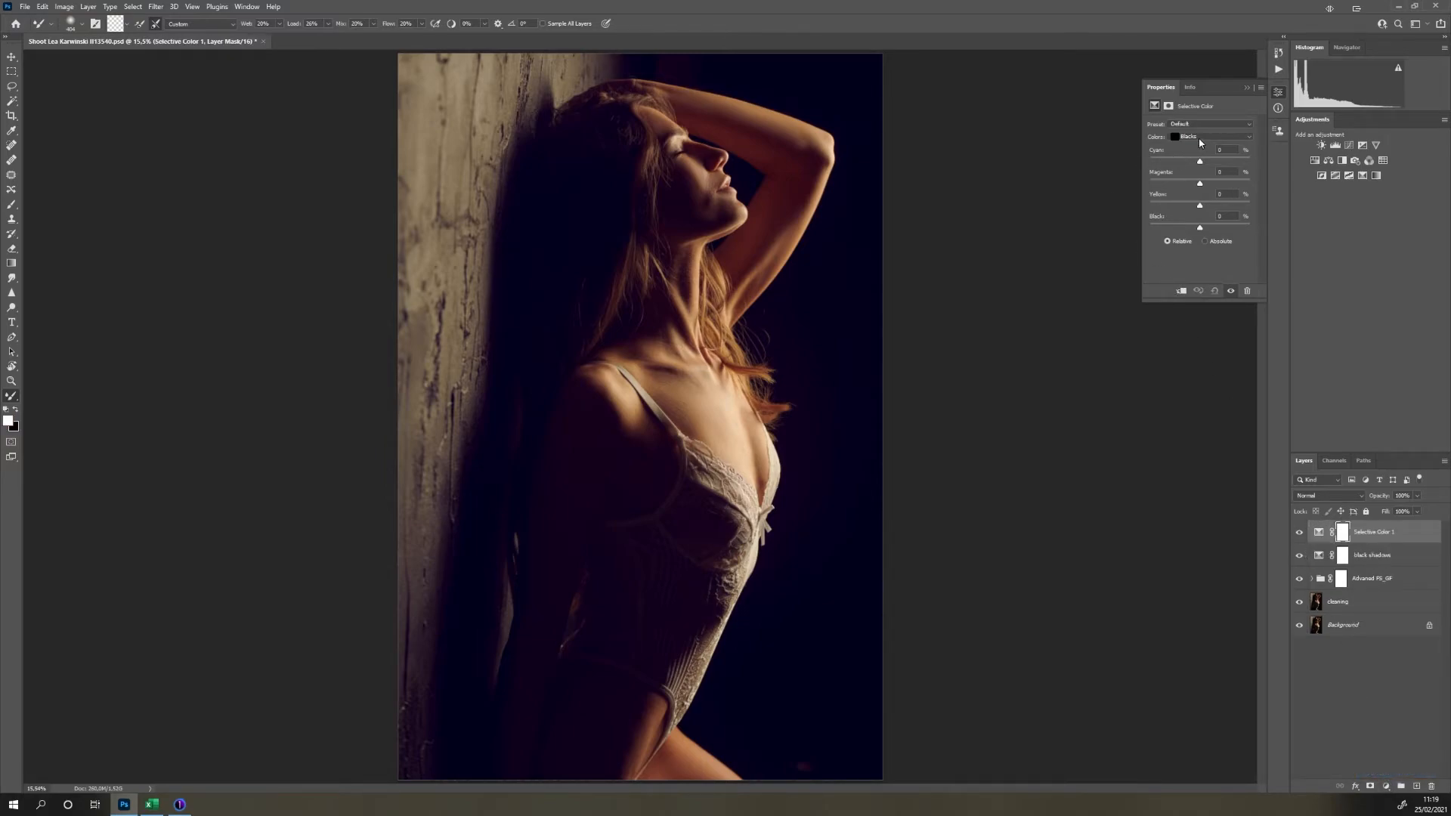
pyautogui.click(1208, 136)
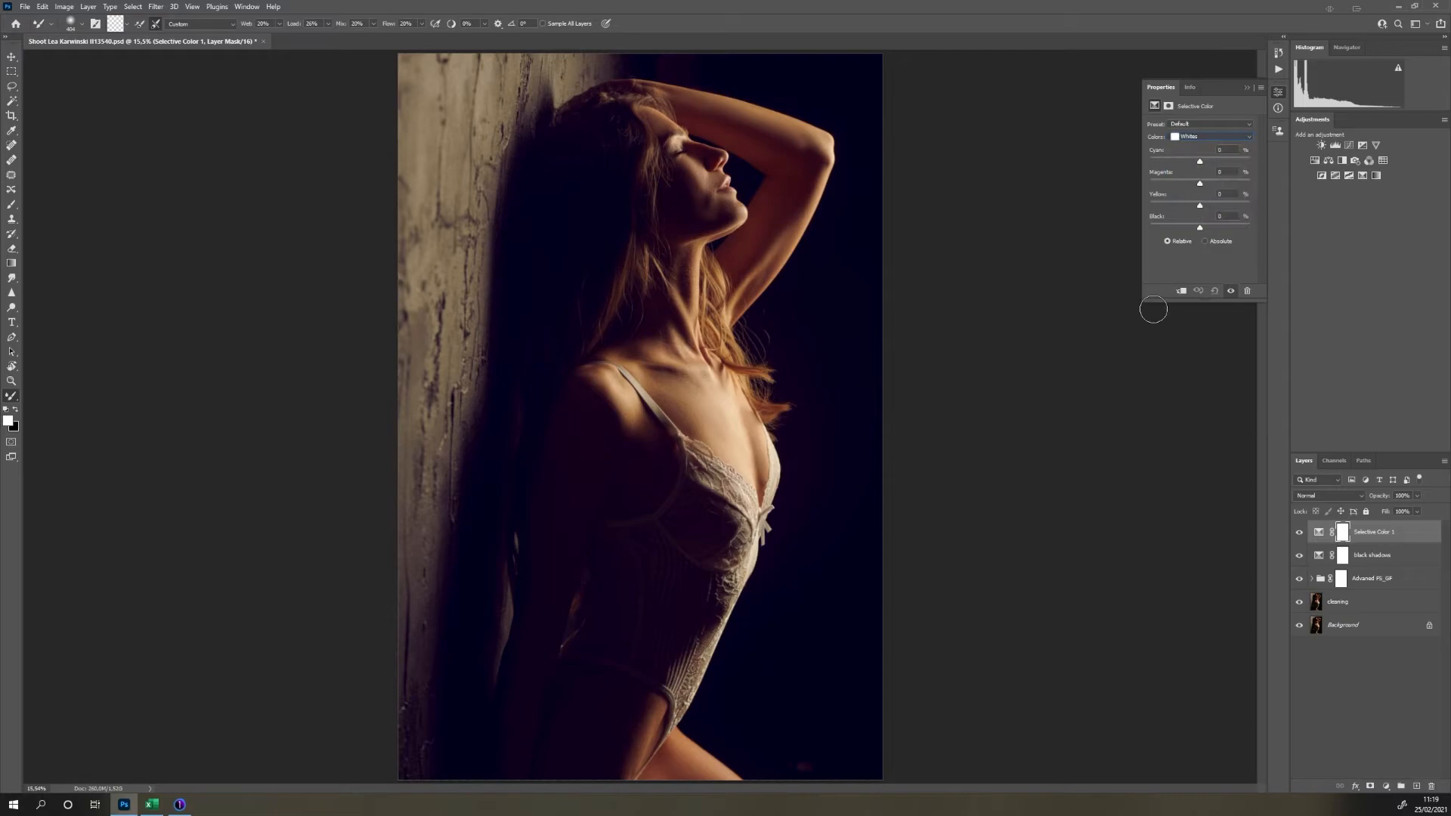
pyautogui.moveTo(1200, 227); pyautogui.dragTo(1222, 227)
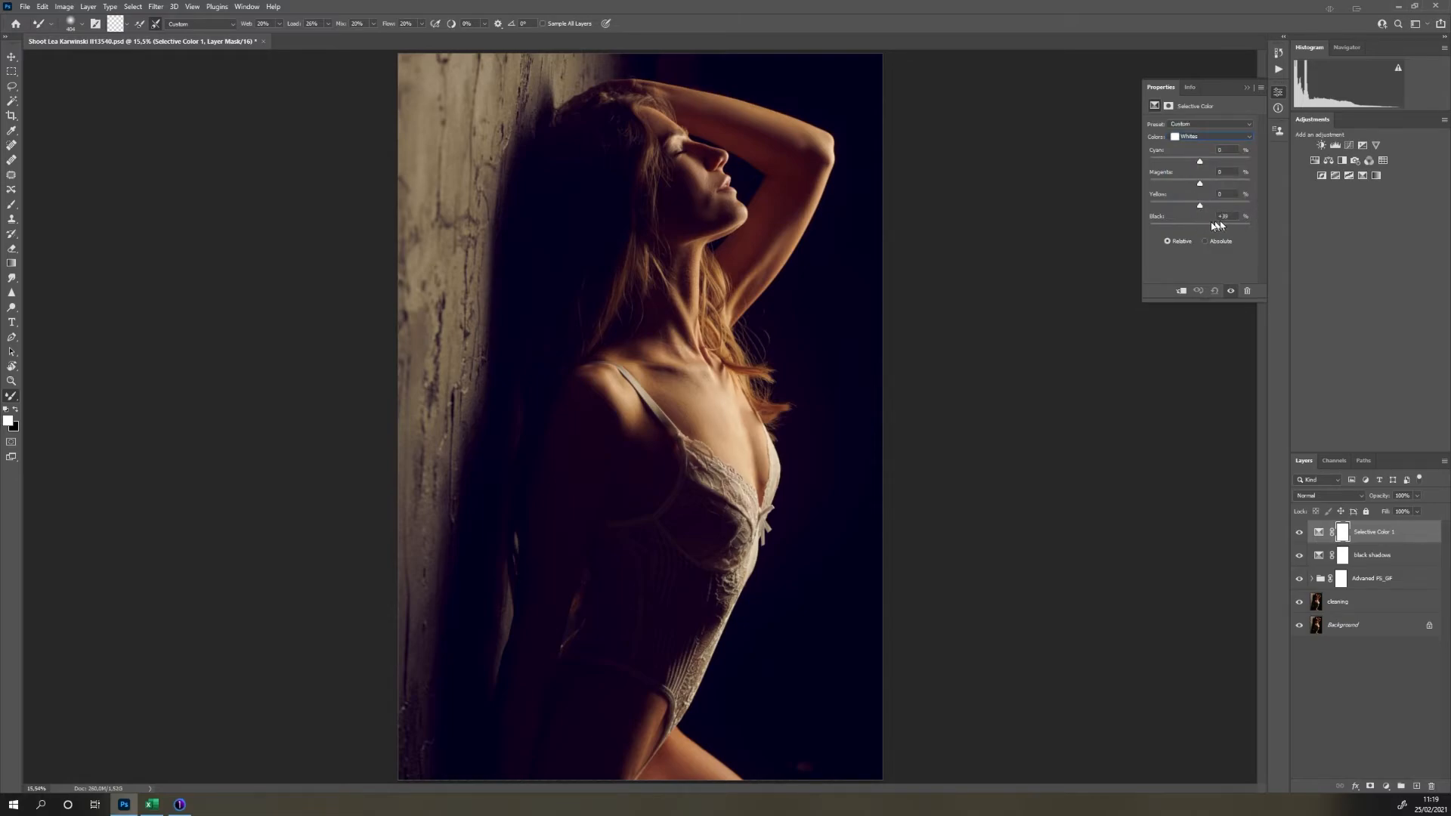
pyautogui.moveTo(1199, 206); pyautogui.dragTo(1192, 206)
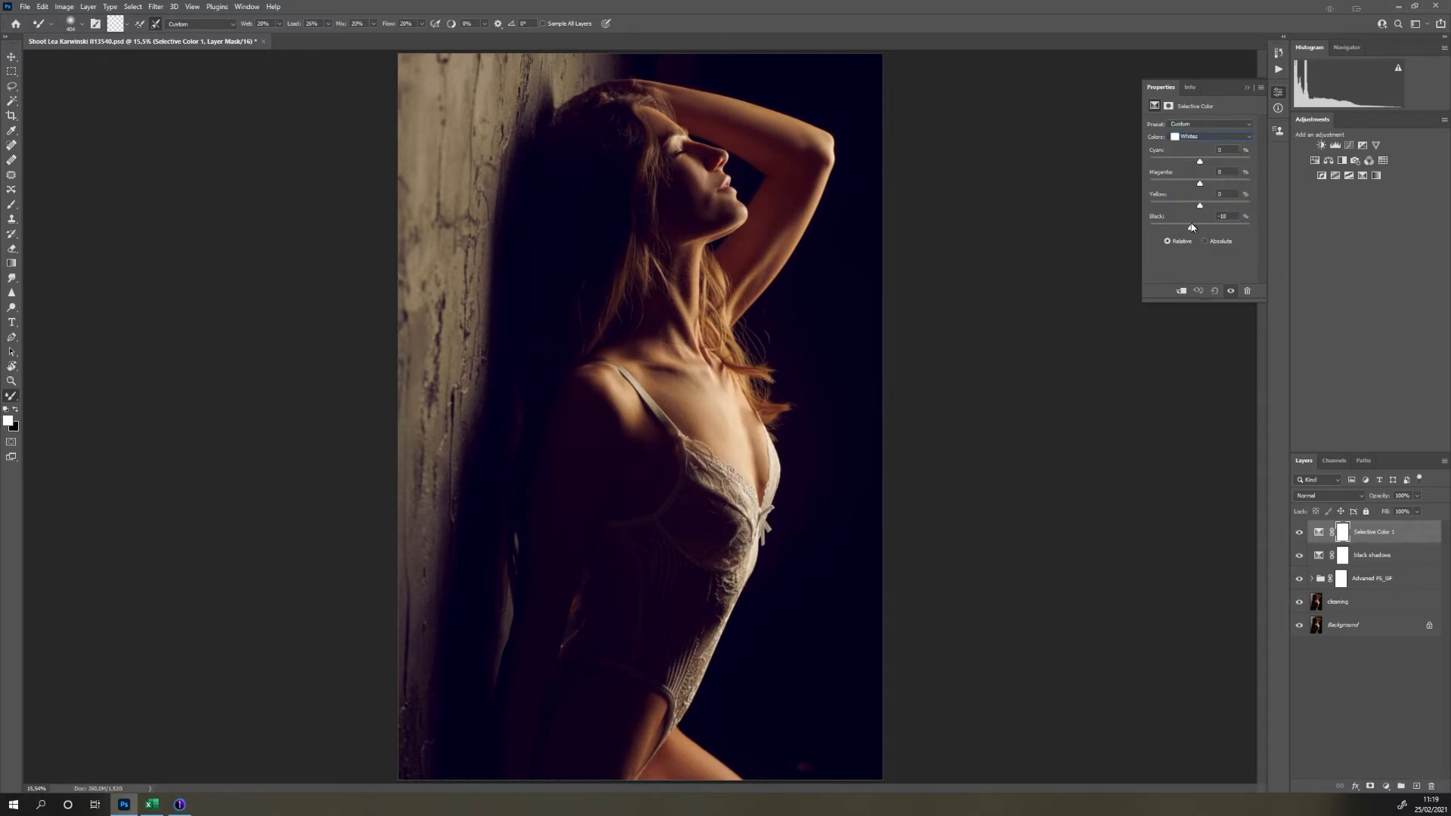
pyautogui.moveTo(1199, 205); pyautogui.dragTo(1189, 228)
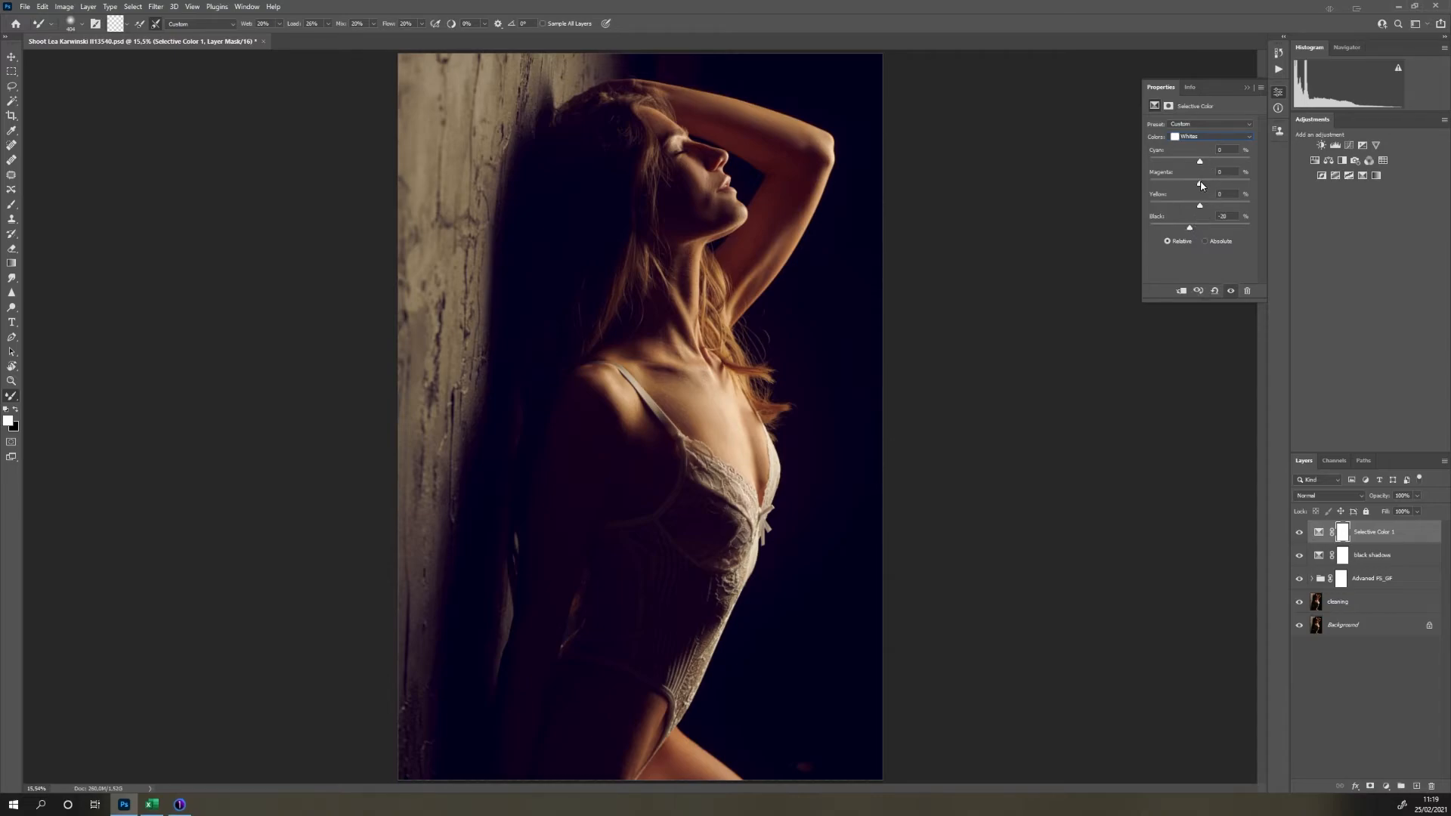
pyautogui.moveTo(1199, 183); pyautogui.dragTo(1176, 183)
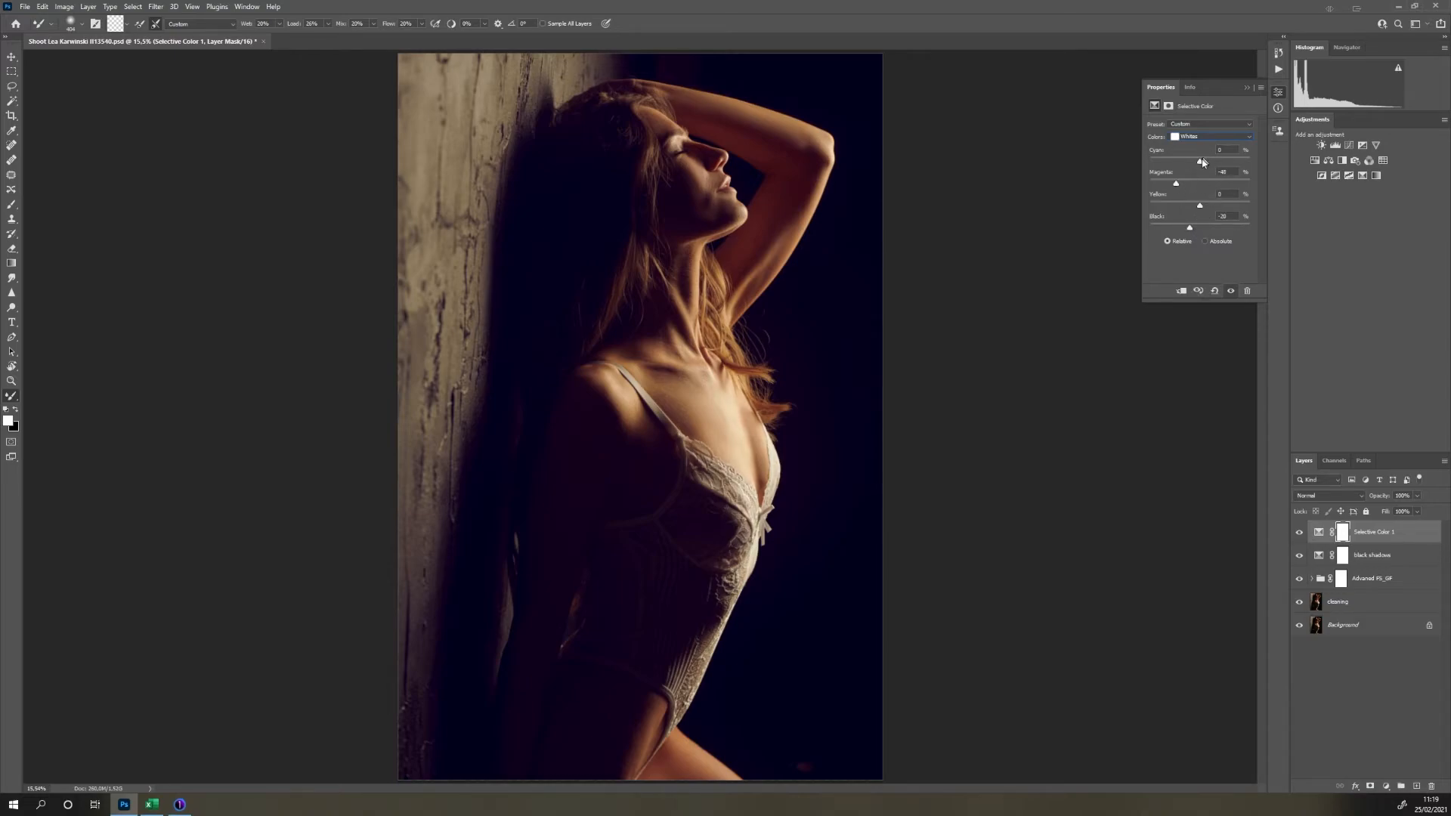
pyautogui.moveTo(1178, 159); pyautogui.dragTo(1220, 160)
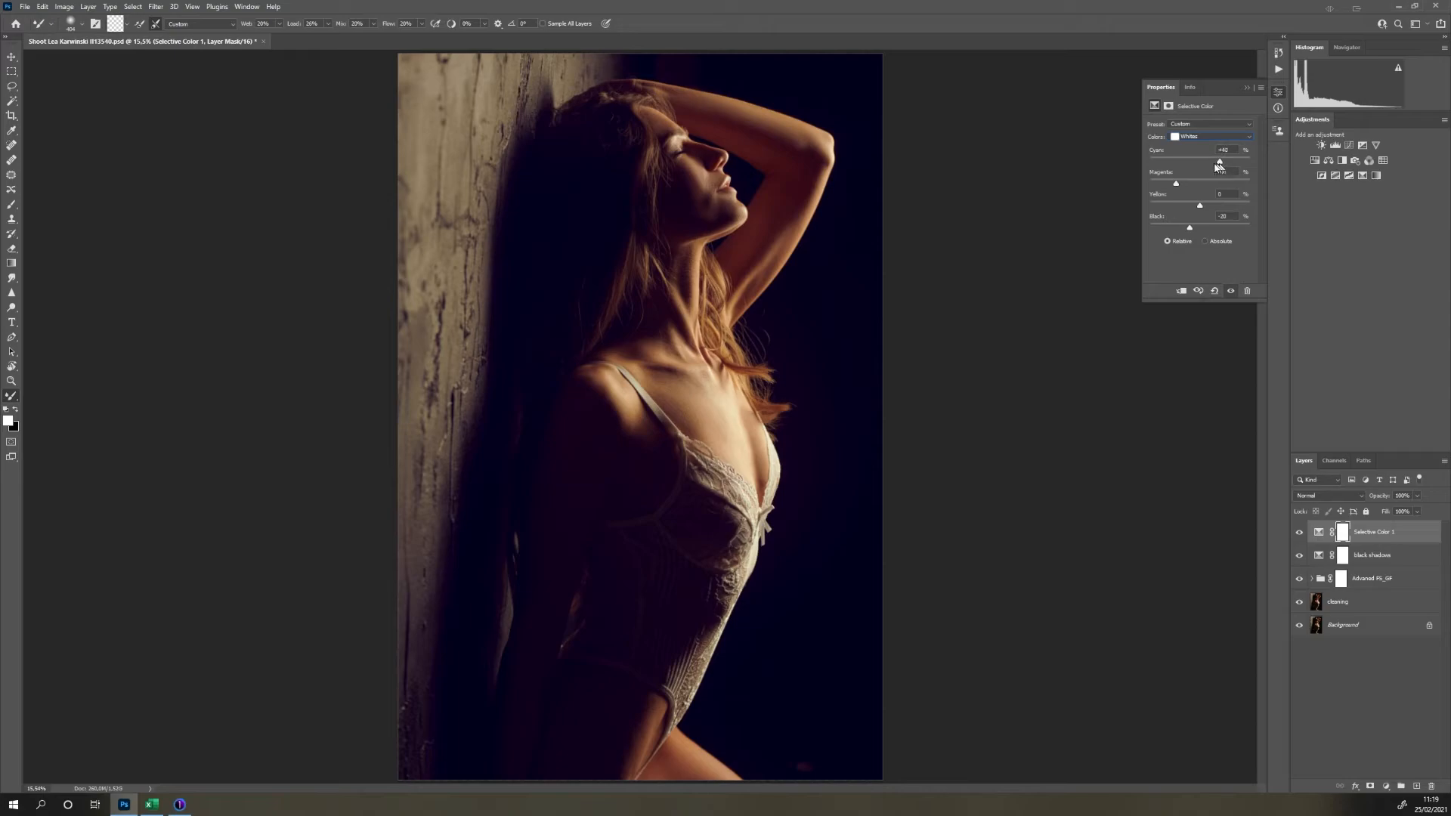
pyautogui.moveTo(1219, 161); pyautogui.dragTo(1209, 161)
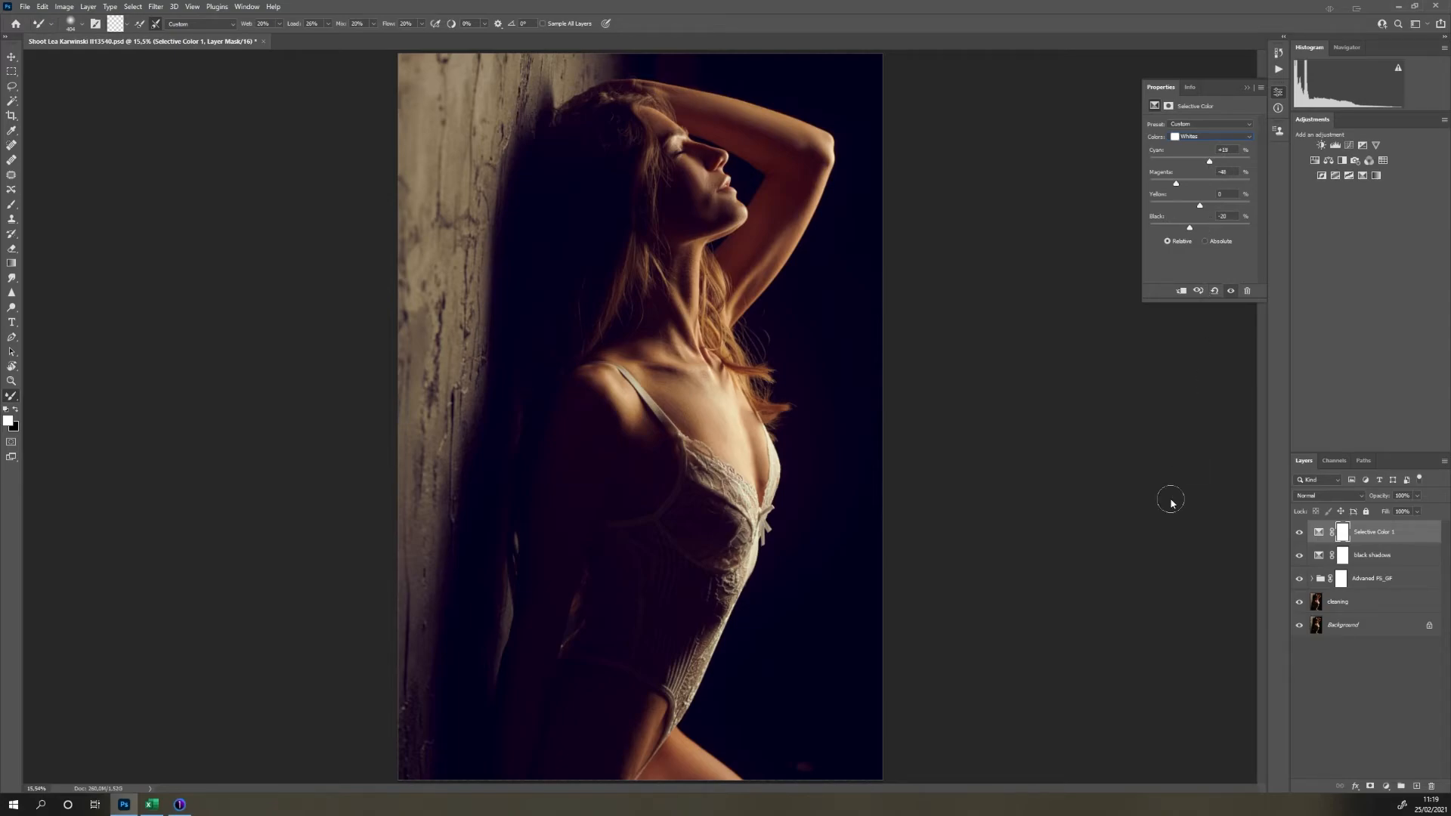
pyautogui.moveTo(1166, 194)
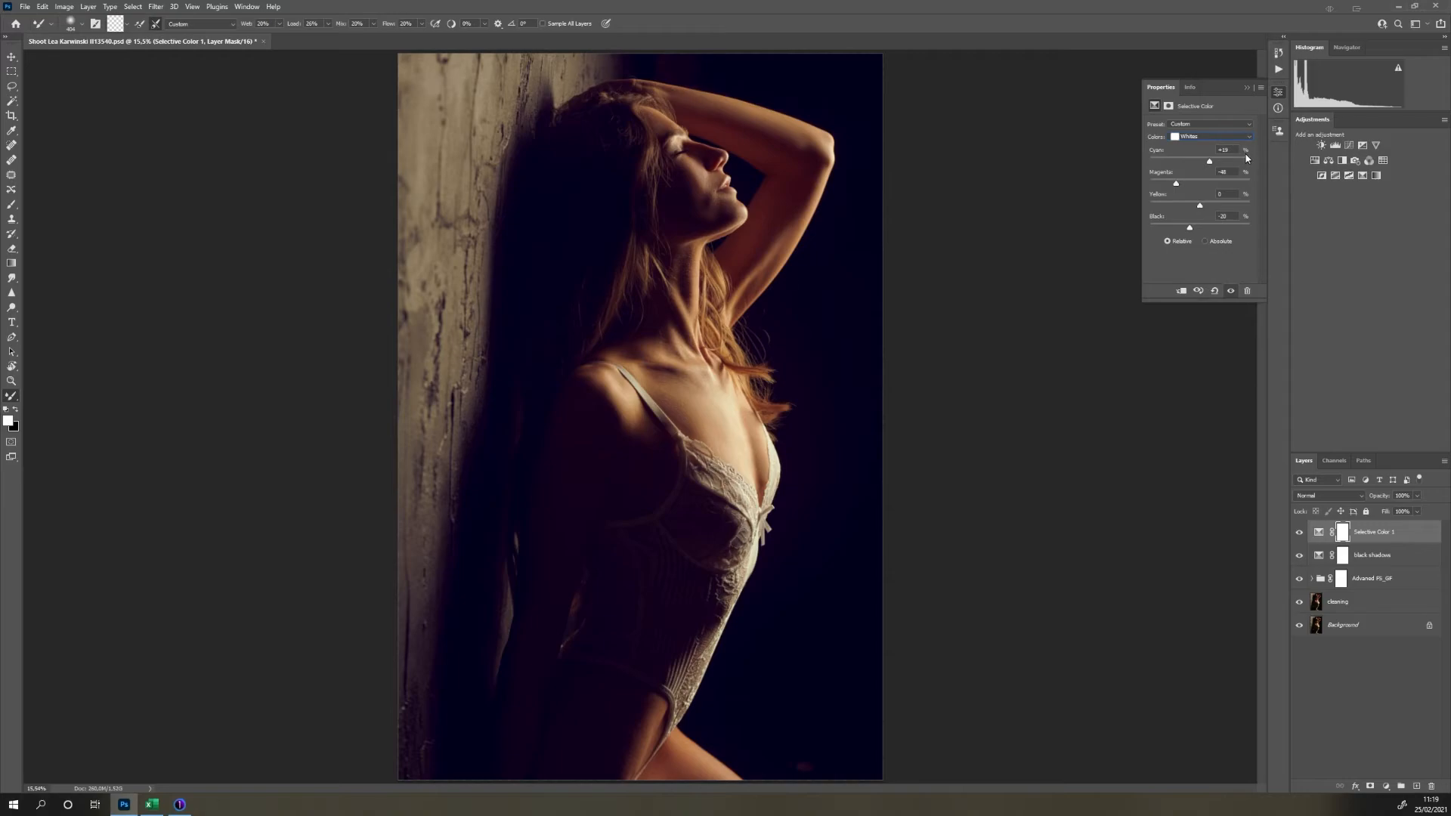
pyautogui.moveTo(1238, 227)
pyautogui.write('white highlights')
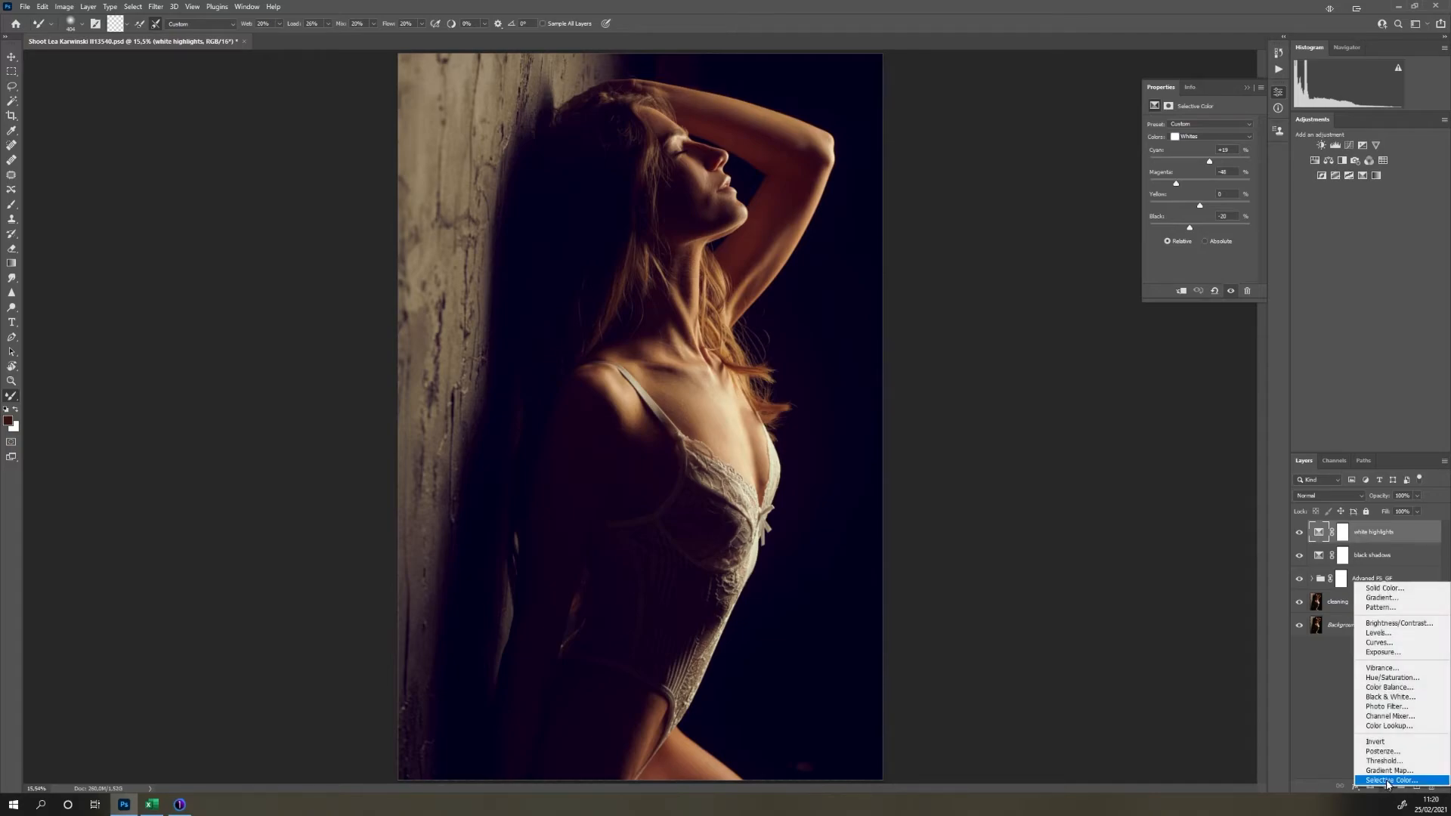
# - Add a Selective Color layer adjusting the Reds with more cyan and a touch of black
pyautogui.click(1391, 779)
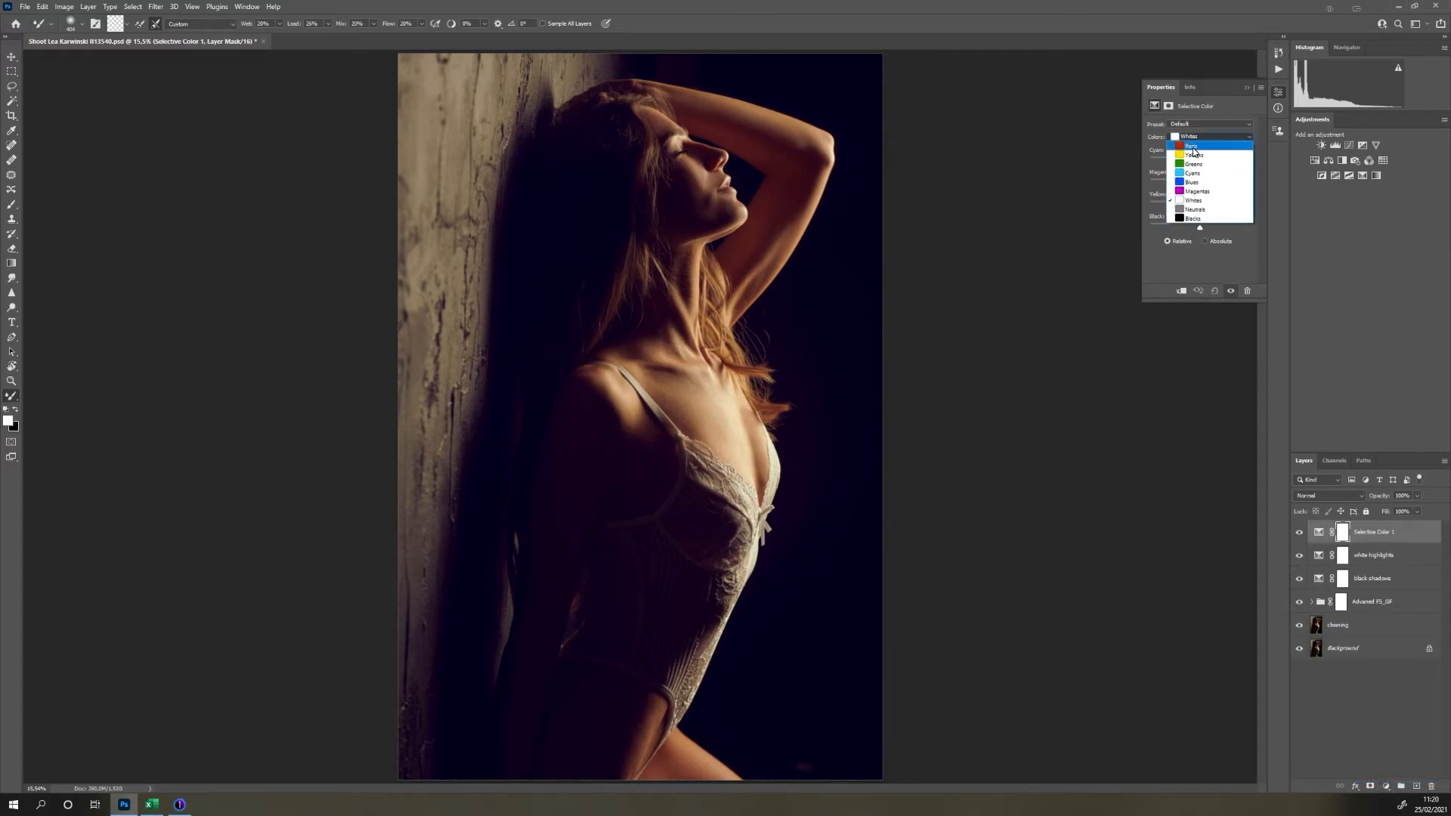
pyautogui.click(1192, 145)
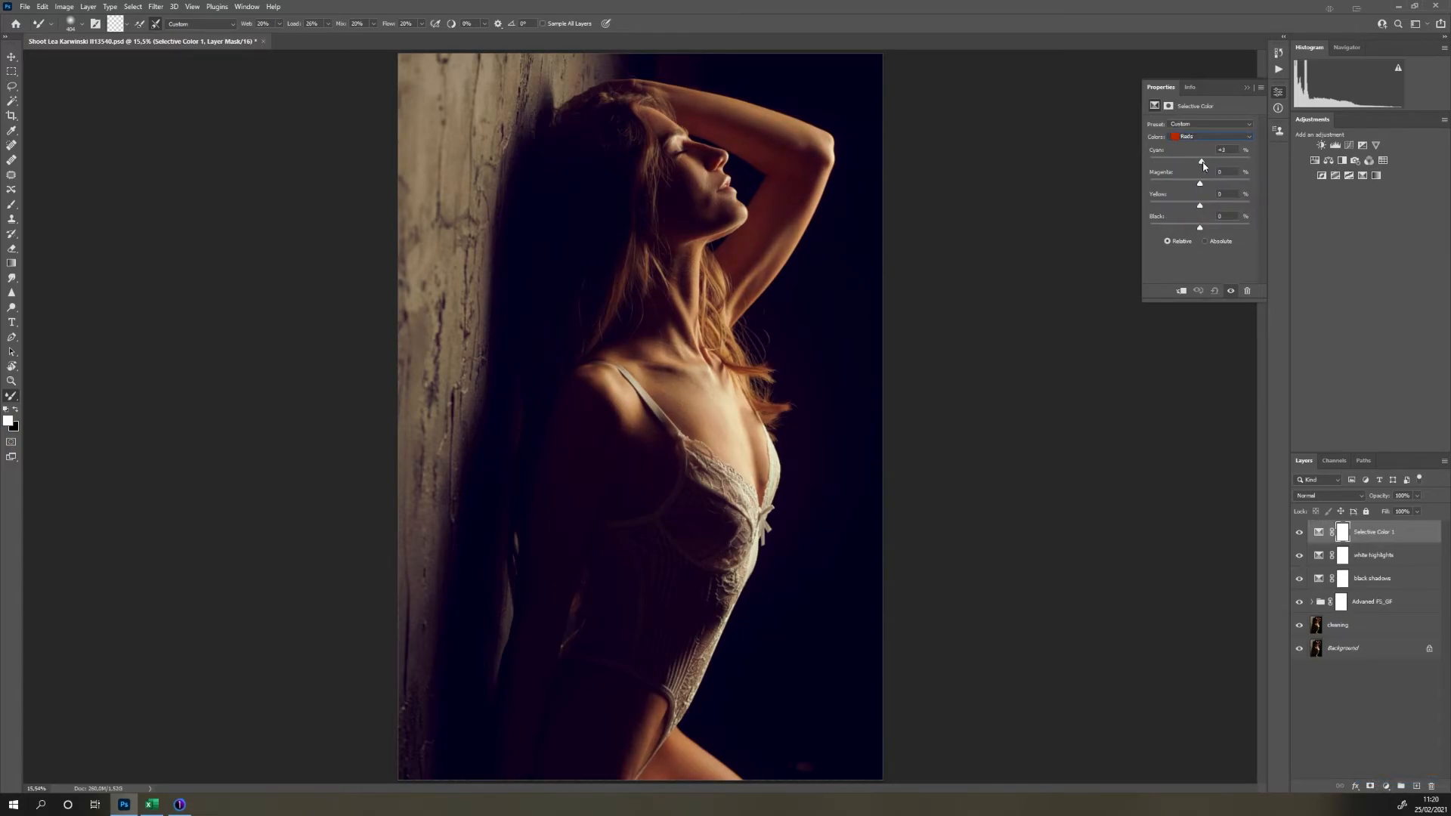
pyautogui.moveTo(1203, 158); pyautogui.dragTo(1190, 158)
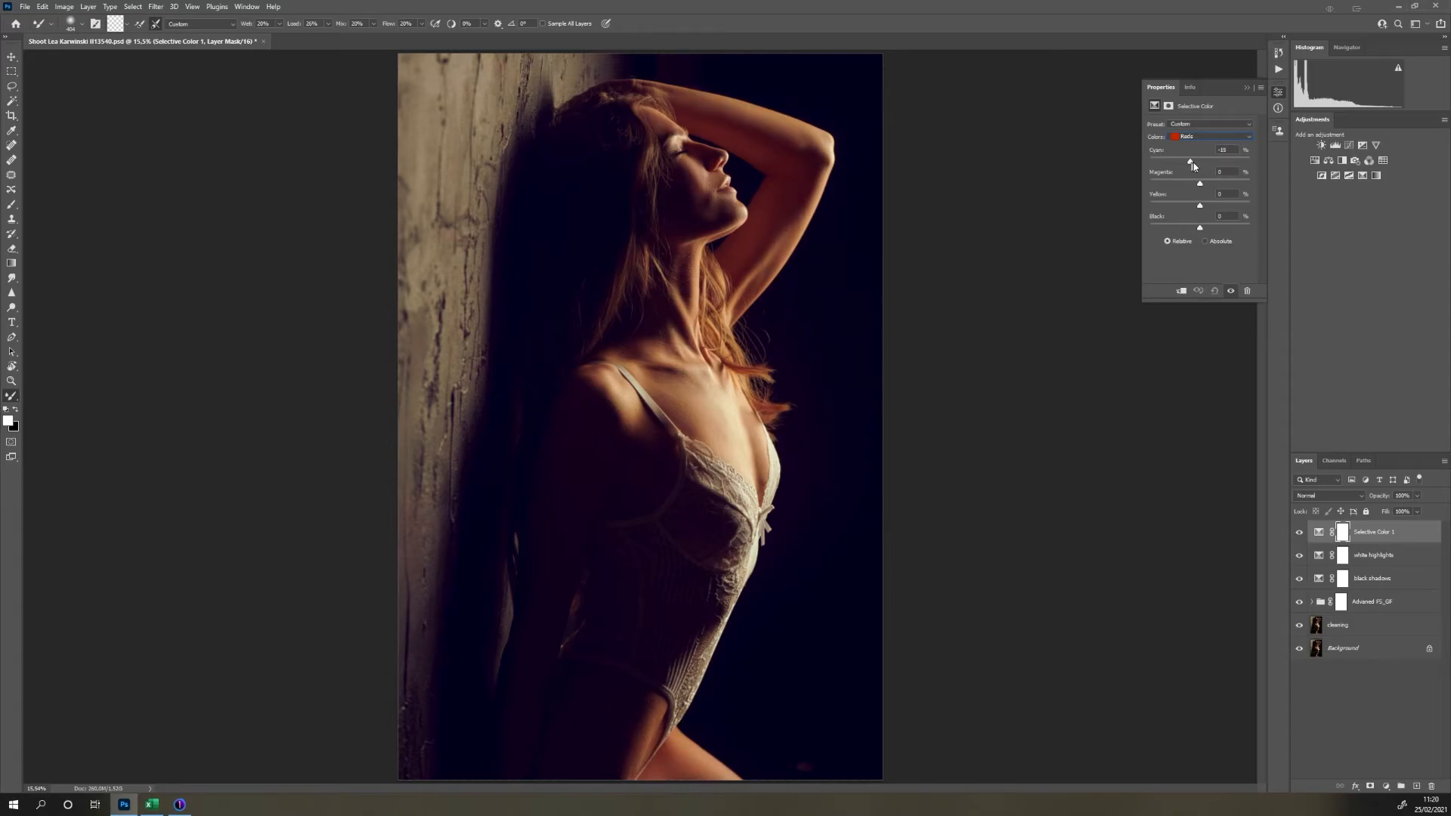
pyautogui.moveTo(1191, 162); pyautogui.dragTo(1200, 162)
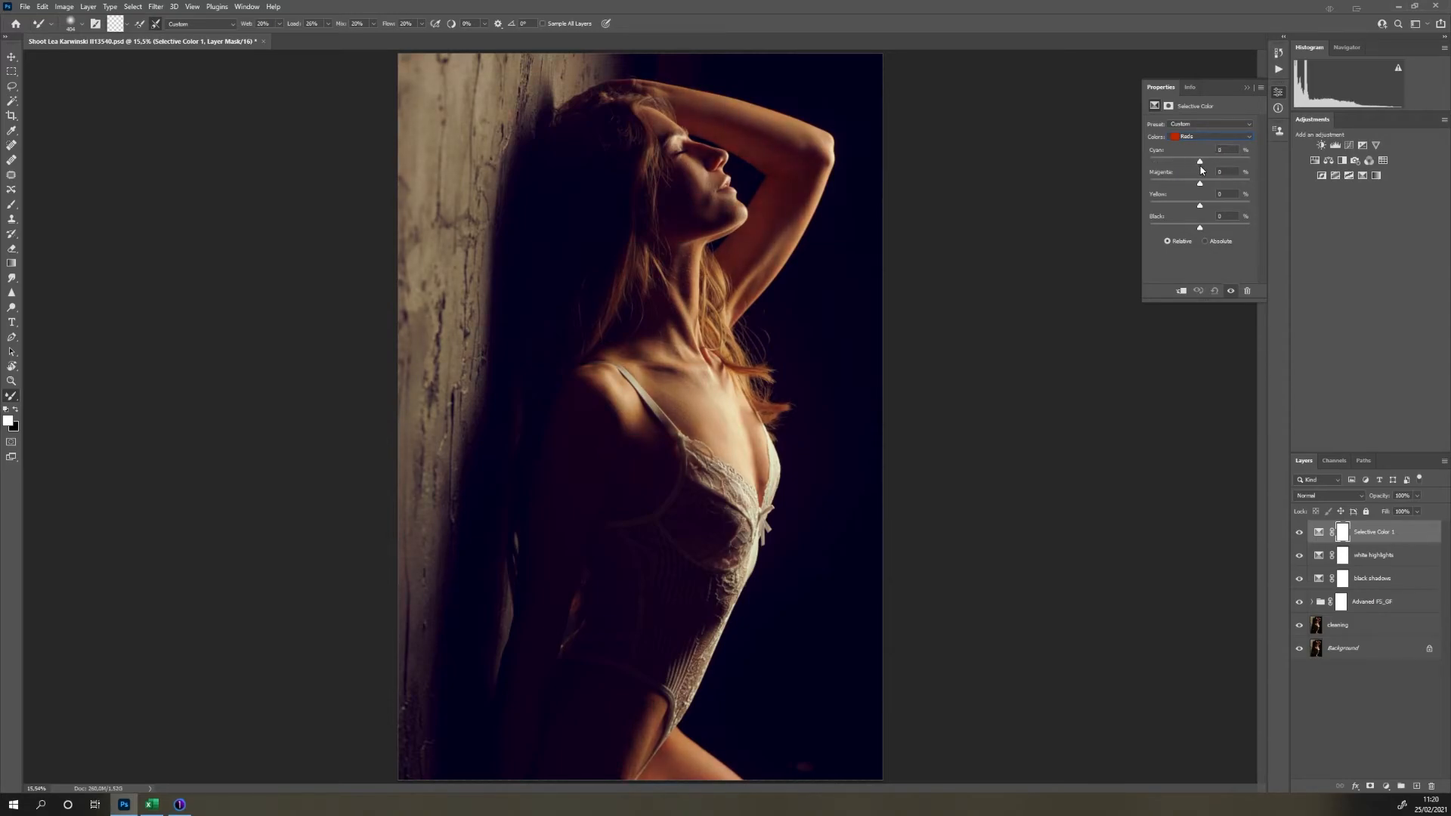
pyautogui.moveTo(1200, 161); pyautogui.dragTo(1205, 161)
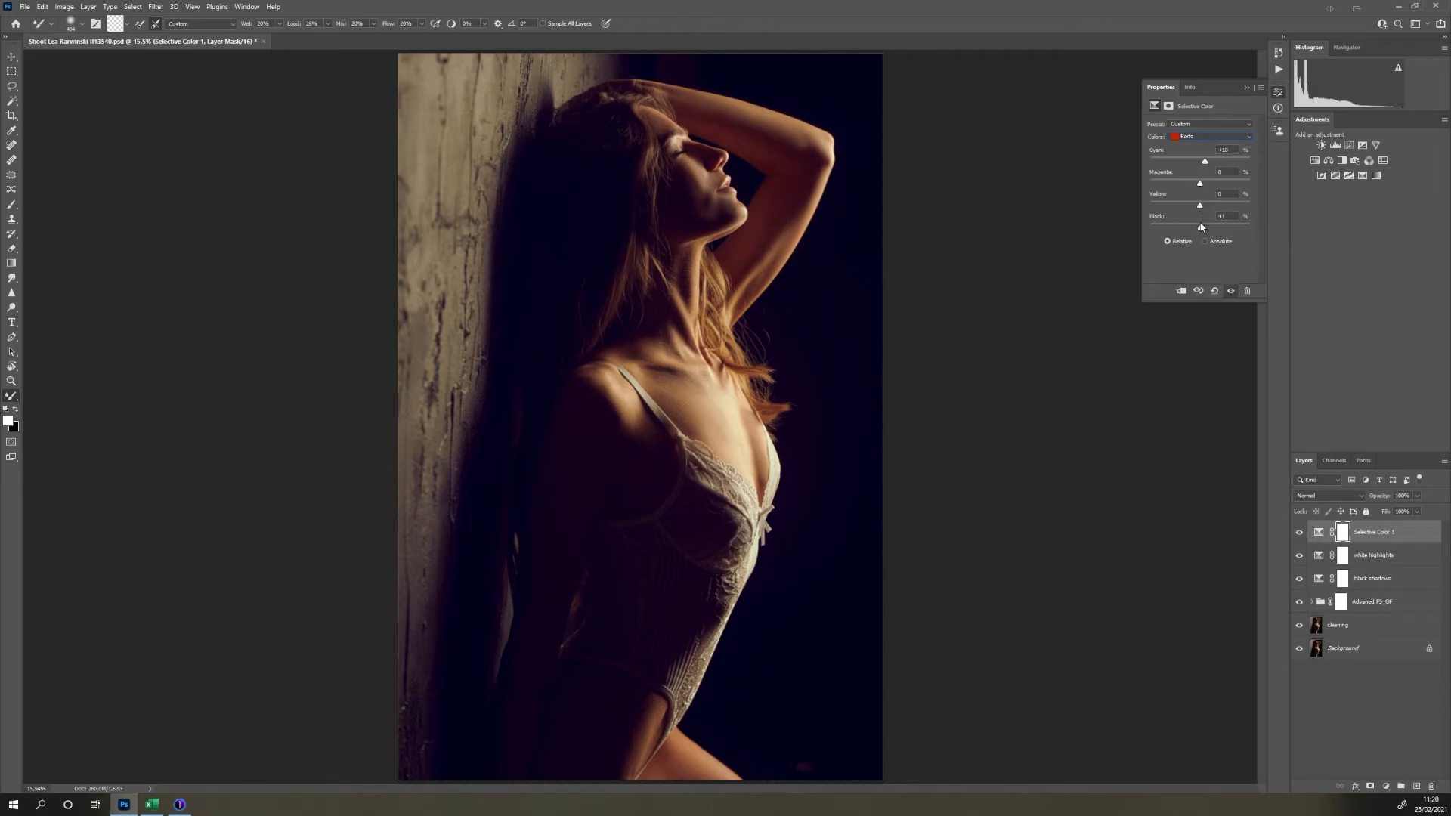
pyautogui.moveTo(1205, 226); pyautogui.dragTo(1181, 226)
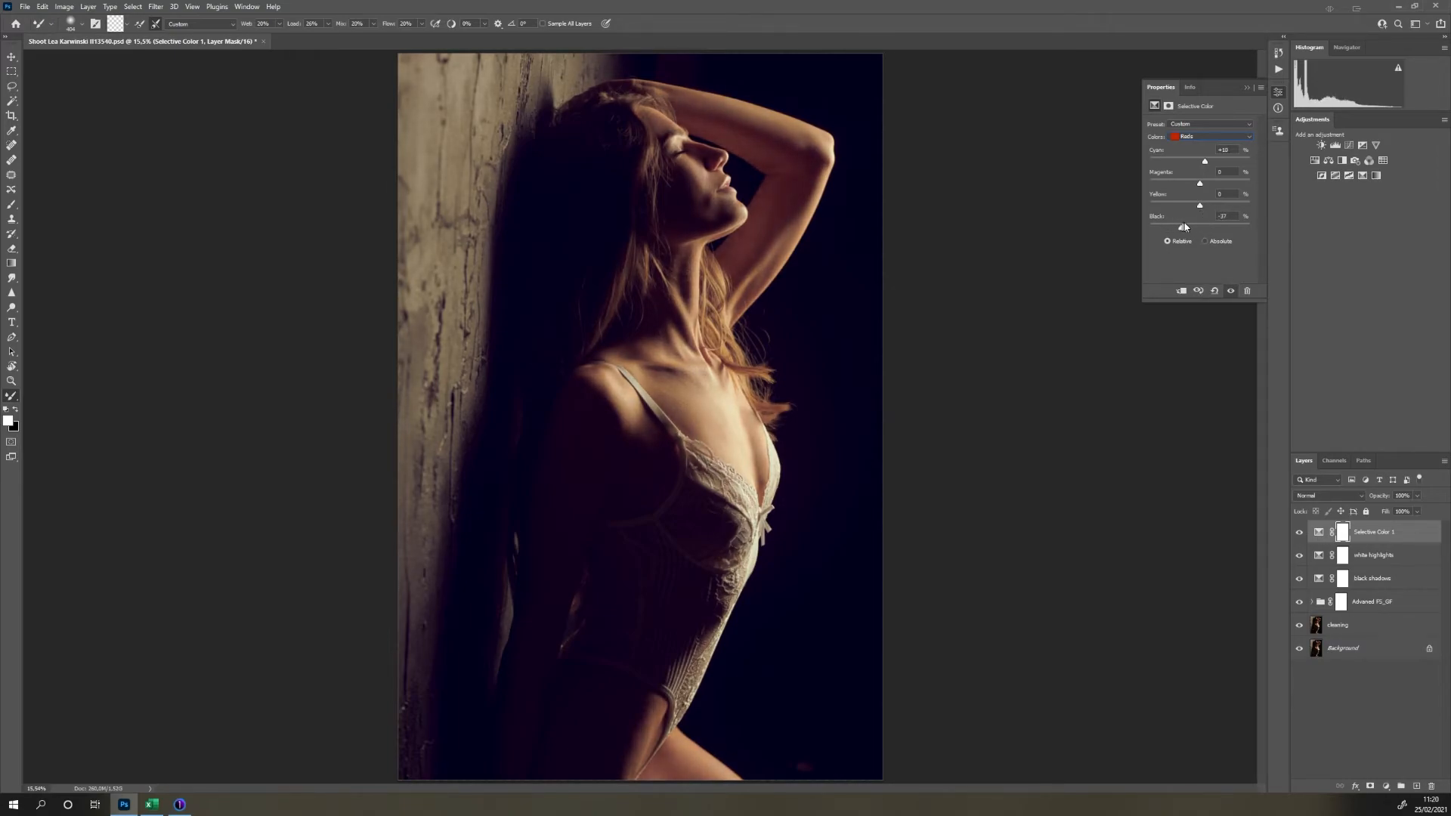
pyautogui.moveTo(1182, 226); pyautogui.dragTo(1201, 227)
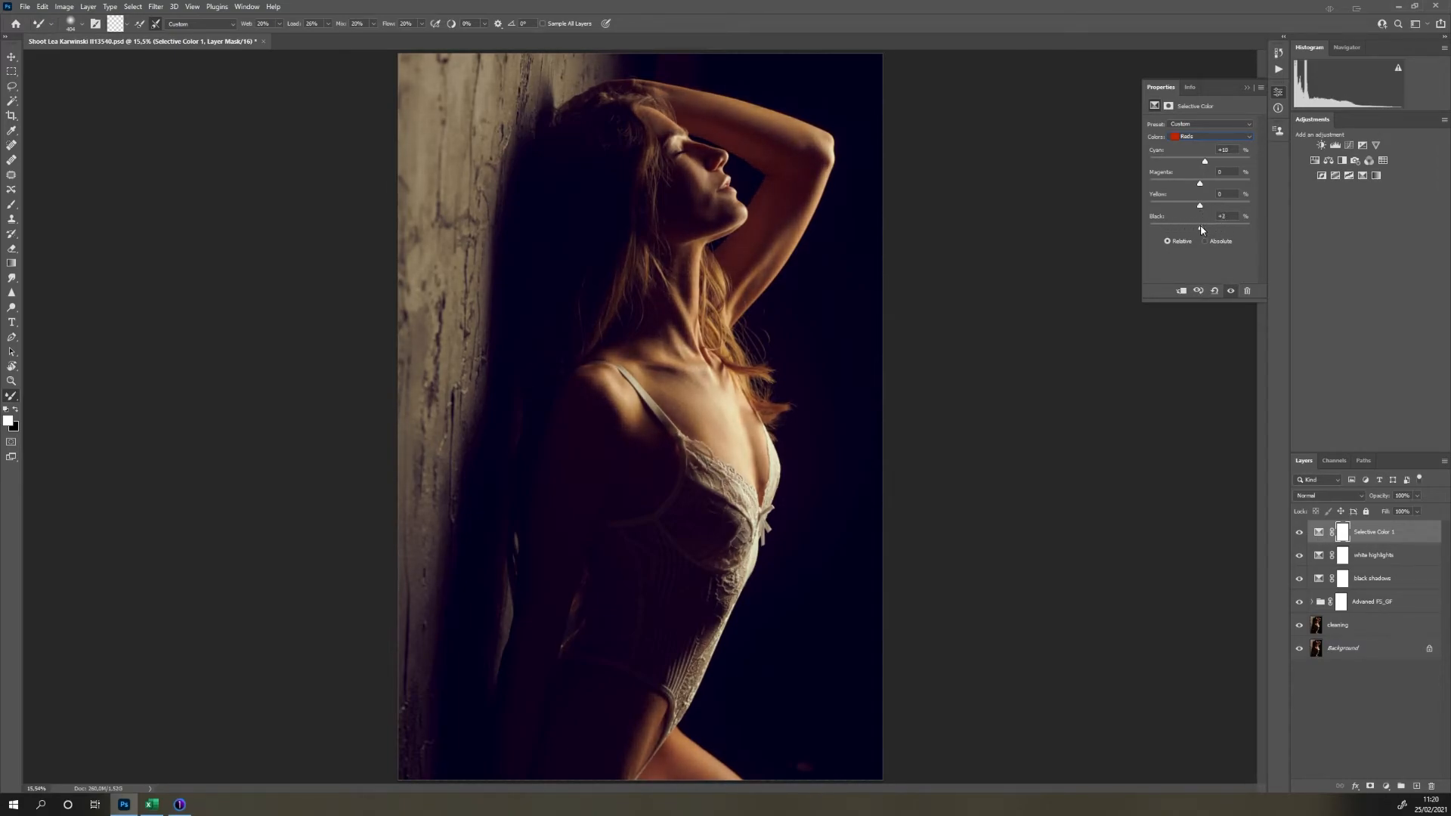
pyautogui.moveTo(1201, 229); pyautogui.dragTo(1206, 228)
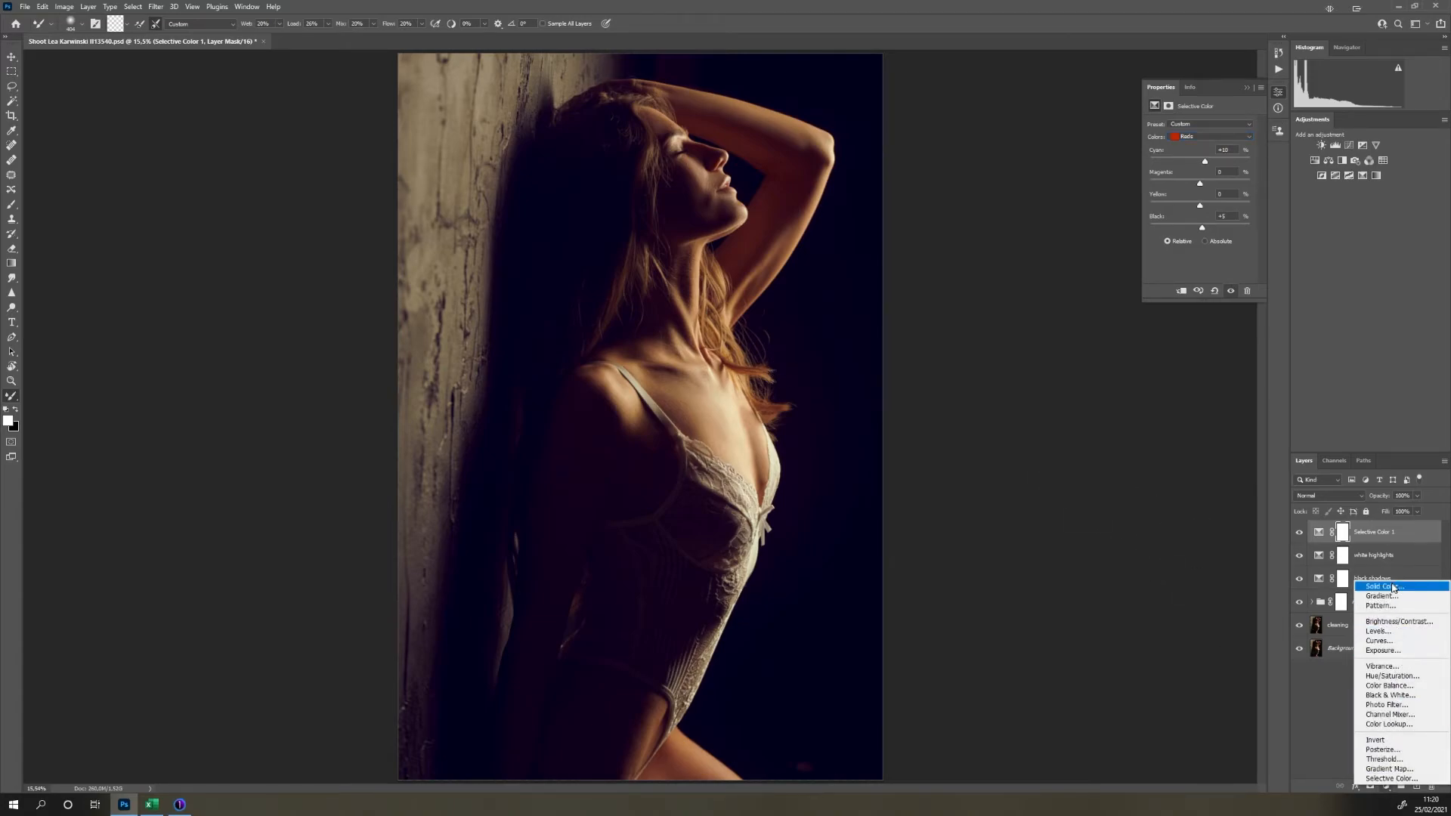
# - Add a Solid Color fill layer and pick cyan as its colour
pyautogui.click(1381, 587)
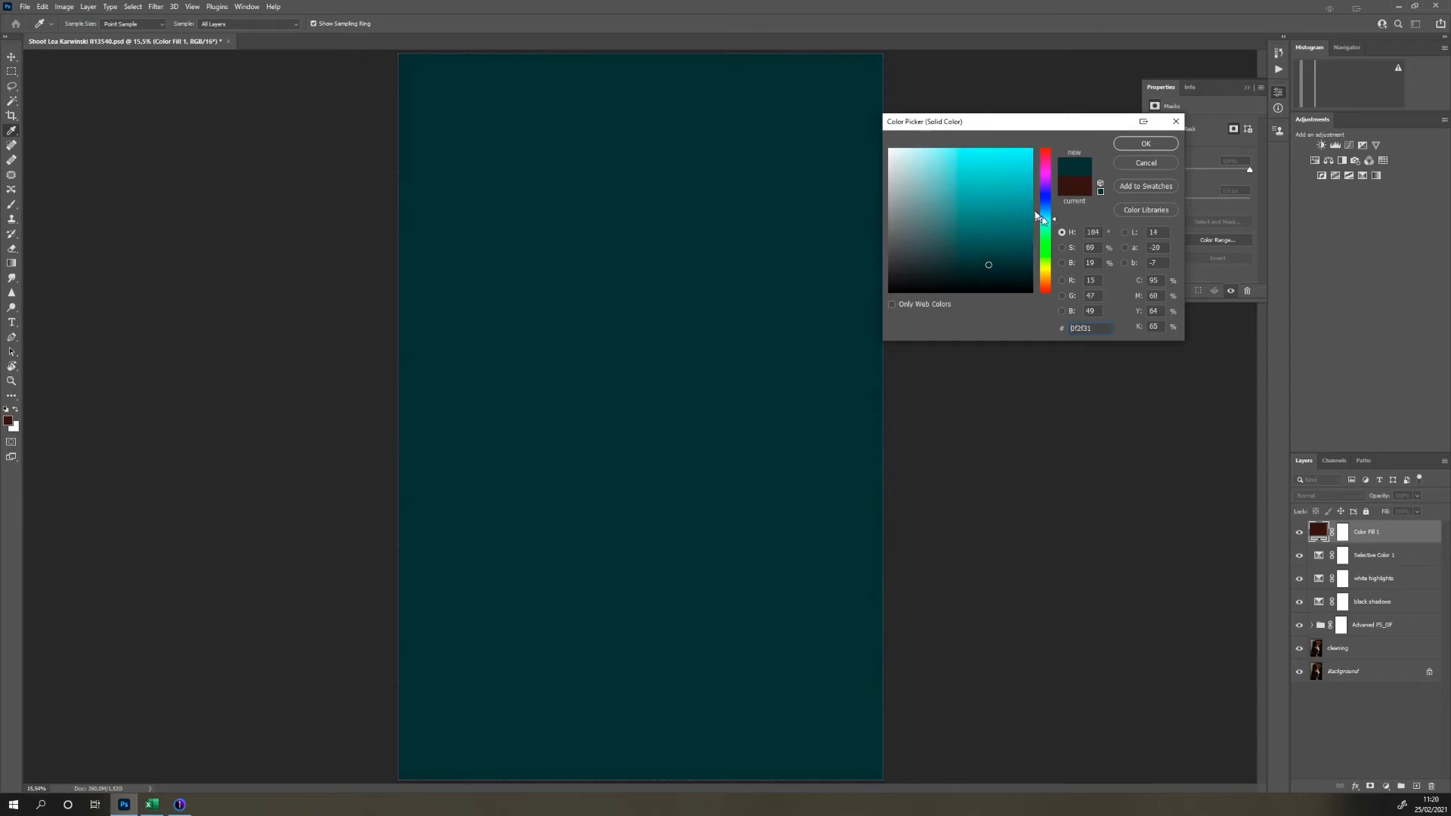
pyautogui.click(1145, 144)
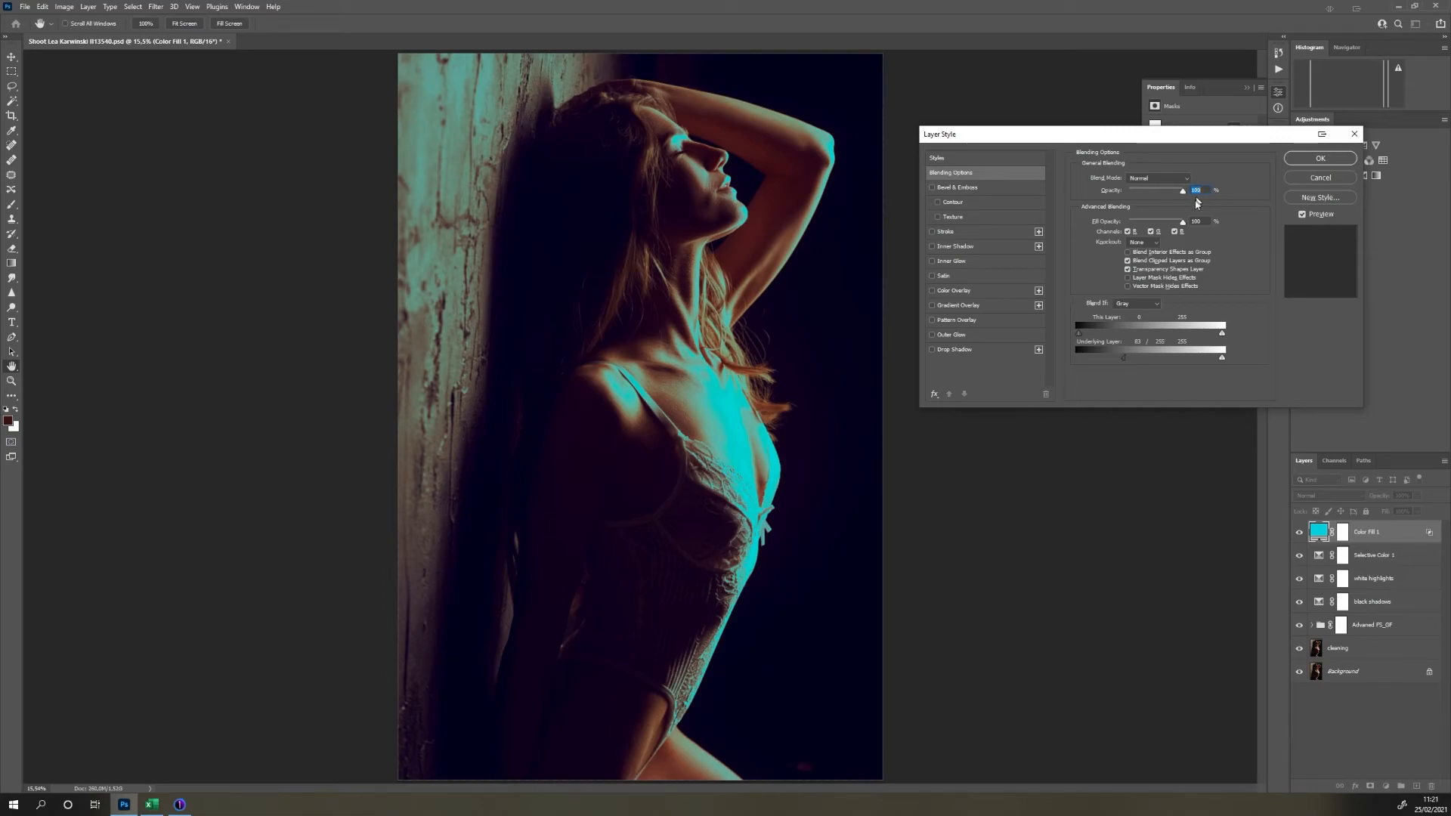
# - Lower the cyan fill's blending opacity to about 20% and confirm the Layer Style
pyautogui.moveTo(1182, 190); pyautogui.dragTo(1140, 190)
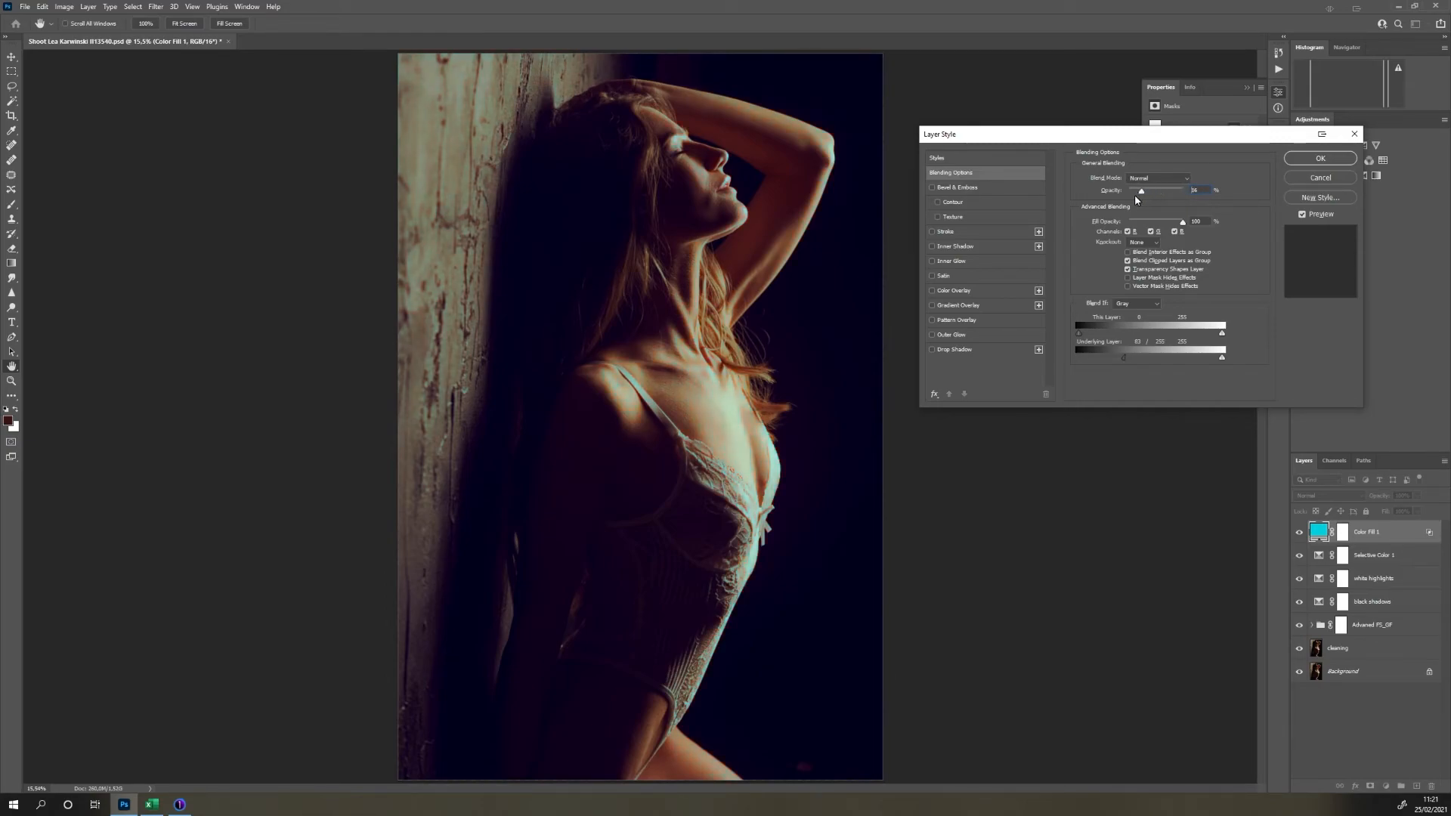
pyautogui.moveTo(1141, 190); pyautogui.dragTo(1142, 190)
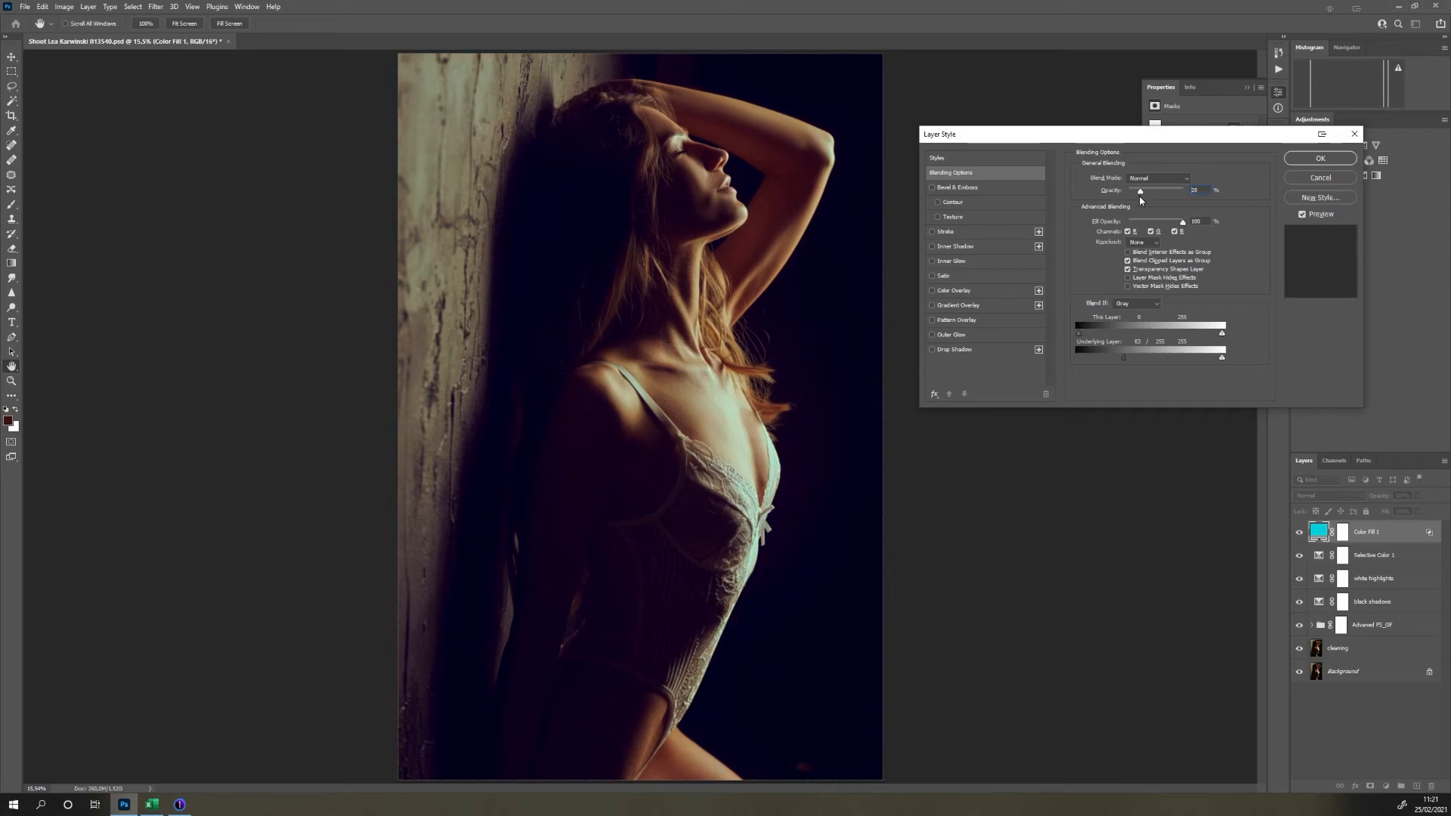
pyautogui.click(1319, 158)
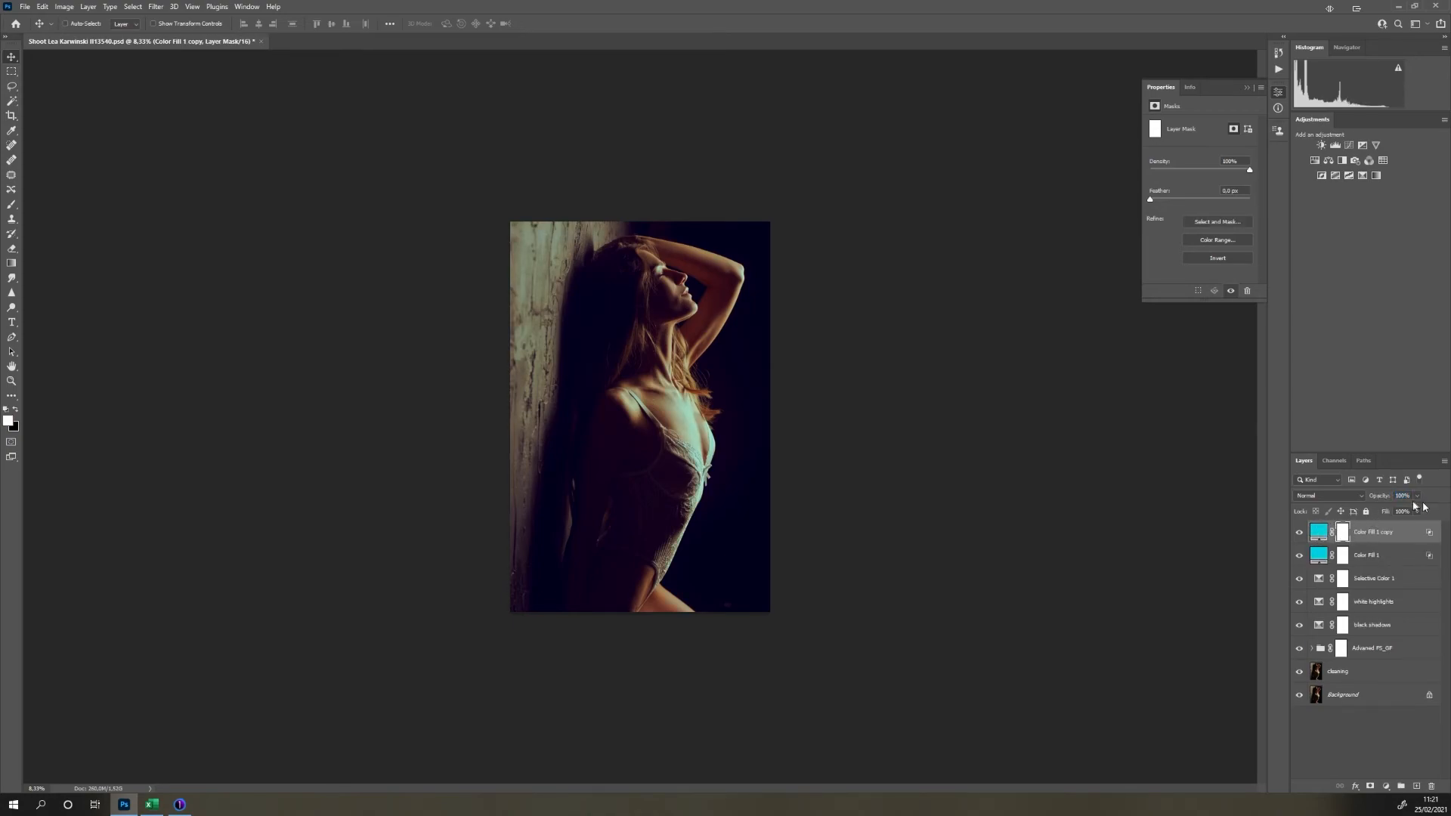
# - Mask the copied cyan fill so it tints only the left wall, then lower its opacity
pyautogui.click(1342, 531)
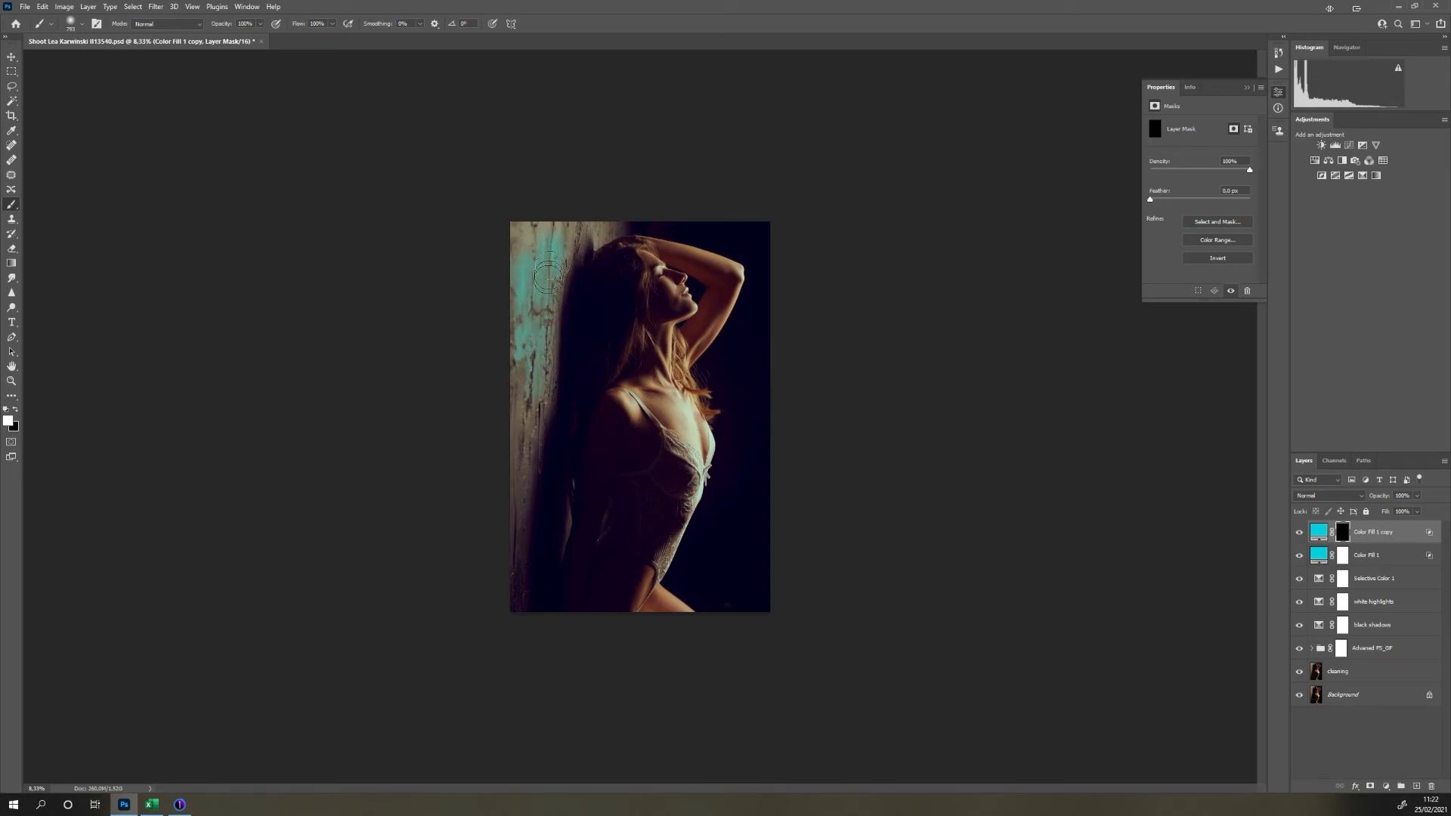
pyautogui.moveTo(546, 268); pyautogui.dragTo(527, 449)
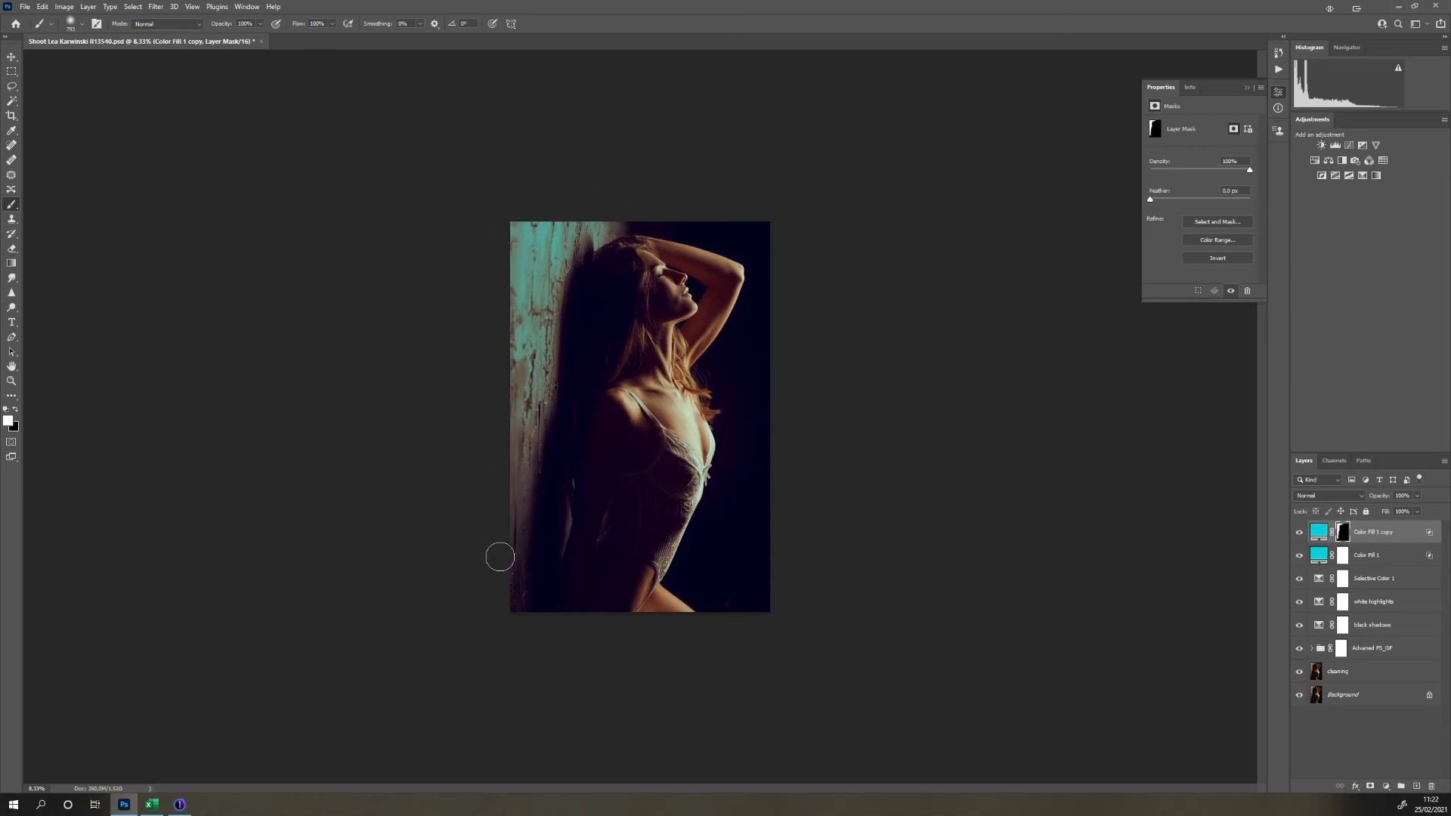
pyautogui.click(1402, 495)
pyautogui.write('38')
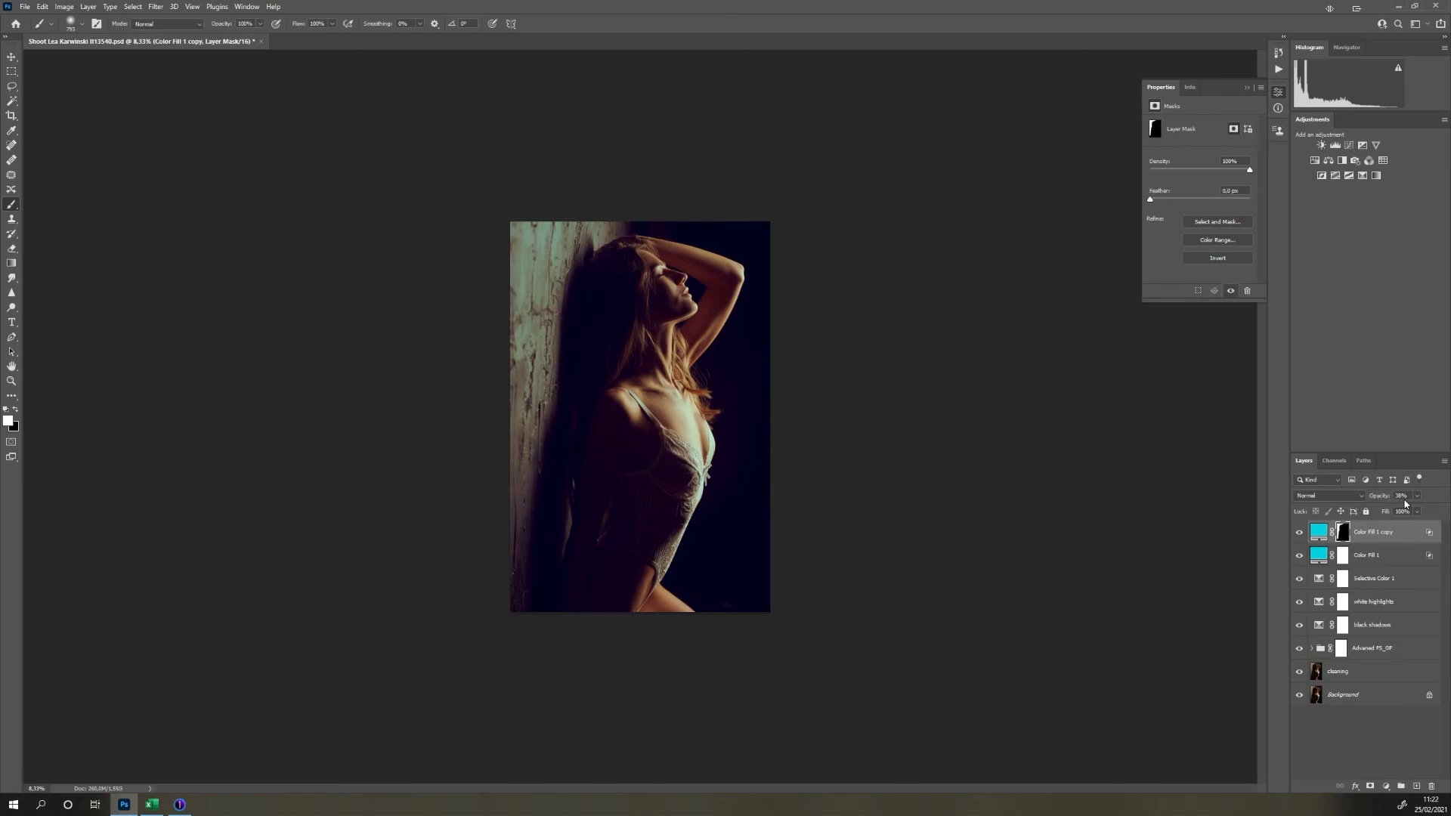
pyautogui.moveTo(1402, 495)
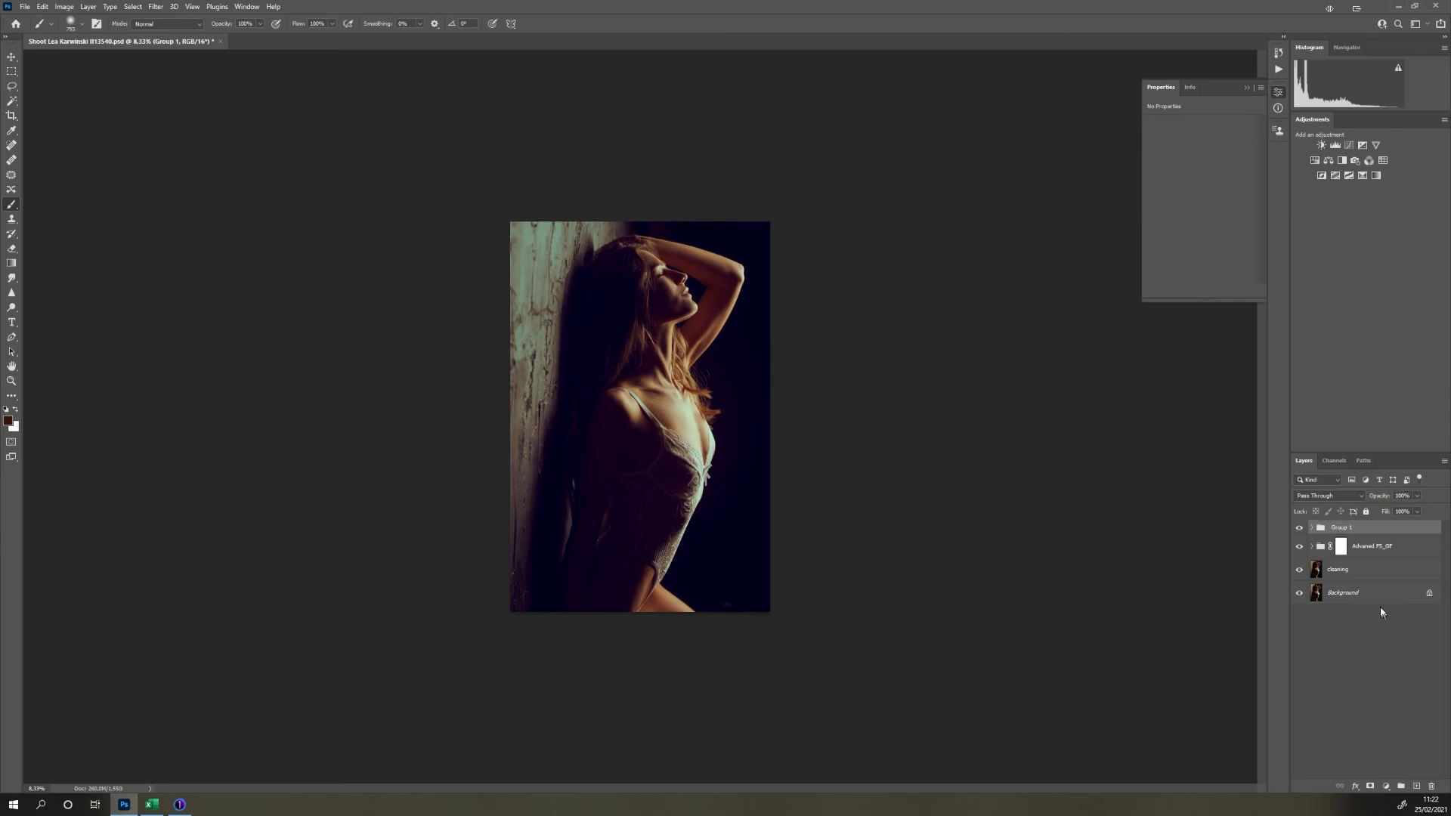
# - Rename the group 'toning' and toggle its visibility off and on to compare
pyautogui.doubleClick(1343, 528)
pyautogui.write('toning')
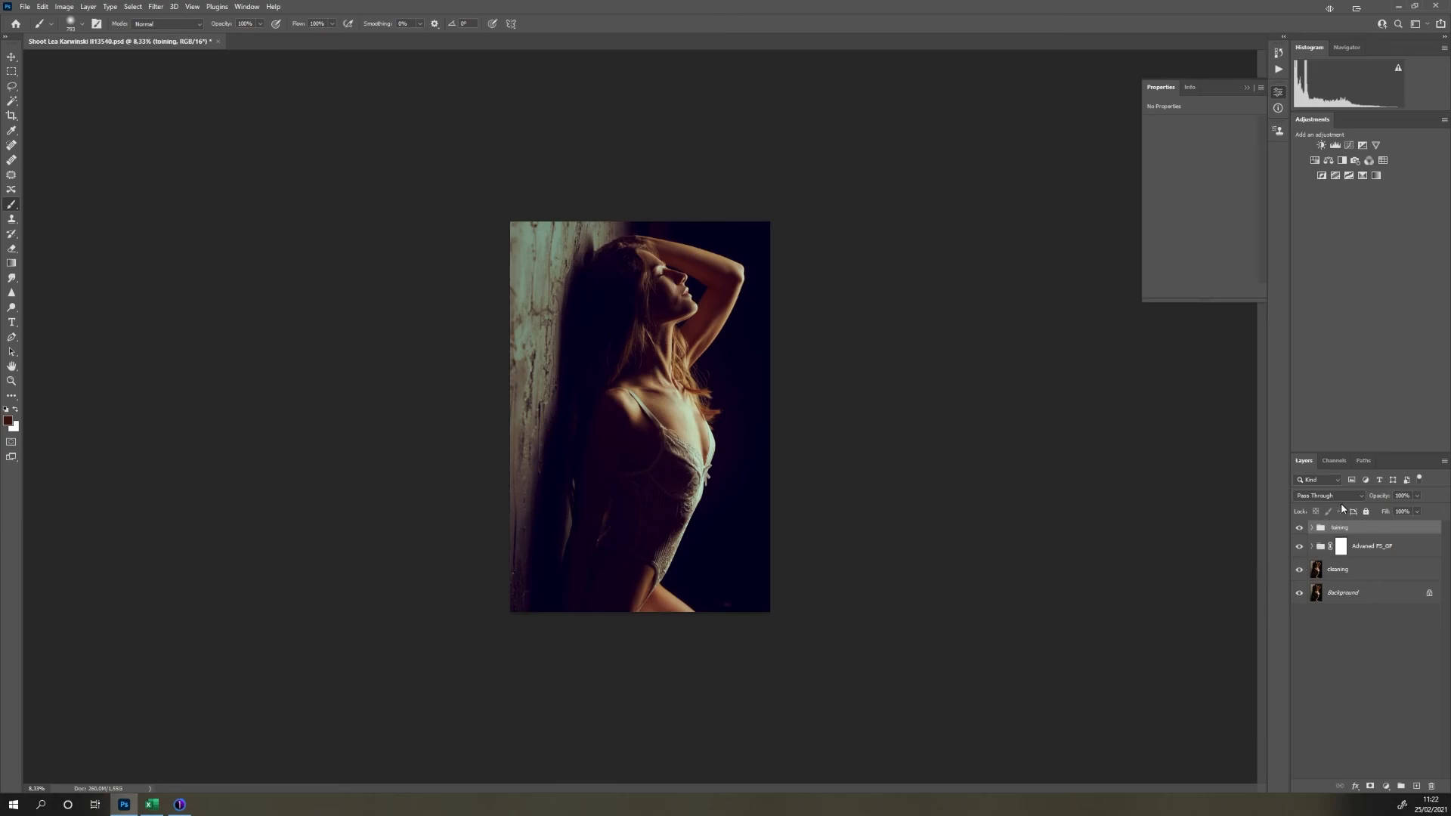
pyautogui.click(1298, 528)
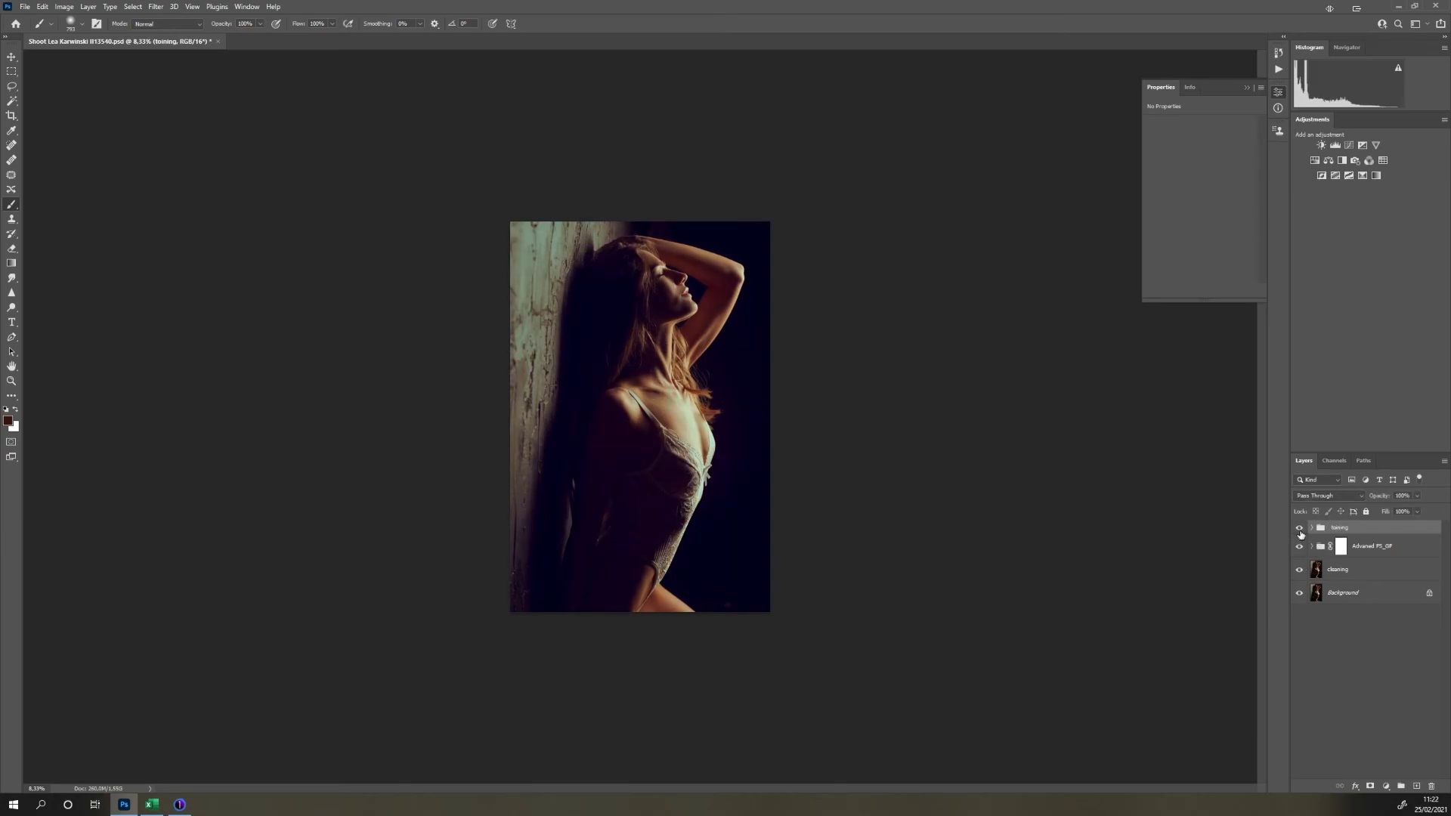
pyautogui.click(1299, 528)
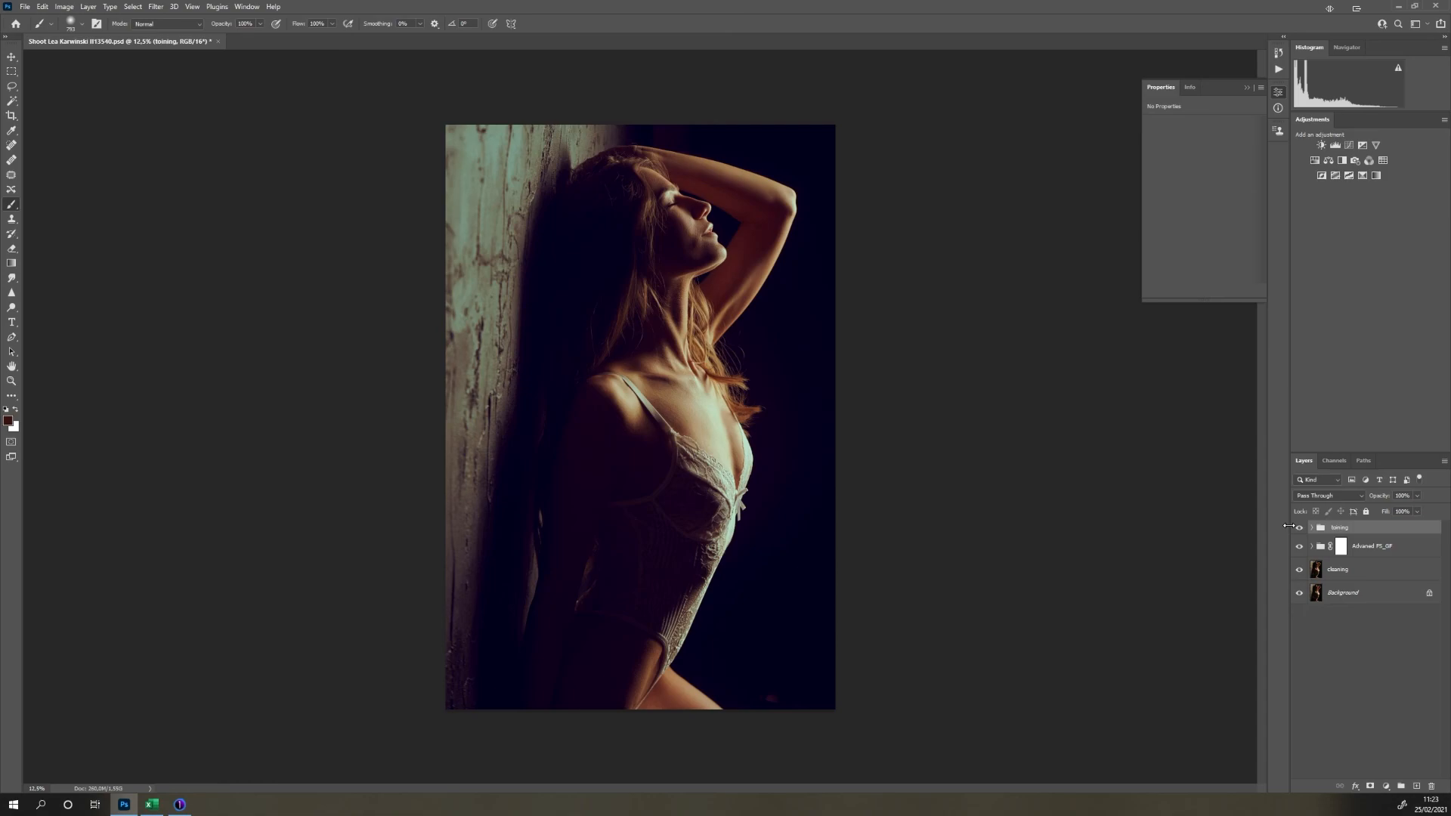
pyautogui.moveTo(1281, 528)
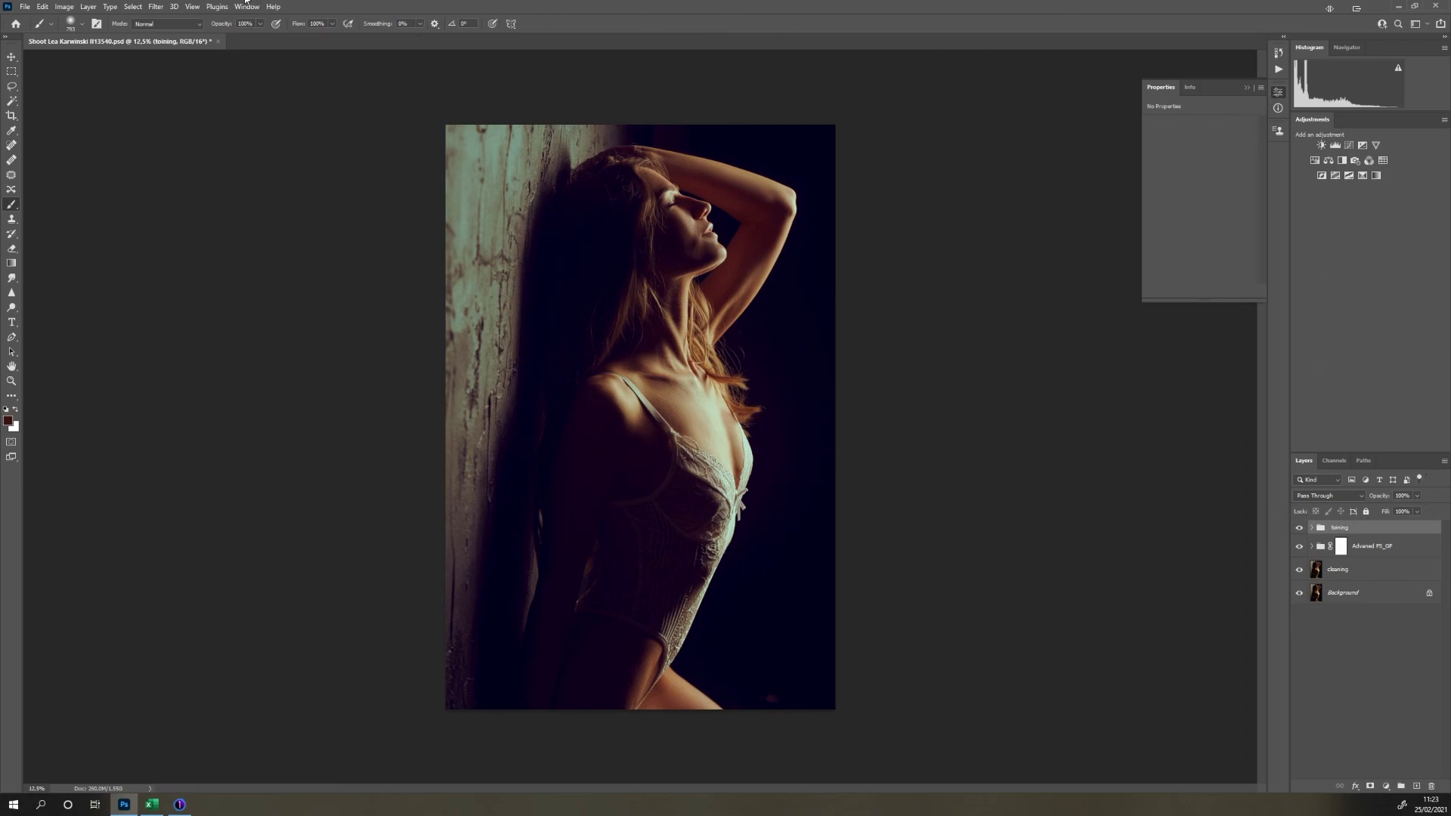
# - Open the Libraries panel, browse its graphics, and hide the toning group to compare the untoned portrait
pyautogui.click(246, 7)
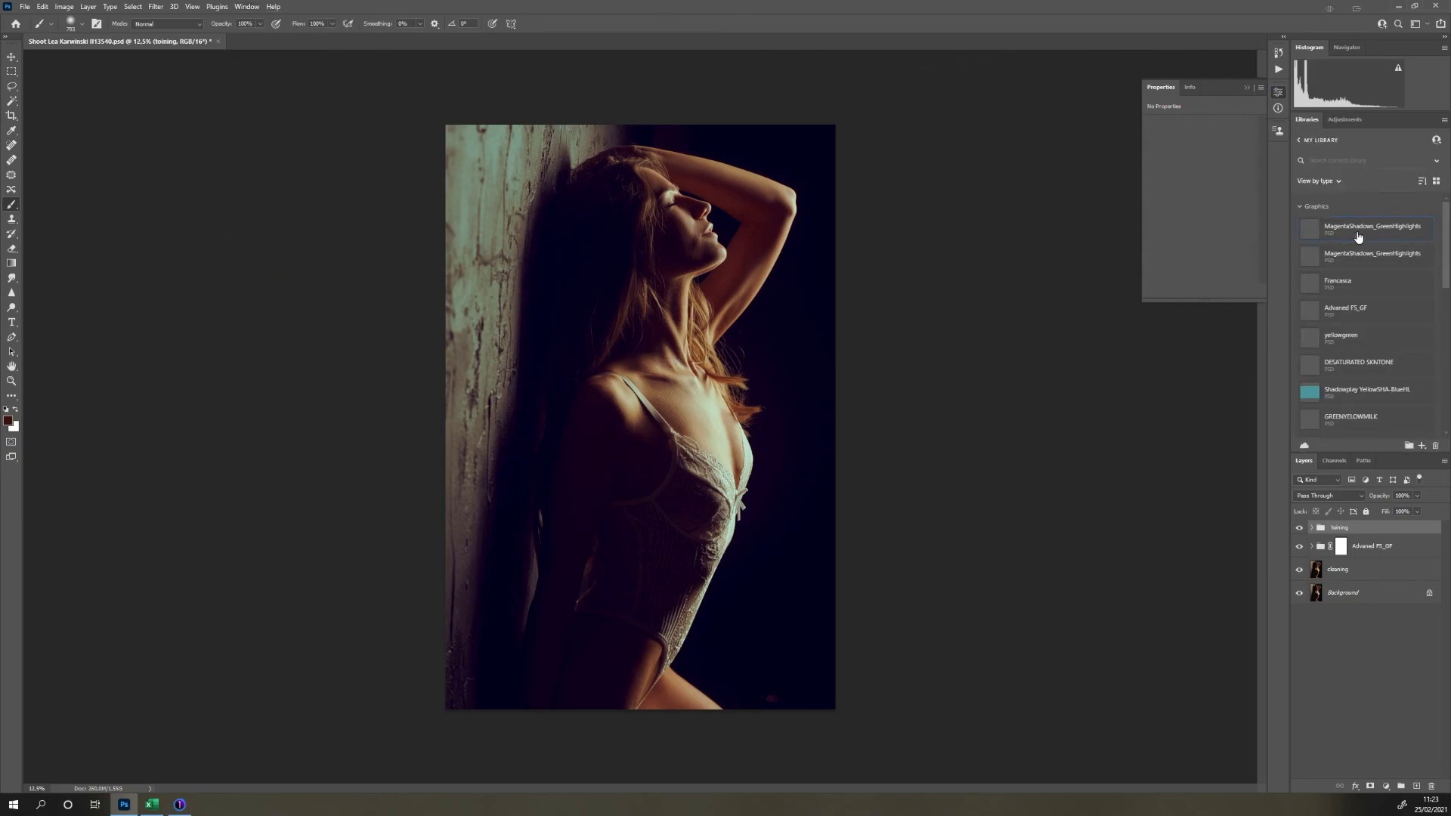
pyautogui.scroll(-3)
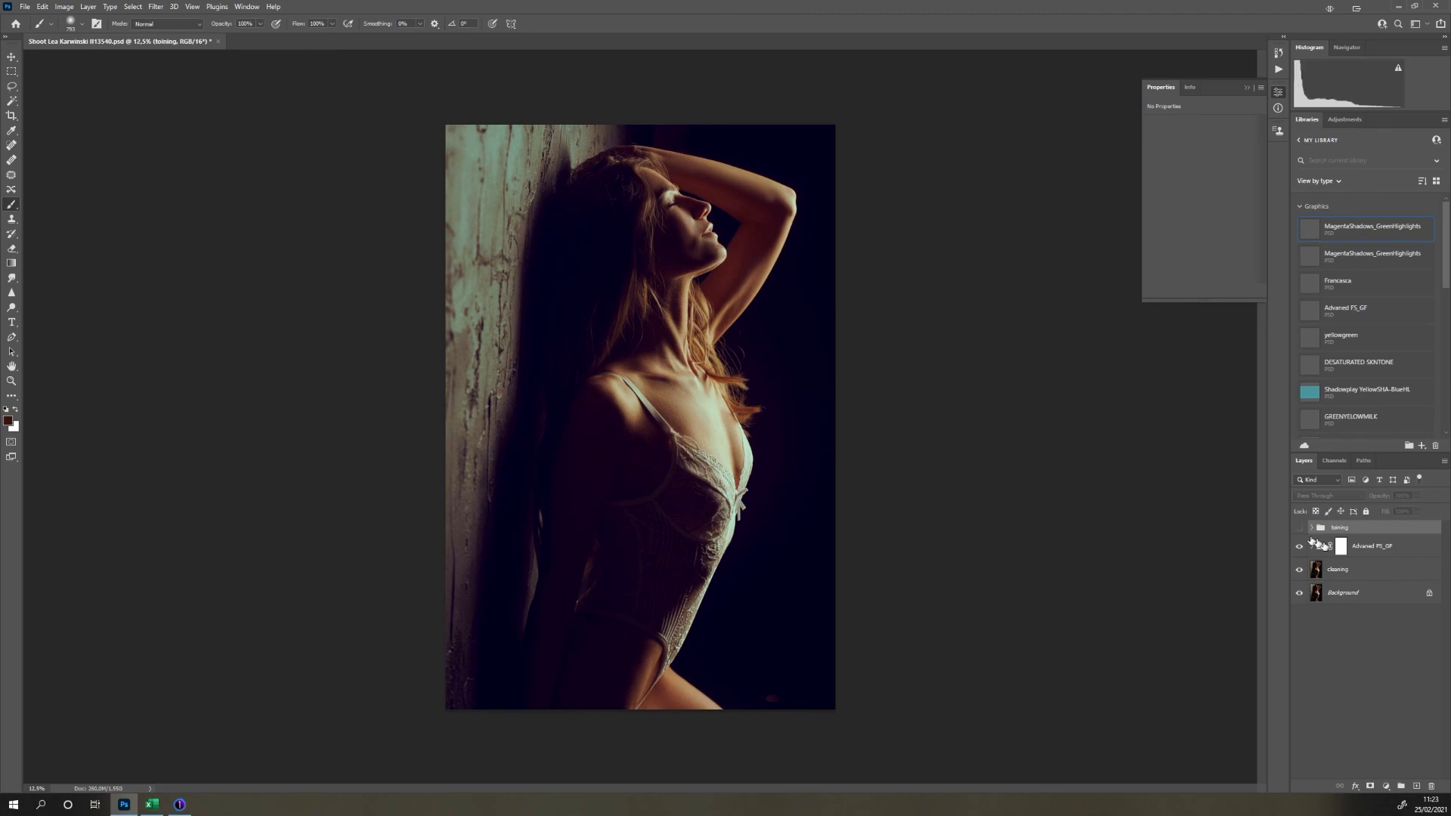
pyautogui.click(1339, 545)
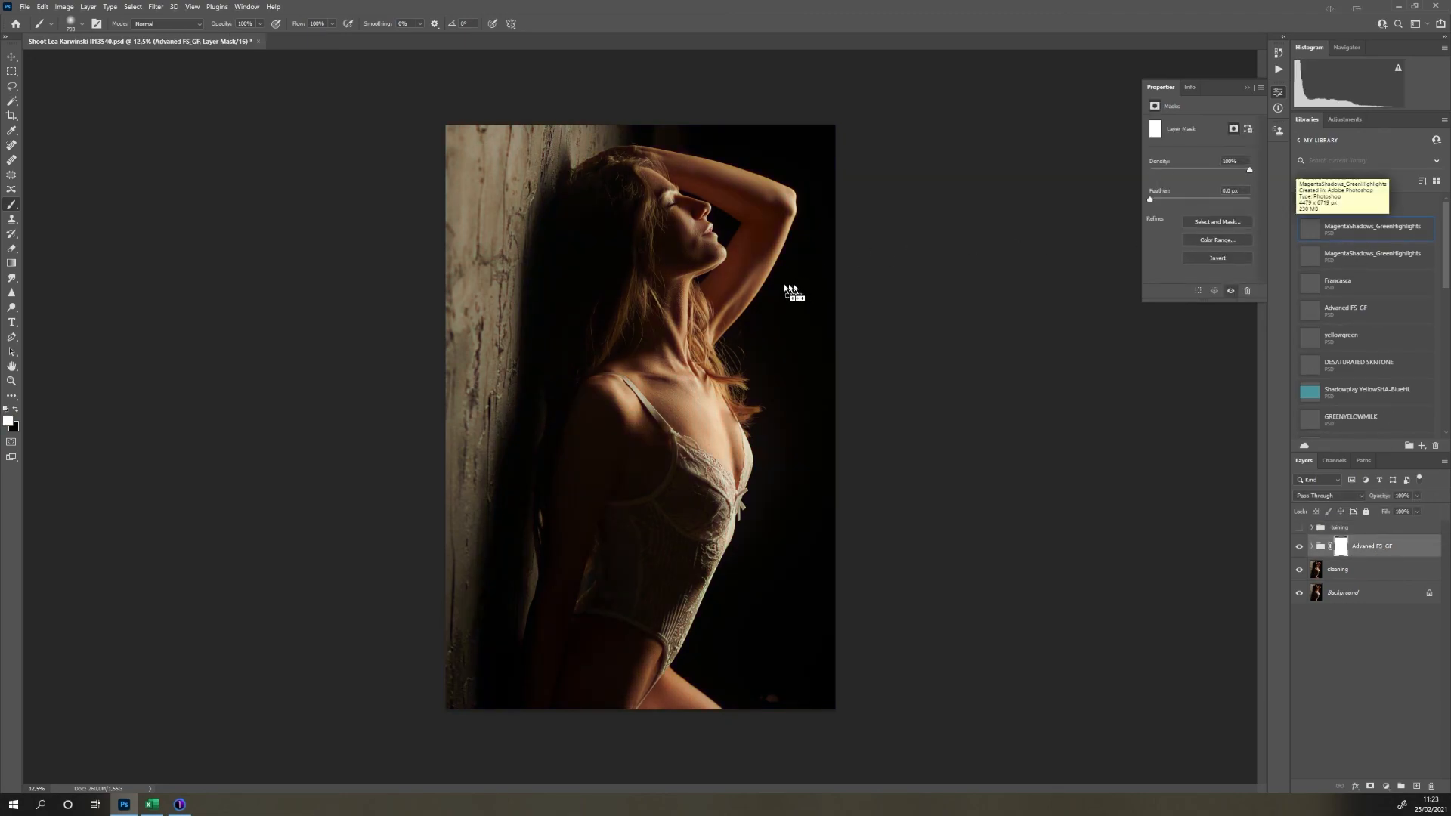